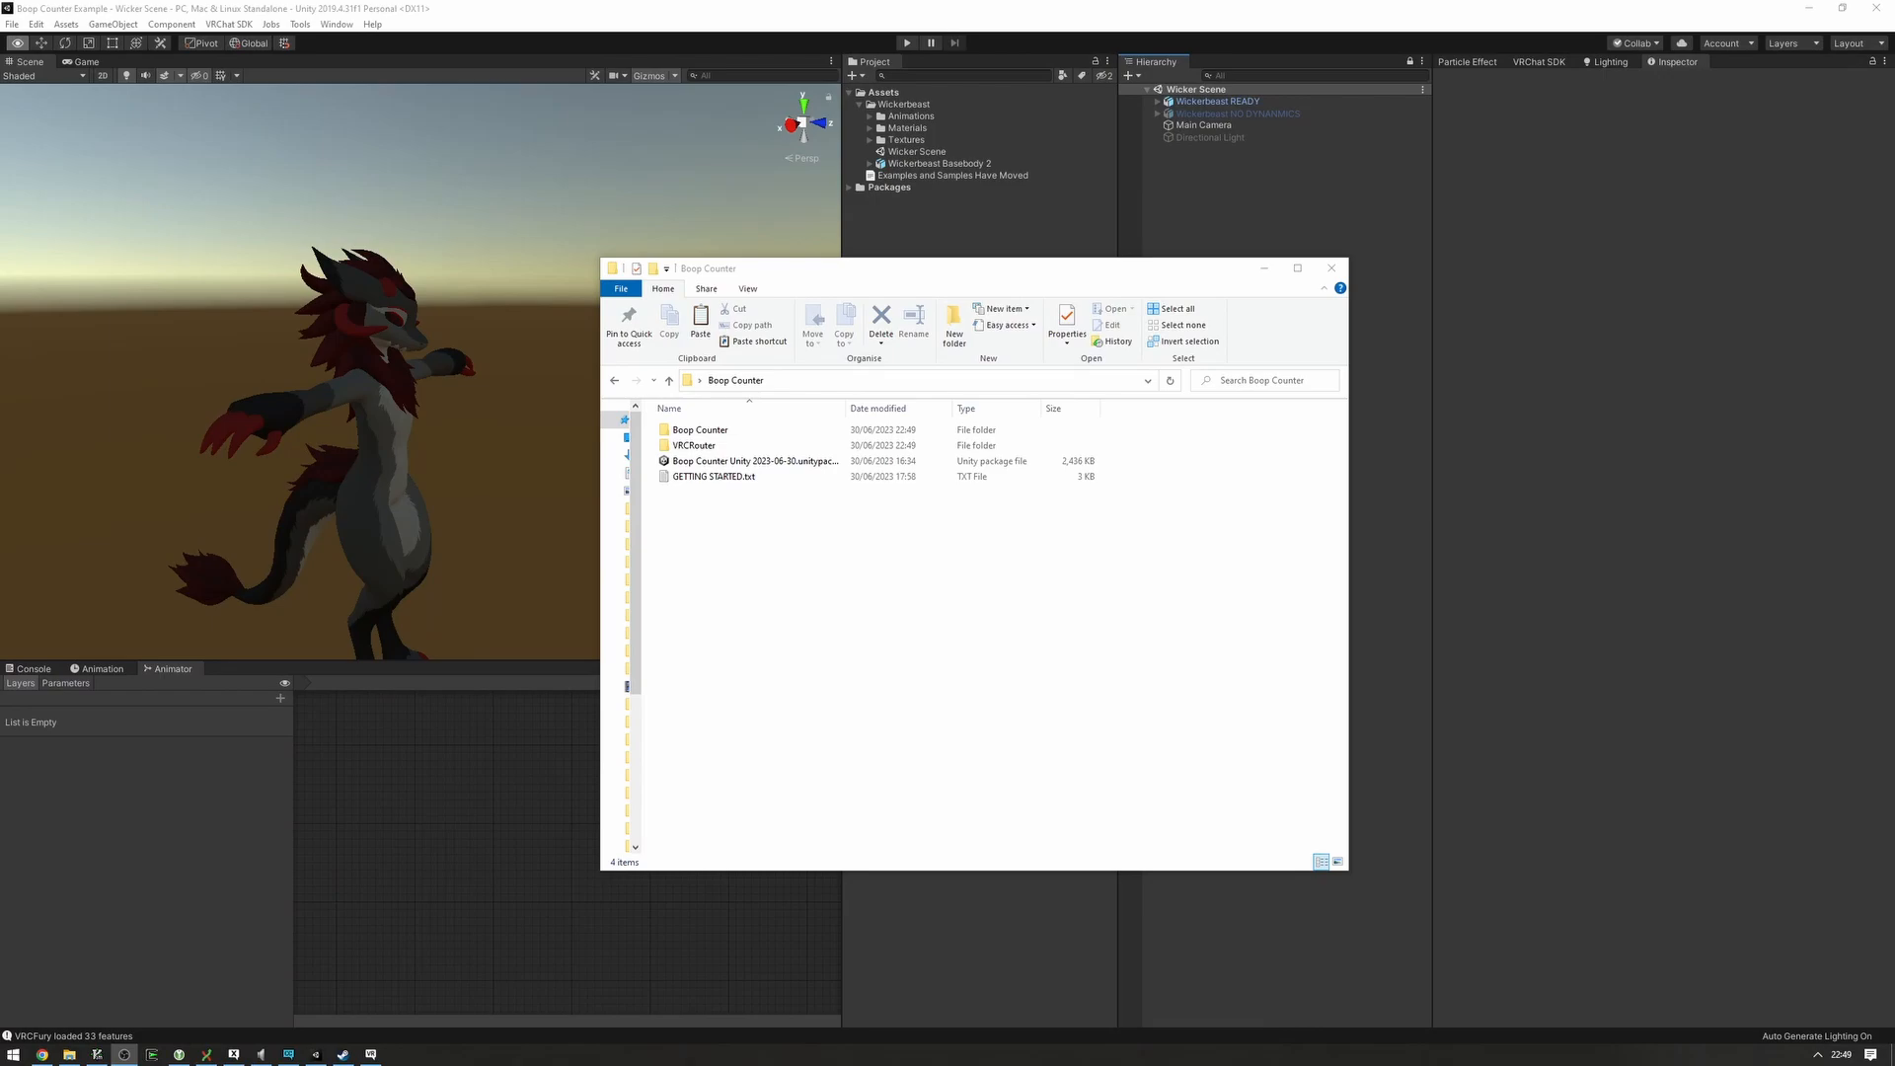
- Import the Boop Counter Unity package with all its contents into the avatar project
left_click(755, 461)
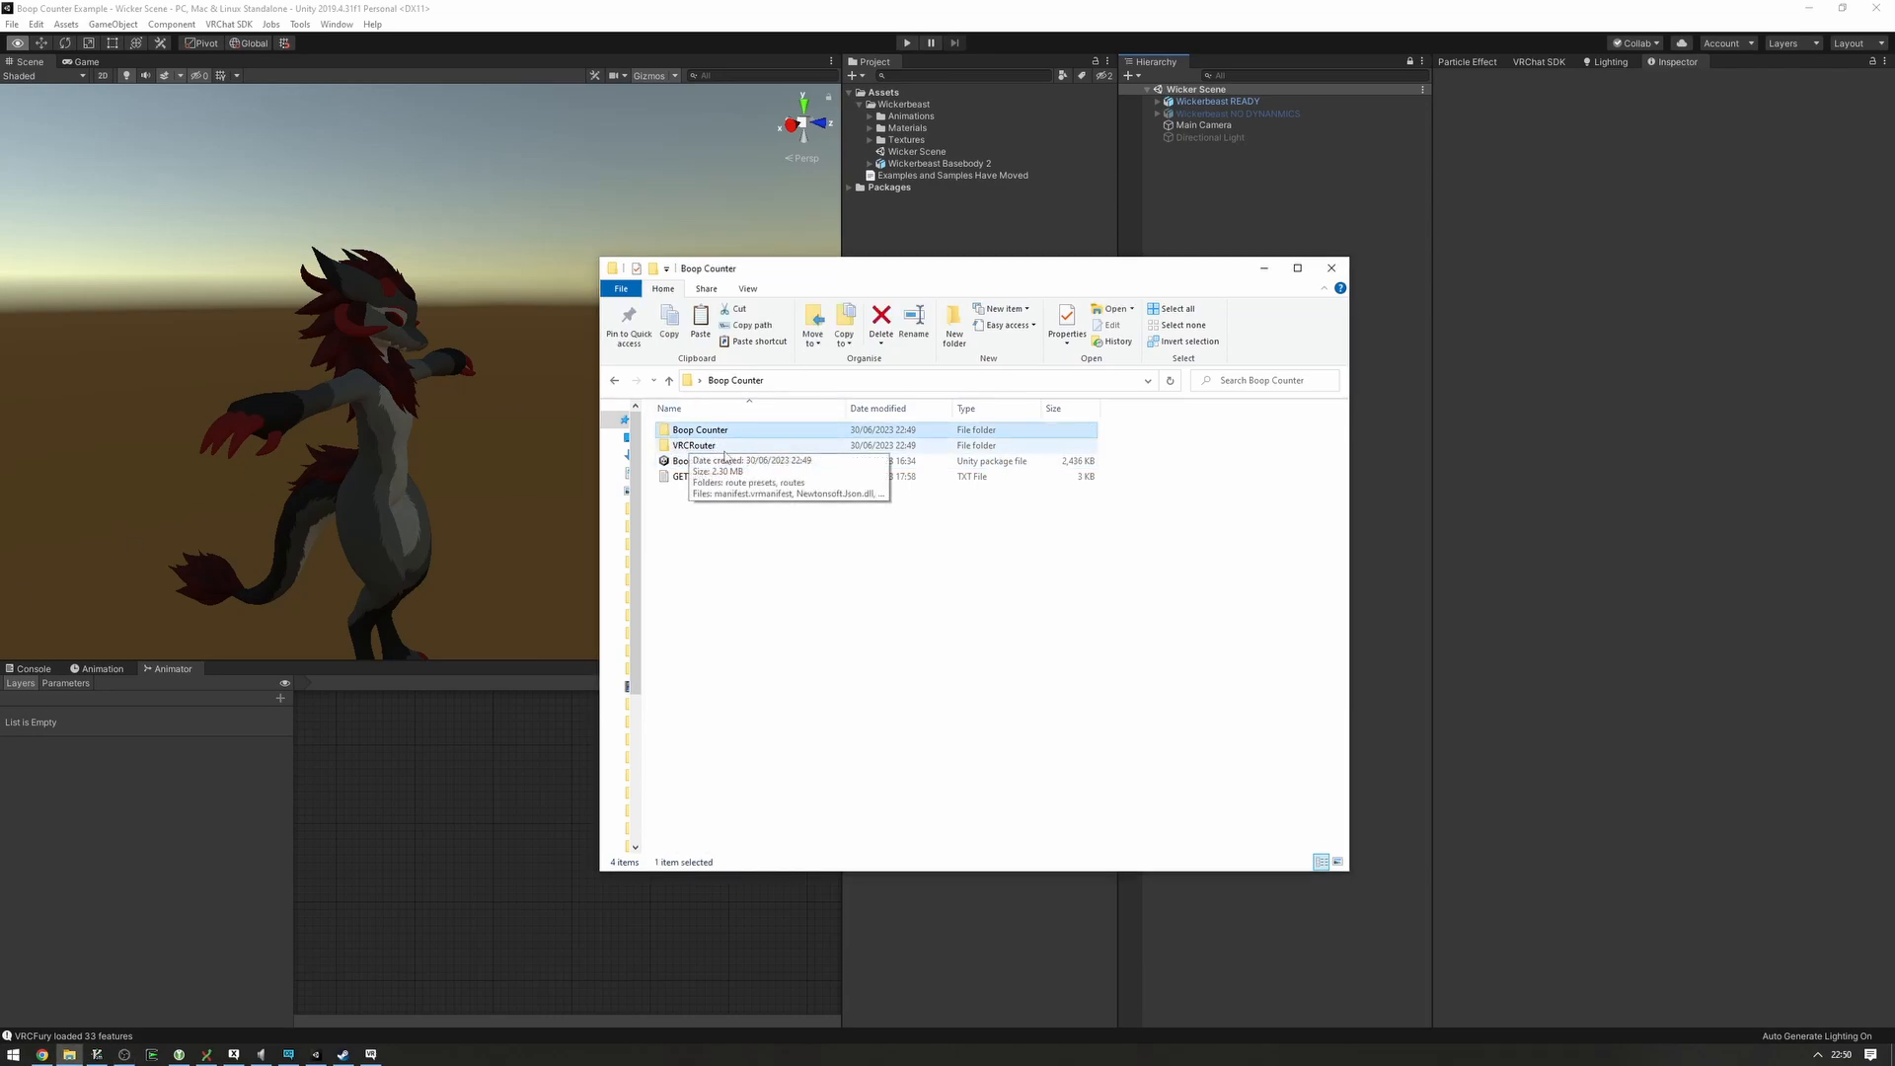
left_click(694, 445)
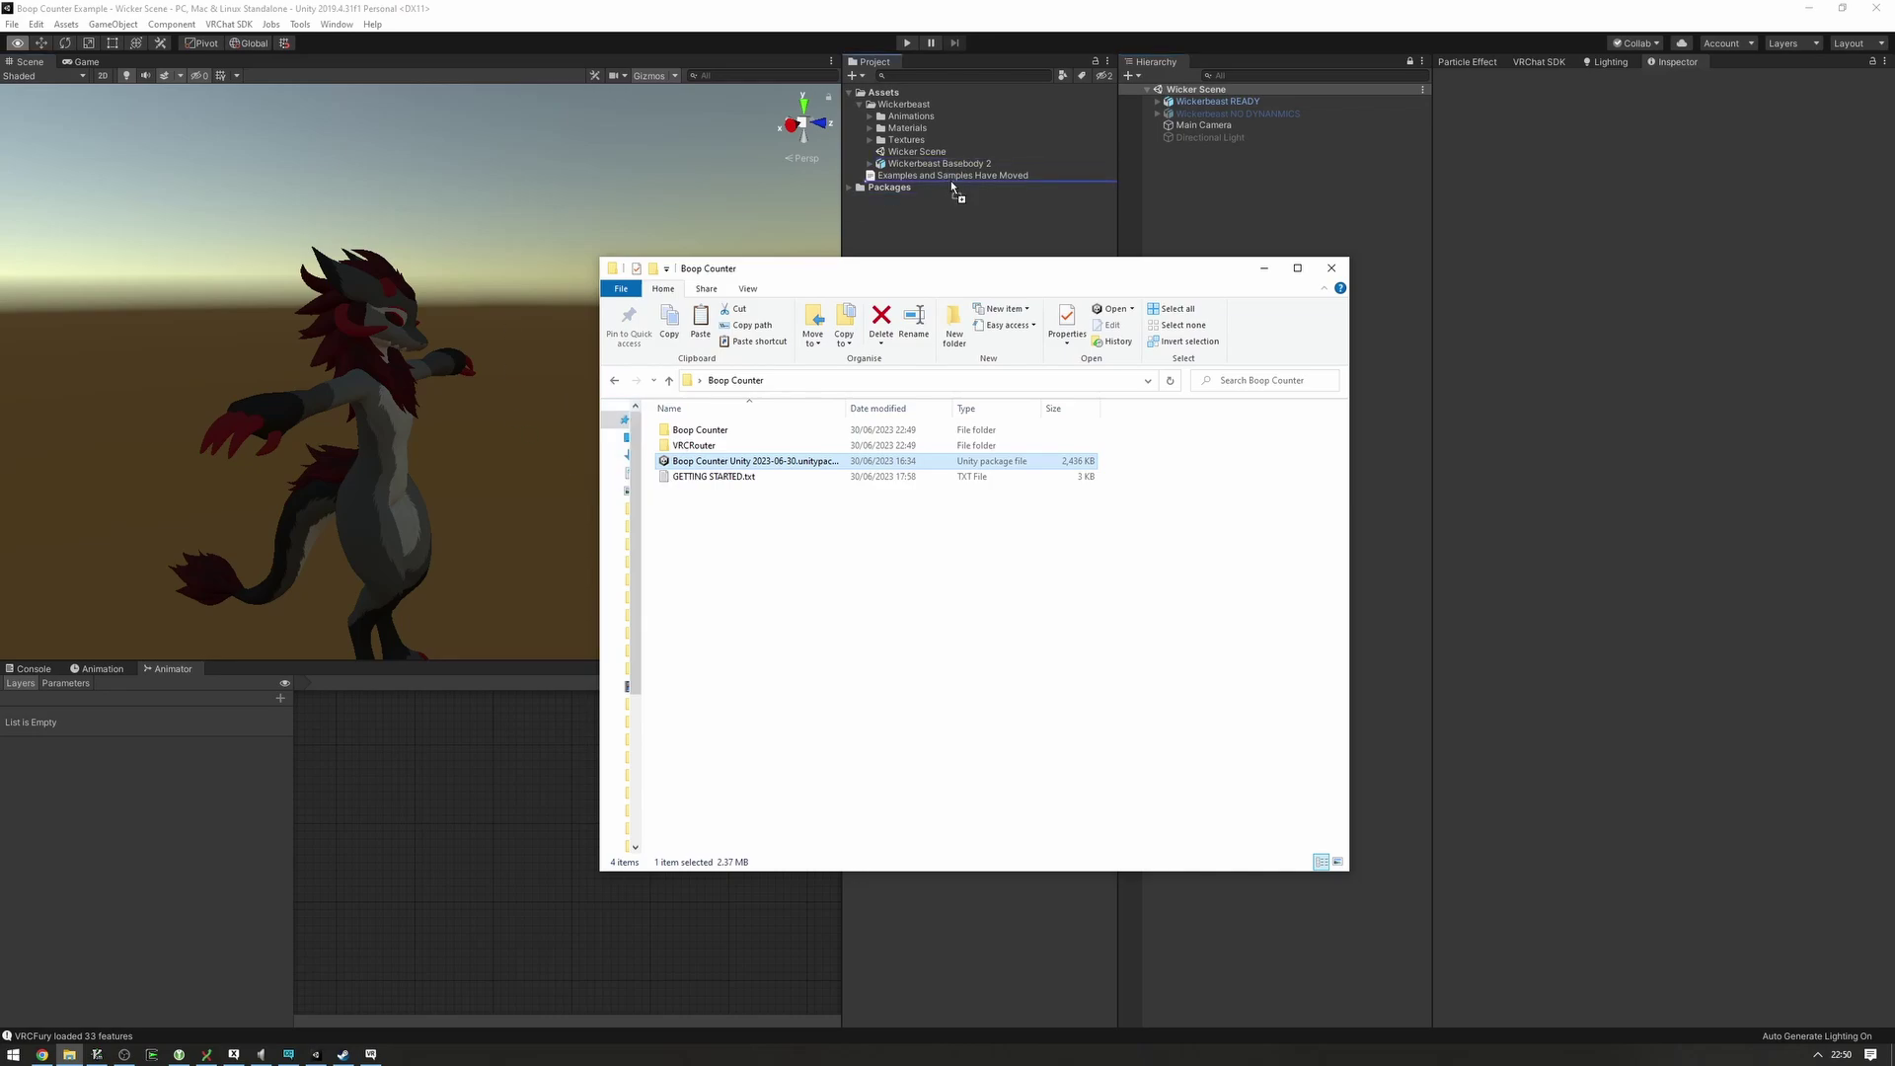
double_click(755, 461)
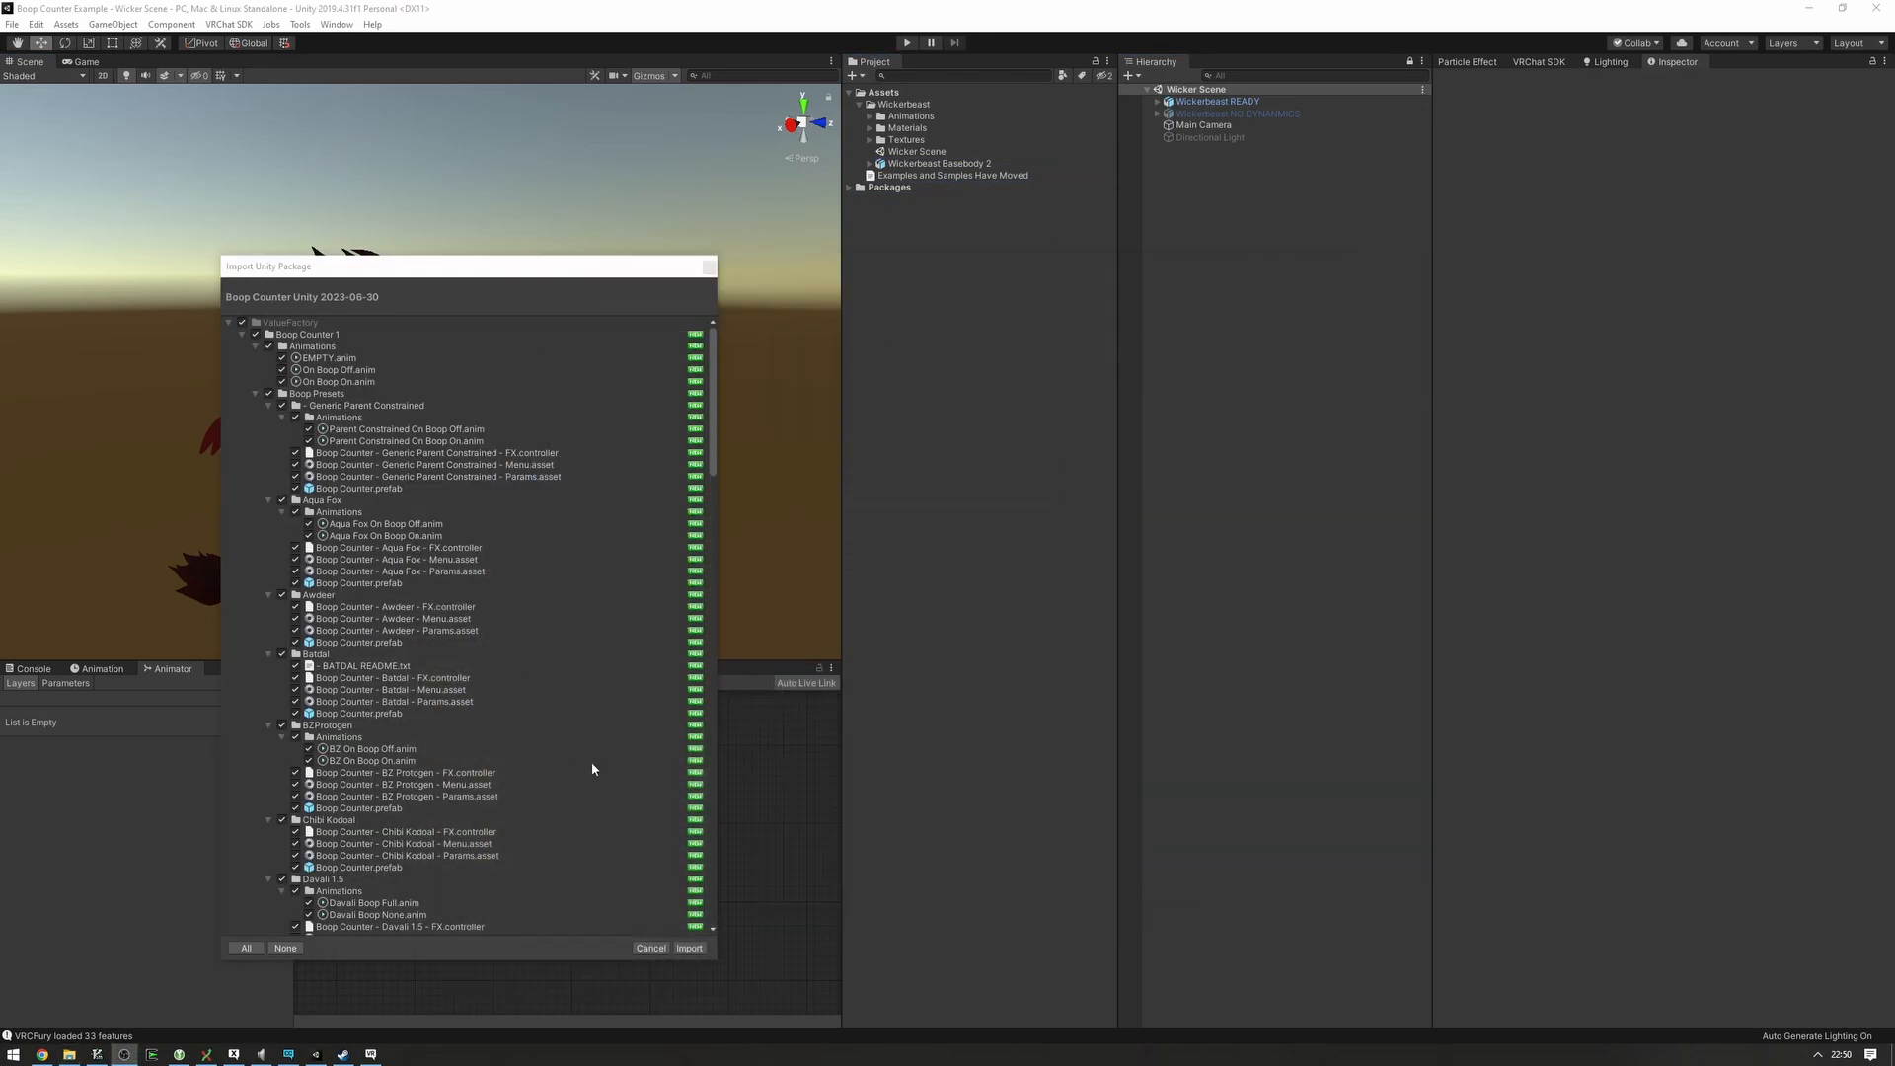
left_click(689, 948)
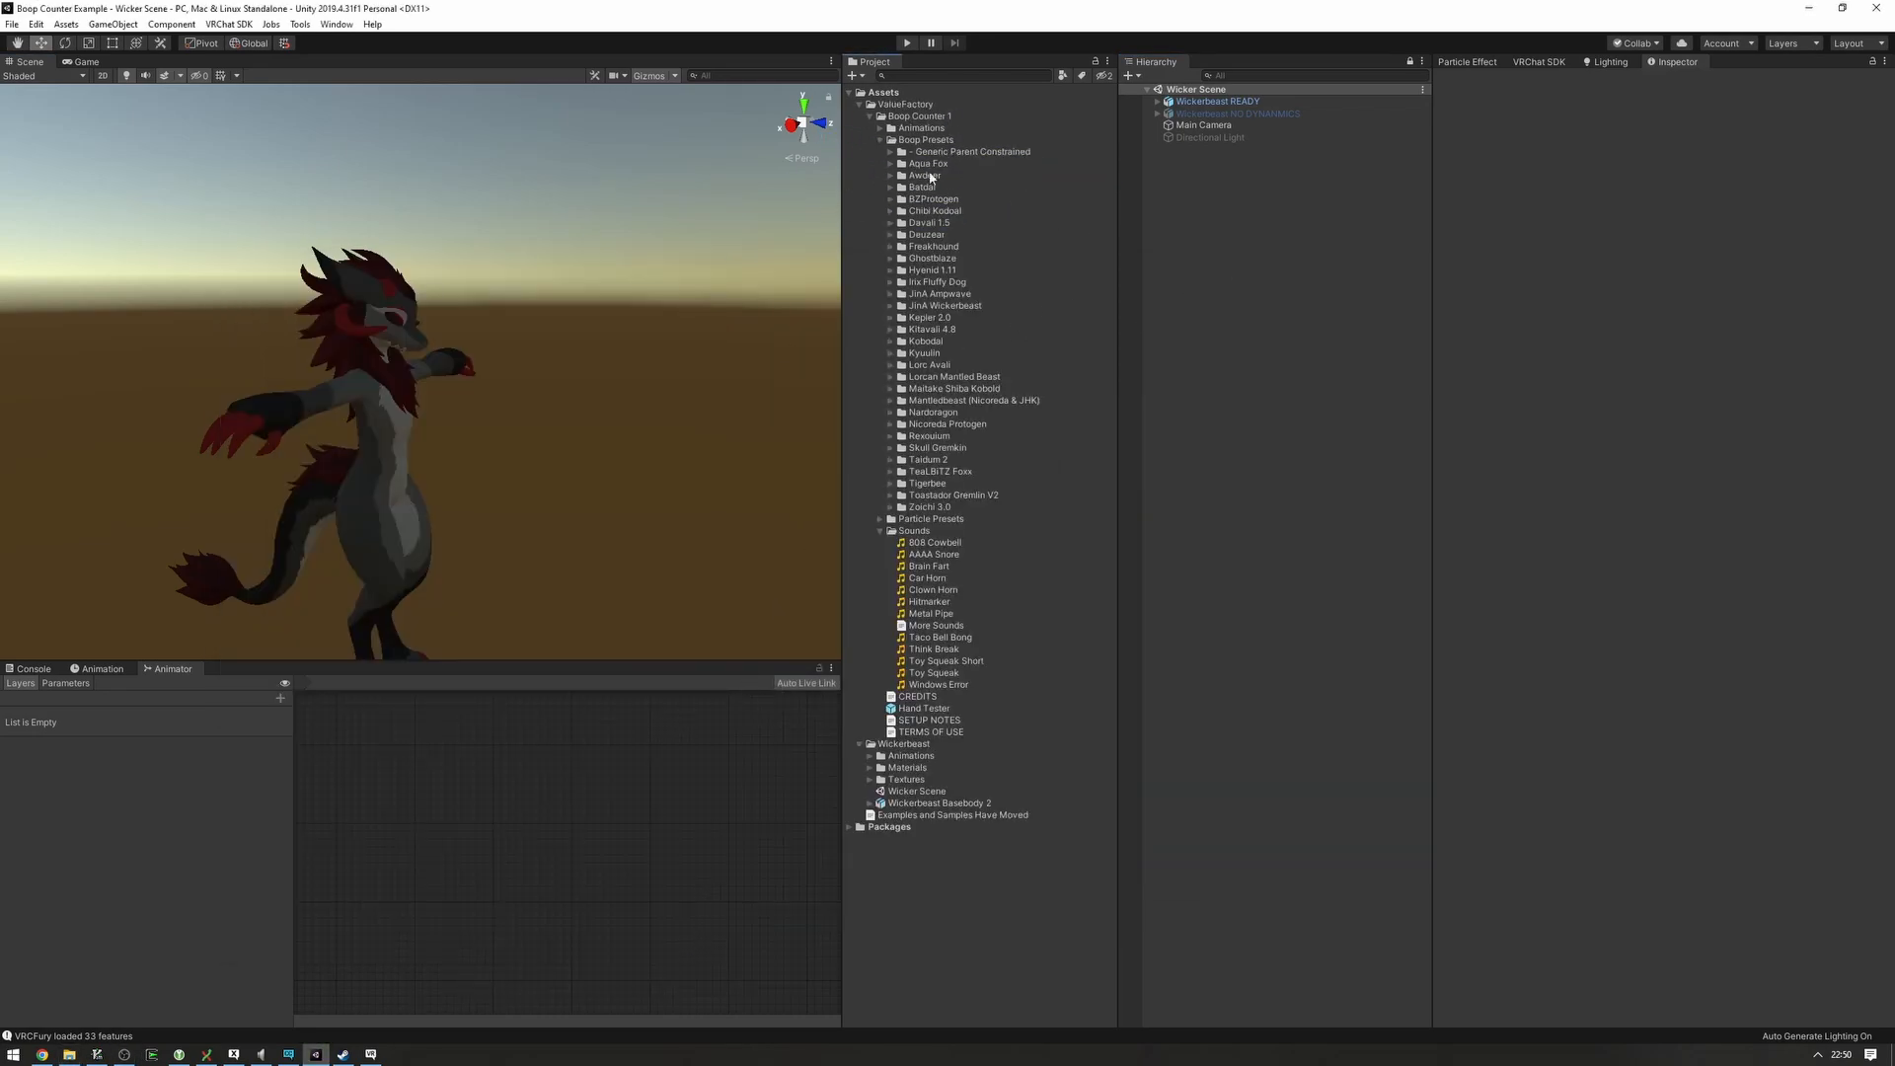
- Expand ValueFactory > Boop Counter 1 > Boop Presets > JinA Wickerbeast and select its Boop Counter prefab
left_click(905, 104)
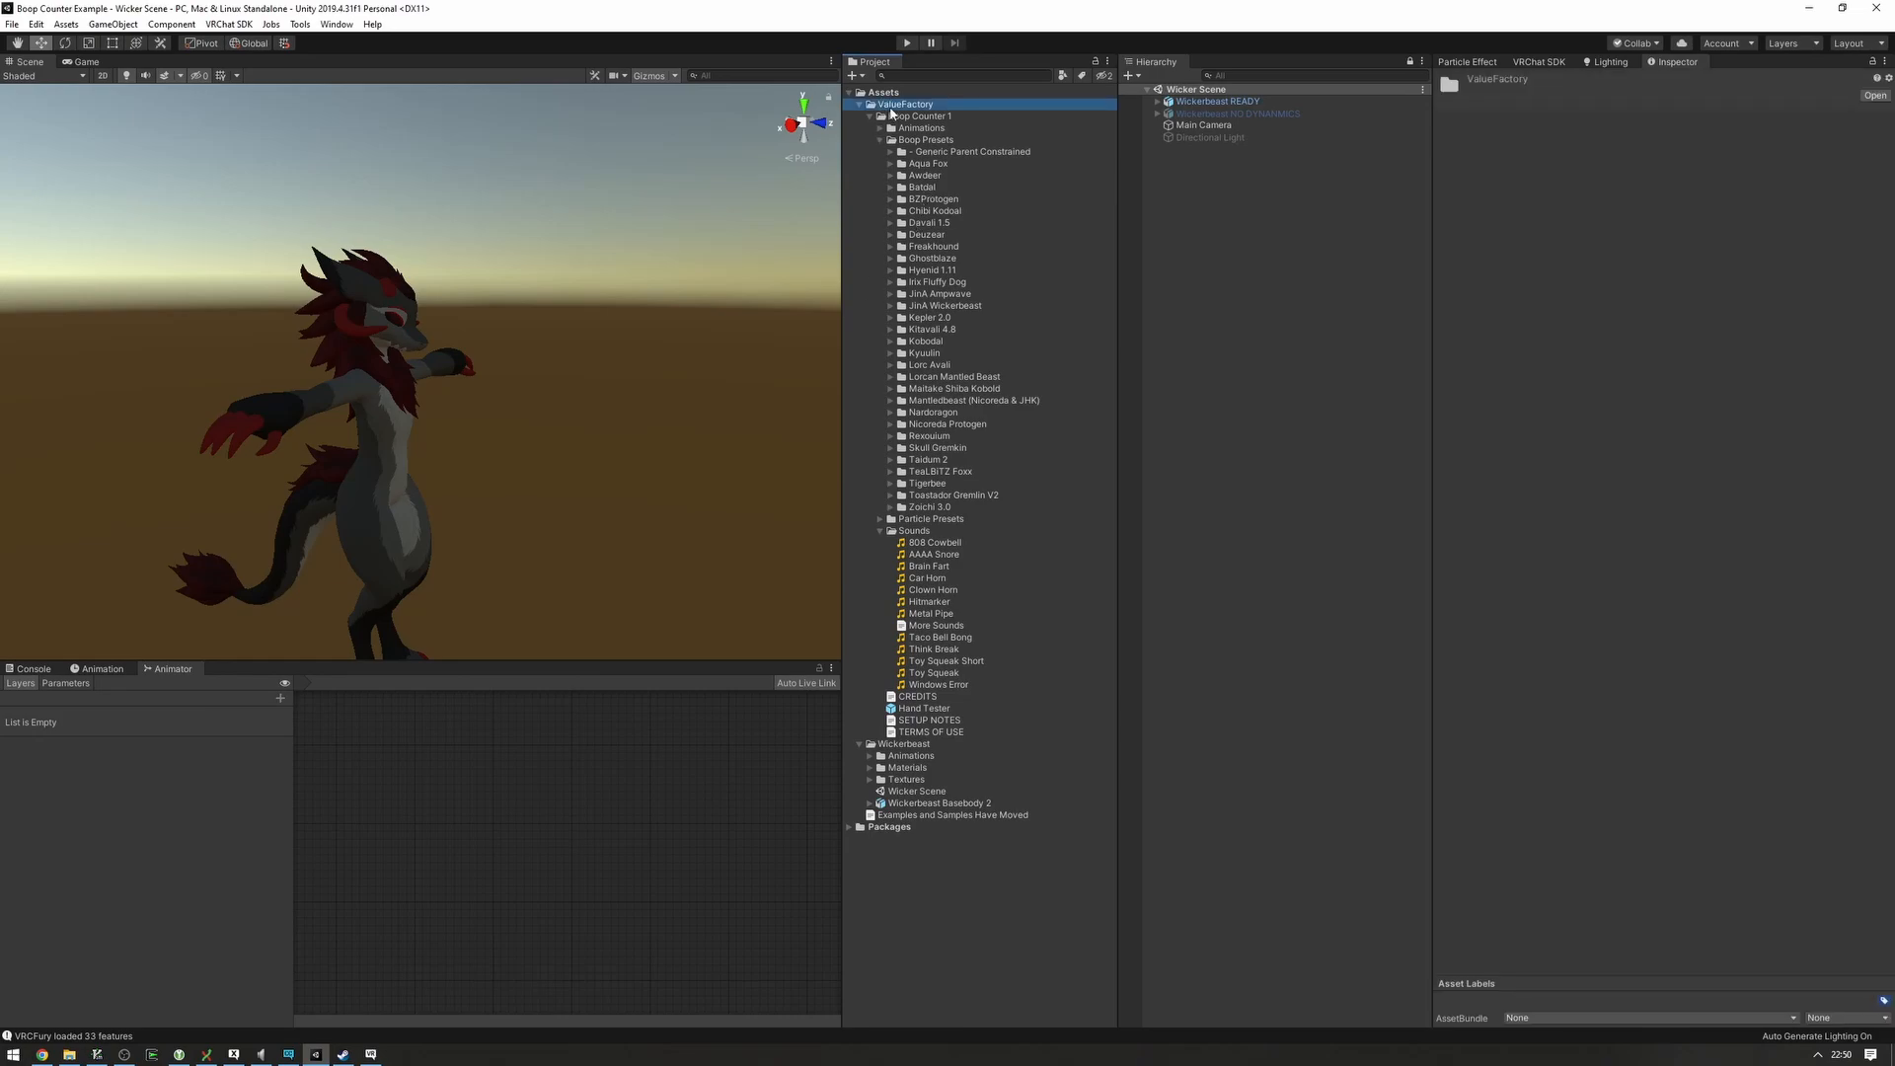
left_click(916, 115)
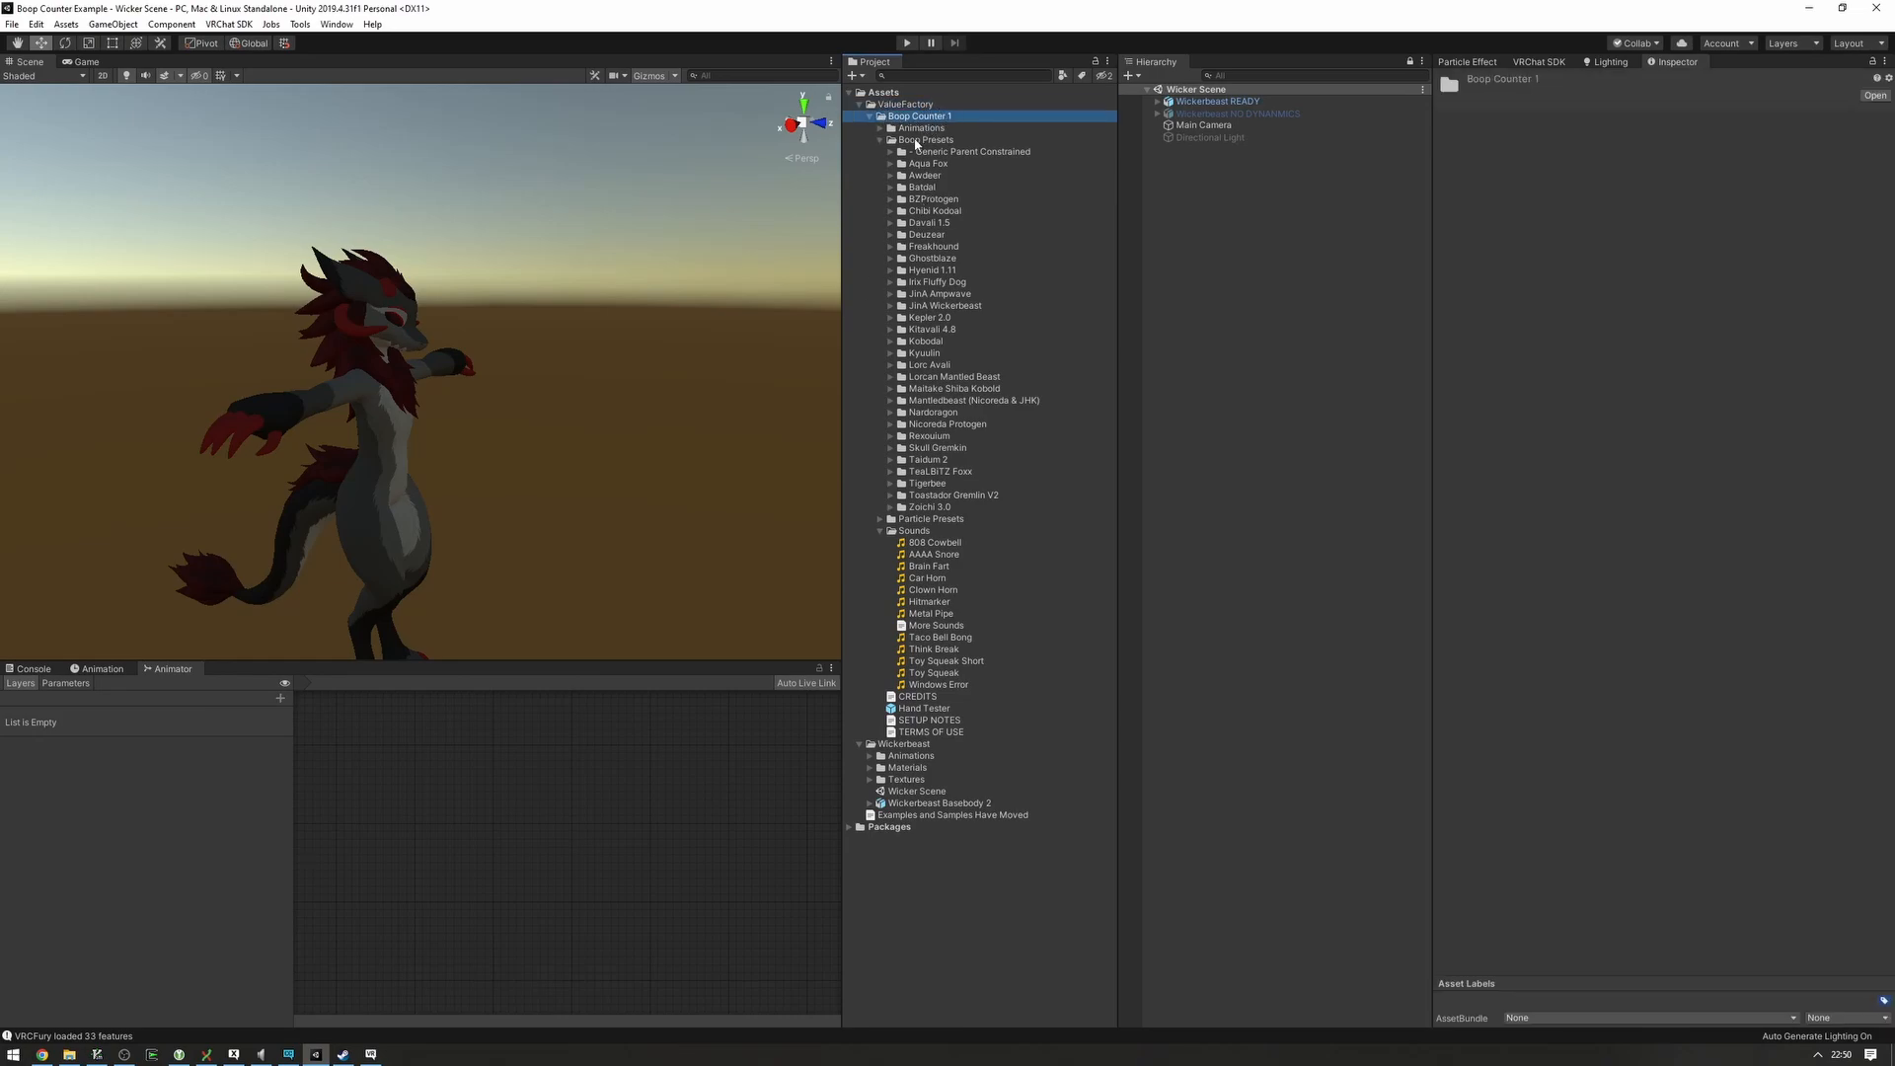
left_click(926, 139)
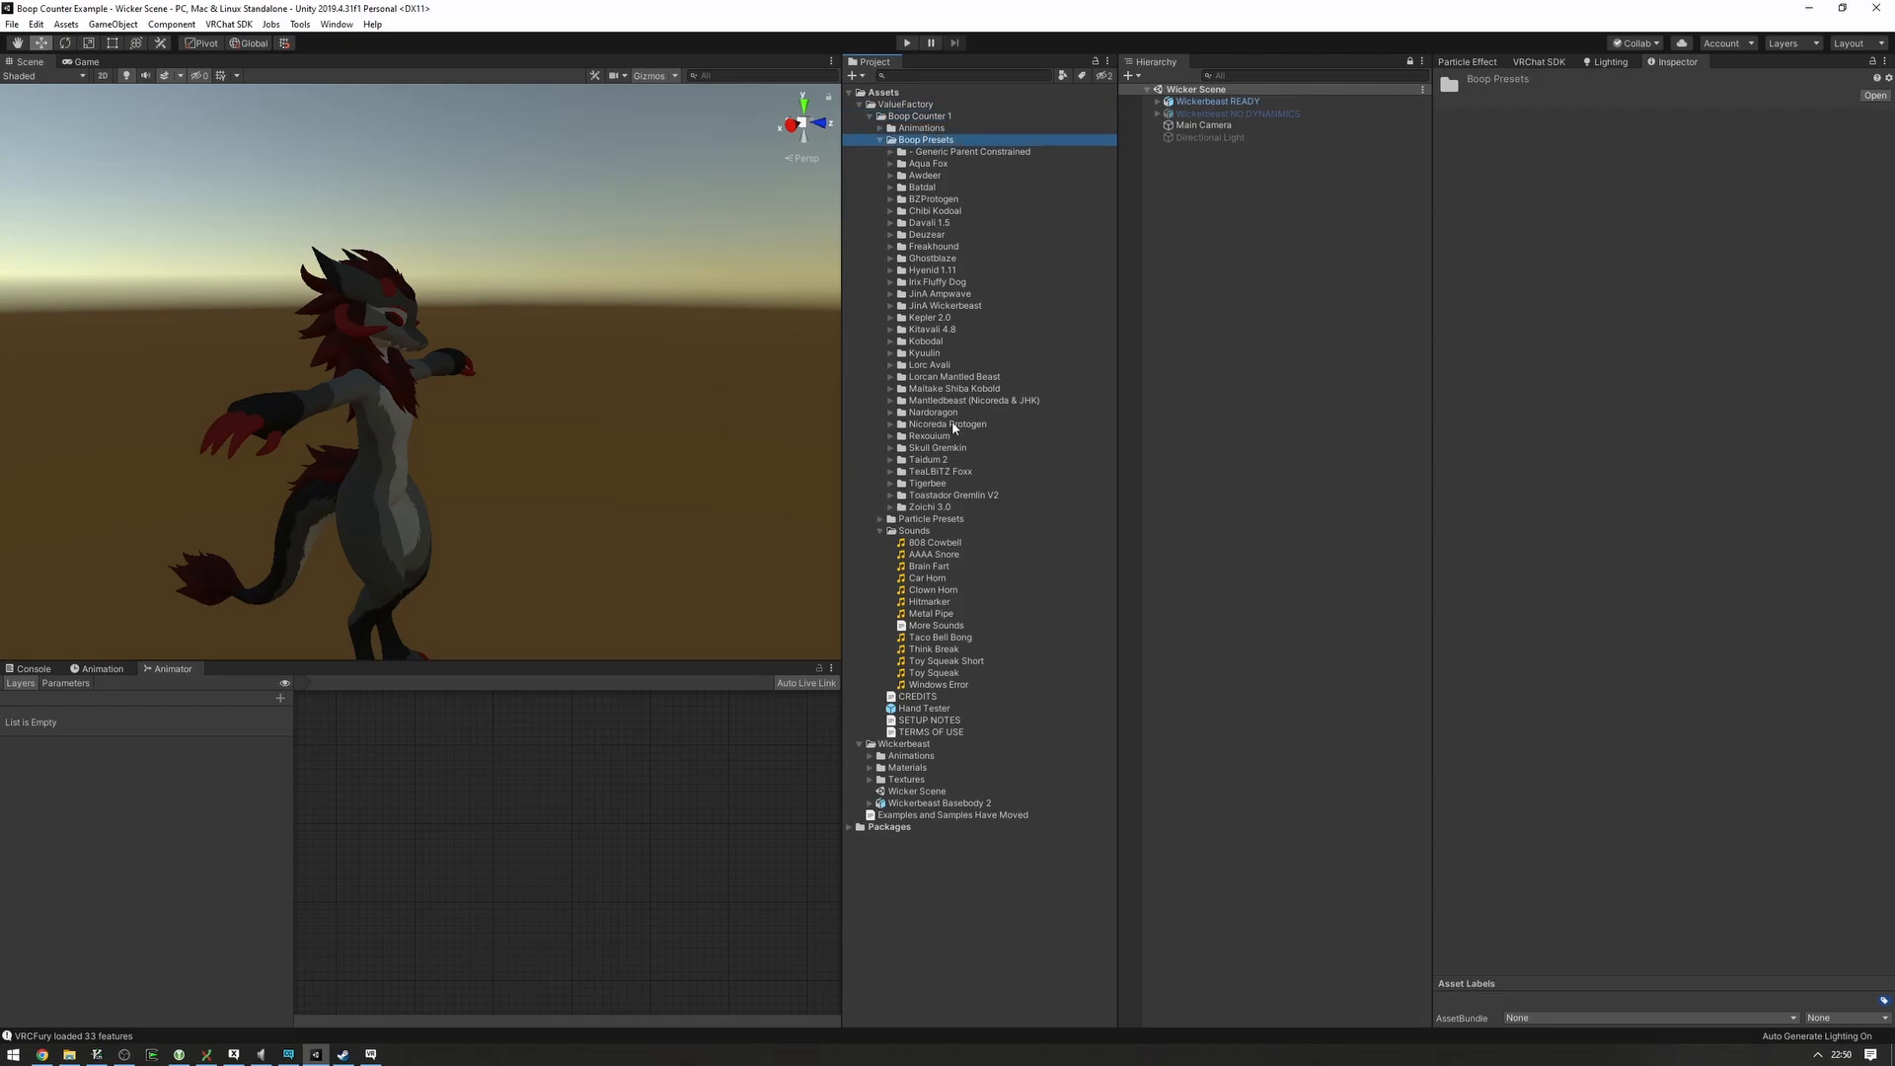
left_click(945, 305)
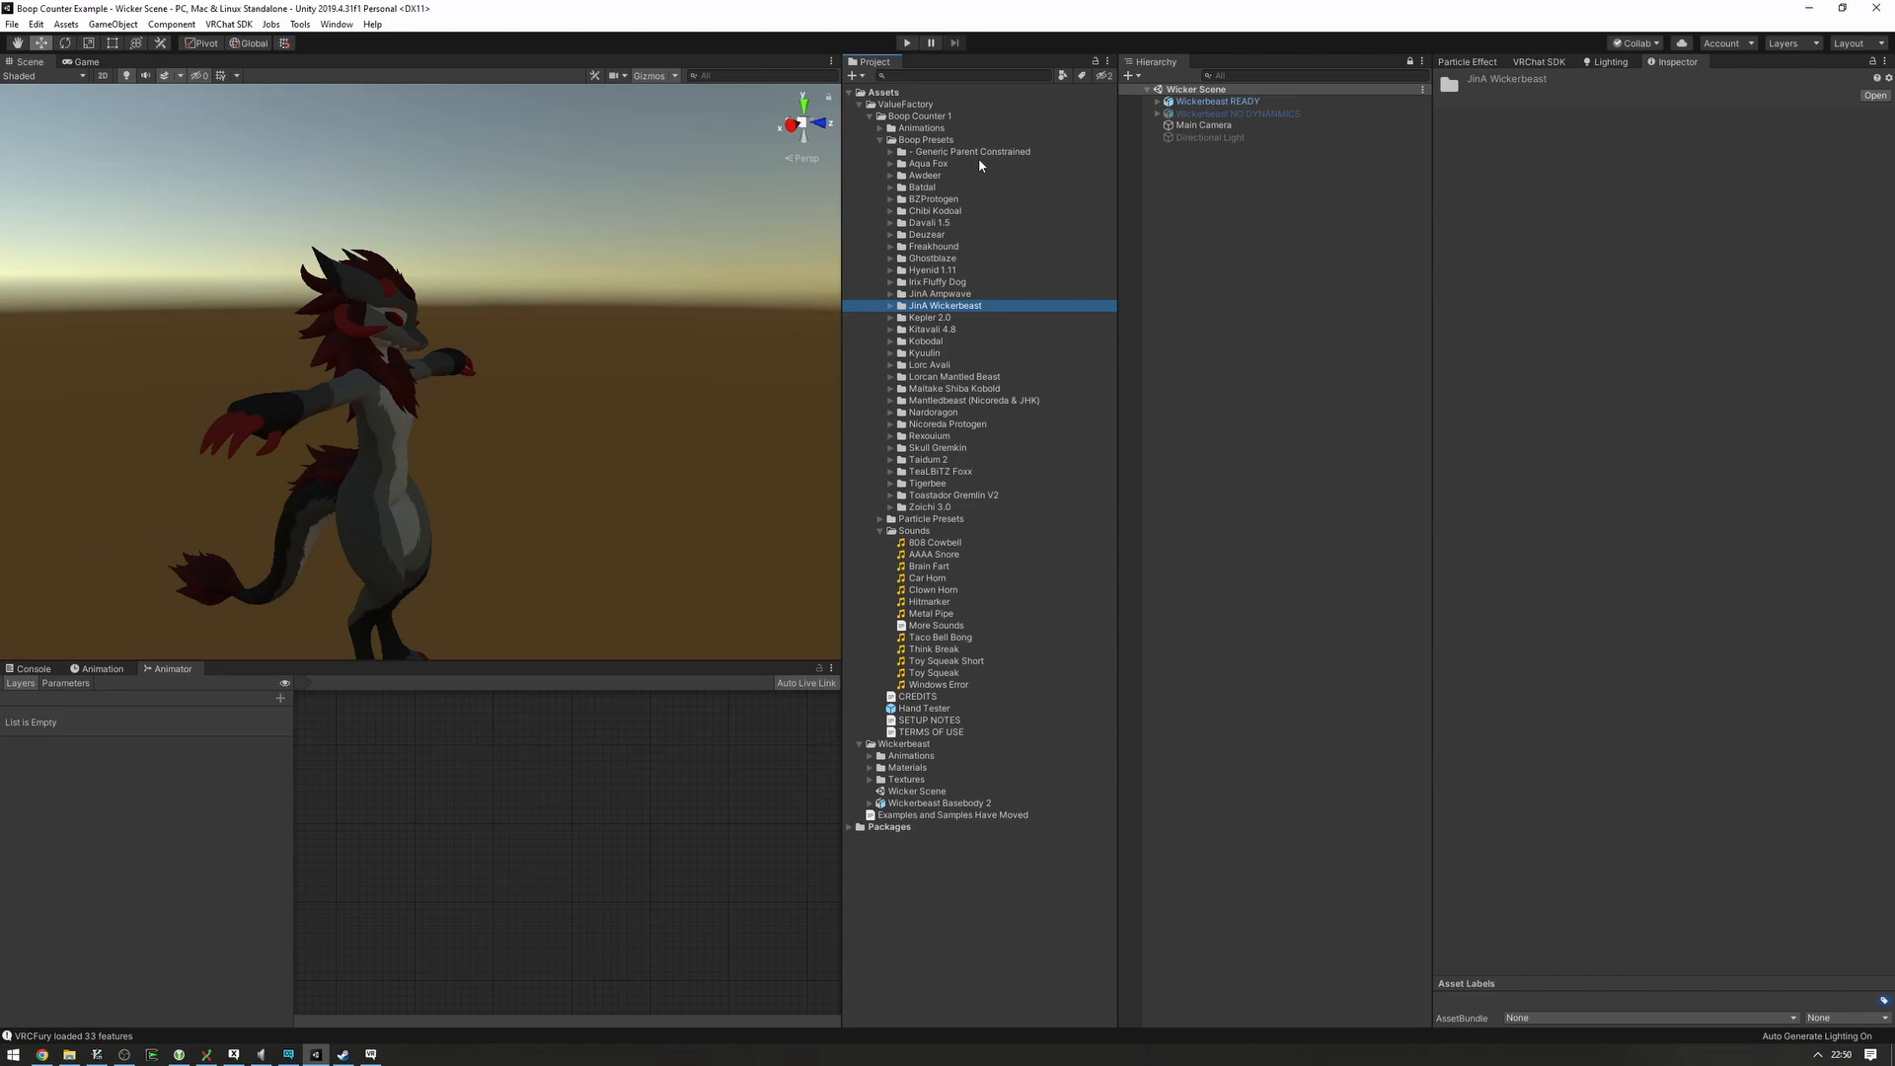
left_click(890, 305)
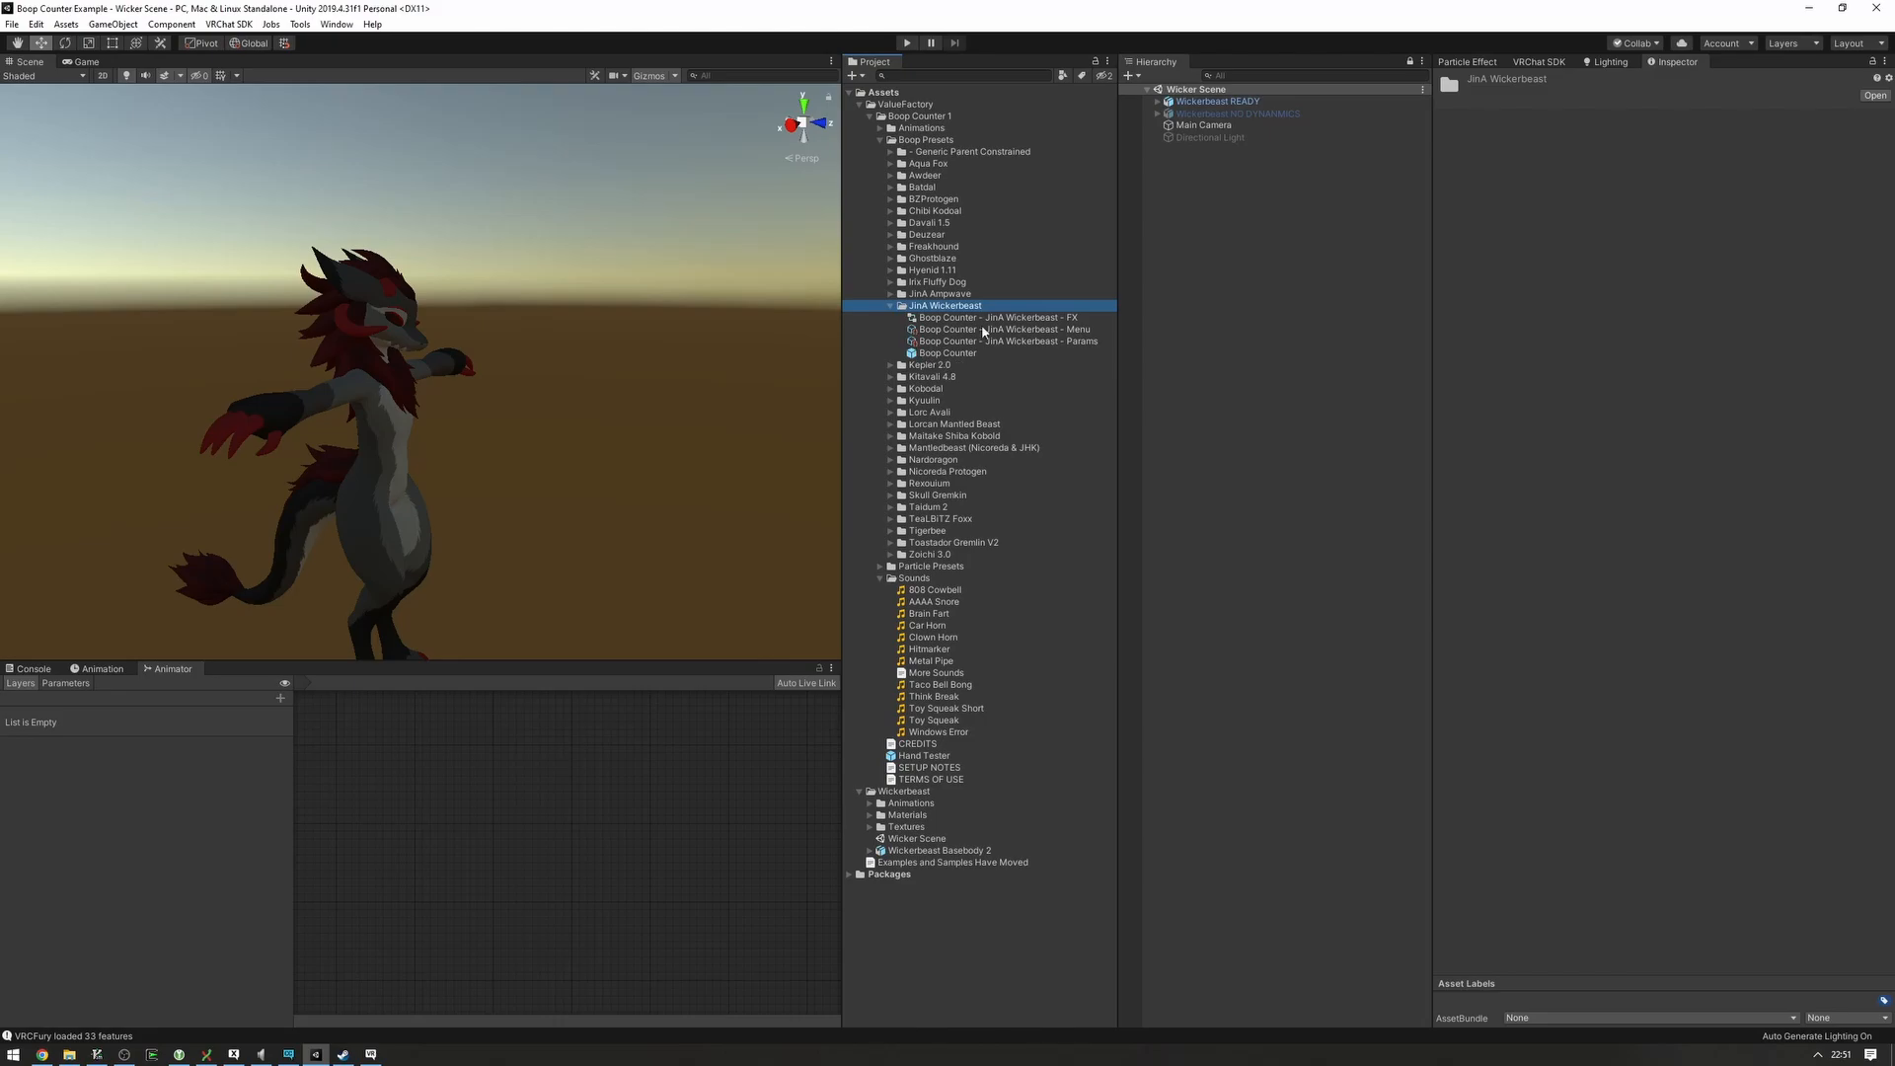
left_click(948, 353)
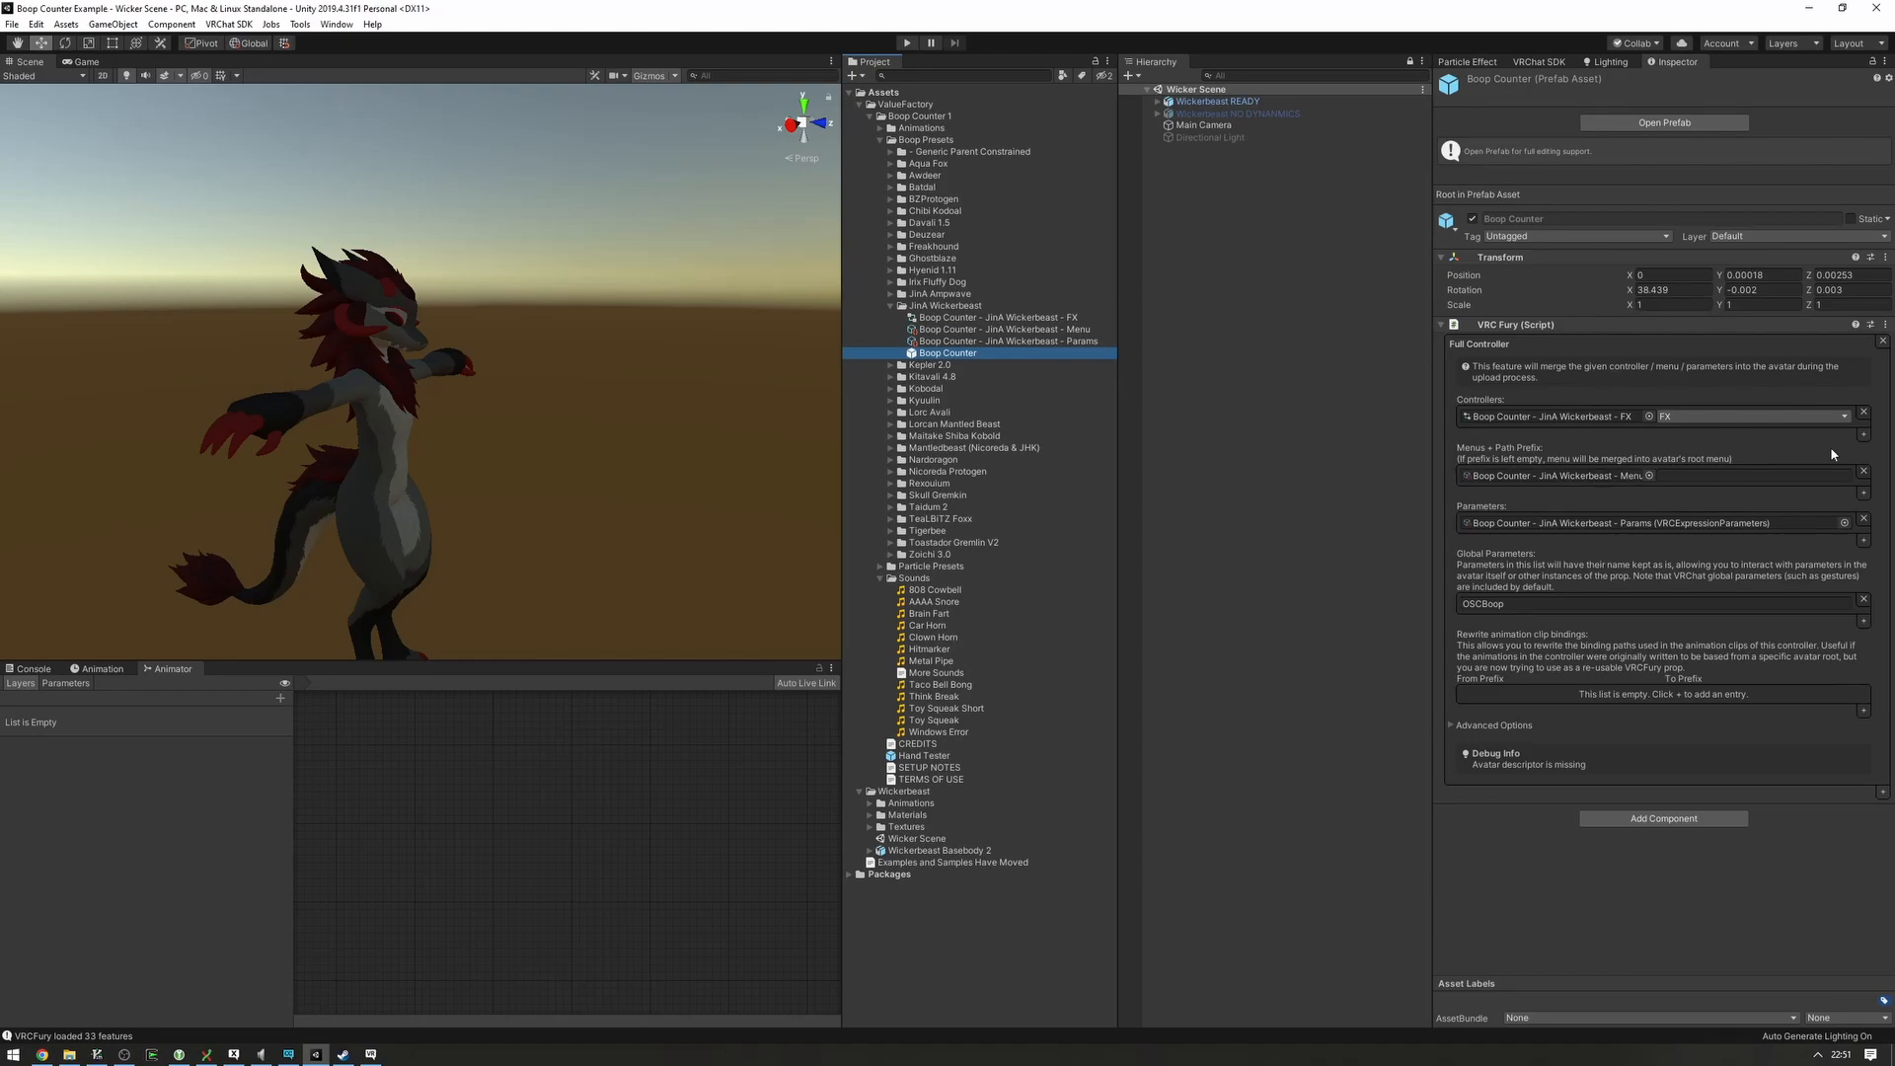
- Inspect the preset's FX controller, Menu and Params assets, then fully expand the avatar's armature
left_click(1004, 317)
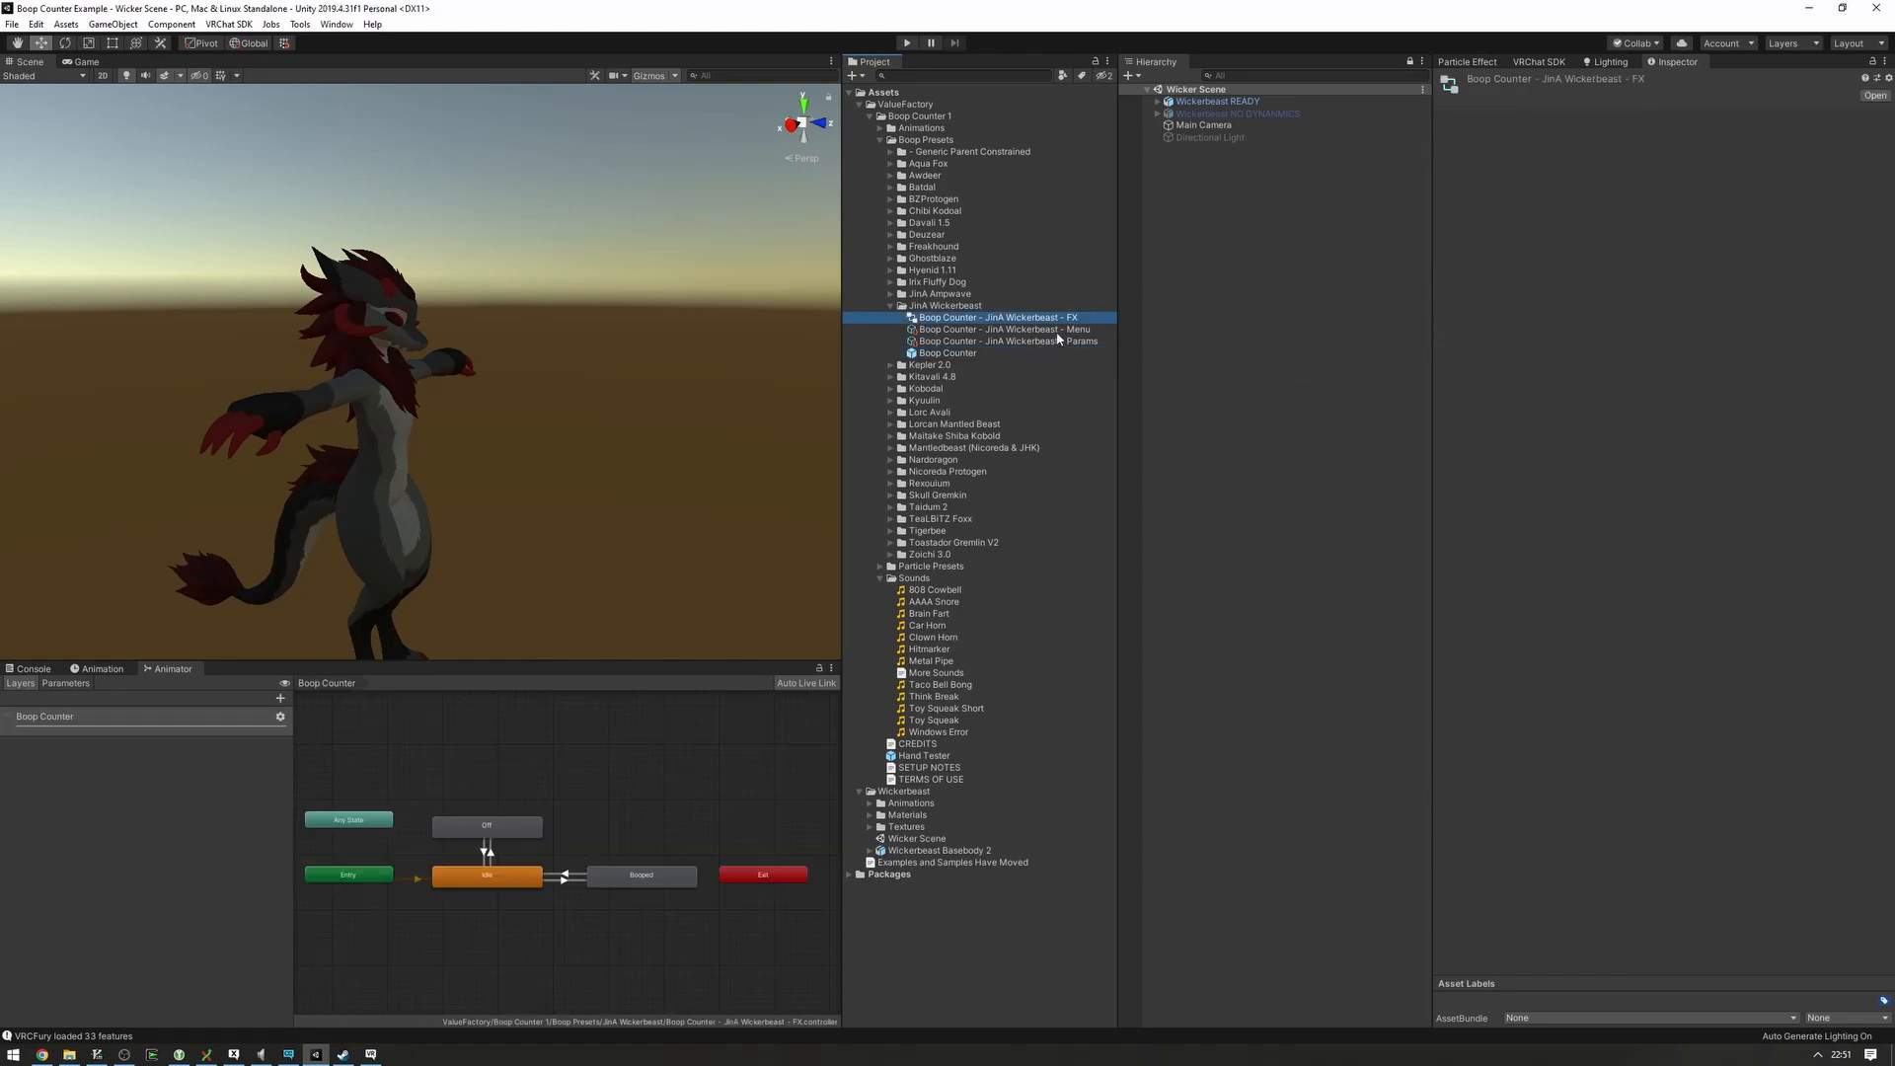
left_click(1018, 328)
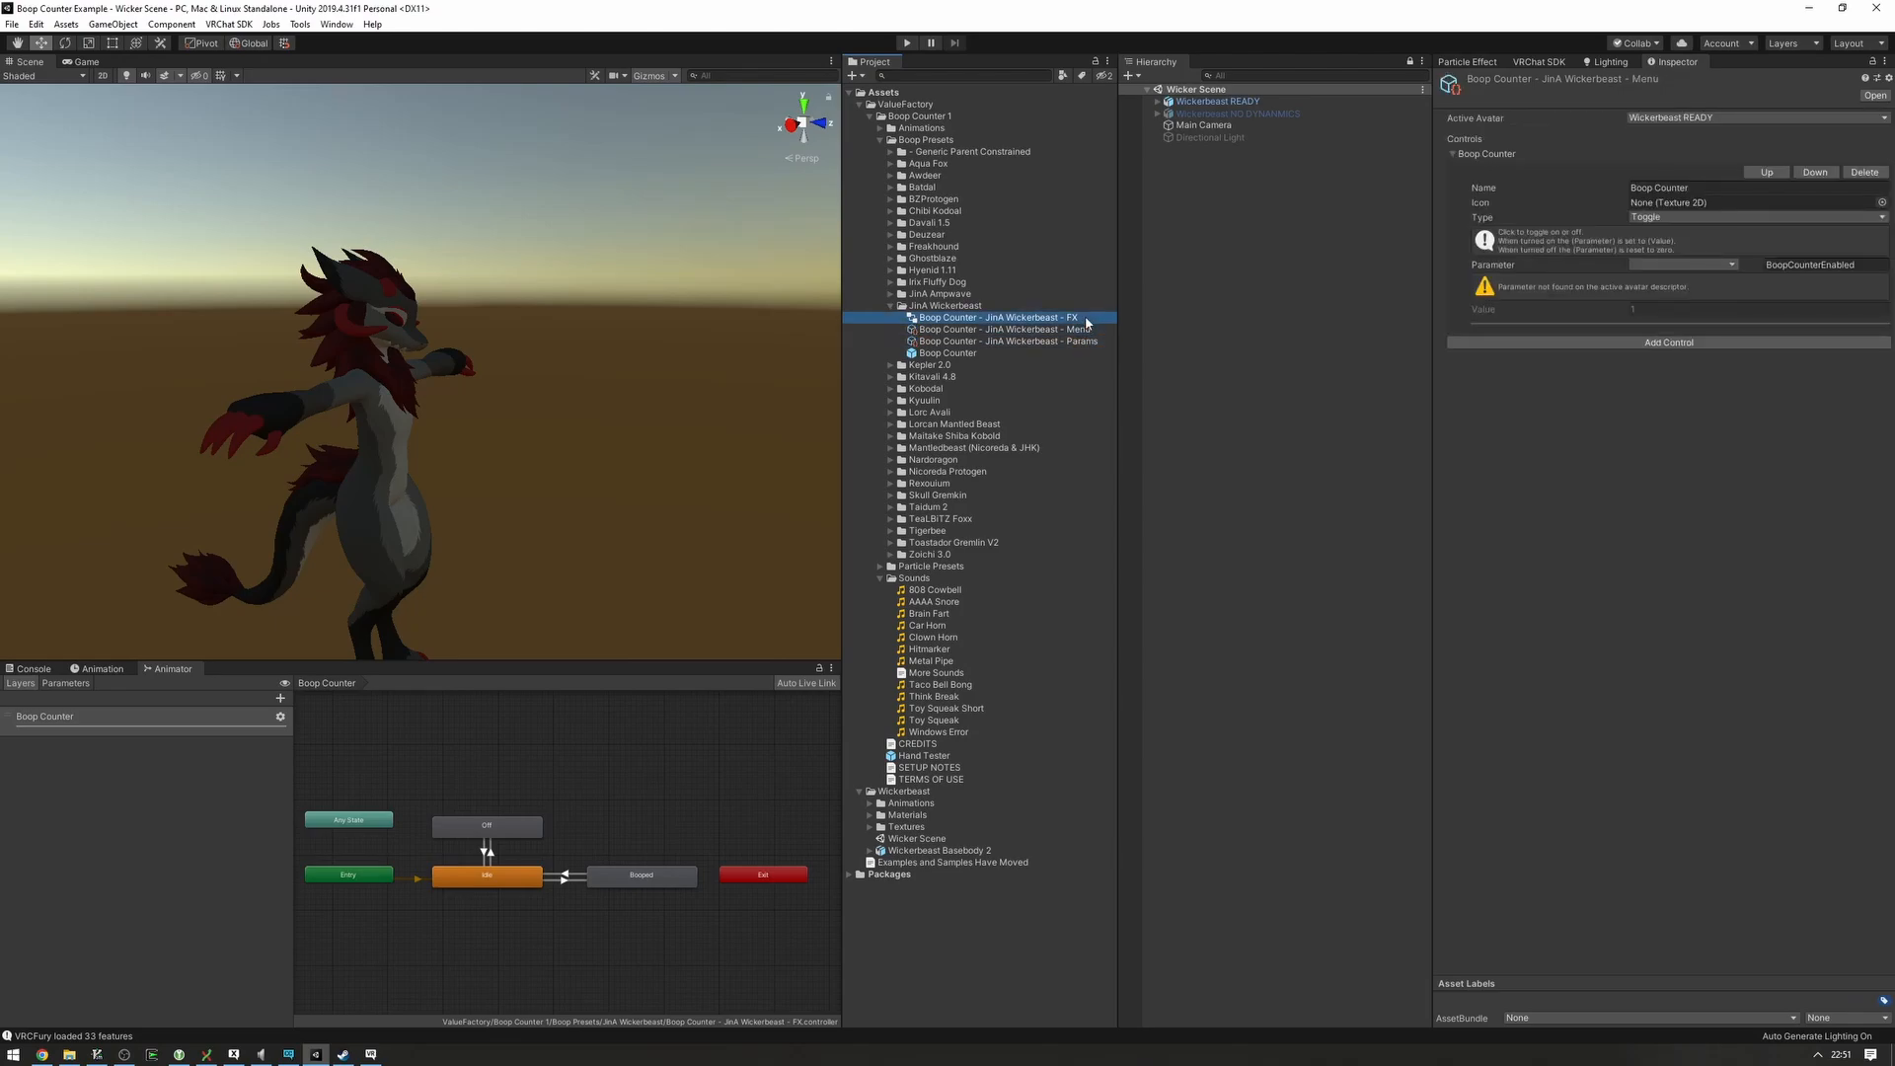
left_click(1007, 340)
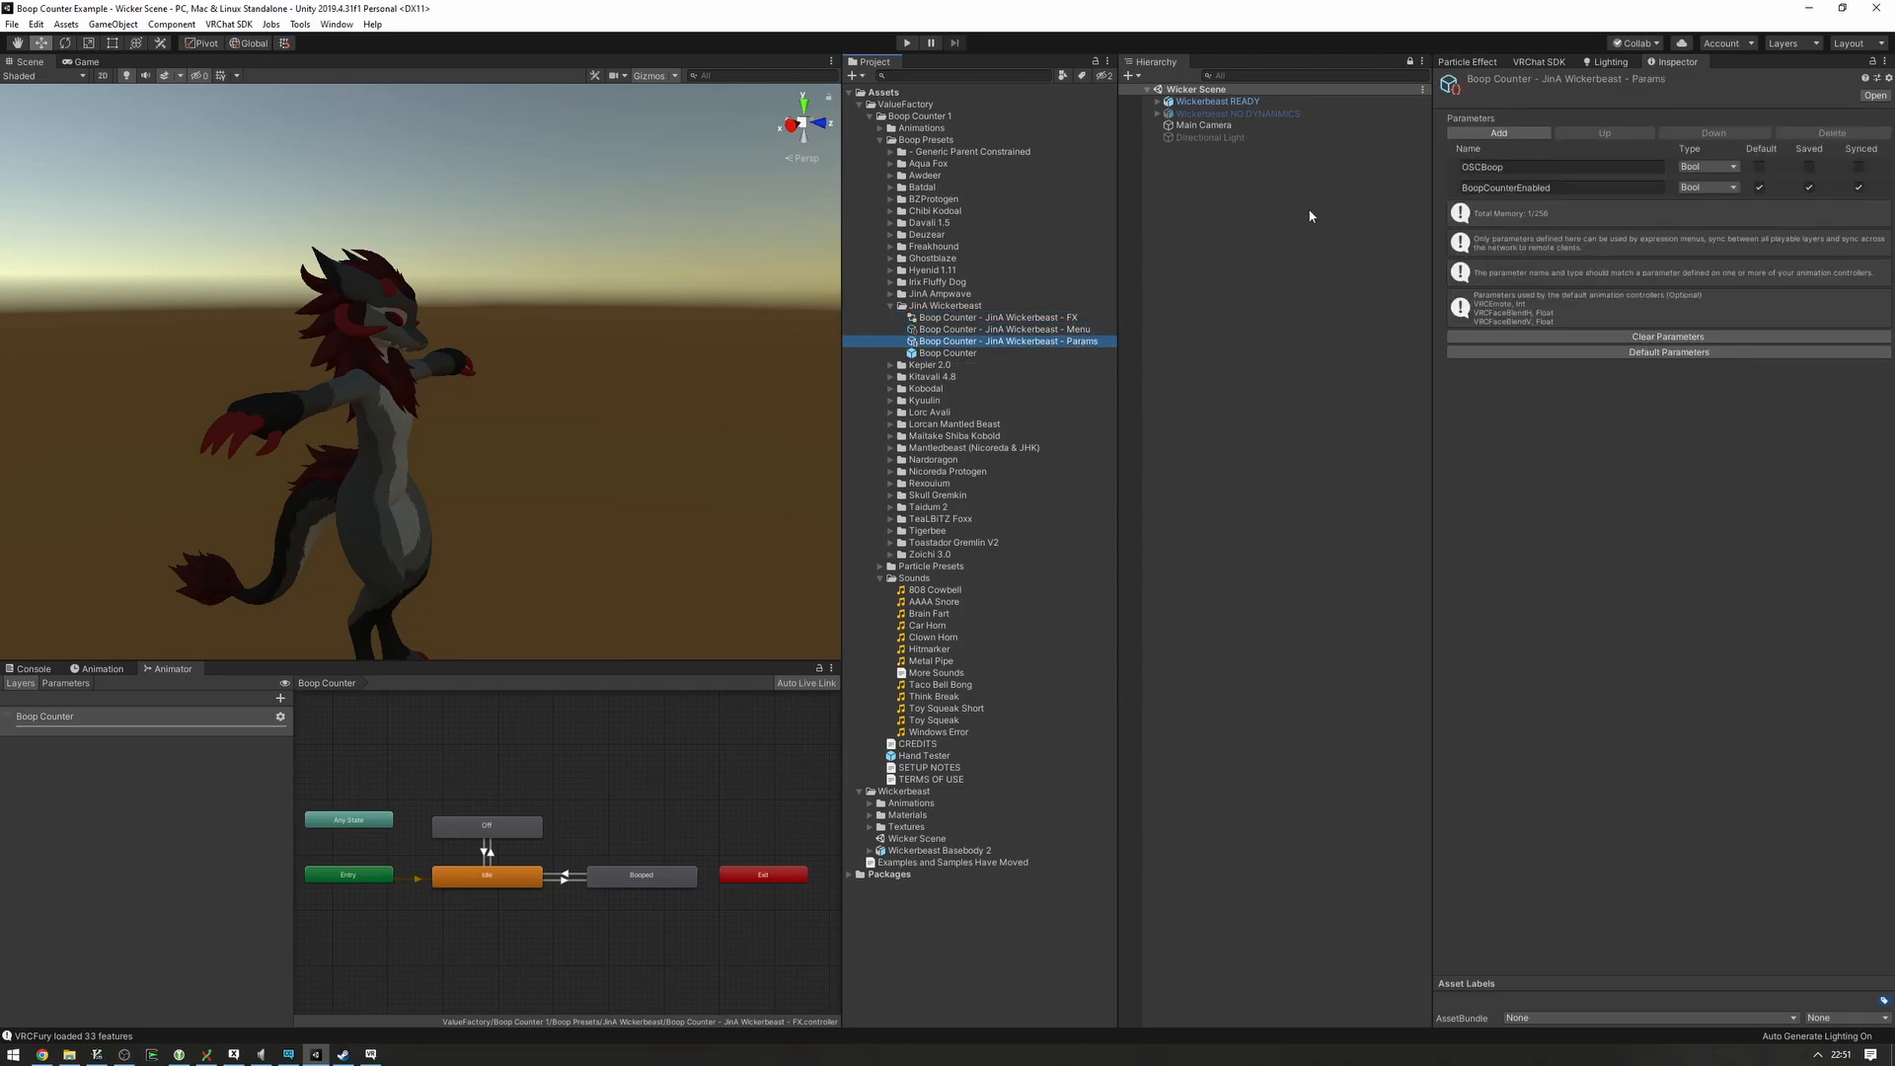
left_click(1156, 100)
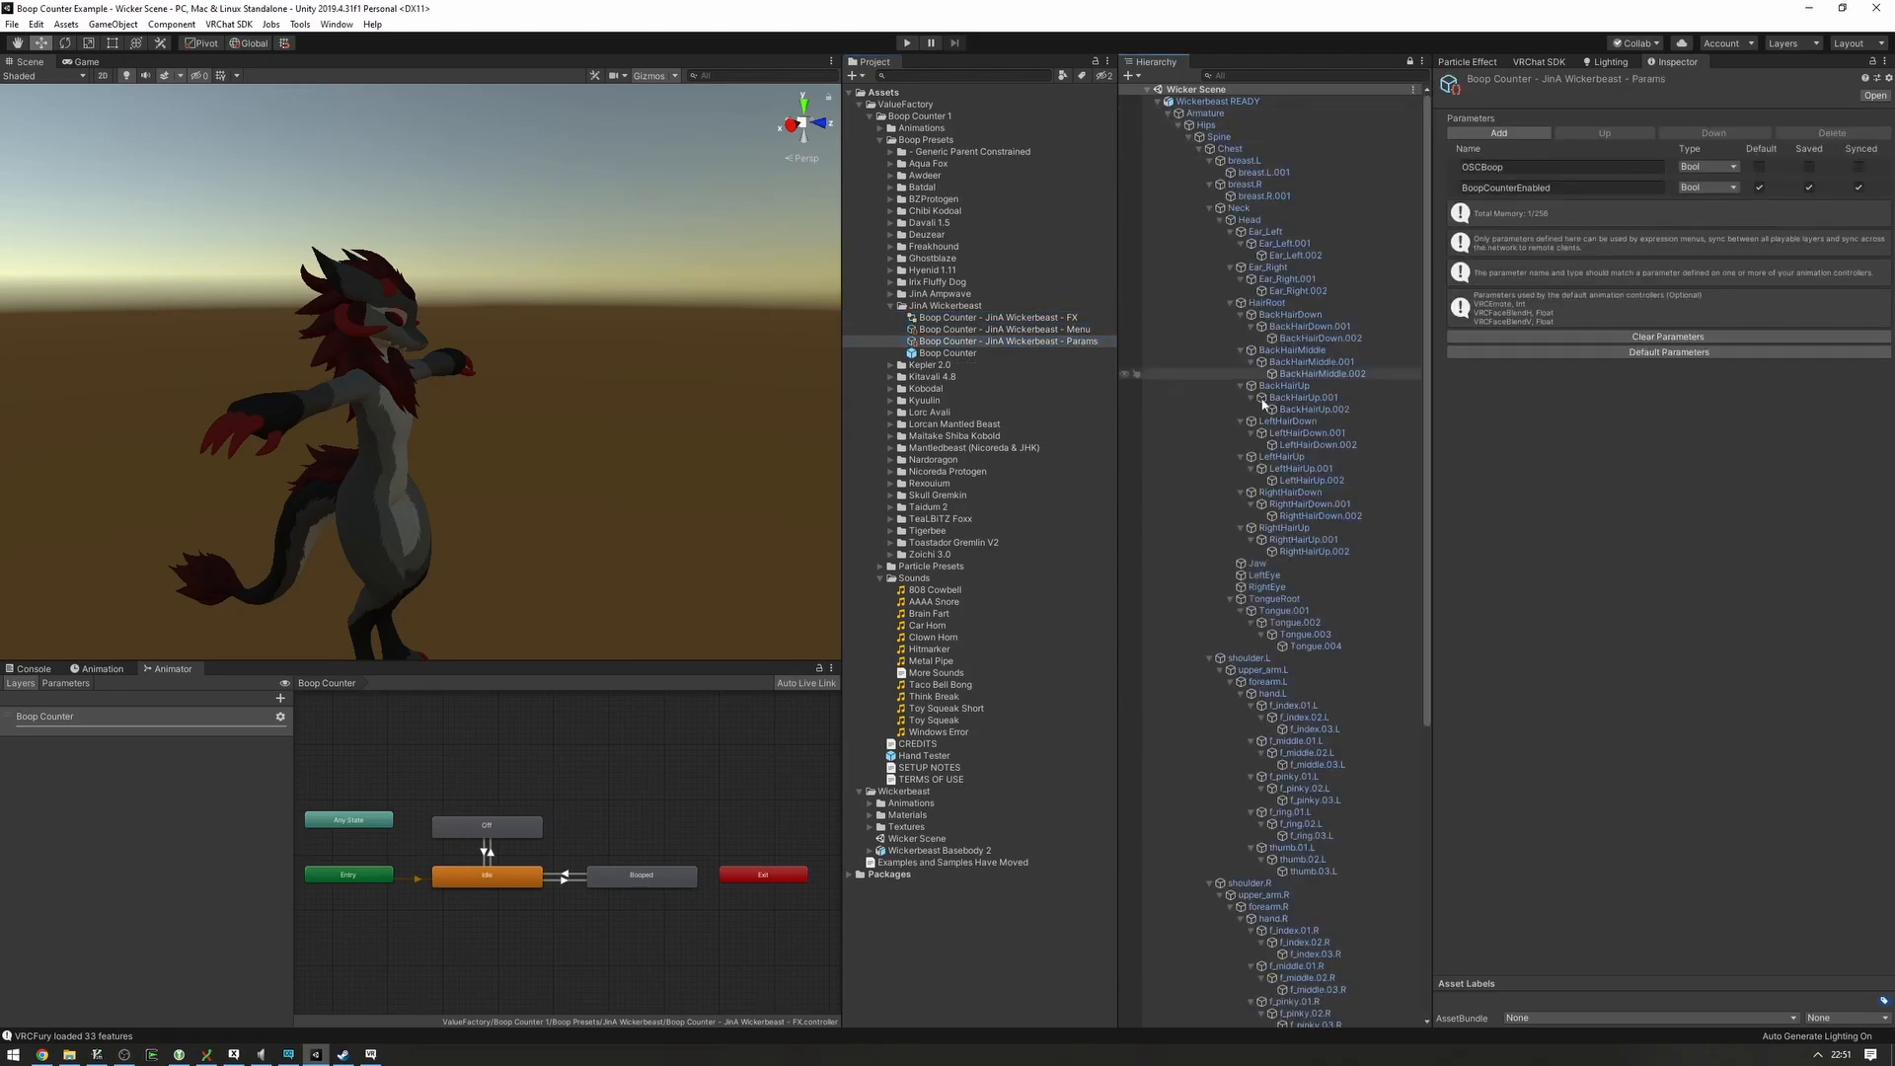
- Drop the JinA Wickerbeast Boop Counter prefab onto the avatar's Head bone
left_click(1243, 219)
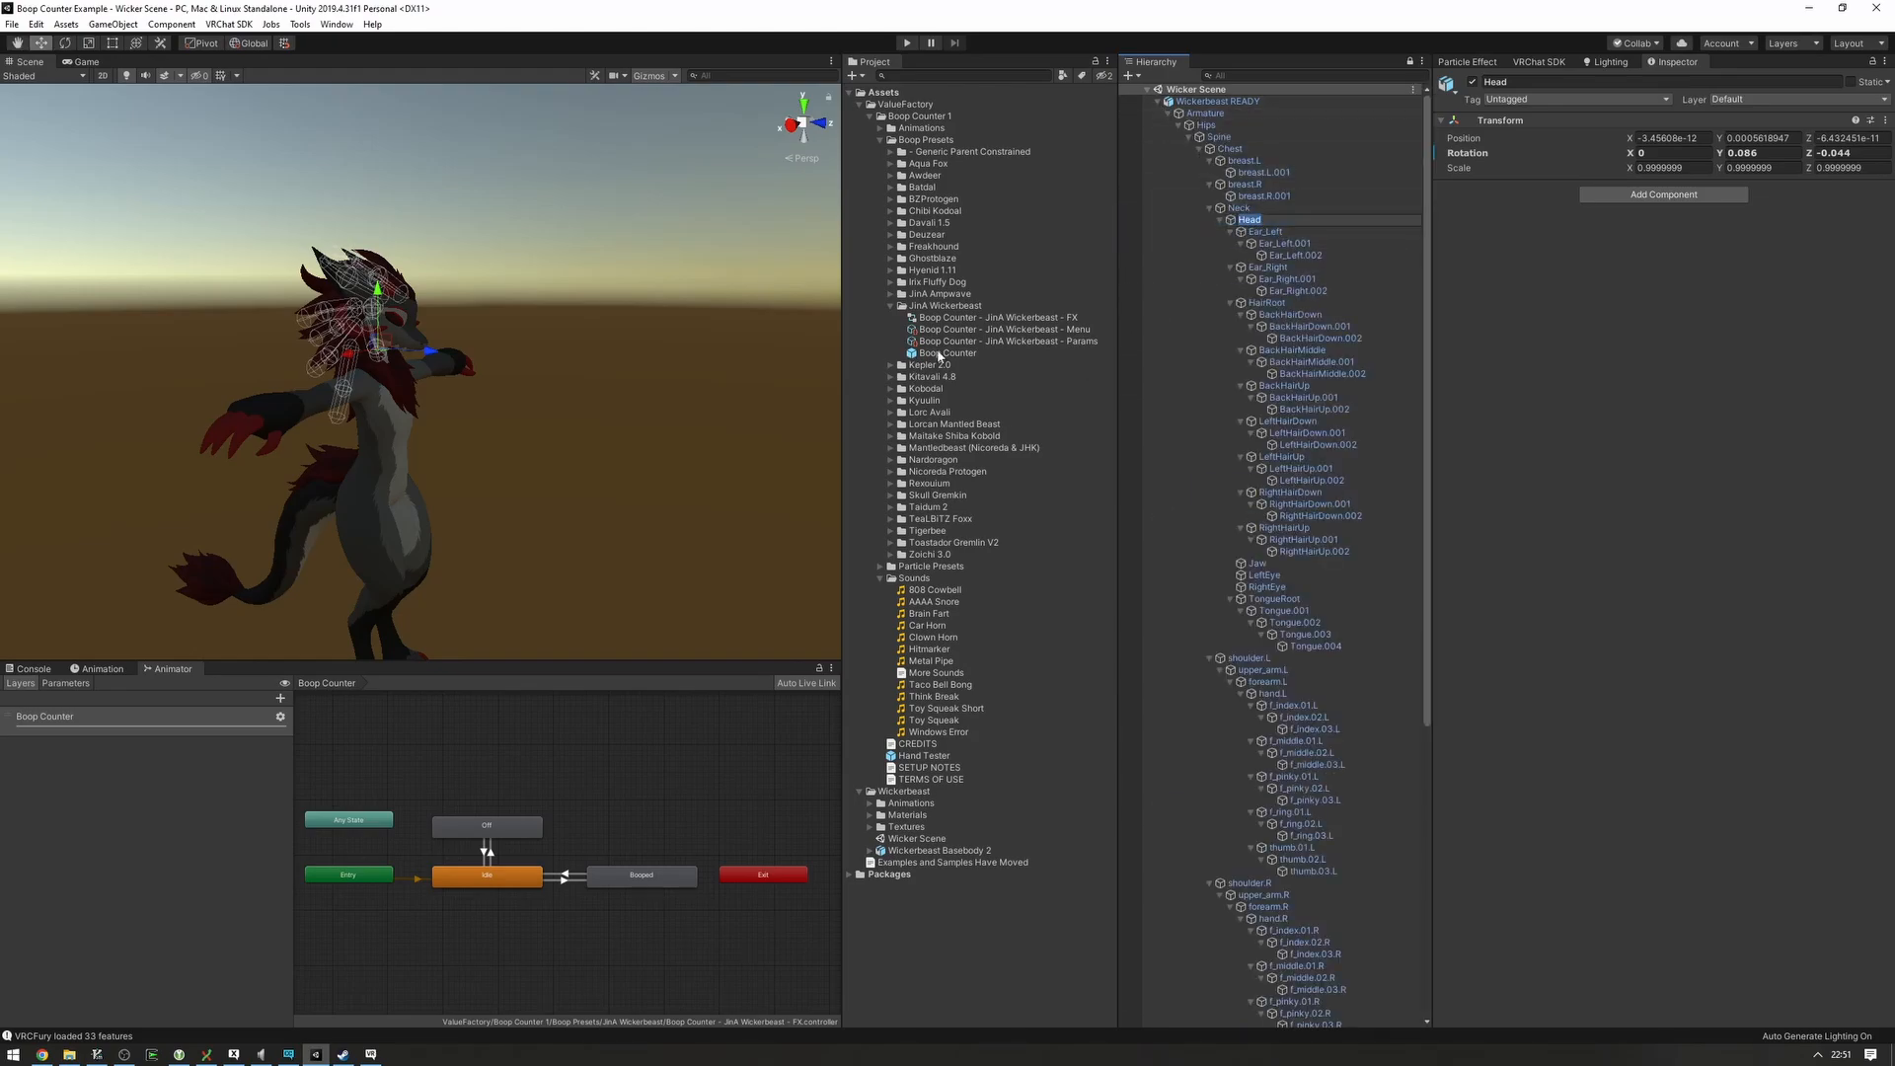
left_click(1273, 658)
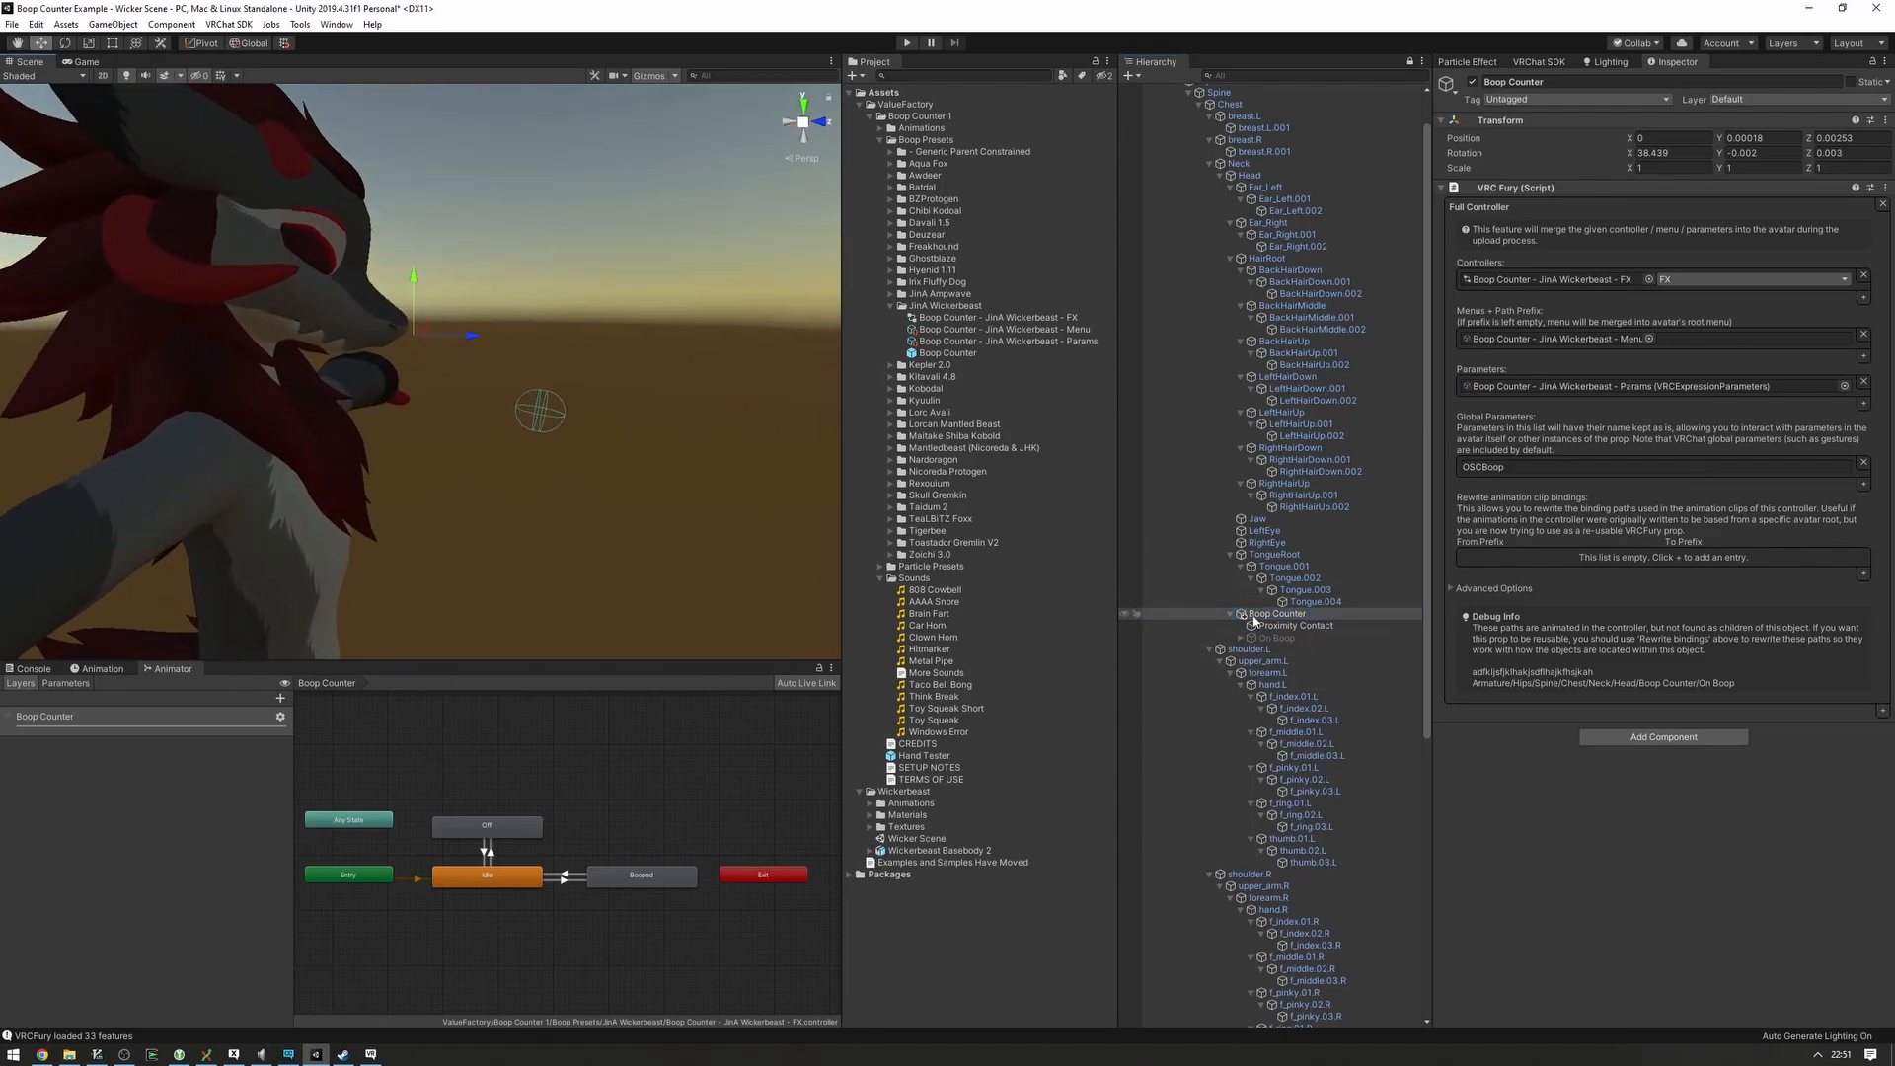
- Set the Proximity Contact receiver's Root Transform to Head, then select On Boop
left_click(1295, 625)
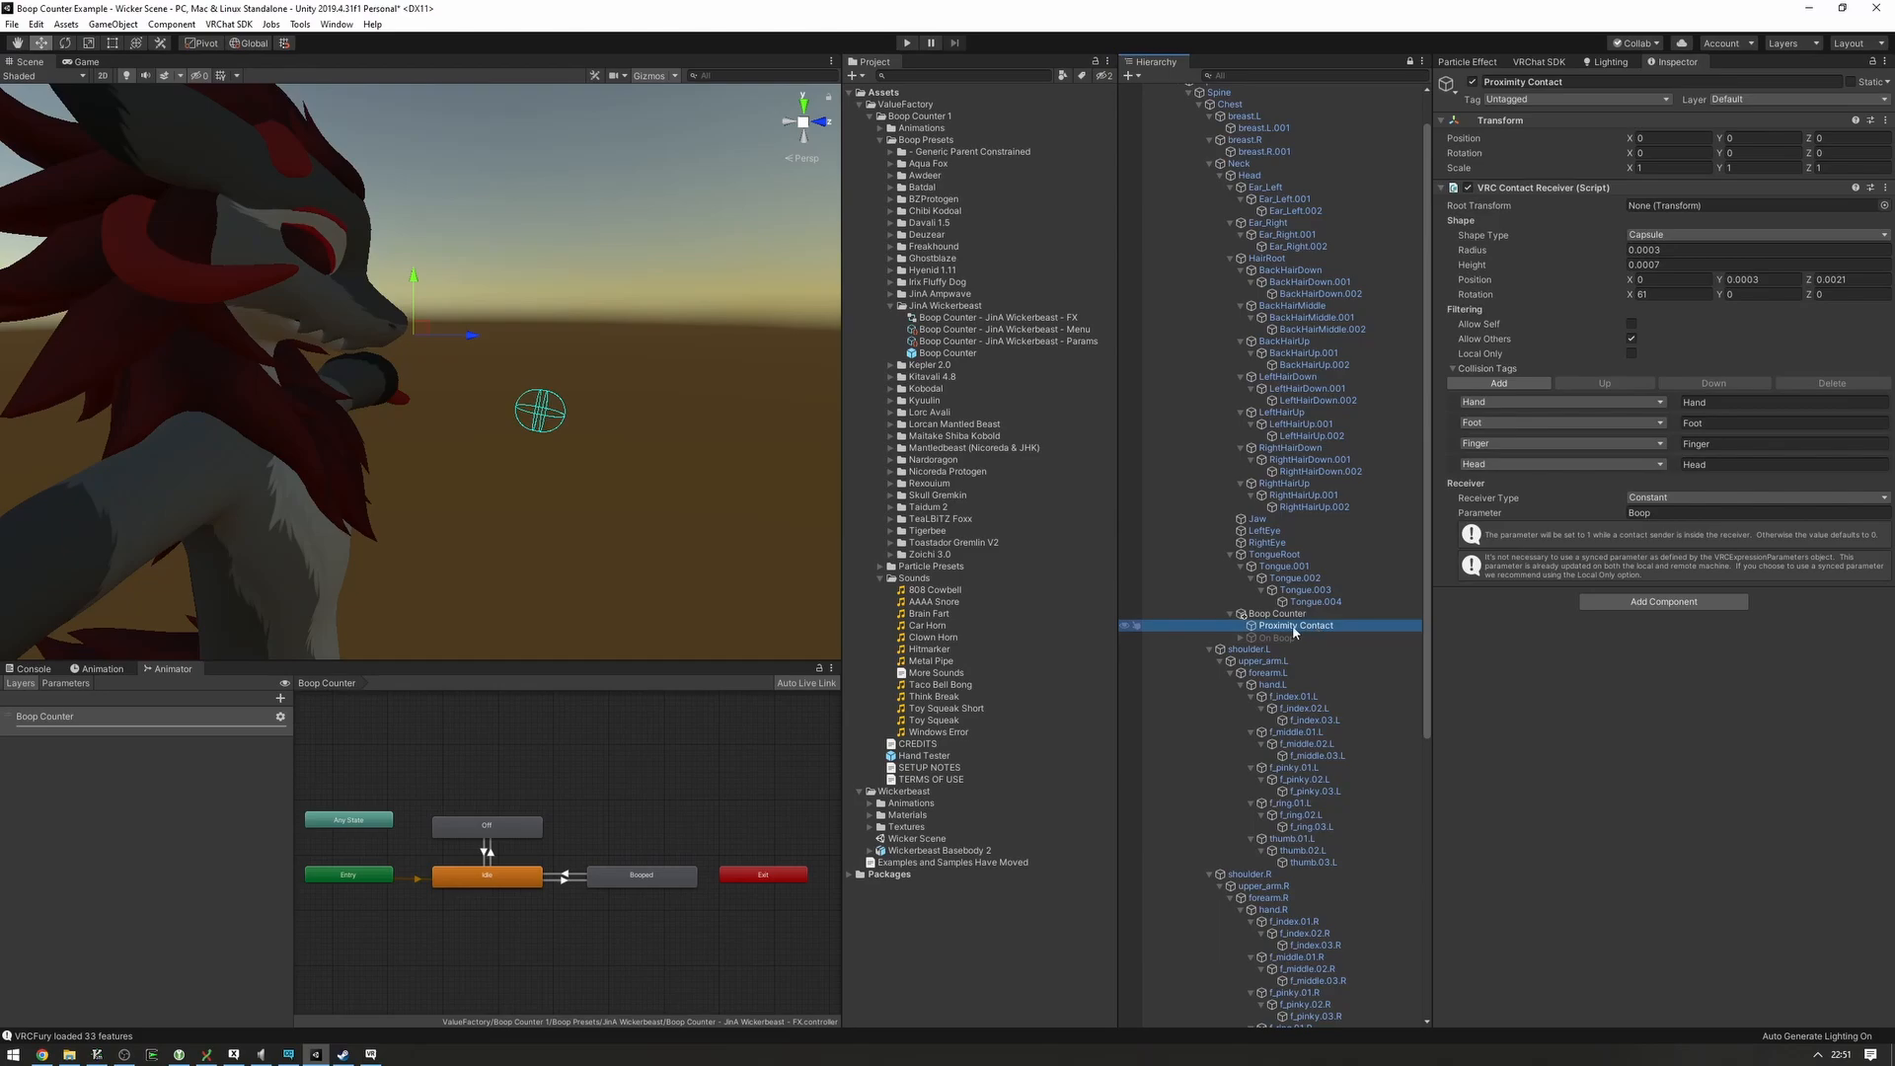
mouse_move(1294, 630)
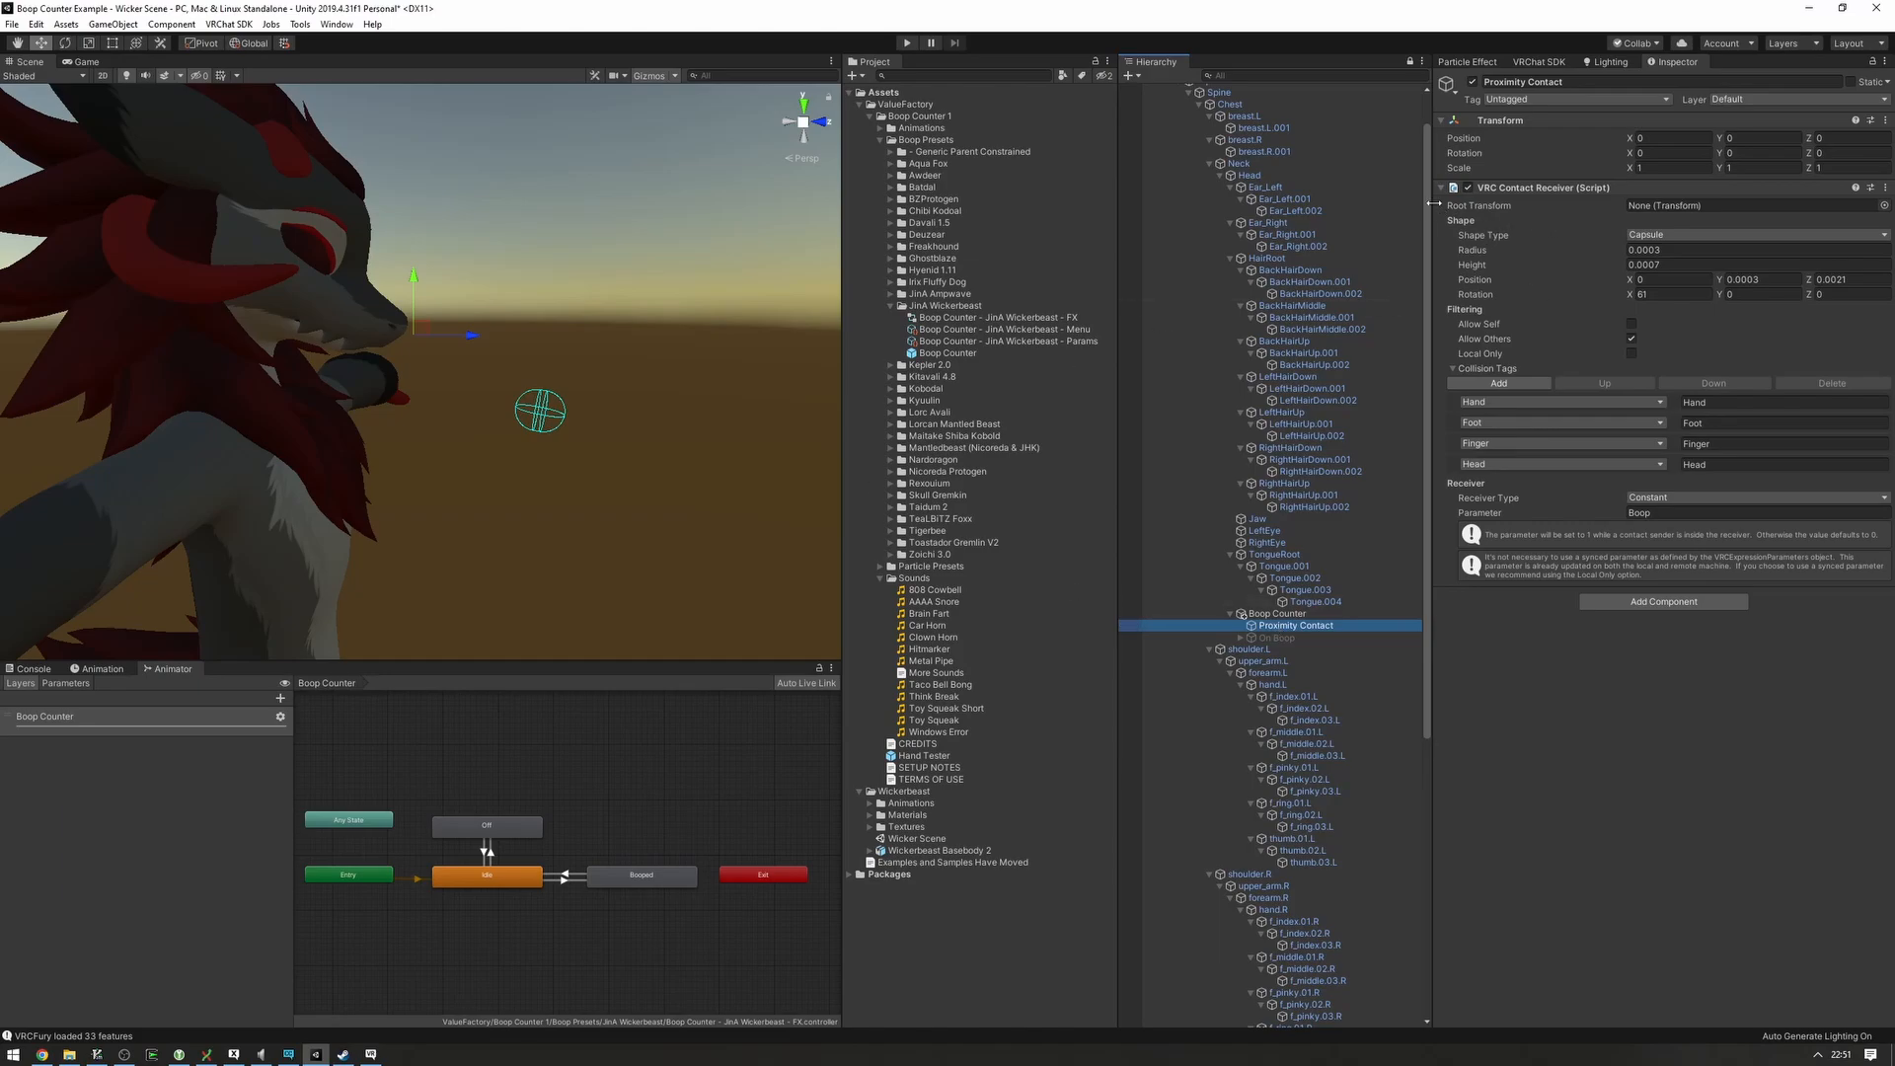
mouse_move(1479, 205)
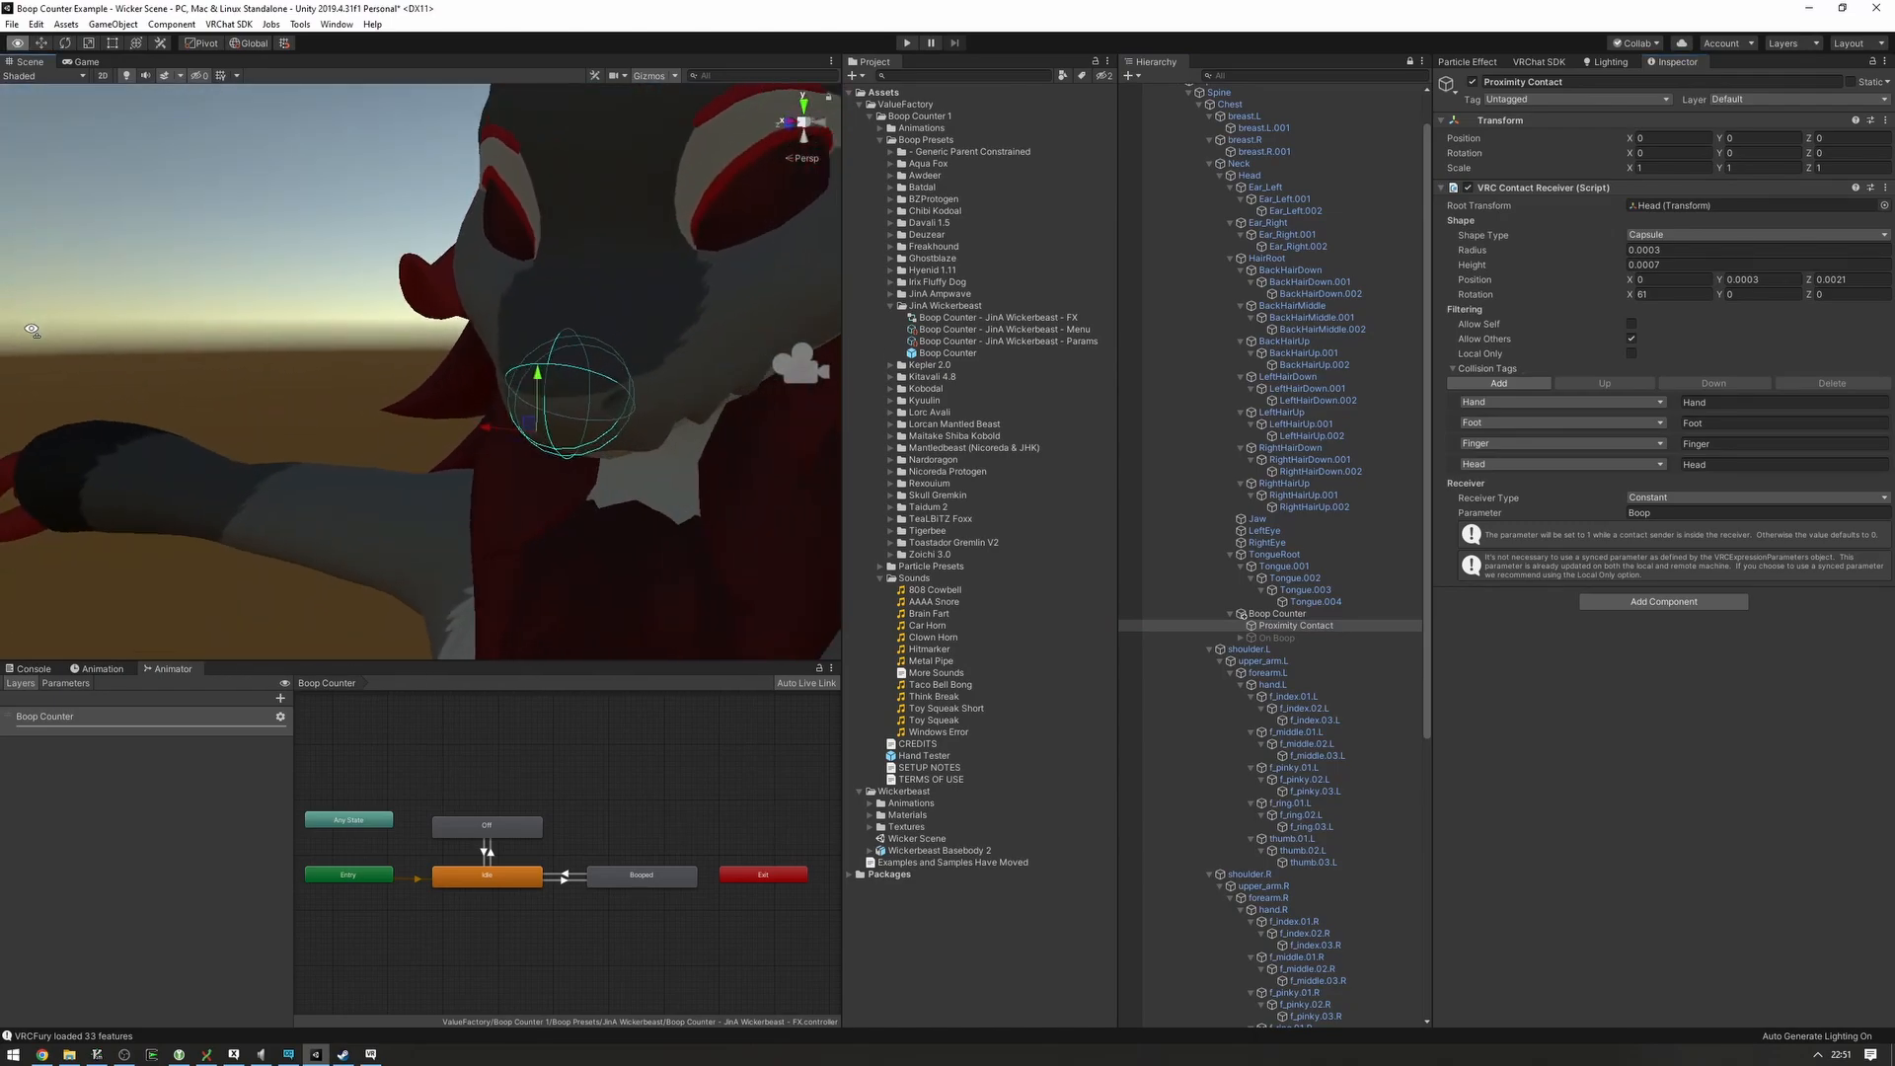
left_click(1276, 637)
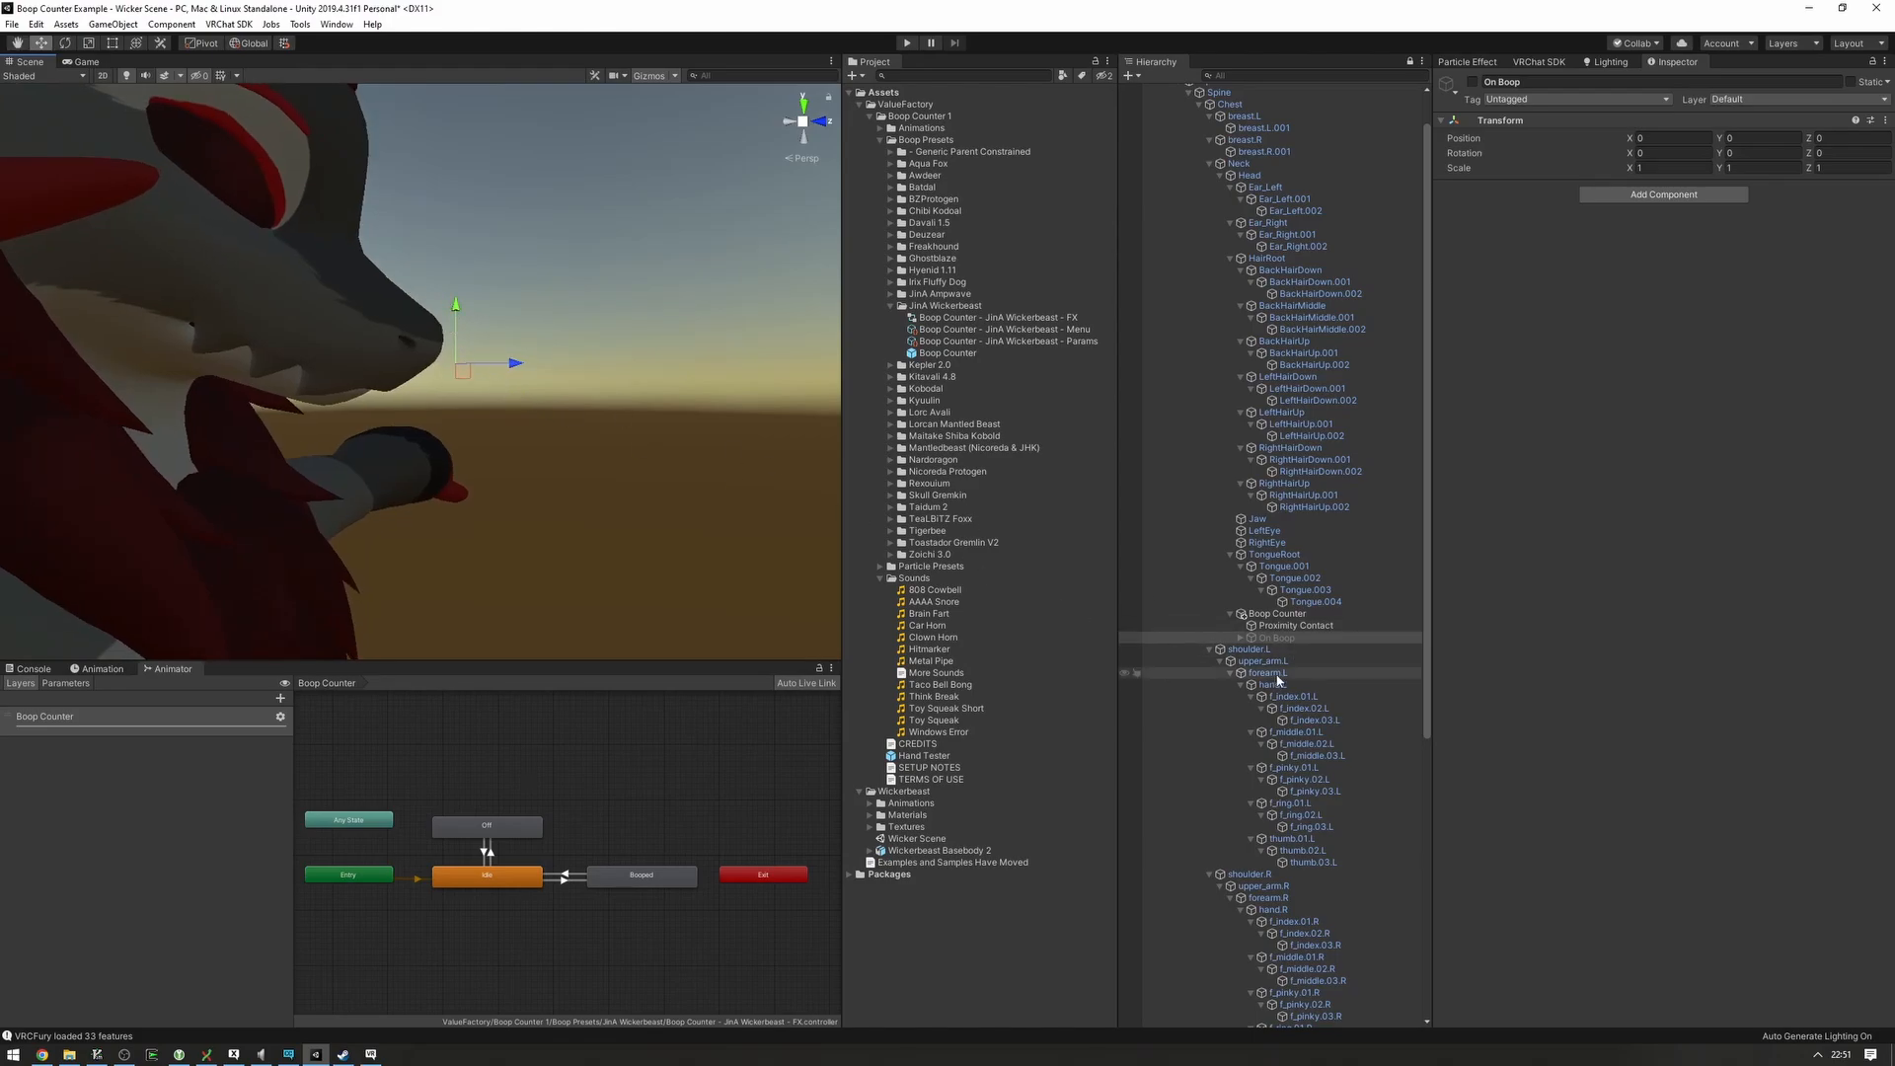
- Unfold On Boop and inspect its SFX sound and Star Particle effect settings
left_click(1243, 637)
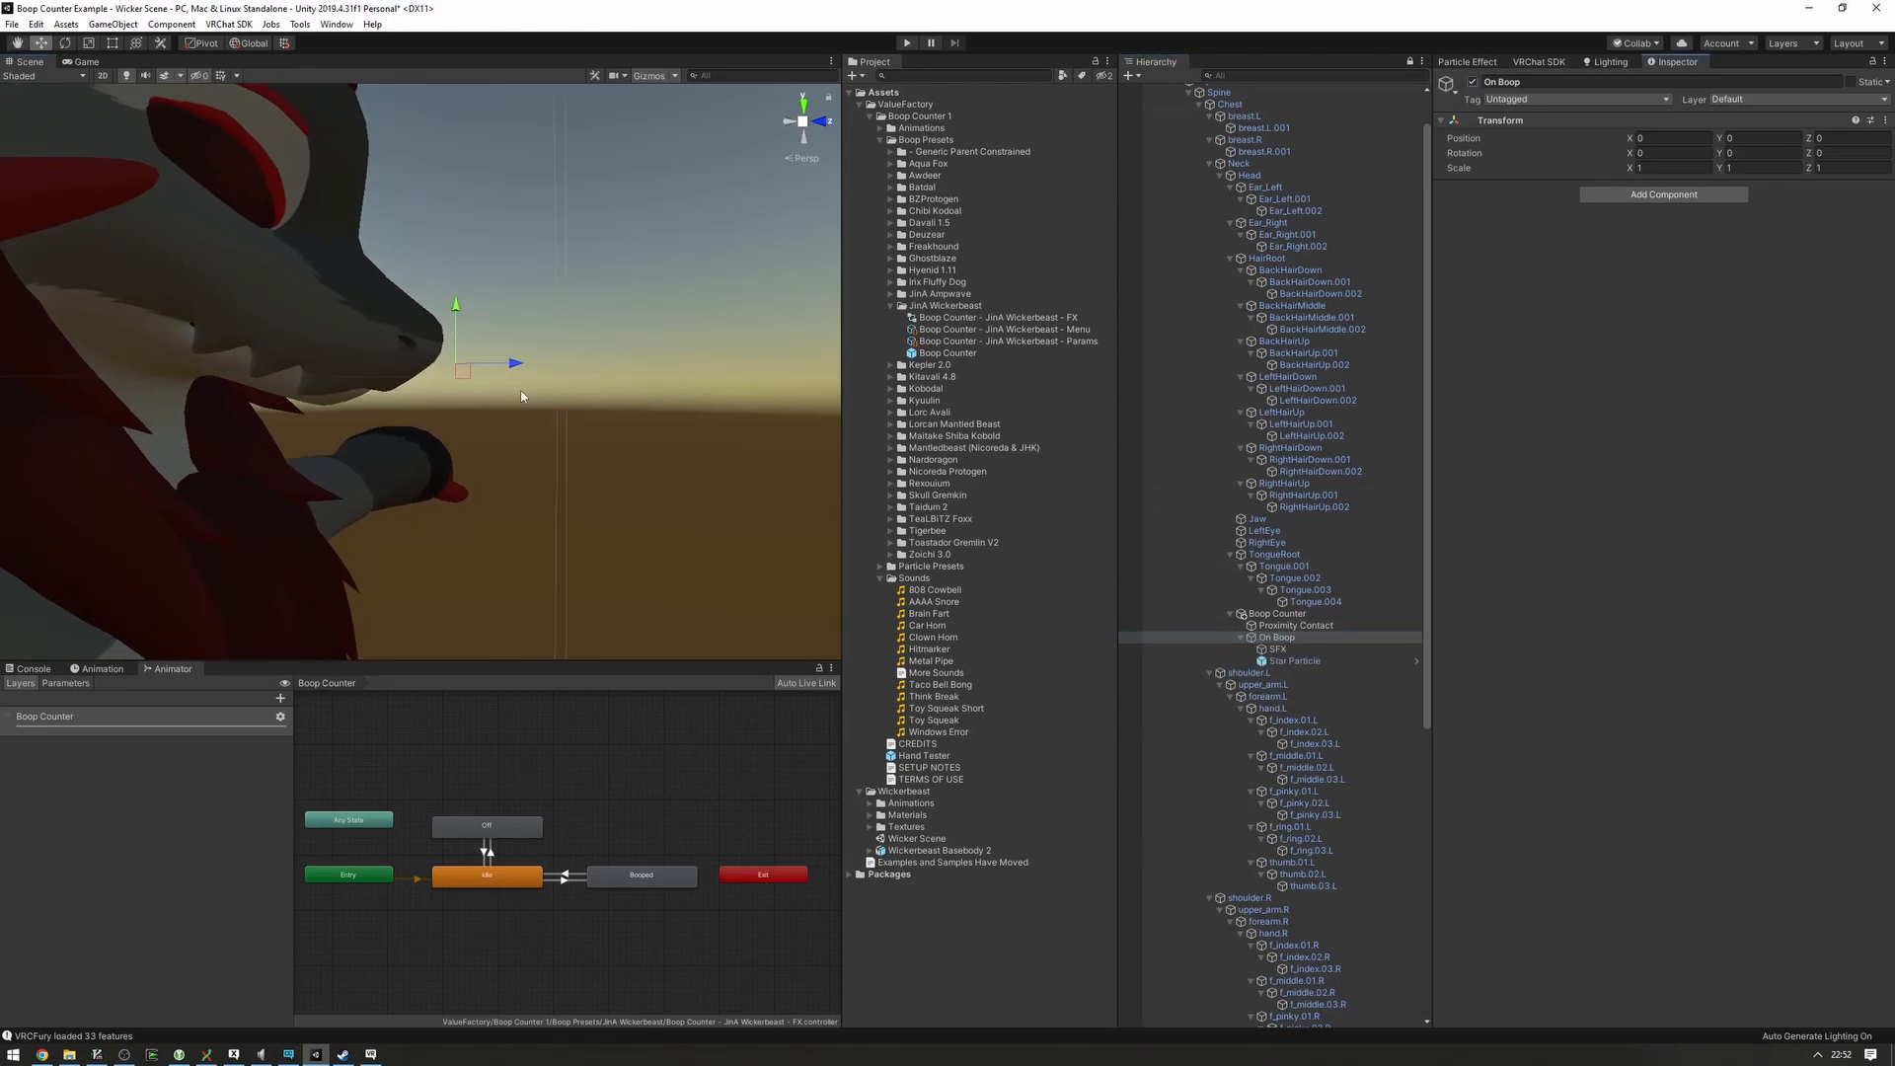
left_click(1294, 660)
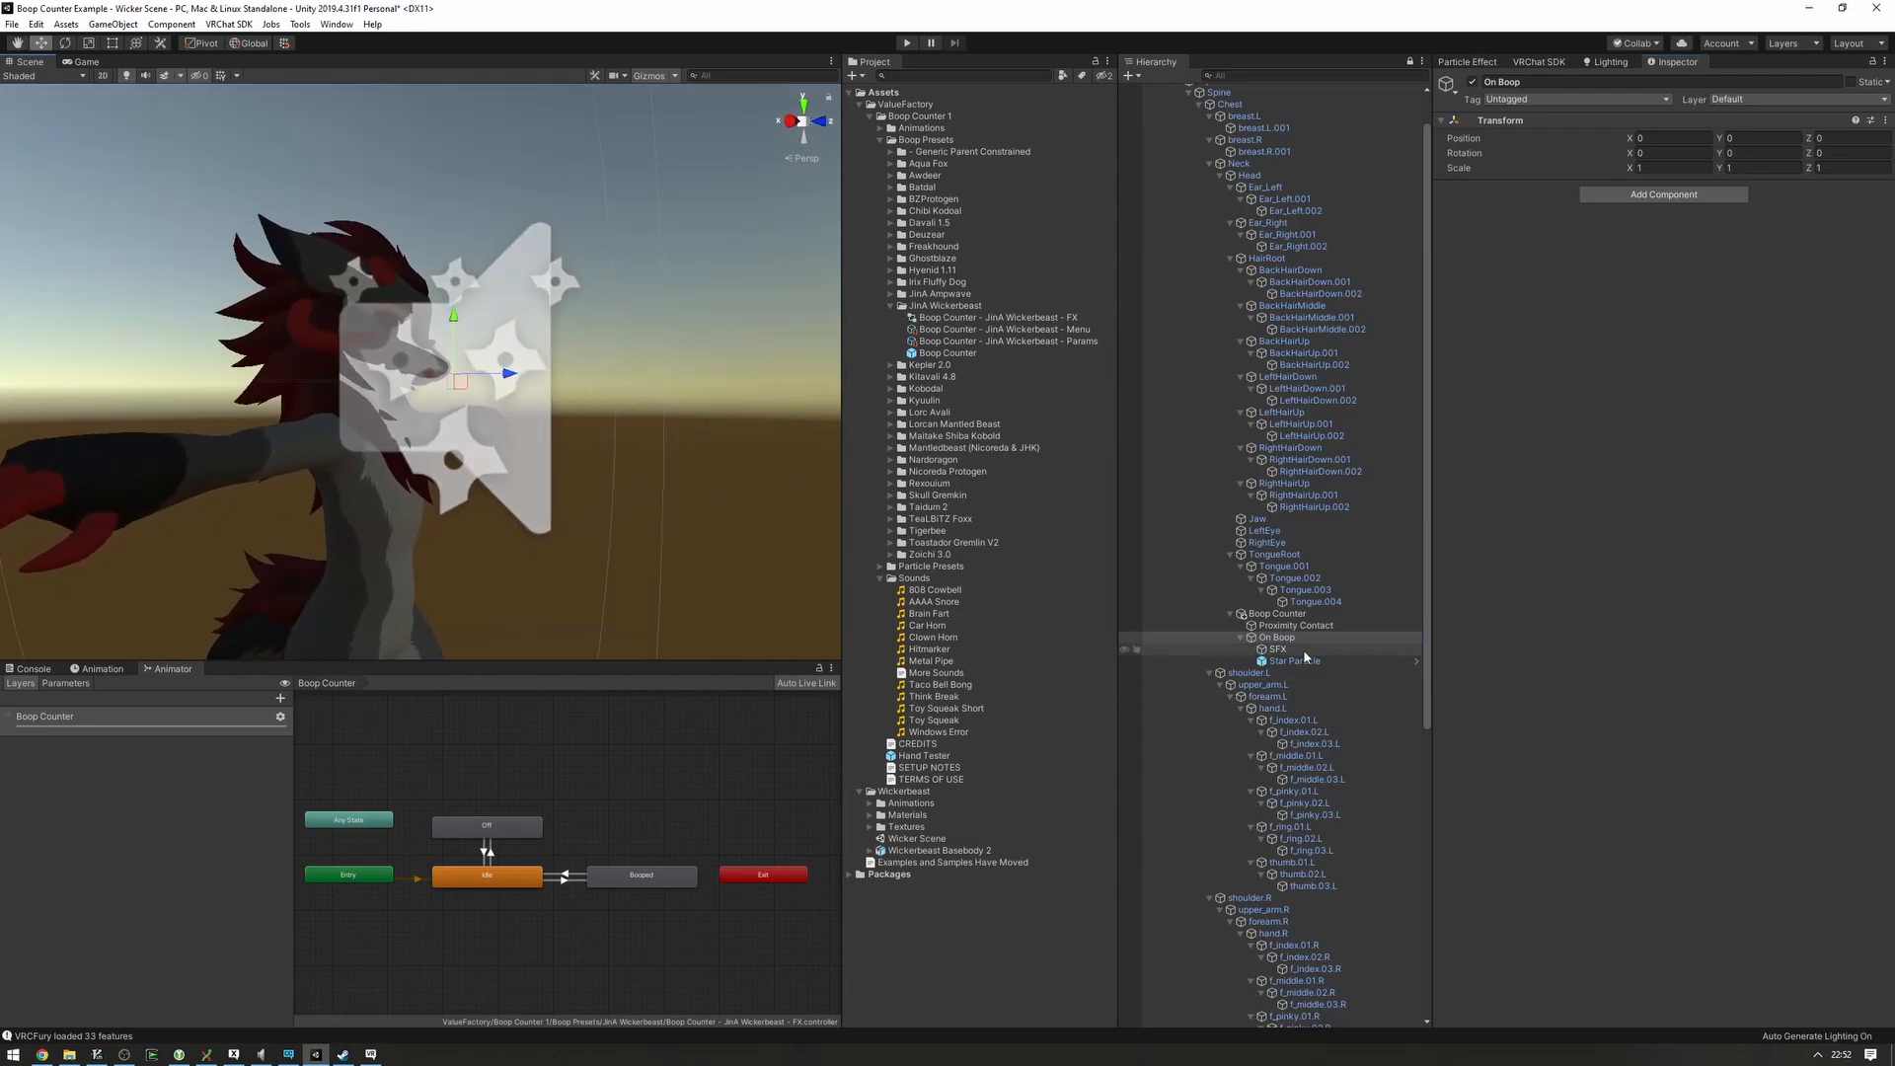
left_click(1291, 660)
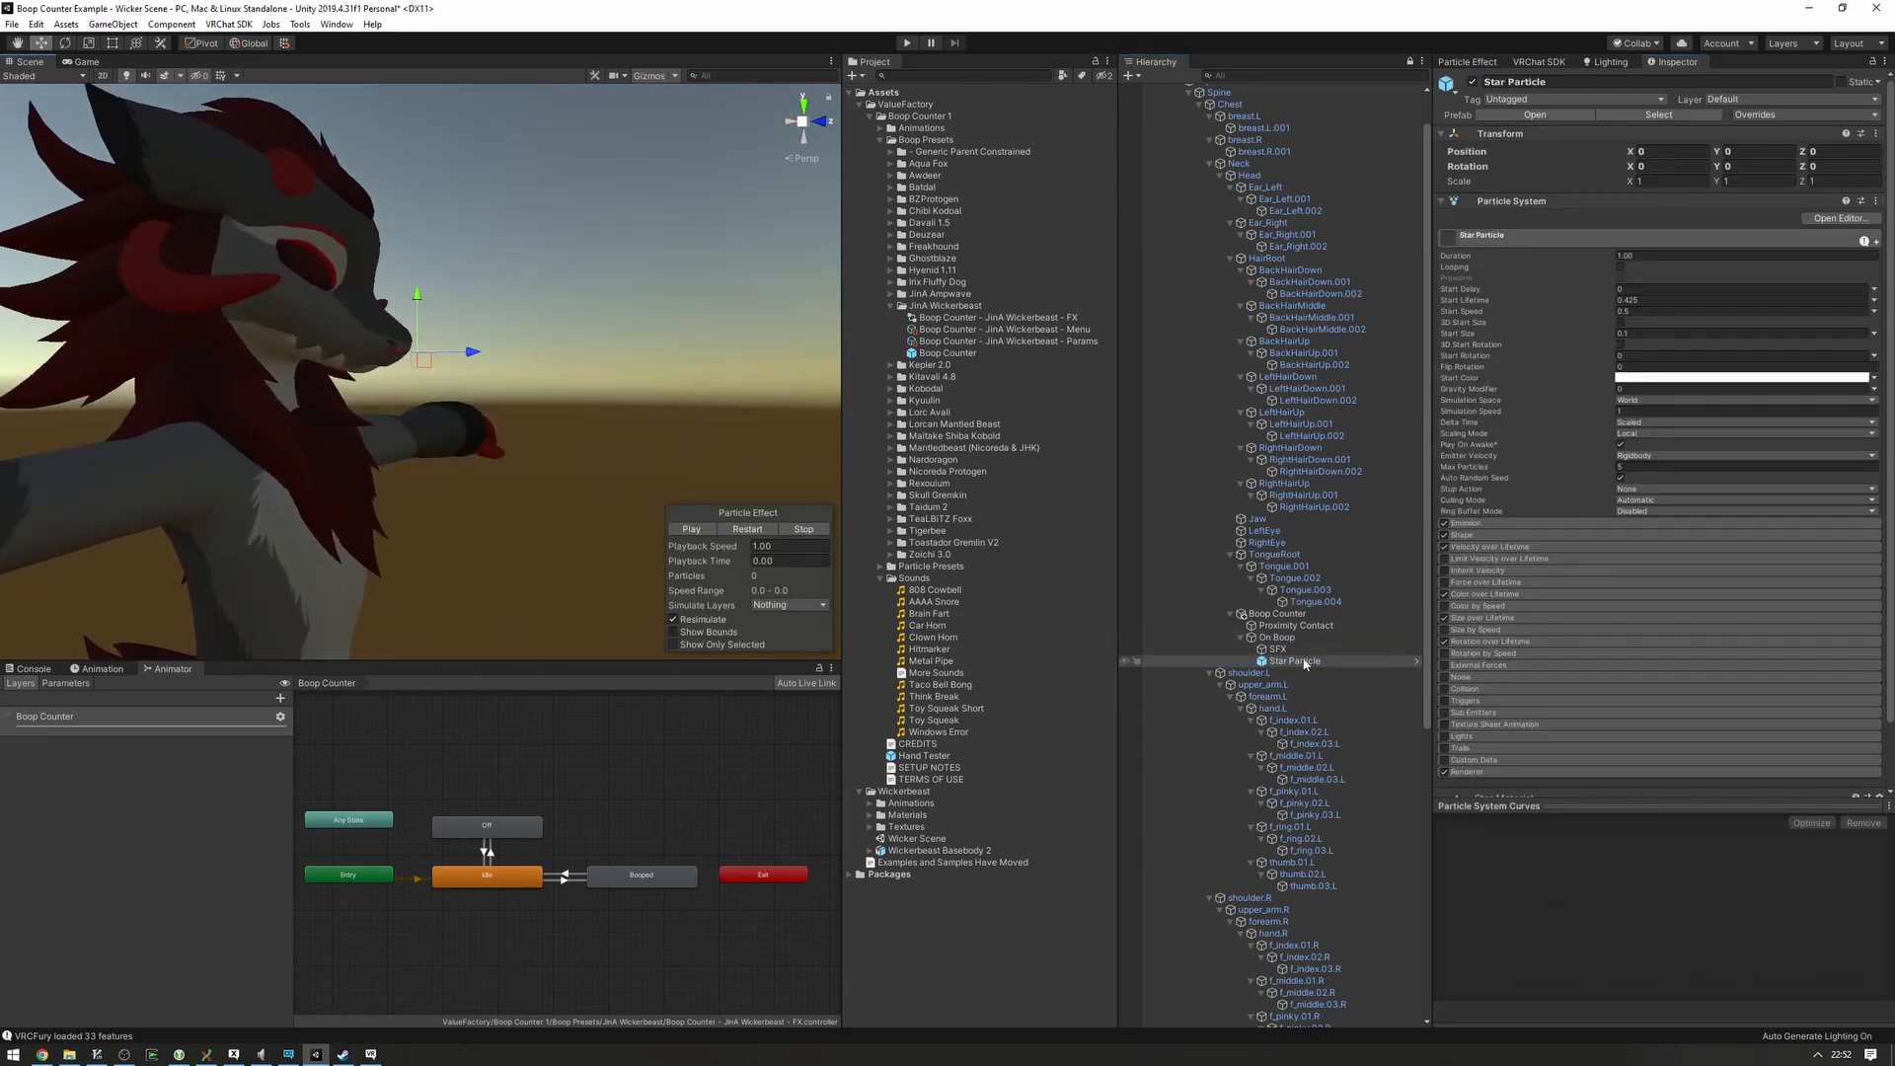
left_click(1277, 649)
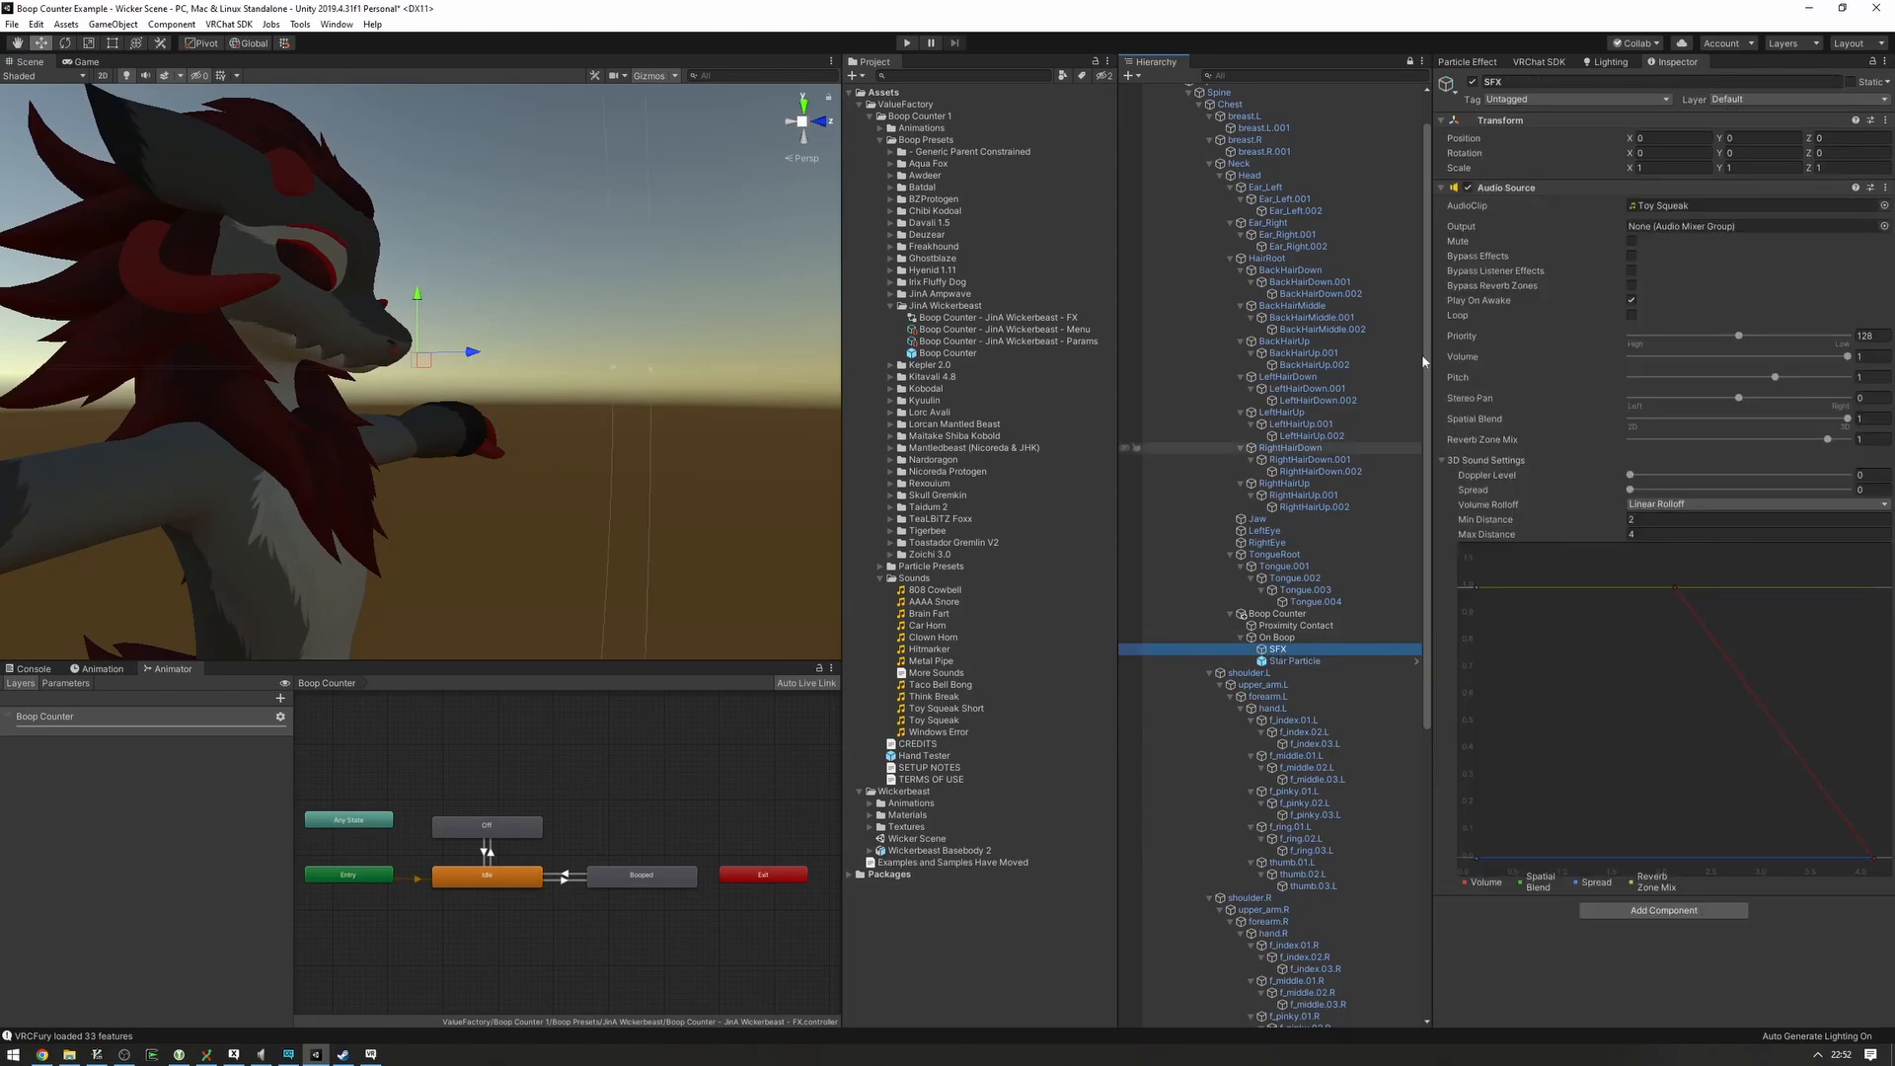
left_click(1293, 661)
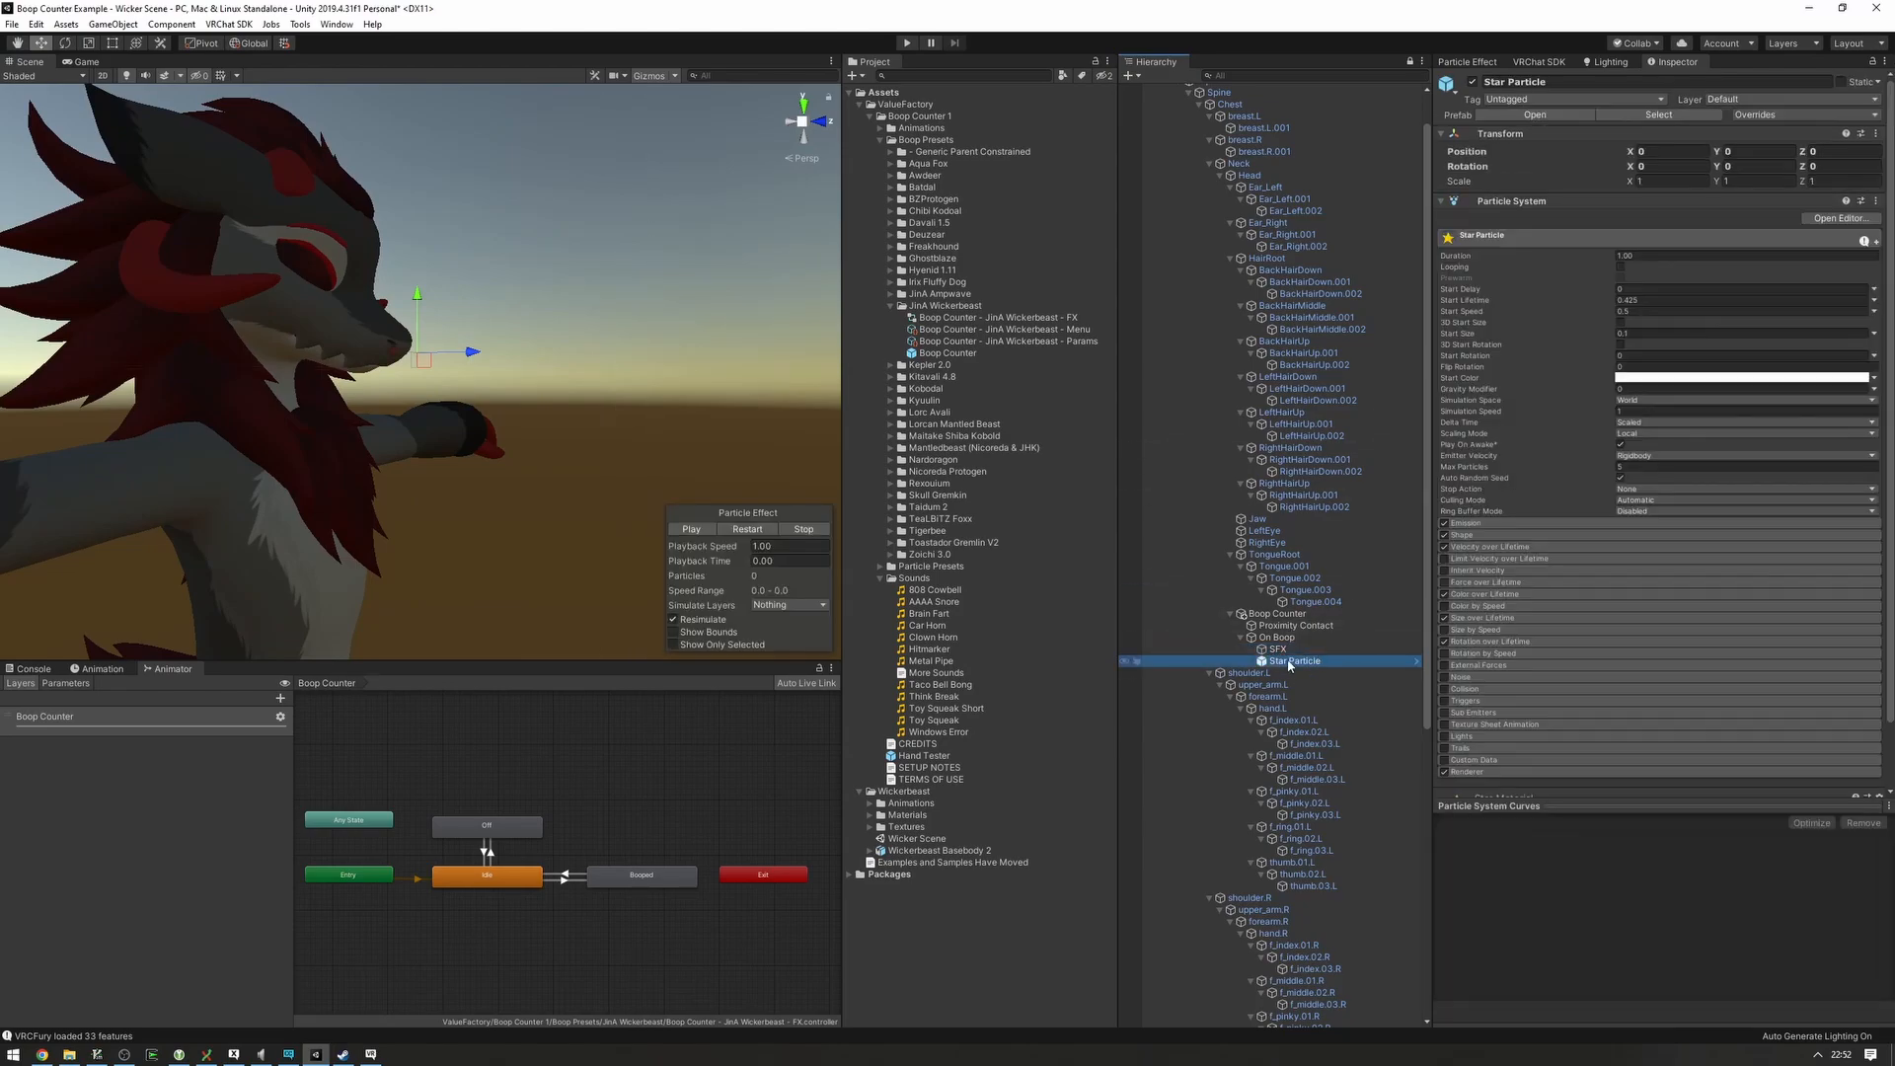
left_click(881, 565)
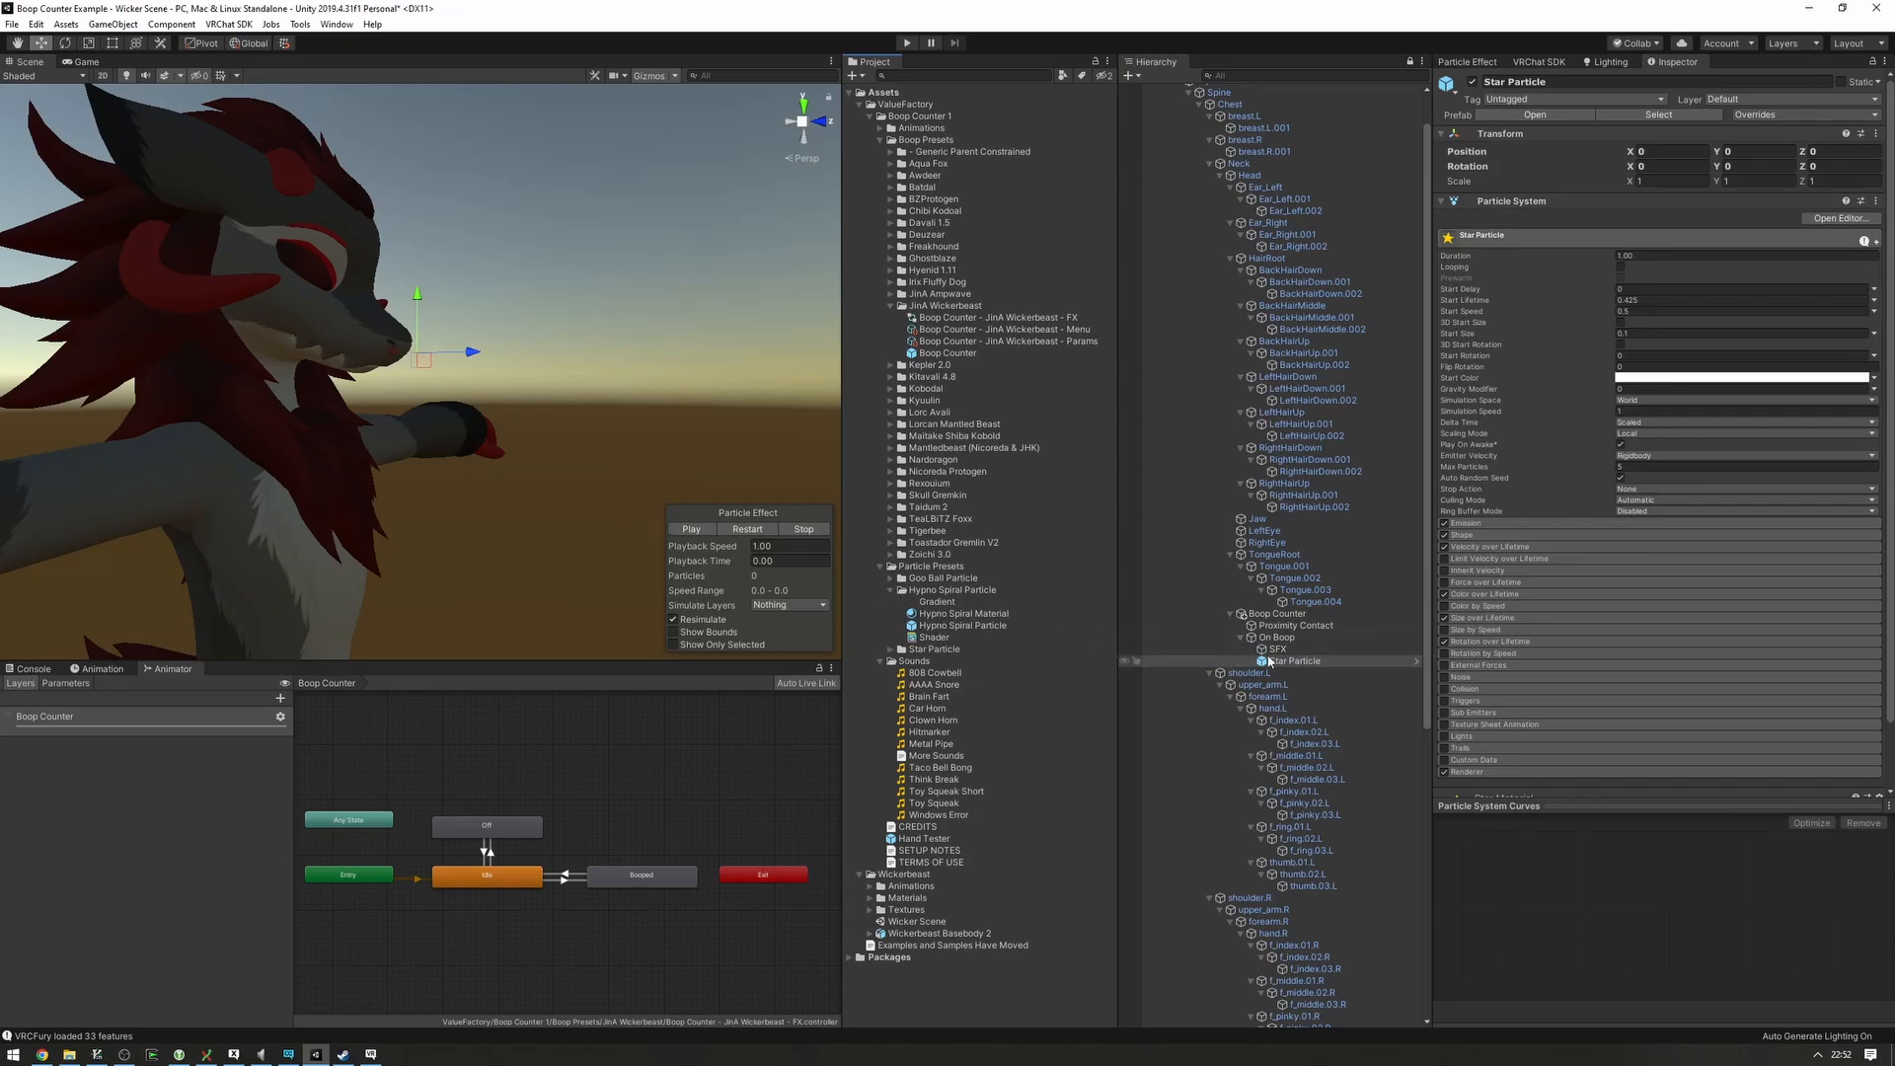
- Review On Boop, Proximity Contact, then Boop Counter's VRC Fury setup with OSCBoop
left_click(1278, 637)
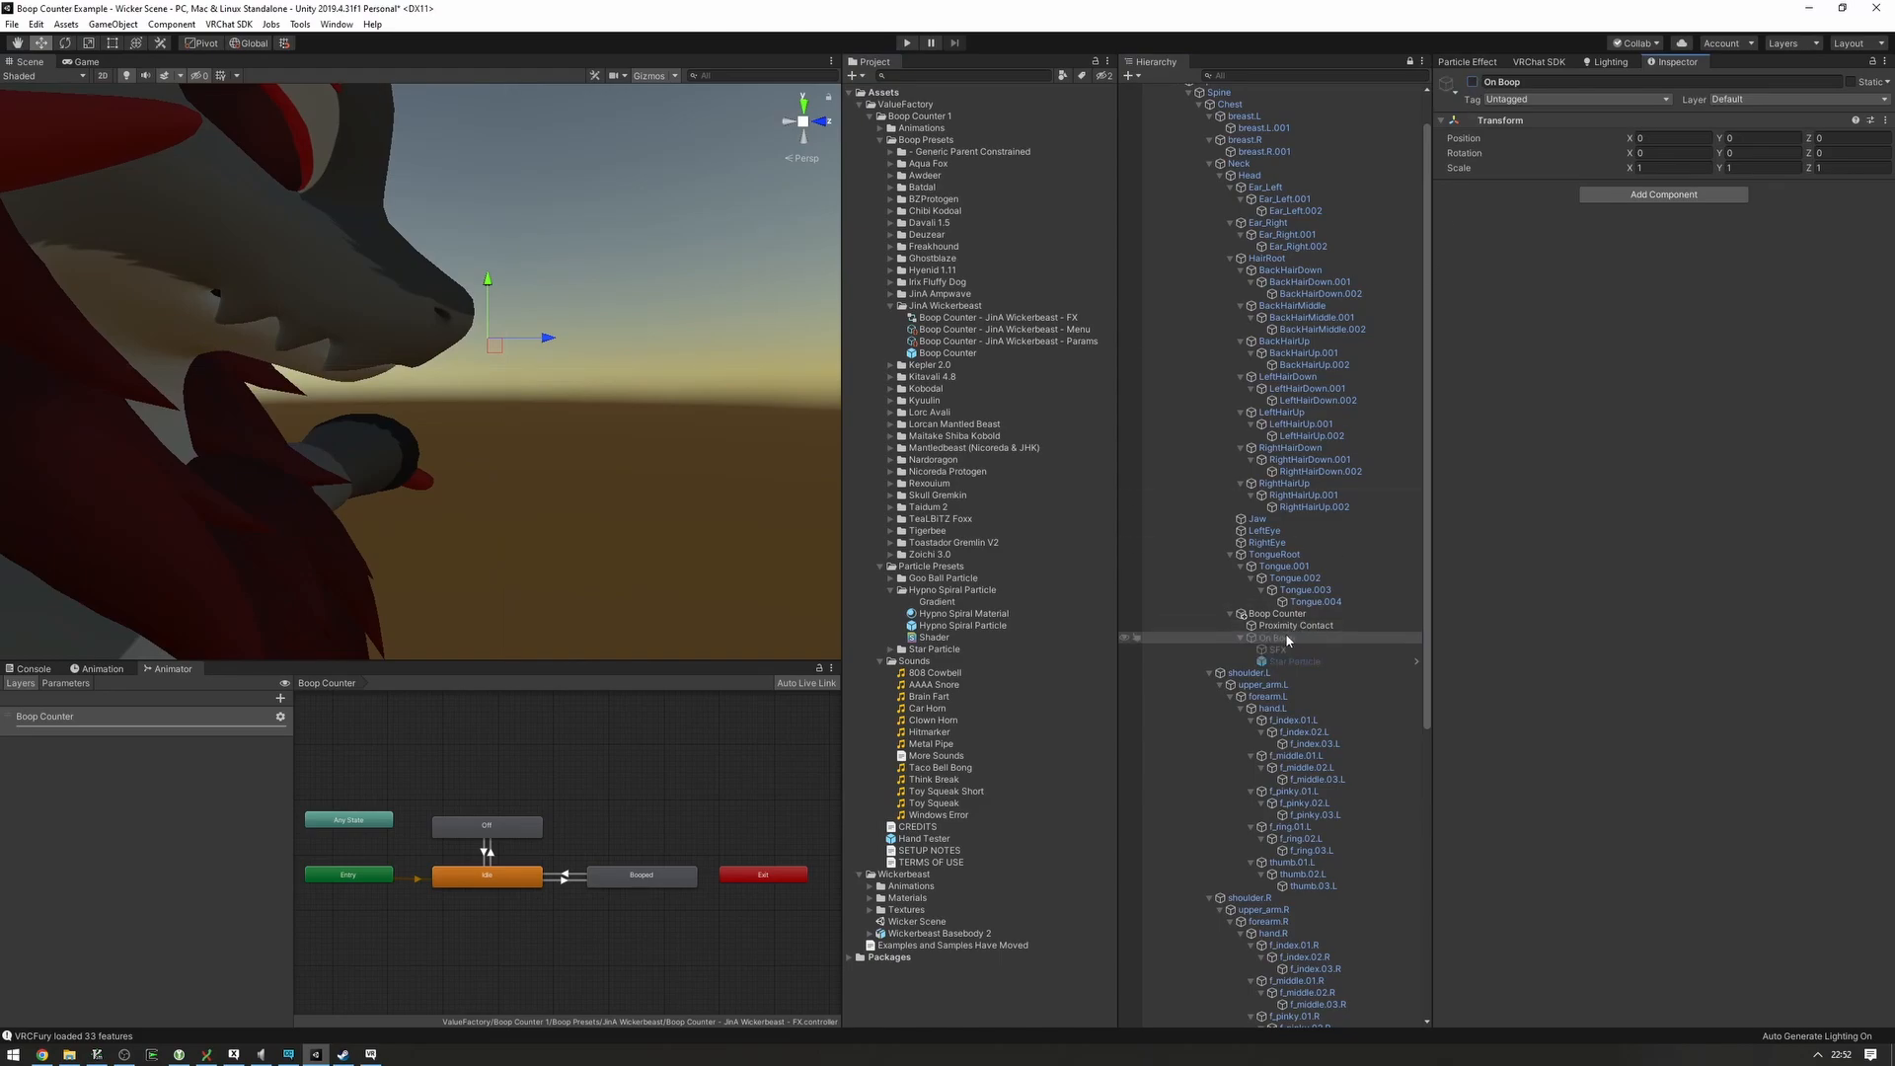
left_click(1295, 625)
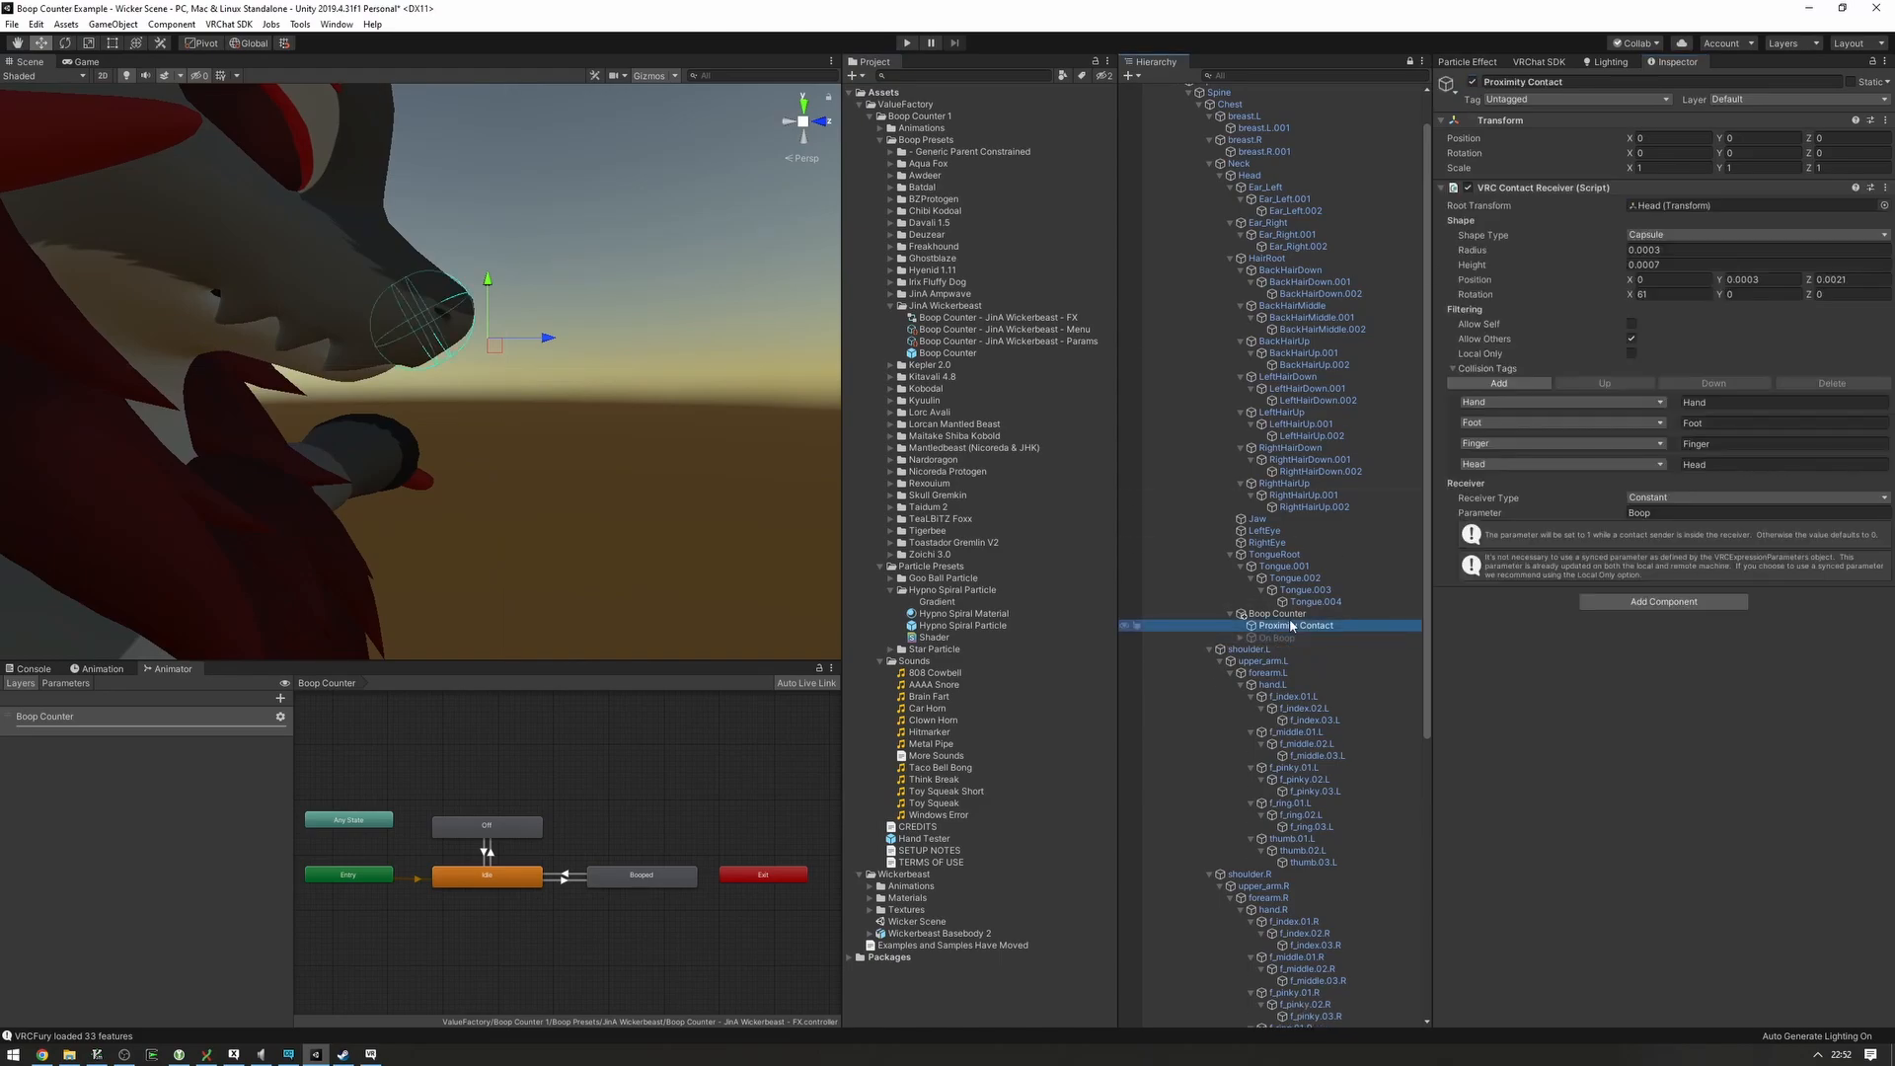
left_click(1277, 614)
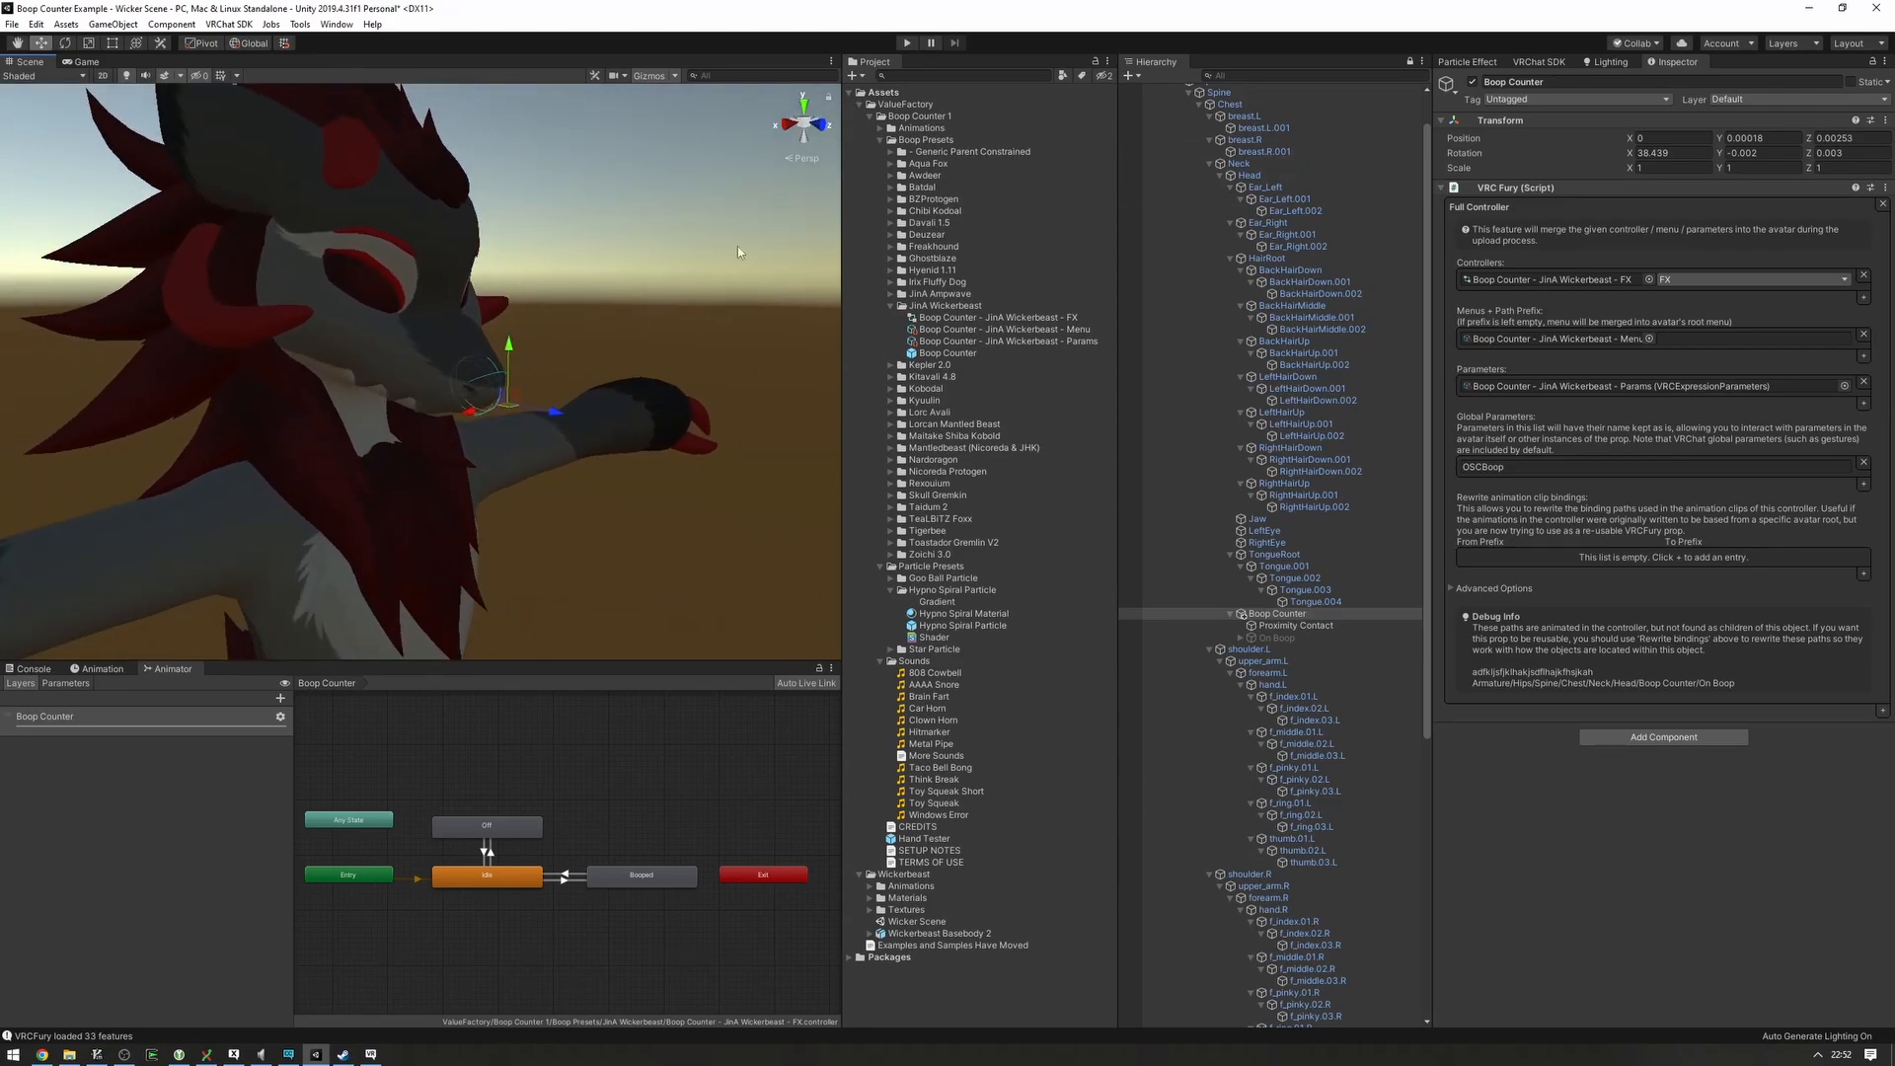
mouse_move(569, 272)
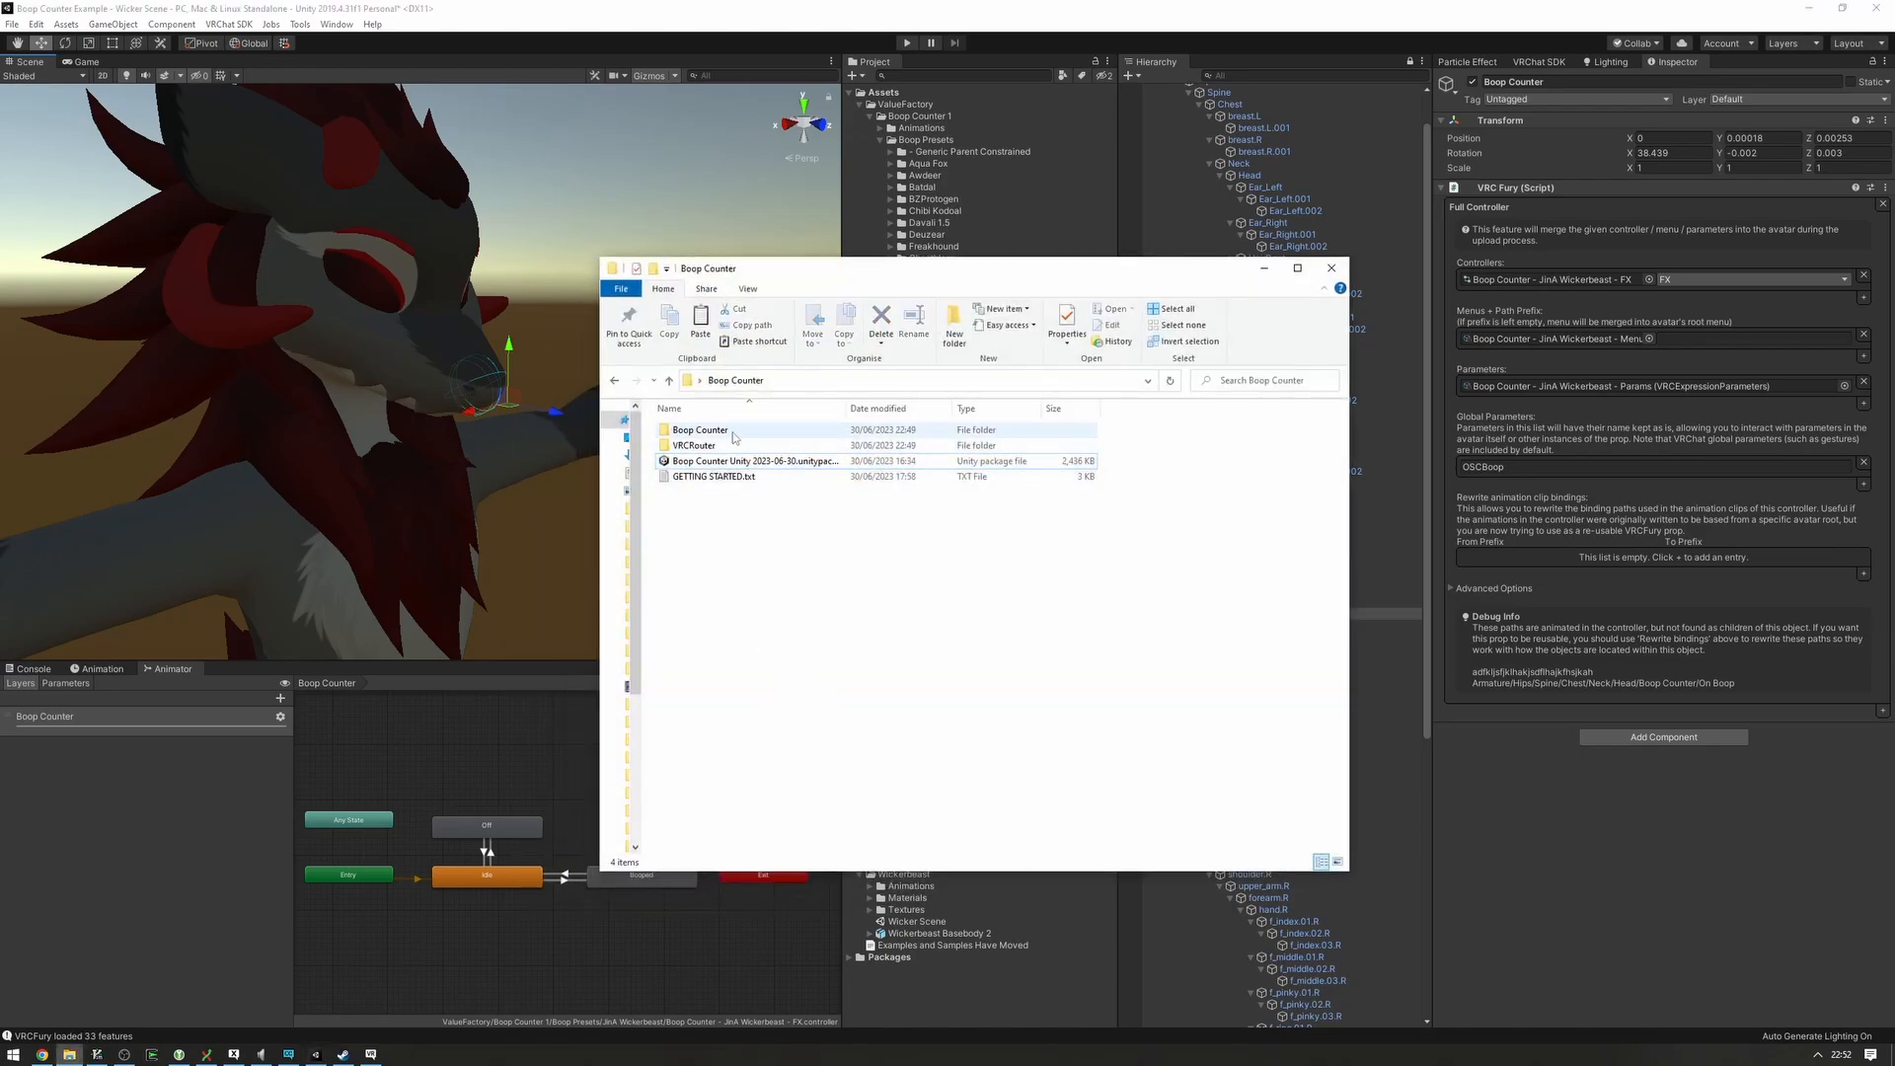
- Launch Boop Counter.exe from its folder and shift its window left
double_click(700, 430)
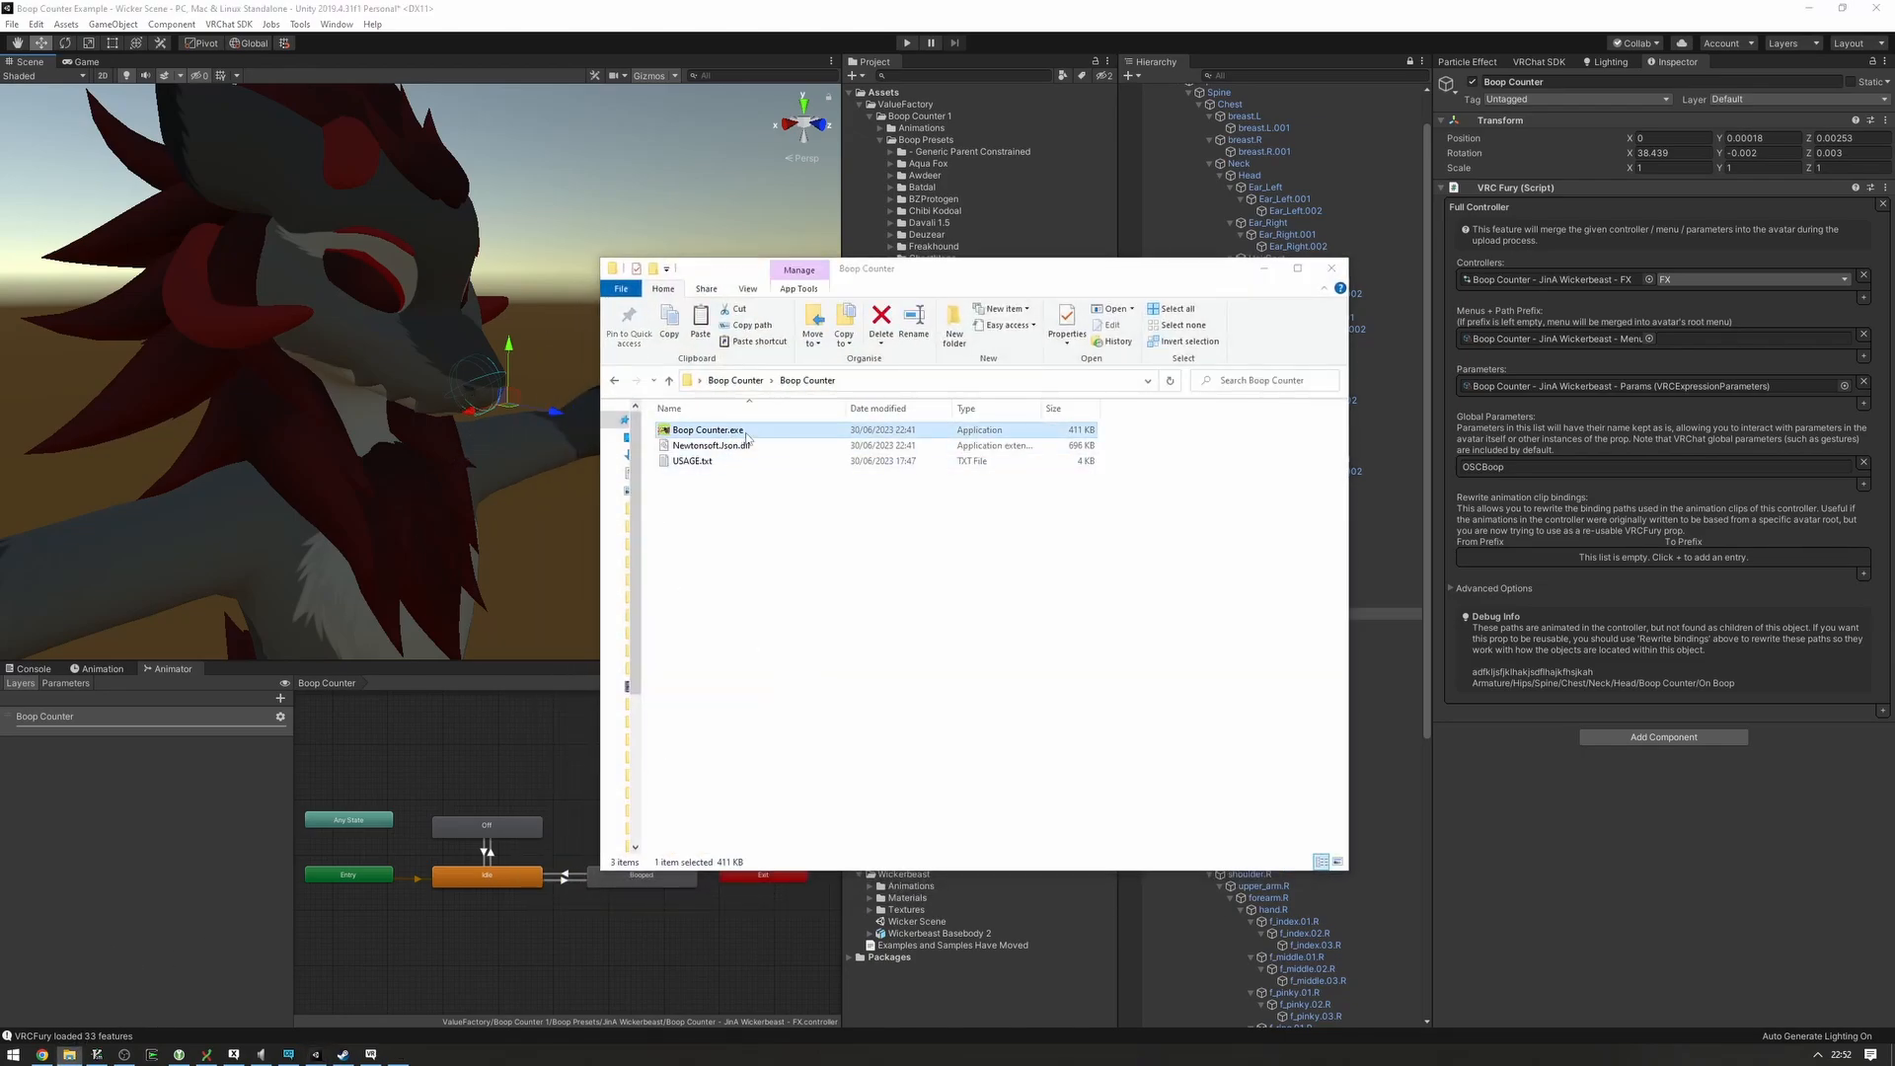
double_click(708, 429)
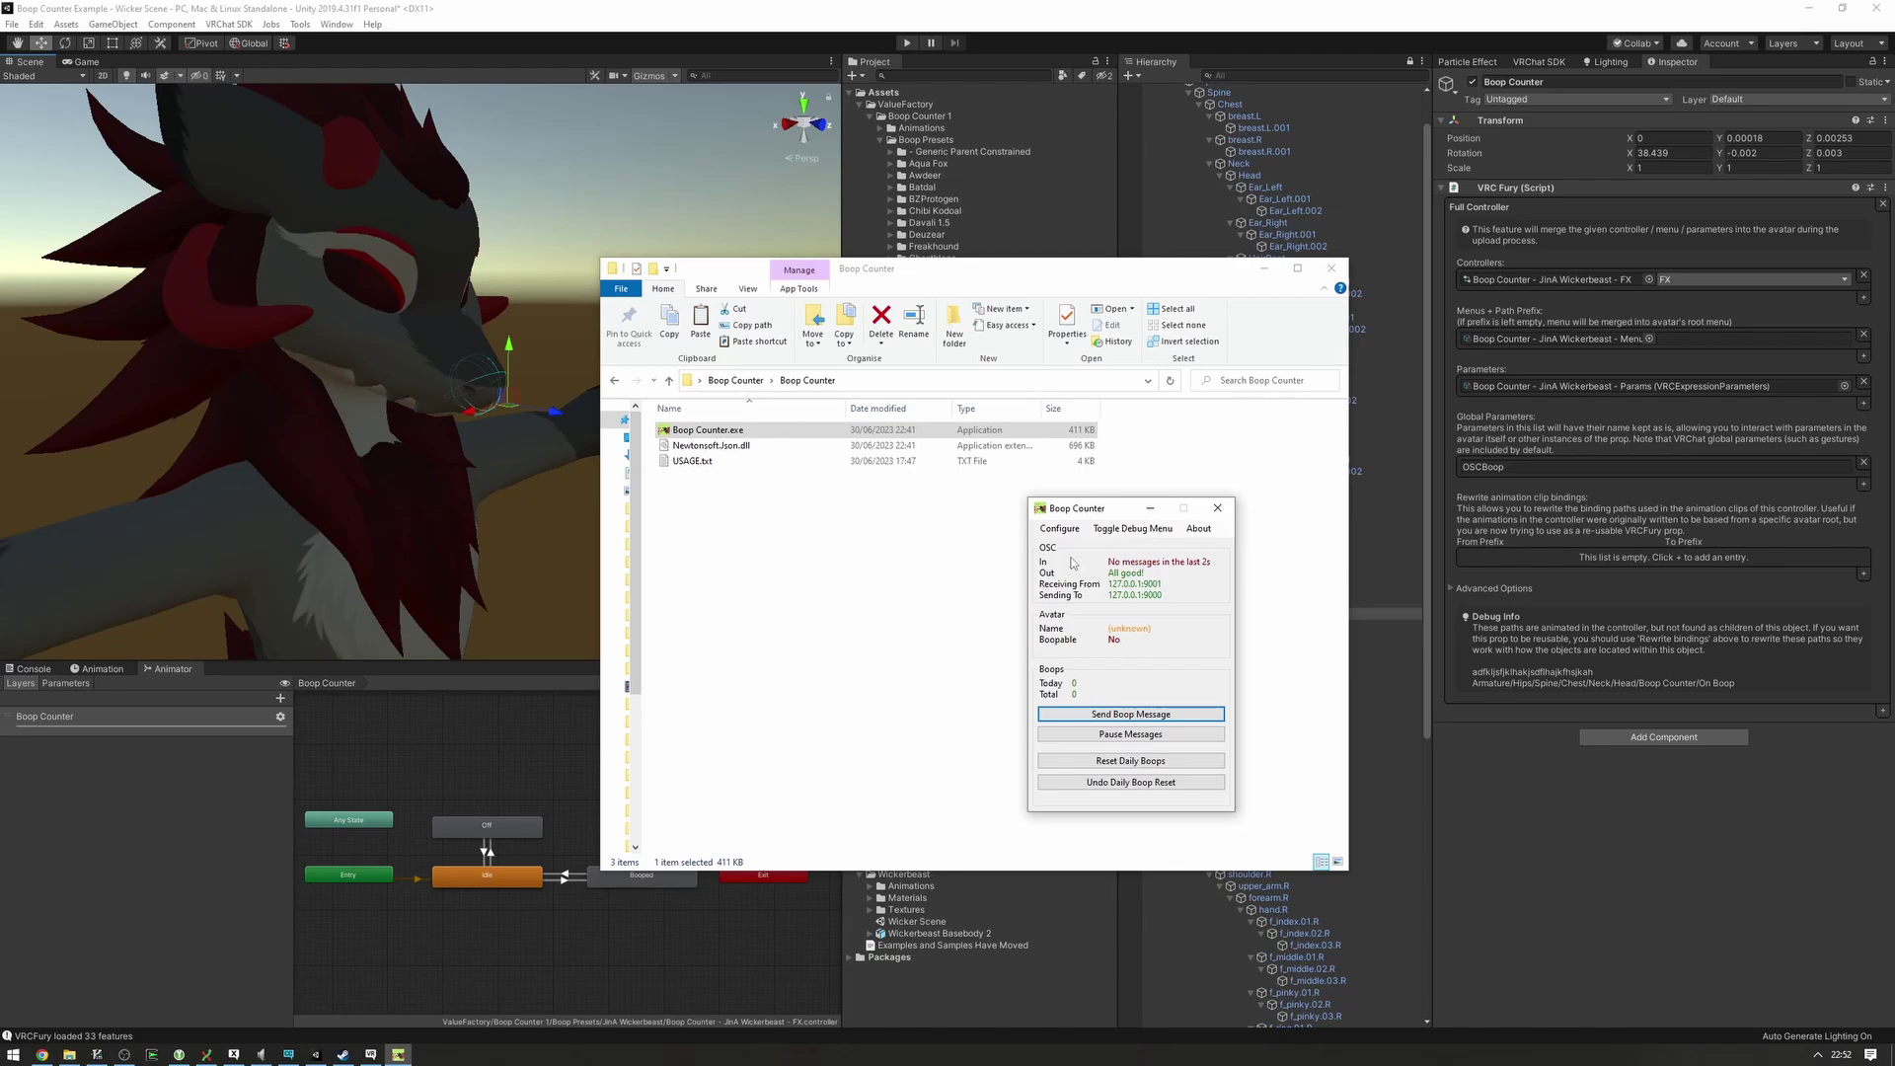
left_click_drag(1094, 508, 1044, 507)
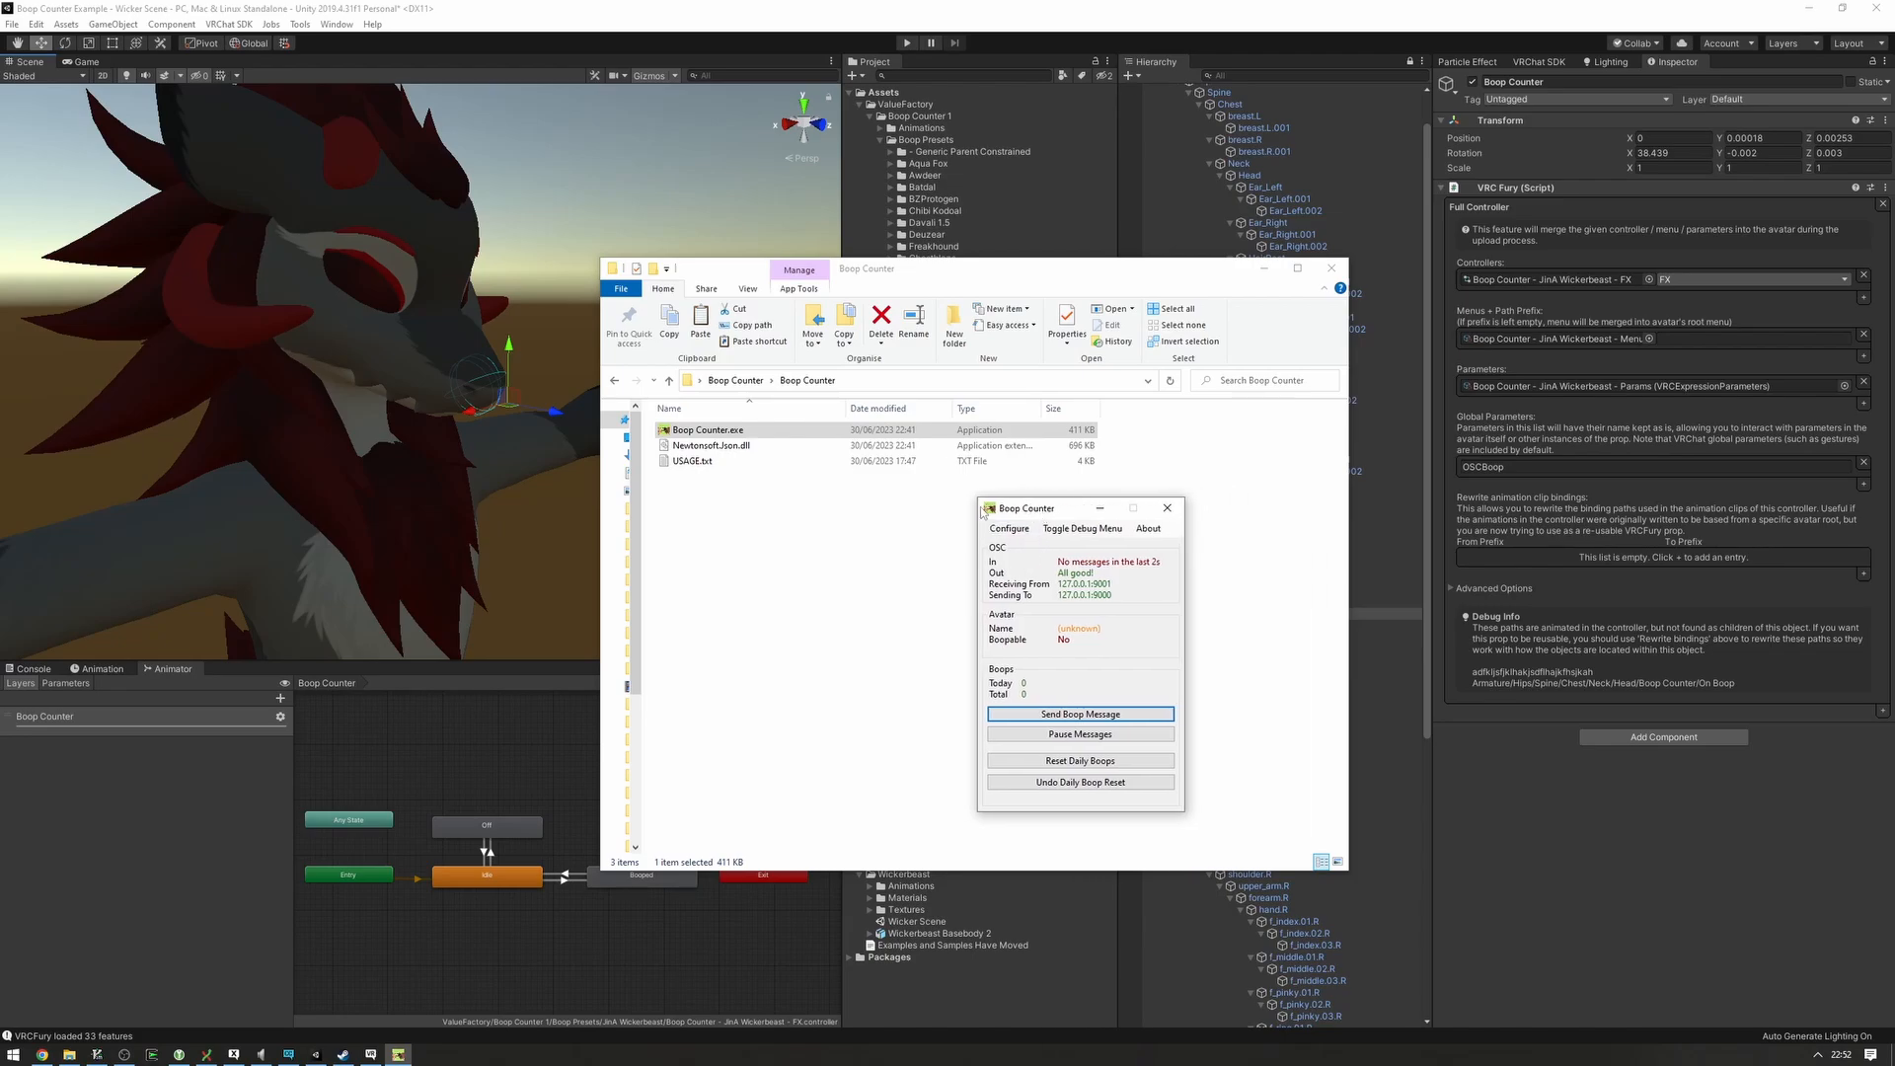
left_click_drag(1028, 507, 956, 503)
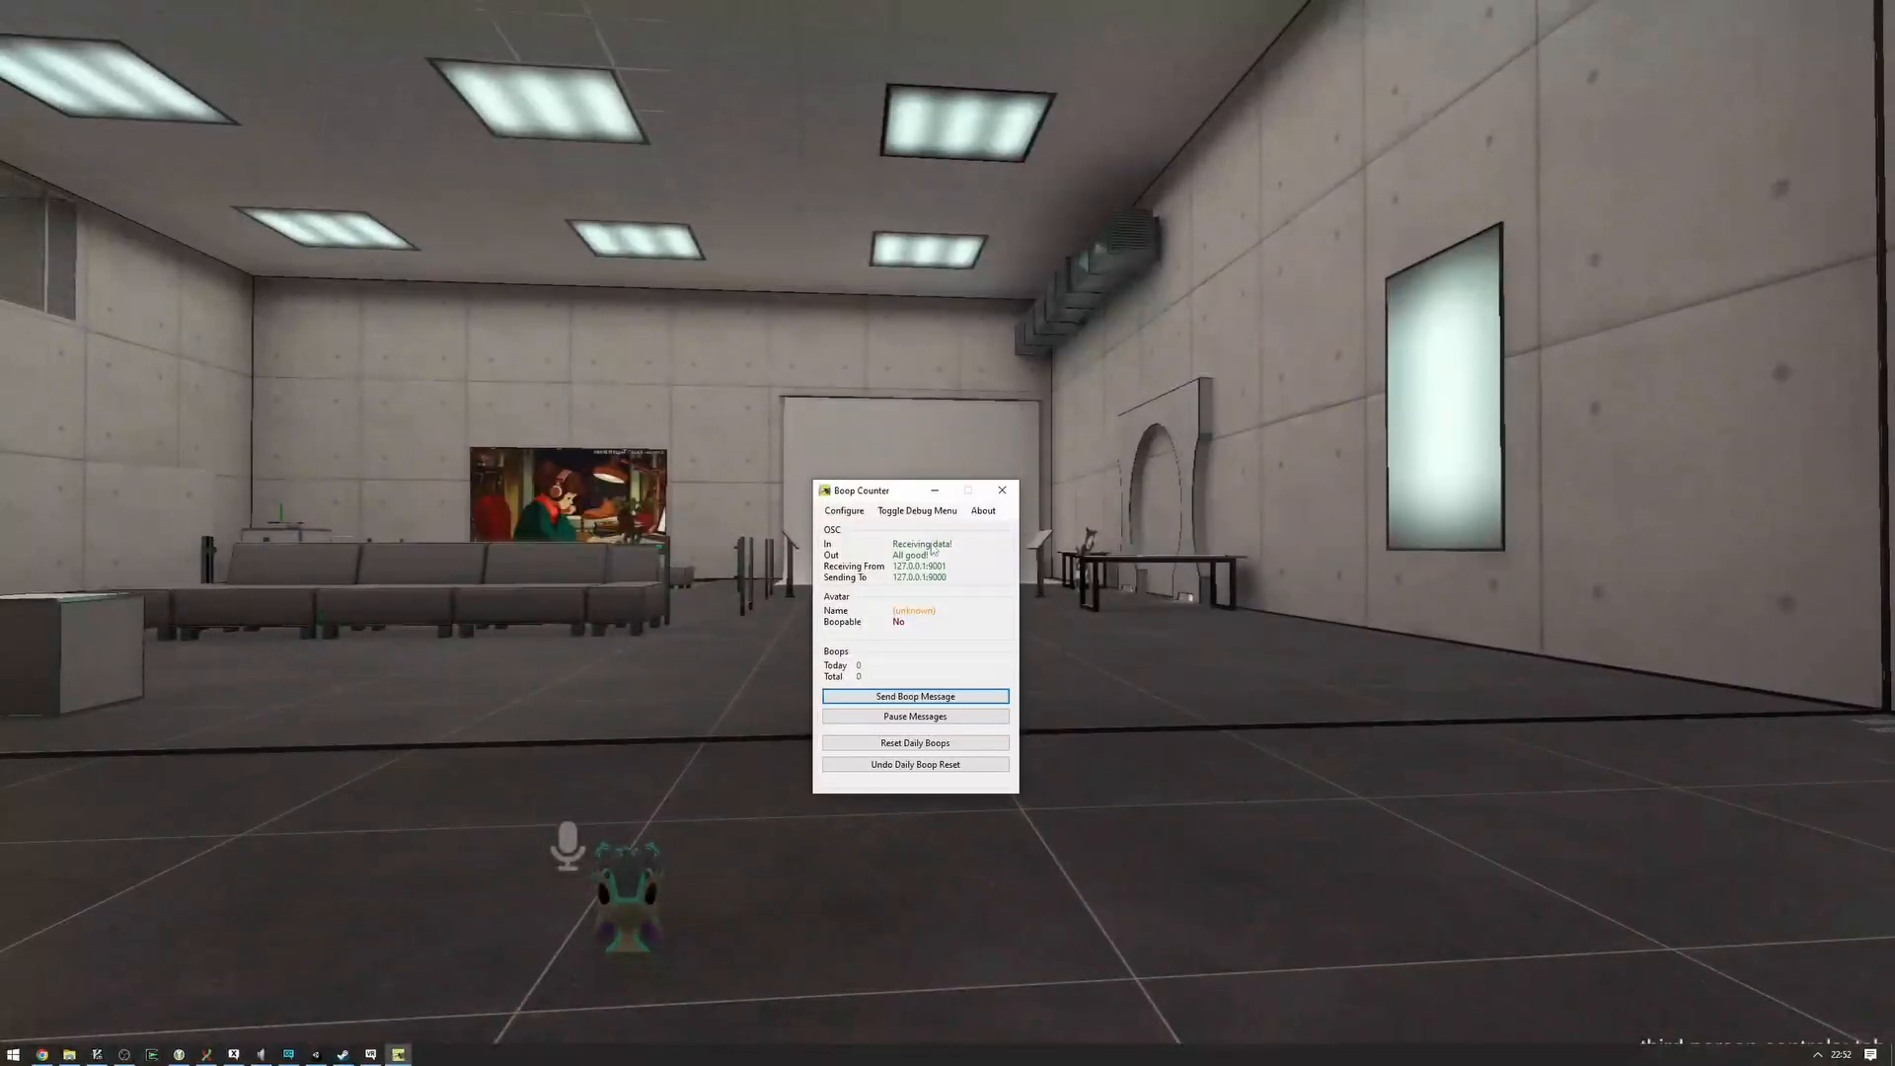
- Switch to VRChat and confirm Boop Counter's OSC In reads Receiving data
left_click_drag(861, 489, 1334, 519)
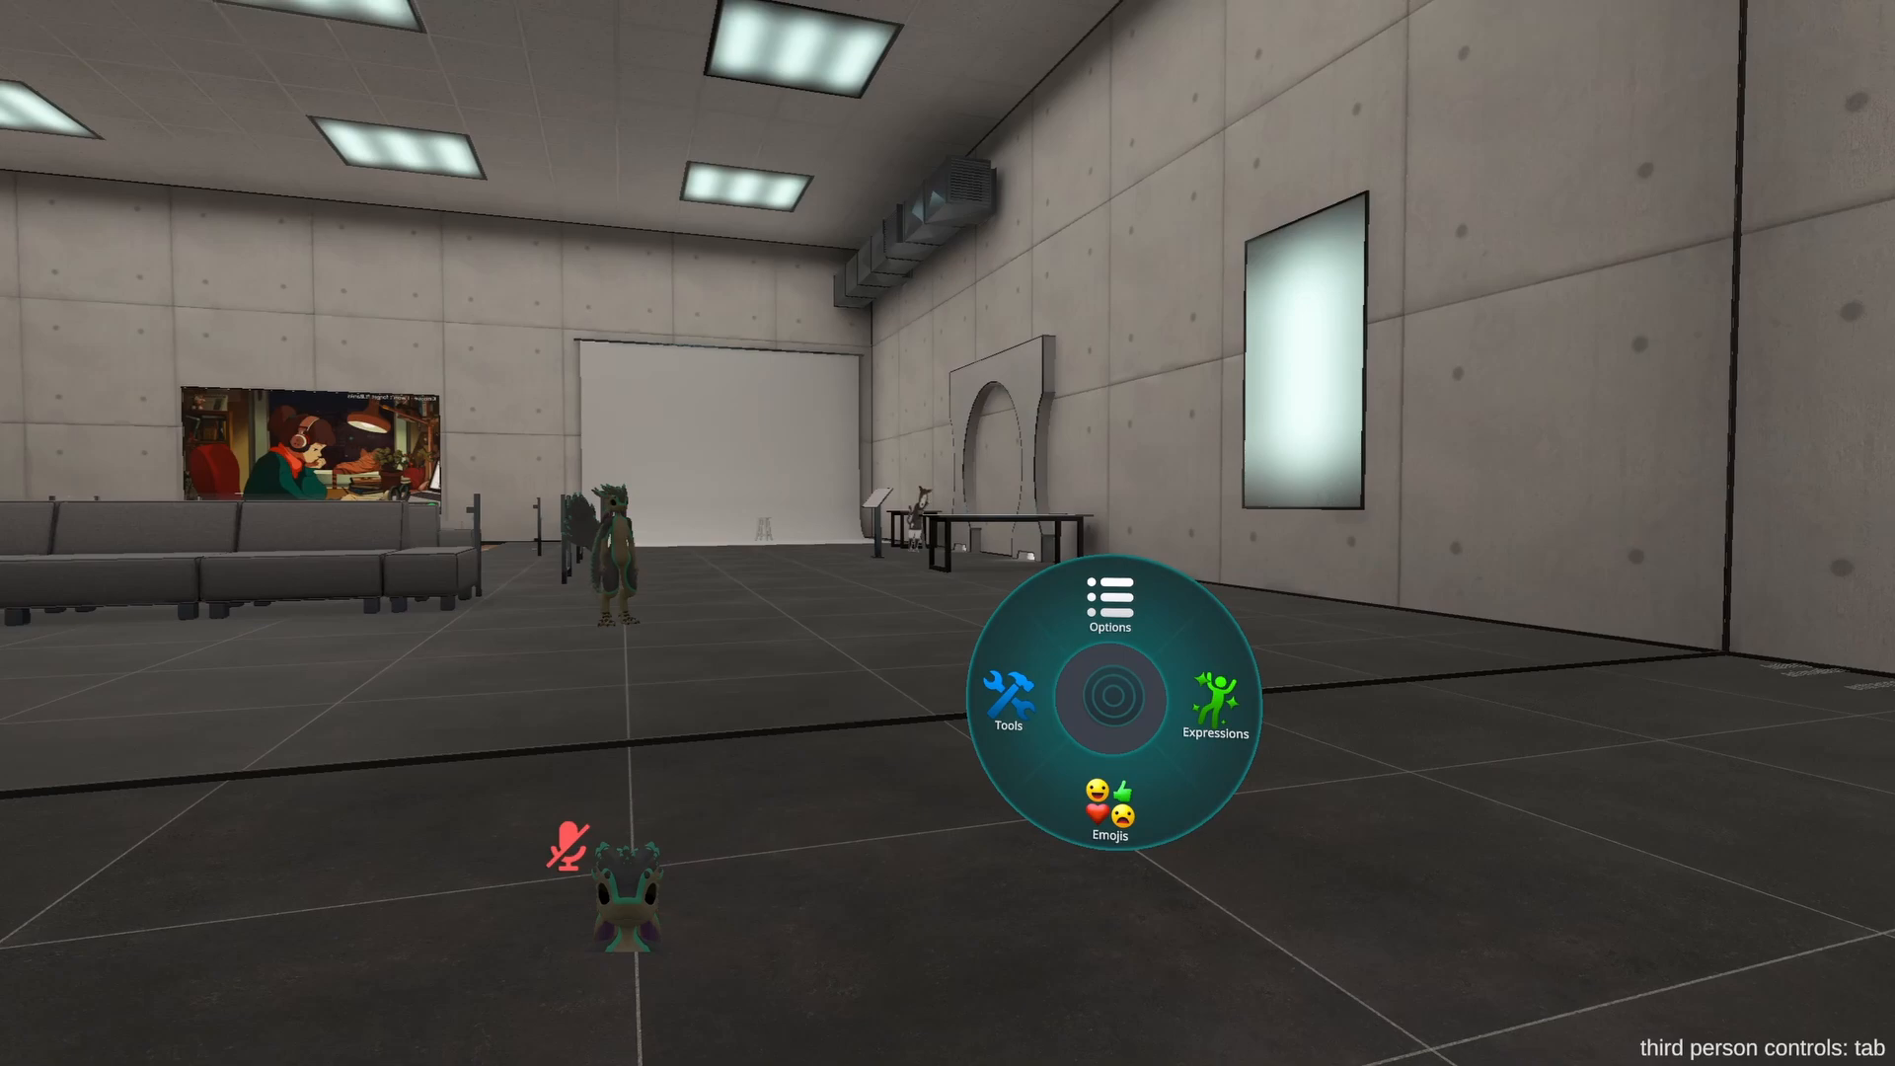
mouse_move(1110, 614)
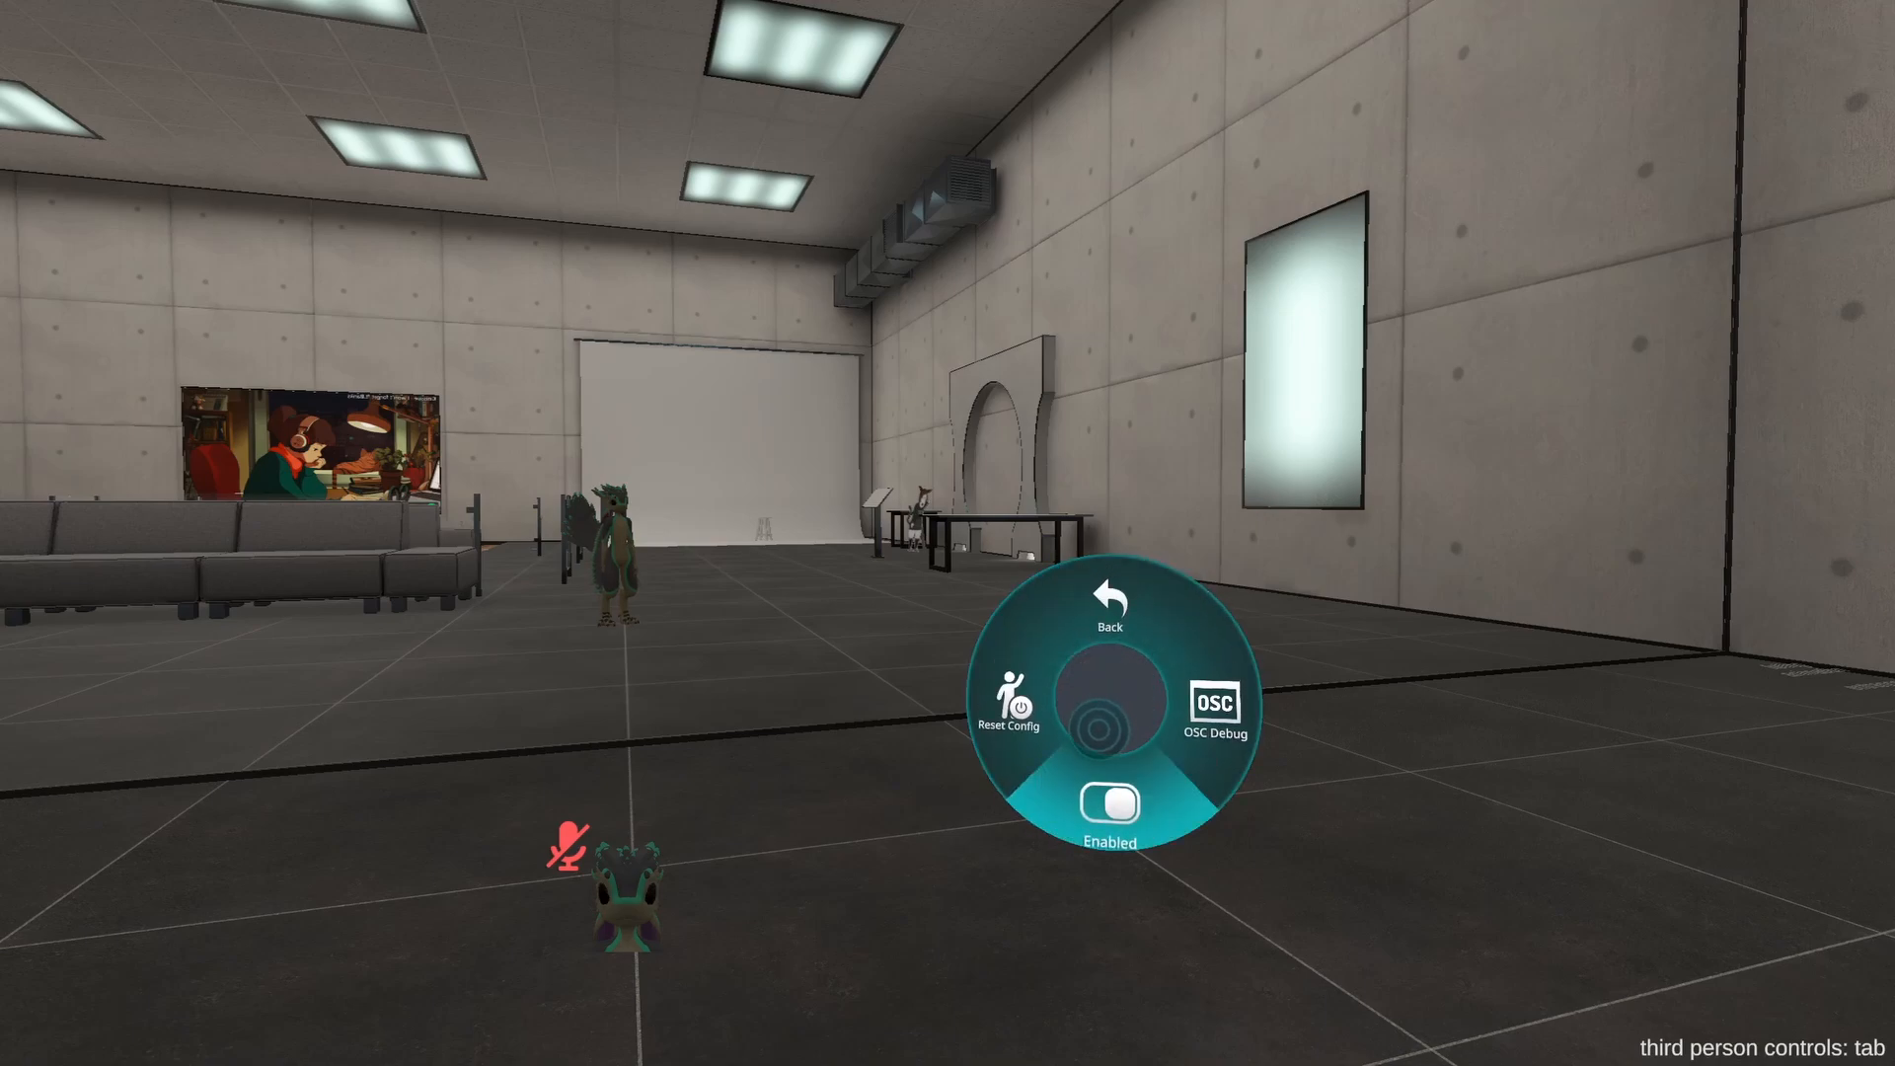
- Turn on the Enabled toggle under Options > OSC in VRChat's Action Menu
left_click(1107, 805)
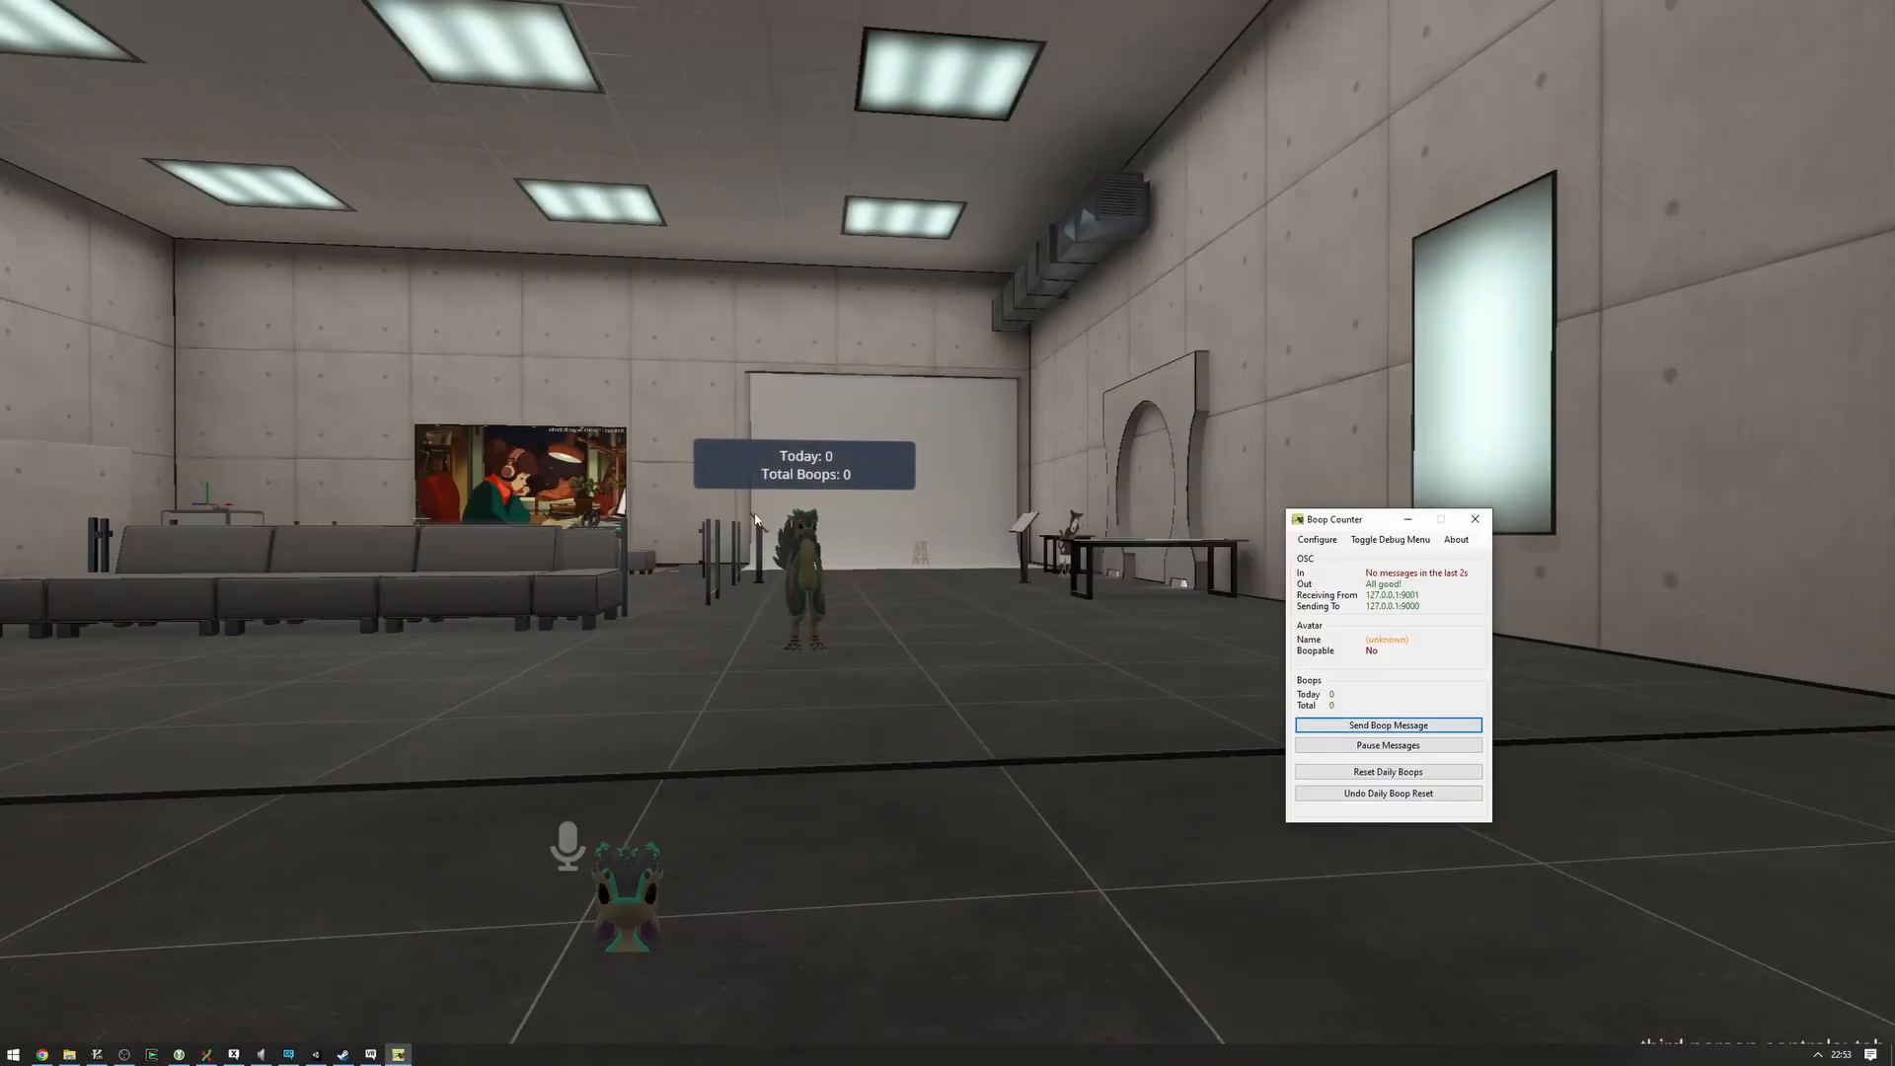
mouse_move(1048, 595)
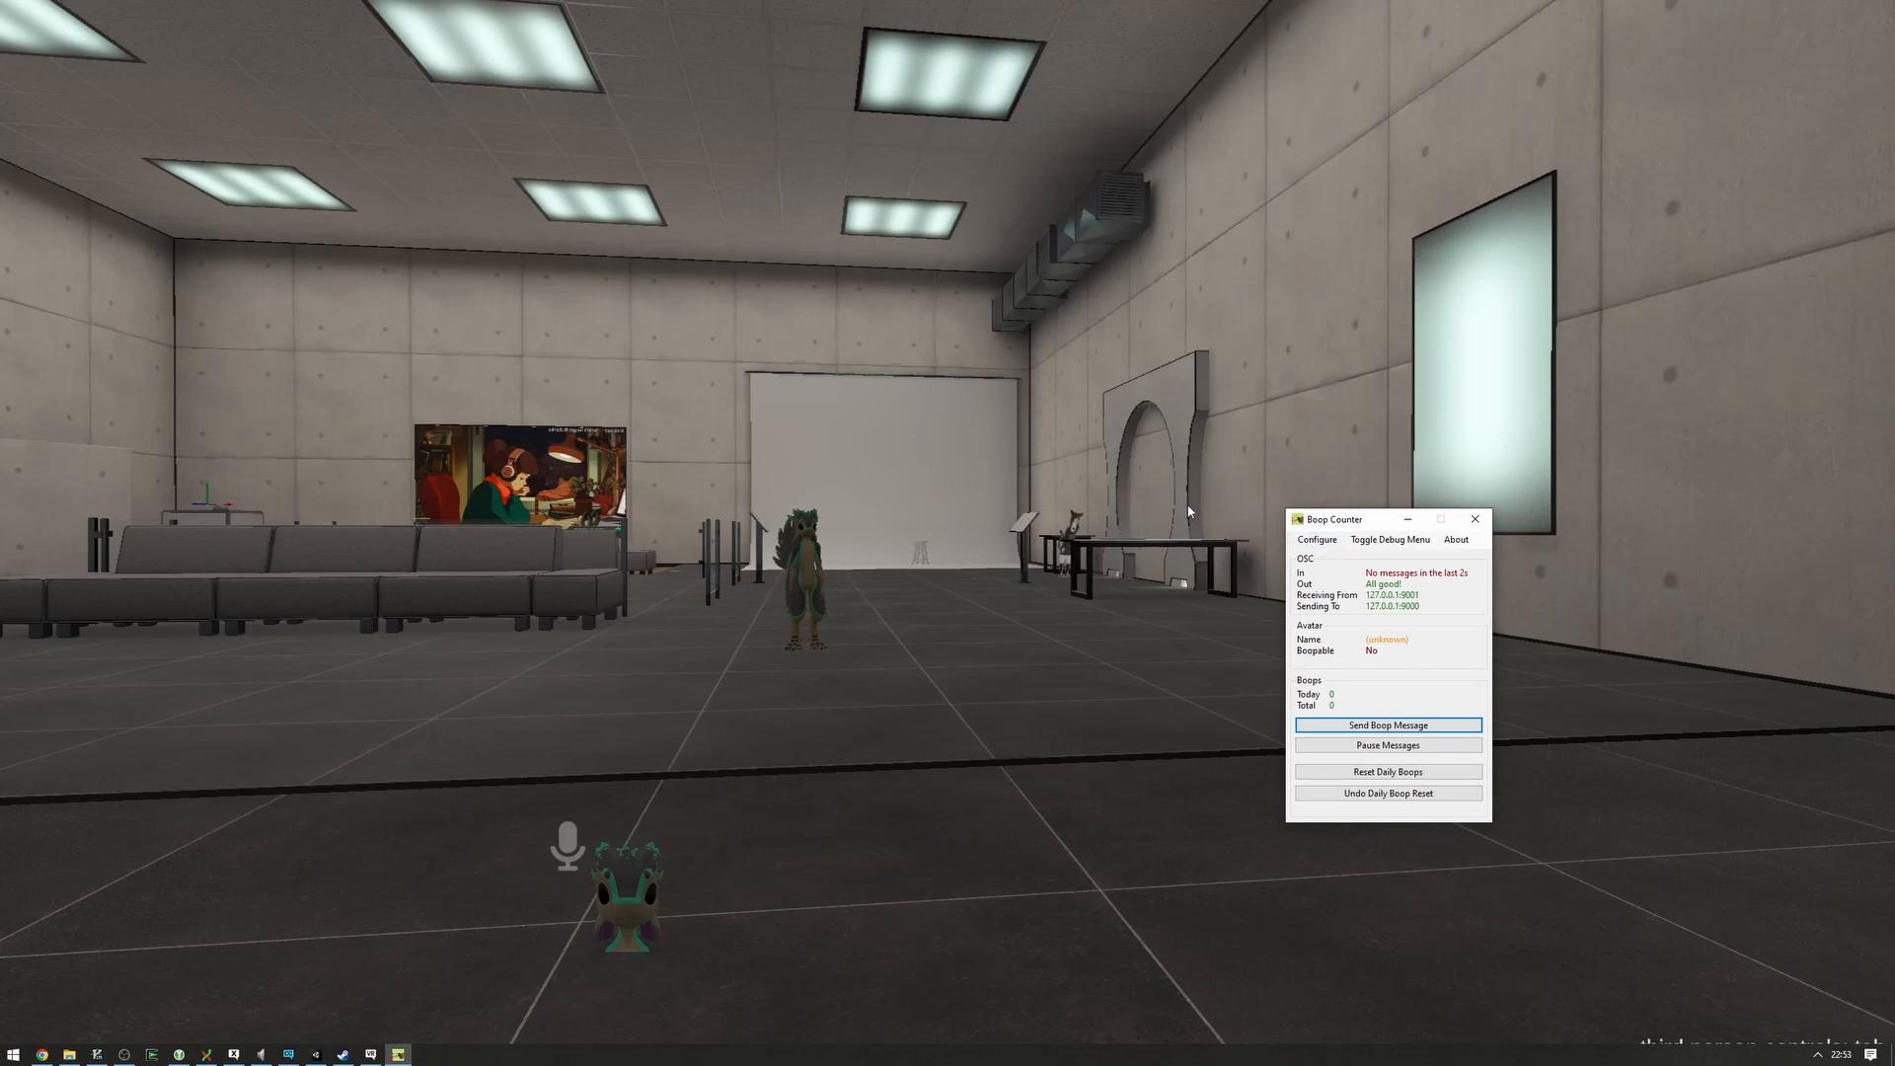
mouse_move(1067, 499)
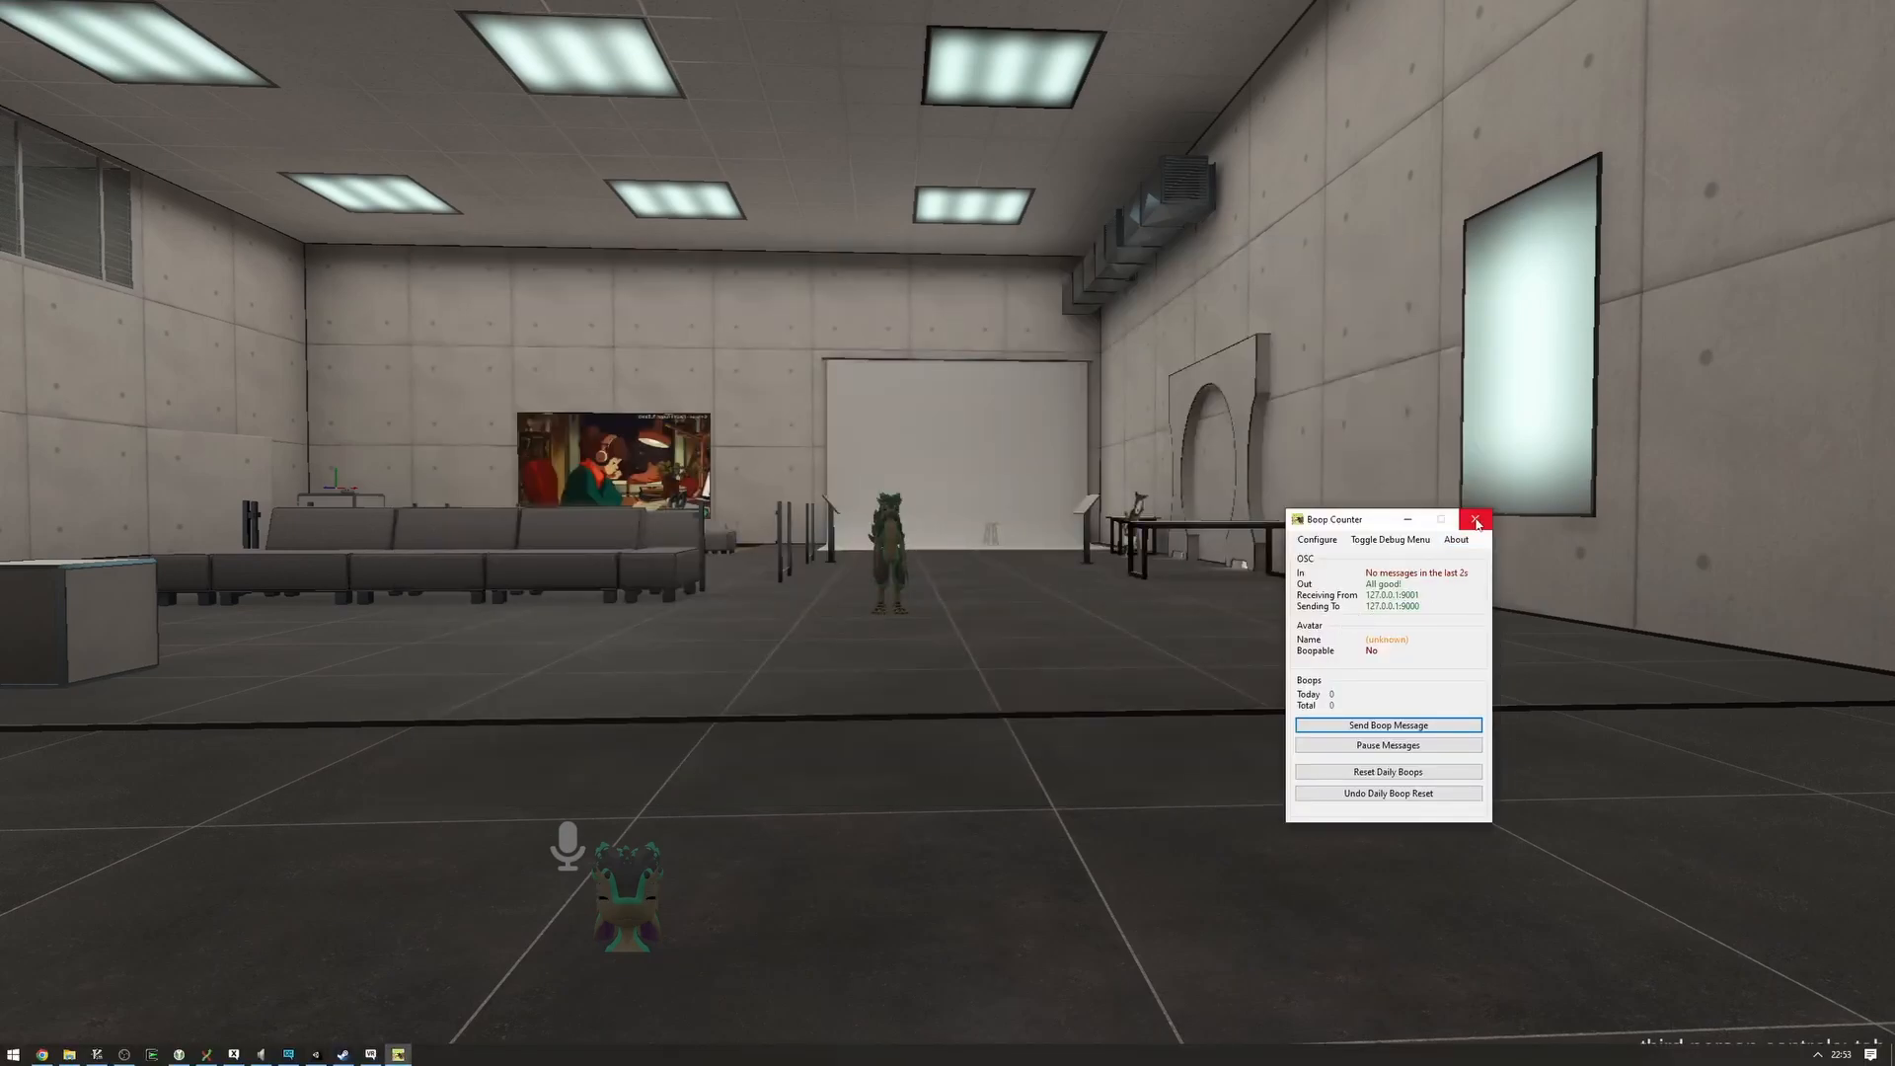
mouse_move(1476, 522)
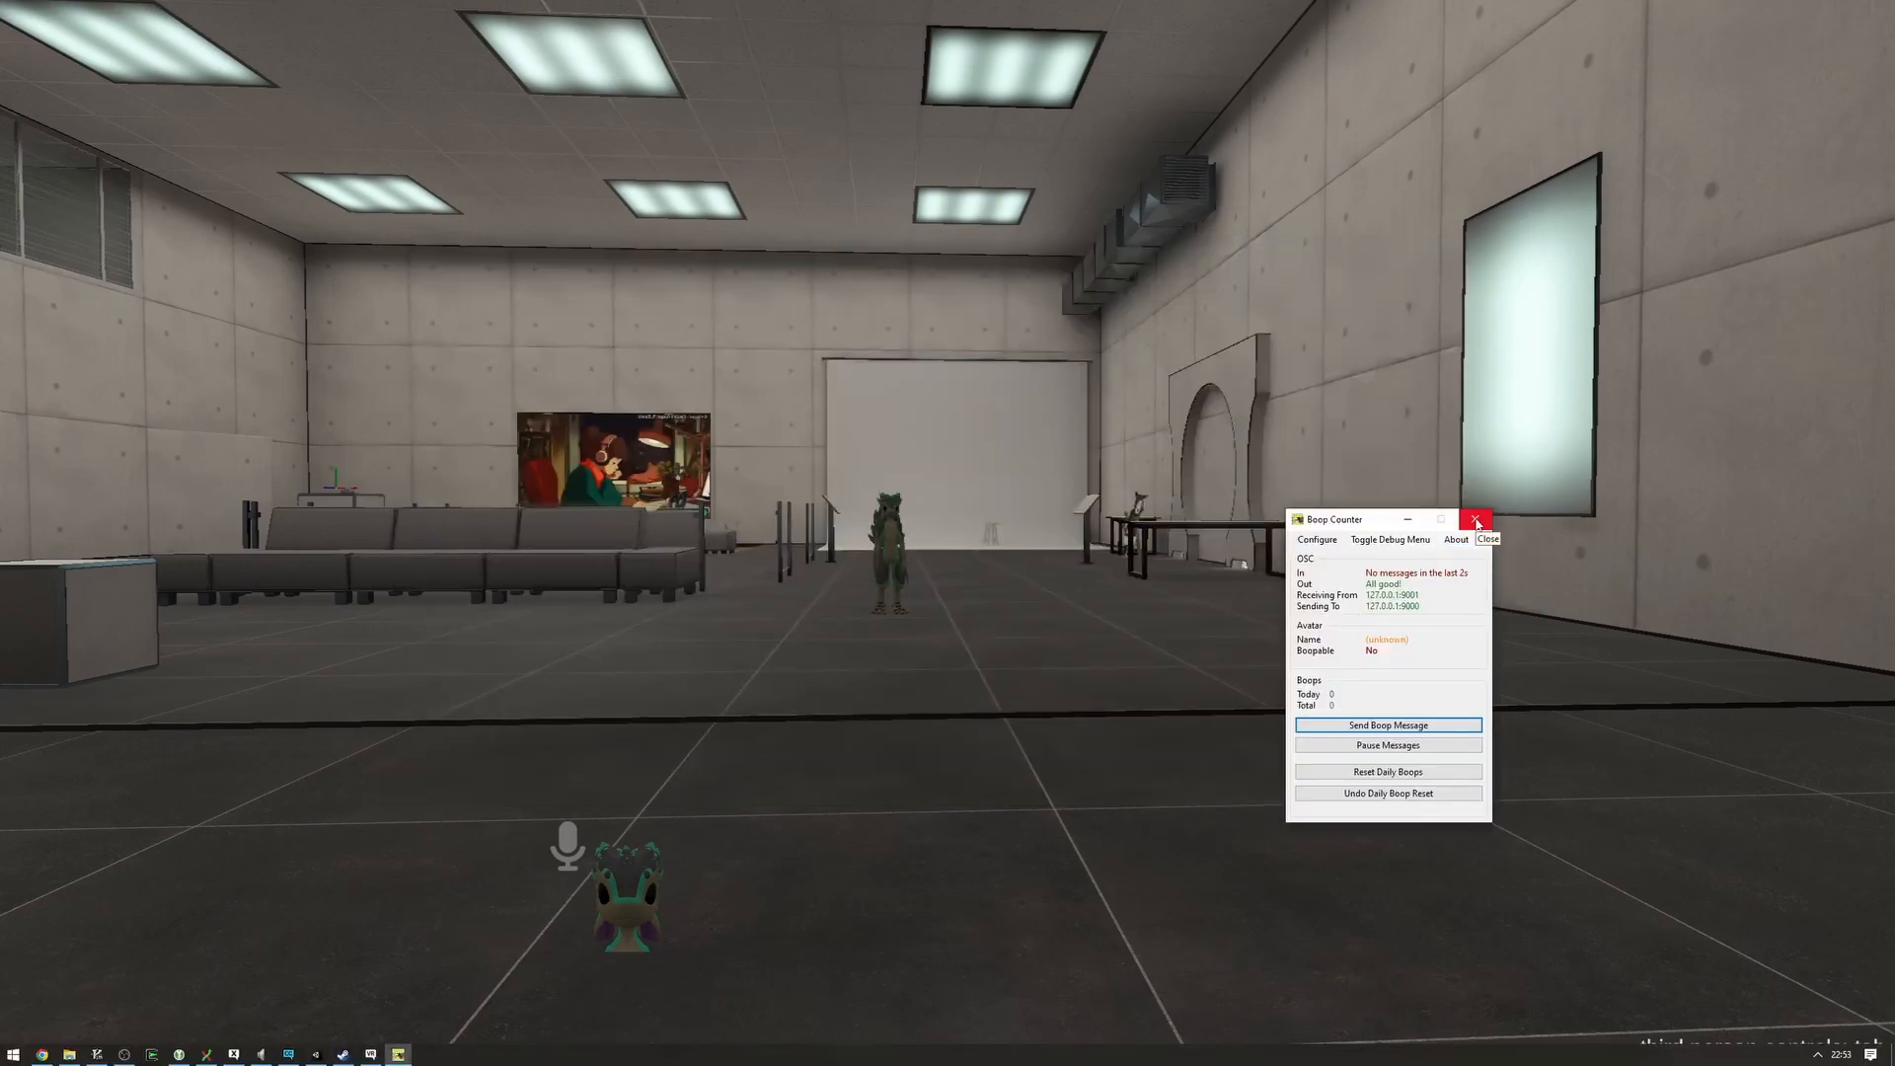
- Close the Boop Counter app and open the VRCRouter folder in File Explorer
left_click(1476, 519)
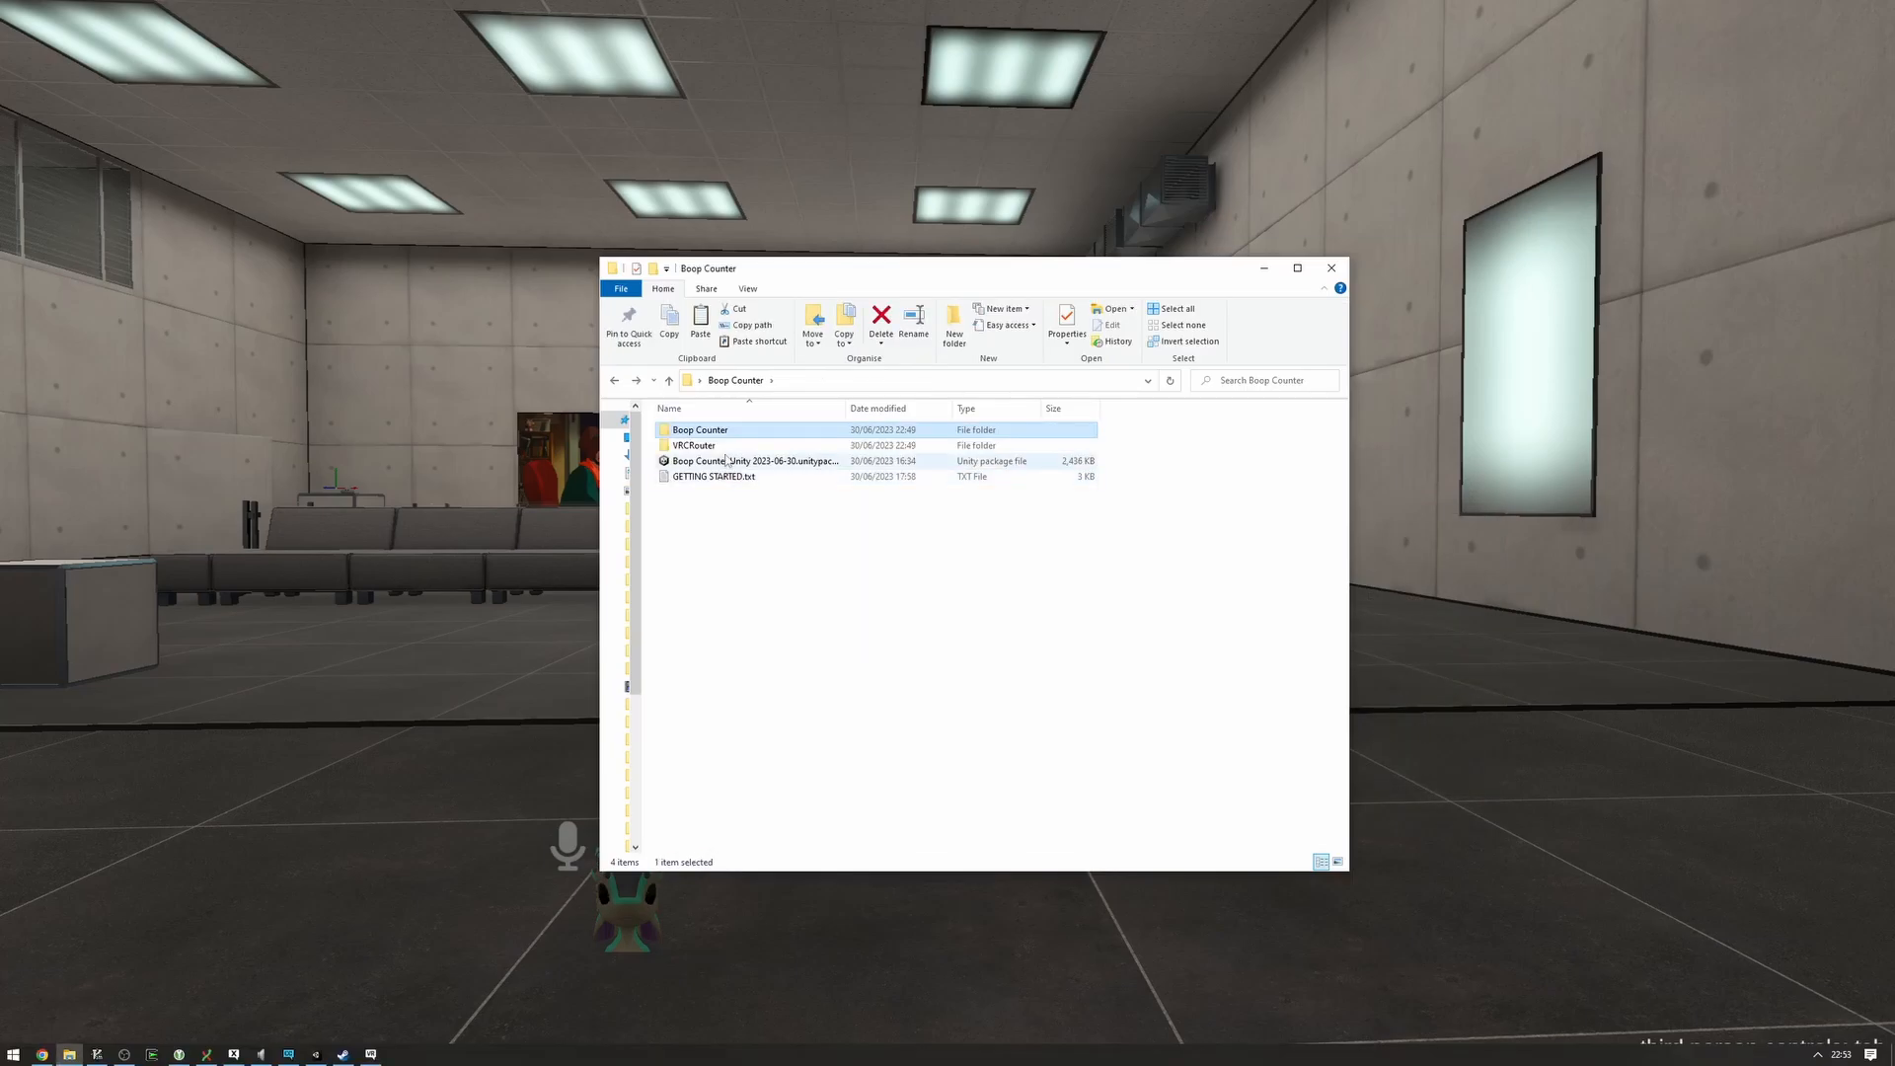
double_click(693, 445)
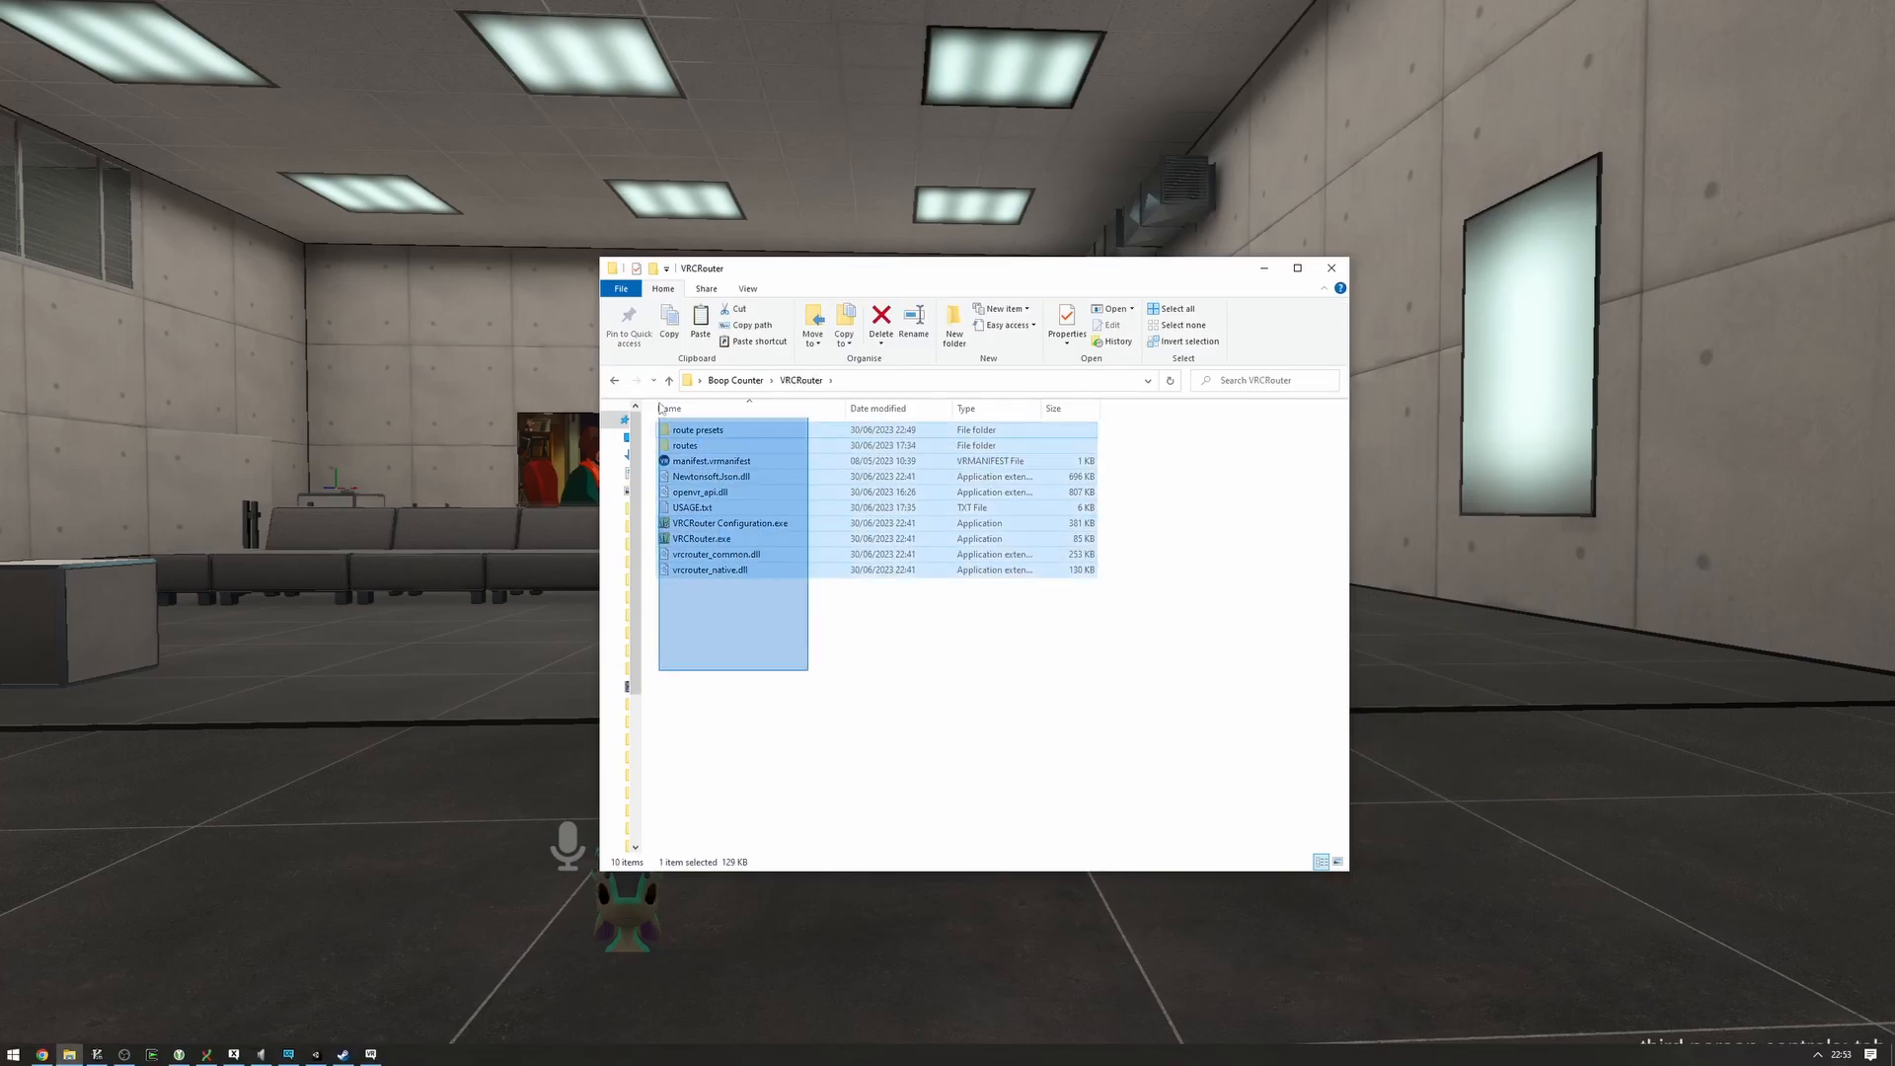
left_click(786, 701)
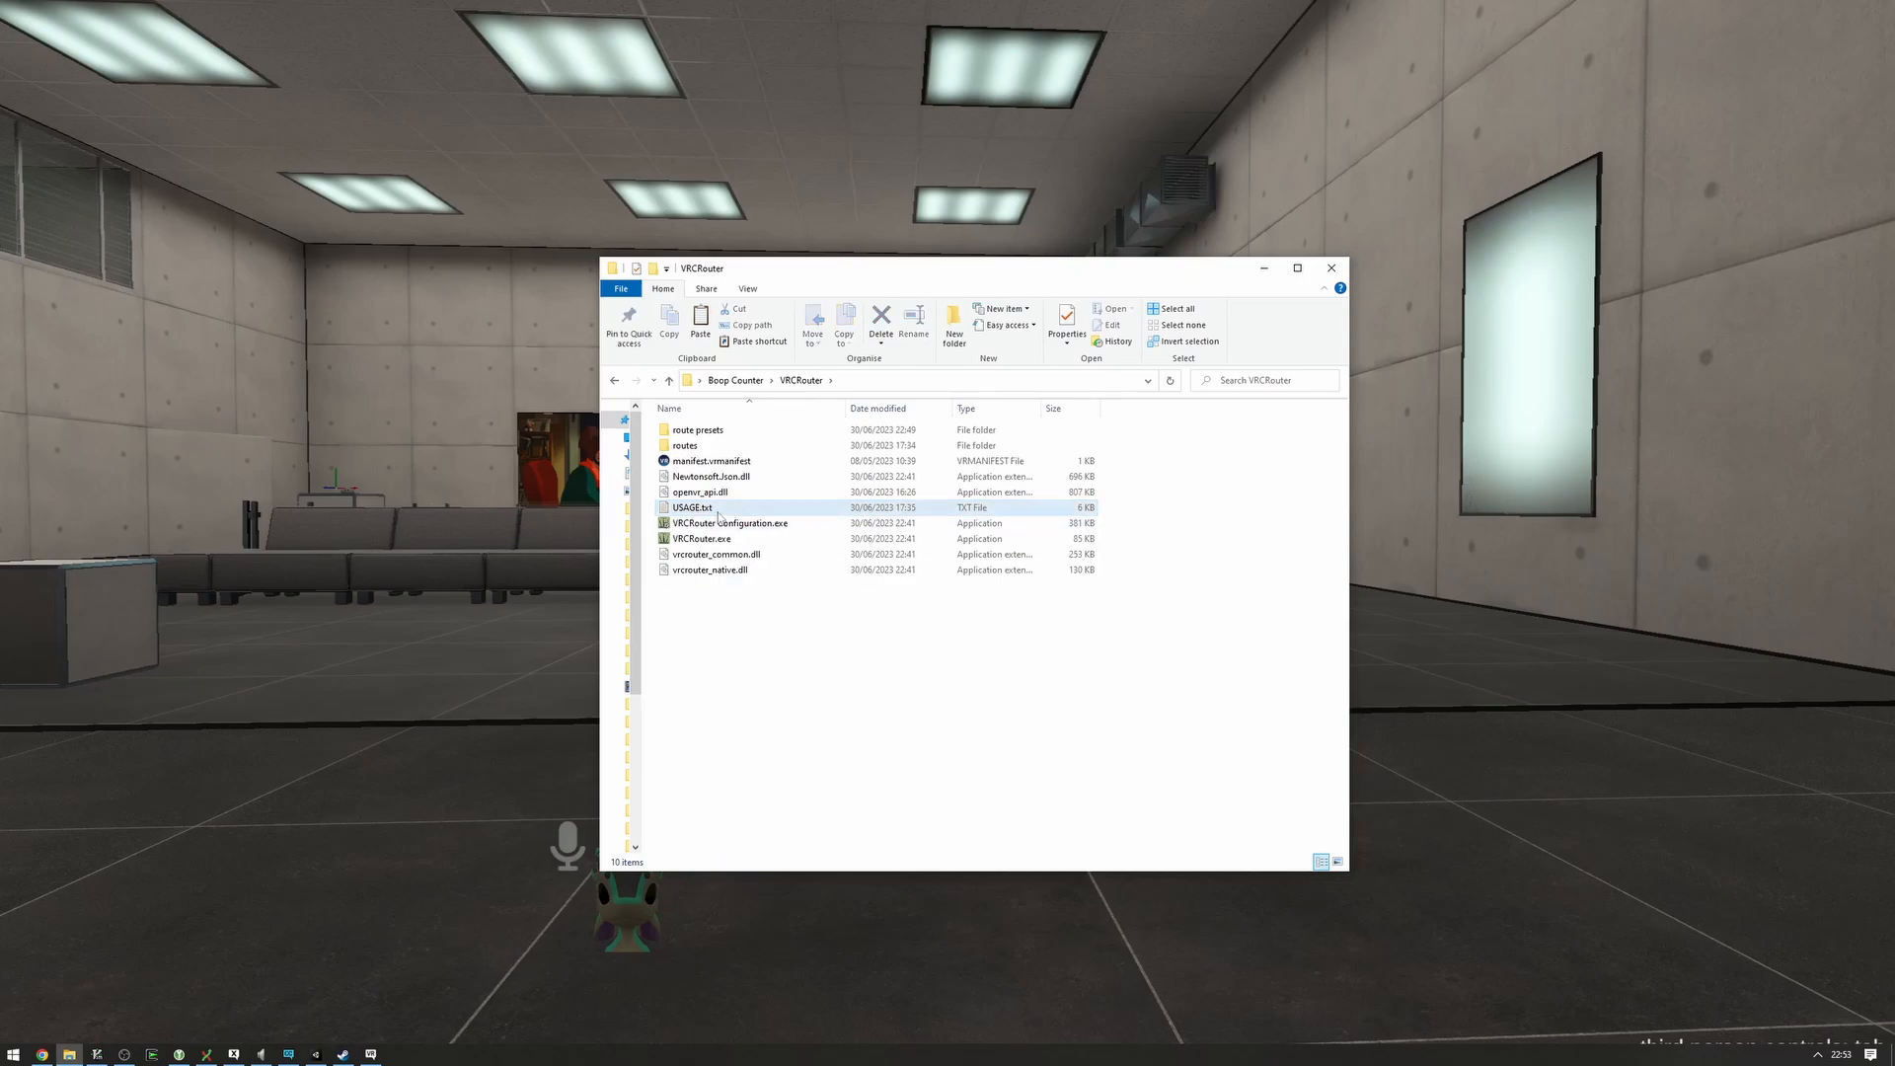
- Launch VRCRouter Configuration and enable VRCRouter autostart with SteamVR
double_click(731, 523)
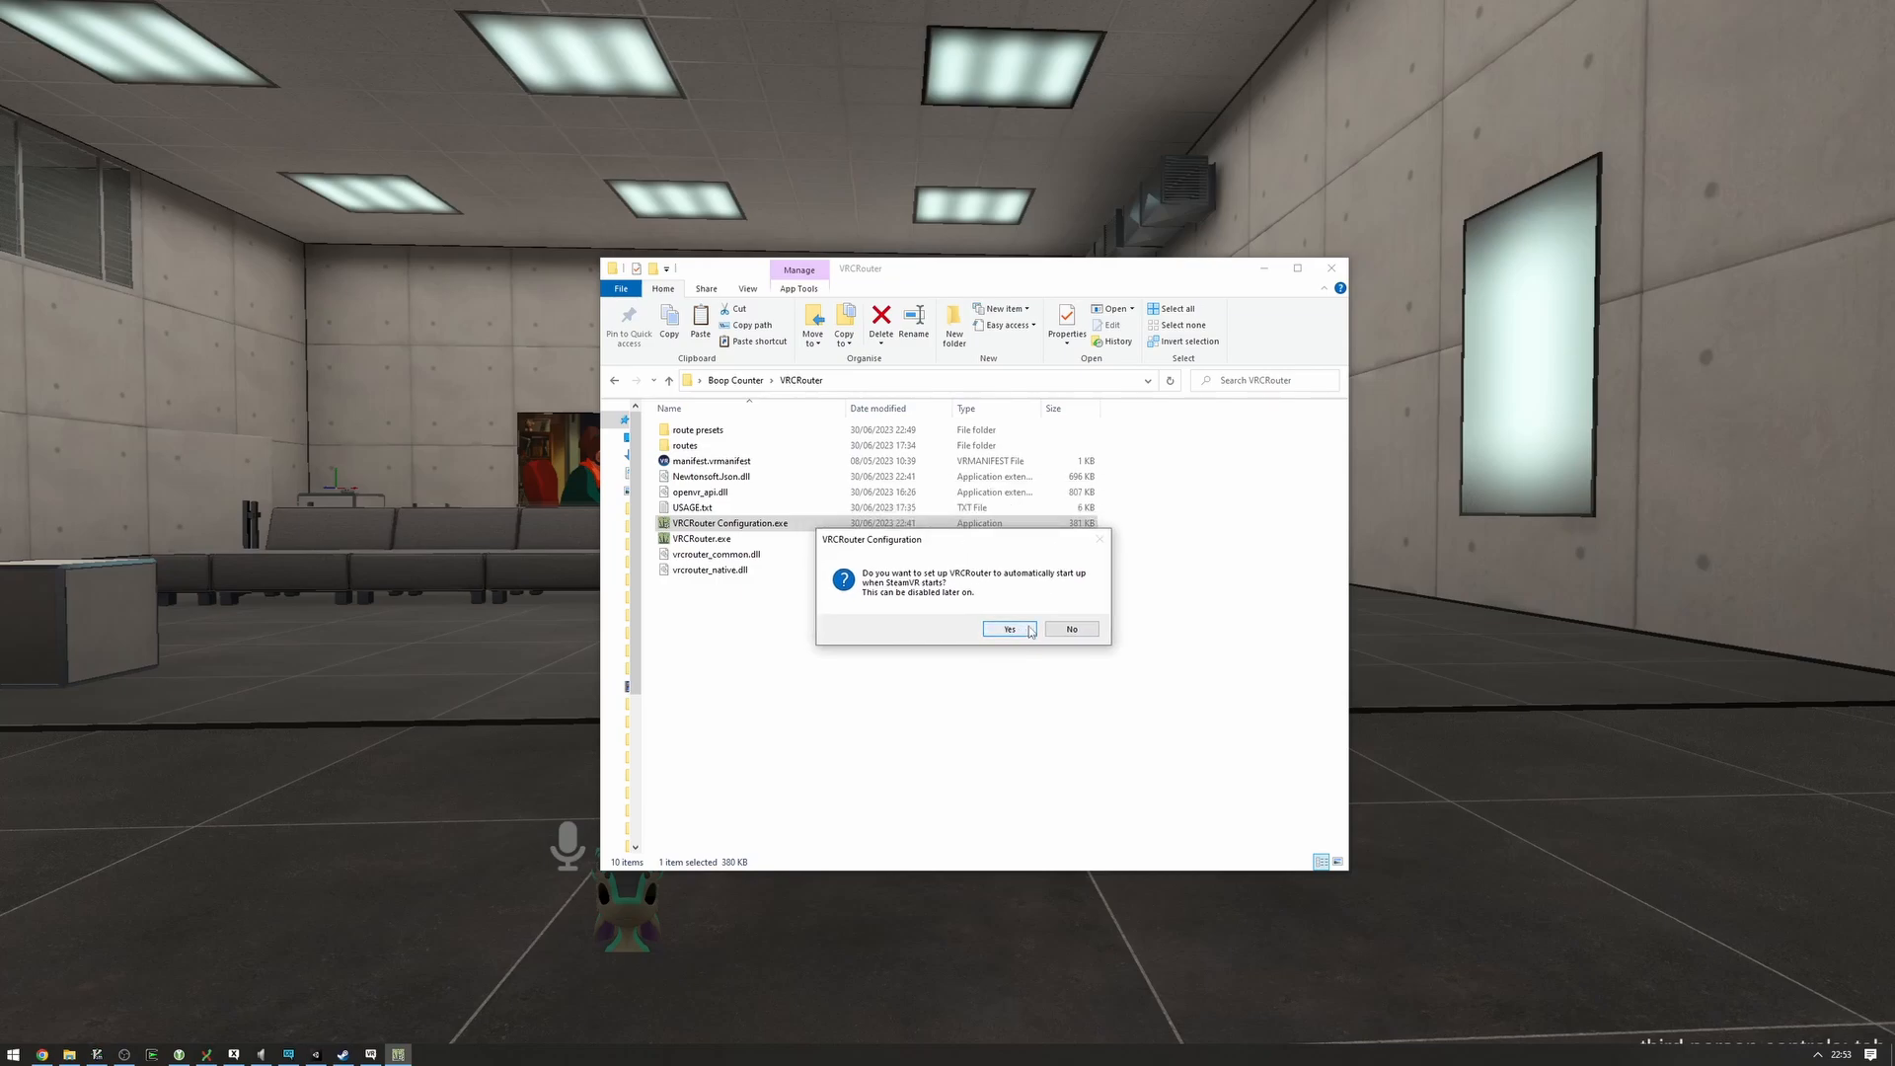
left_click(1009, 629)
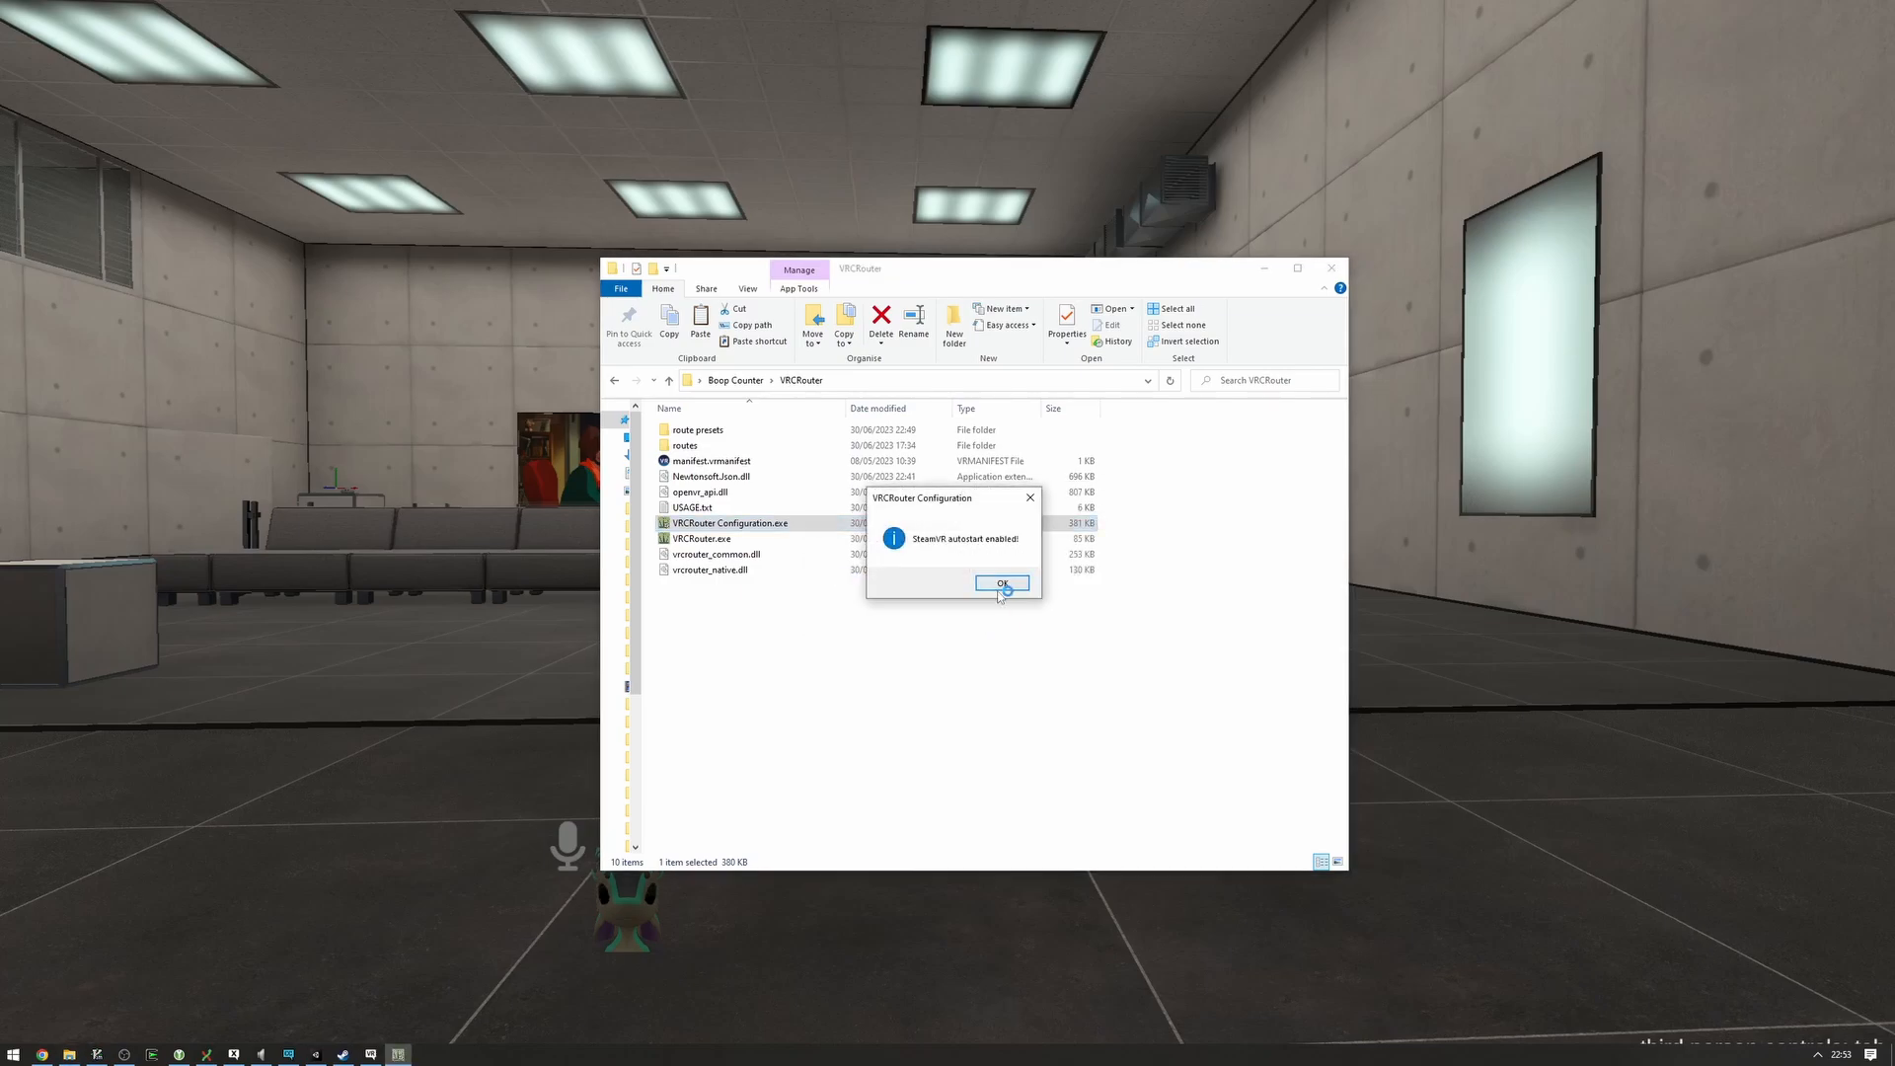
left_click(1002, 584)
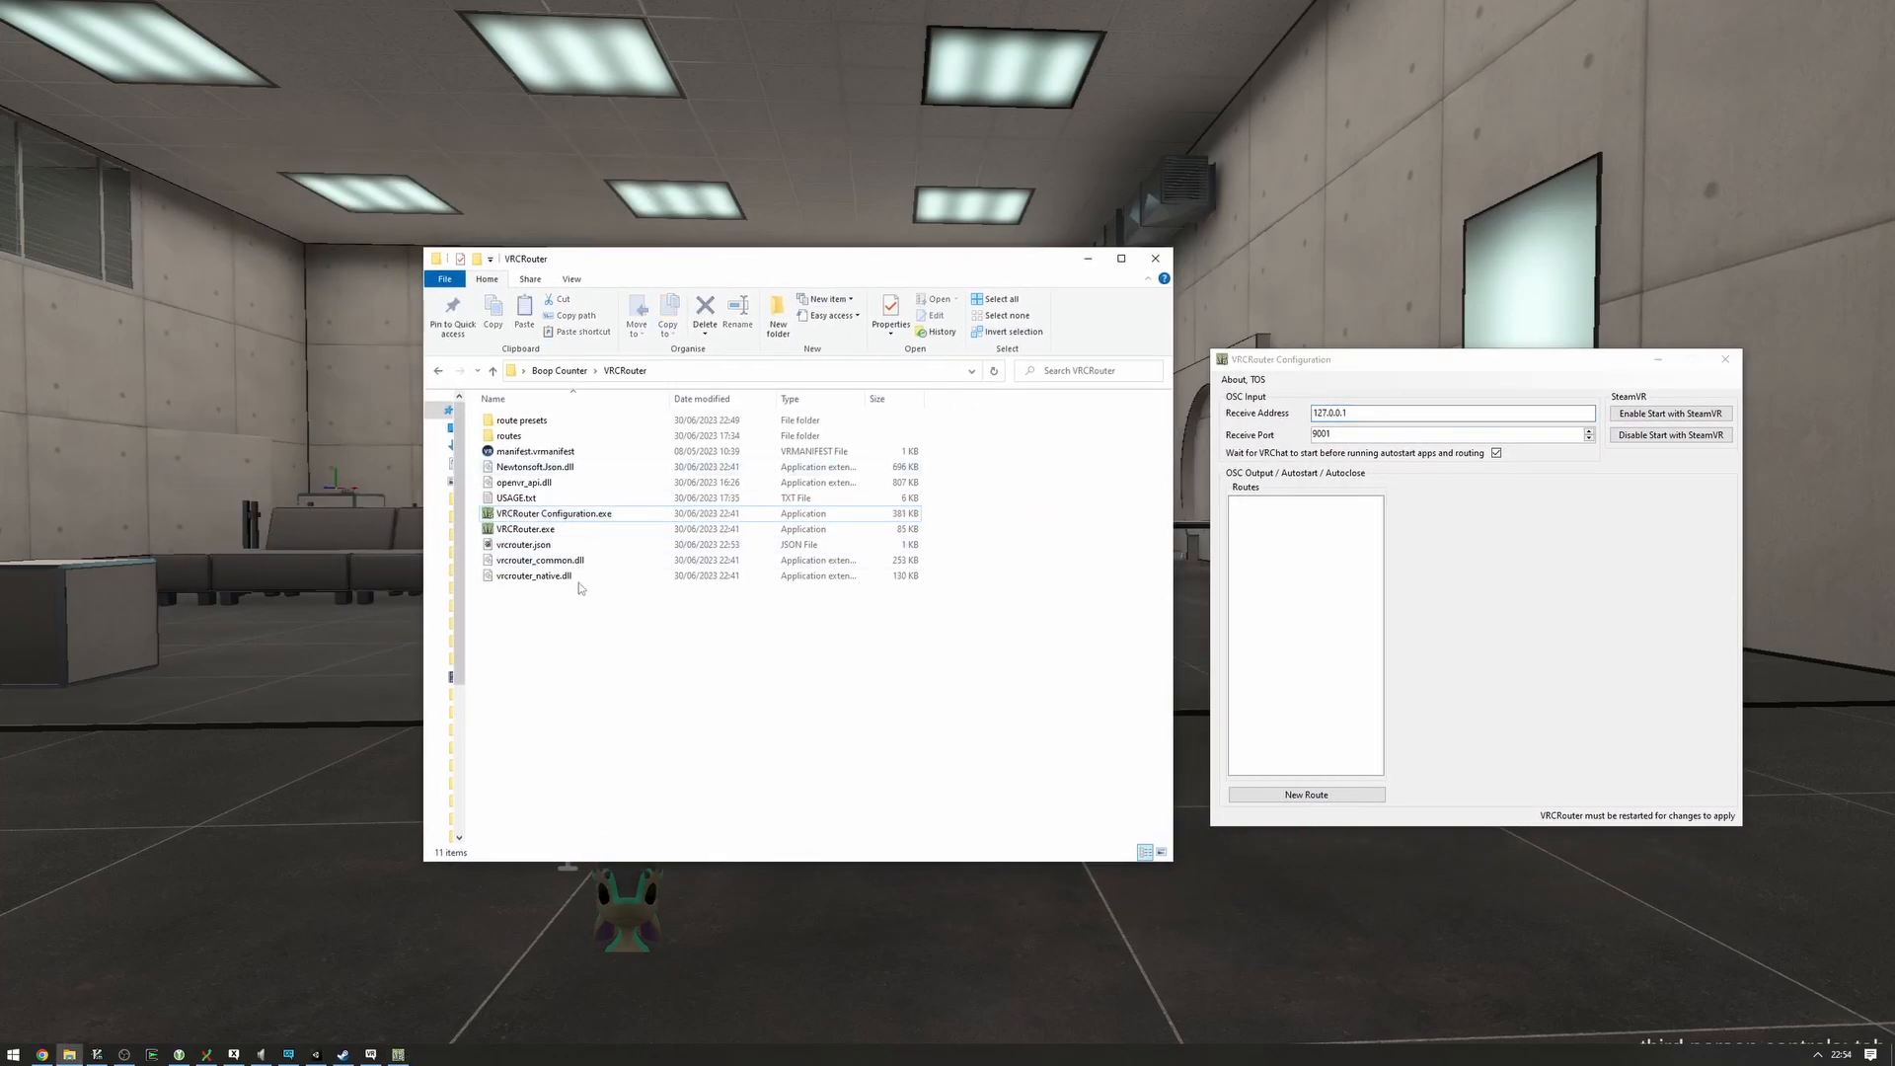
- Create a new VRCRouter route named 'Boop Counter'
left_click(509, 436)
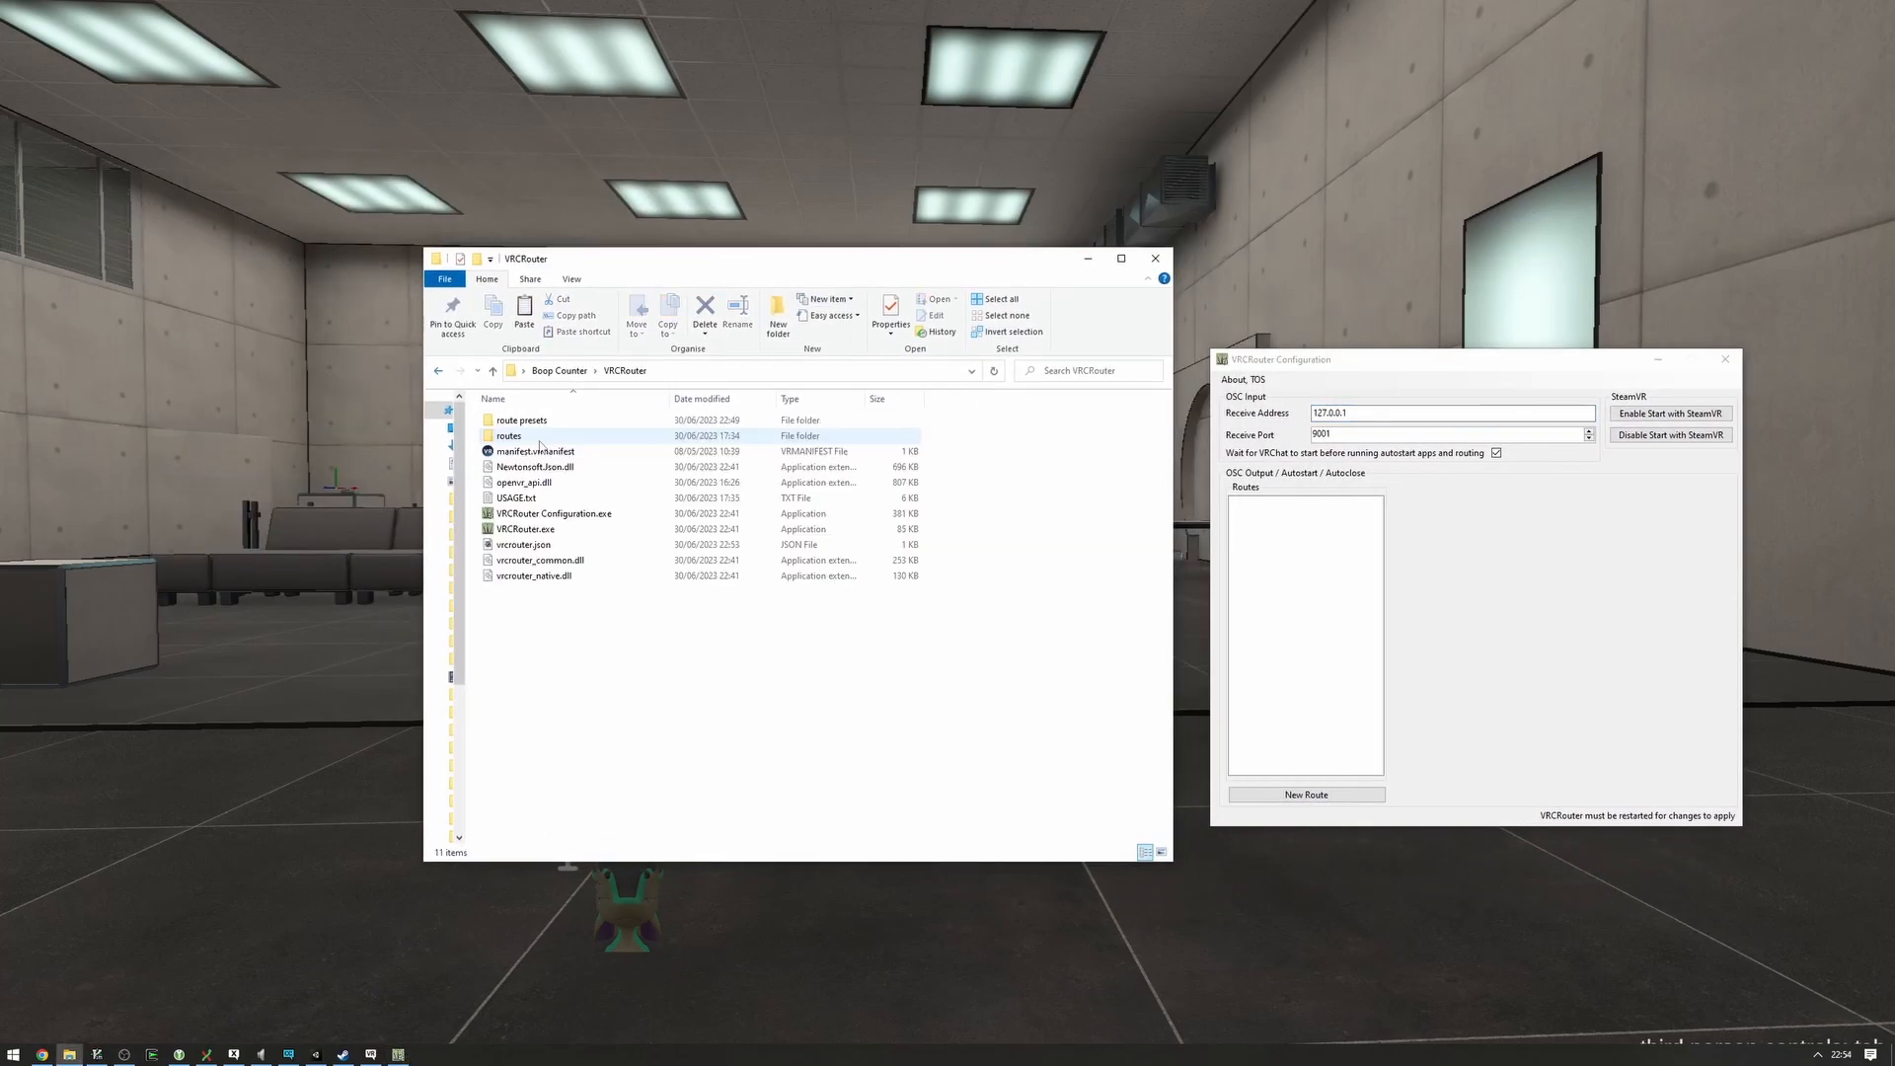
double_click(509, 435)
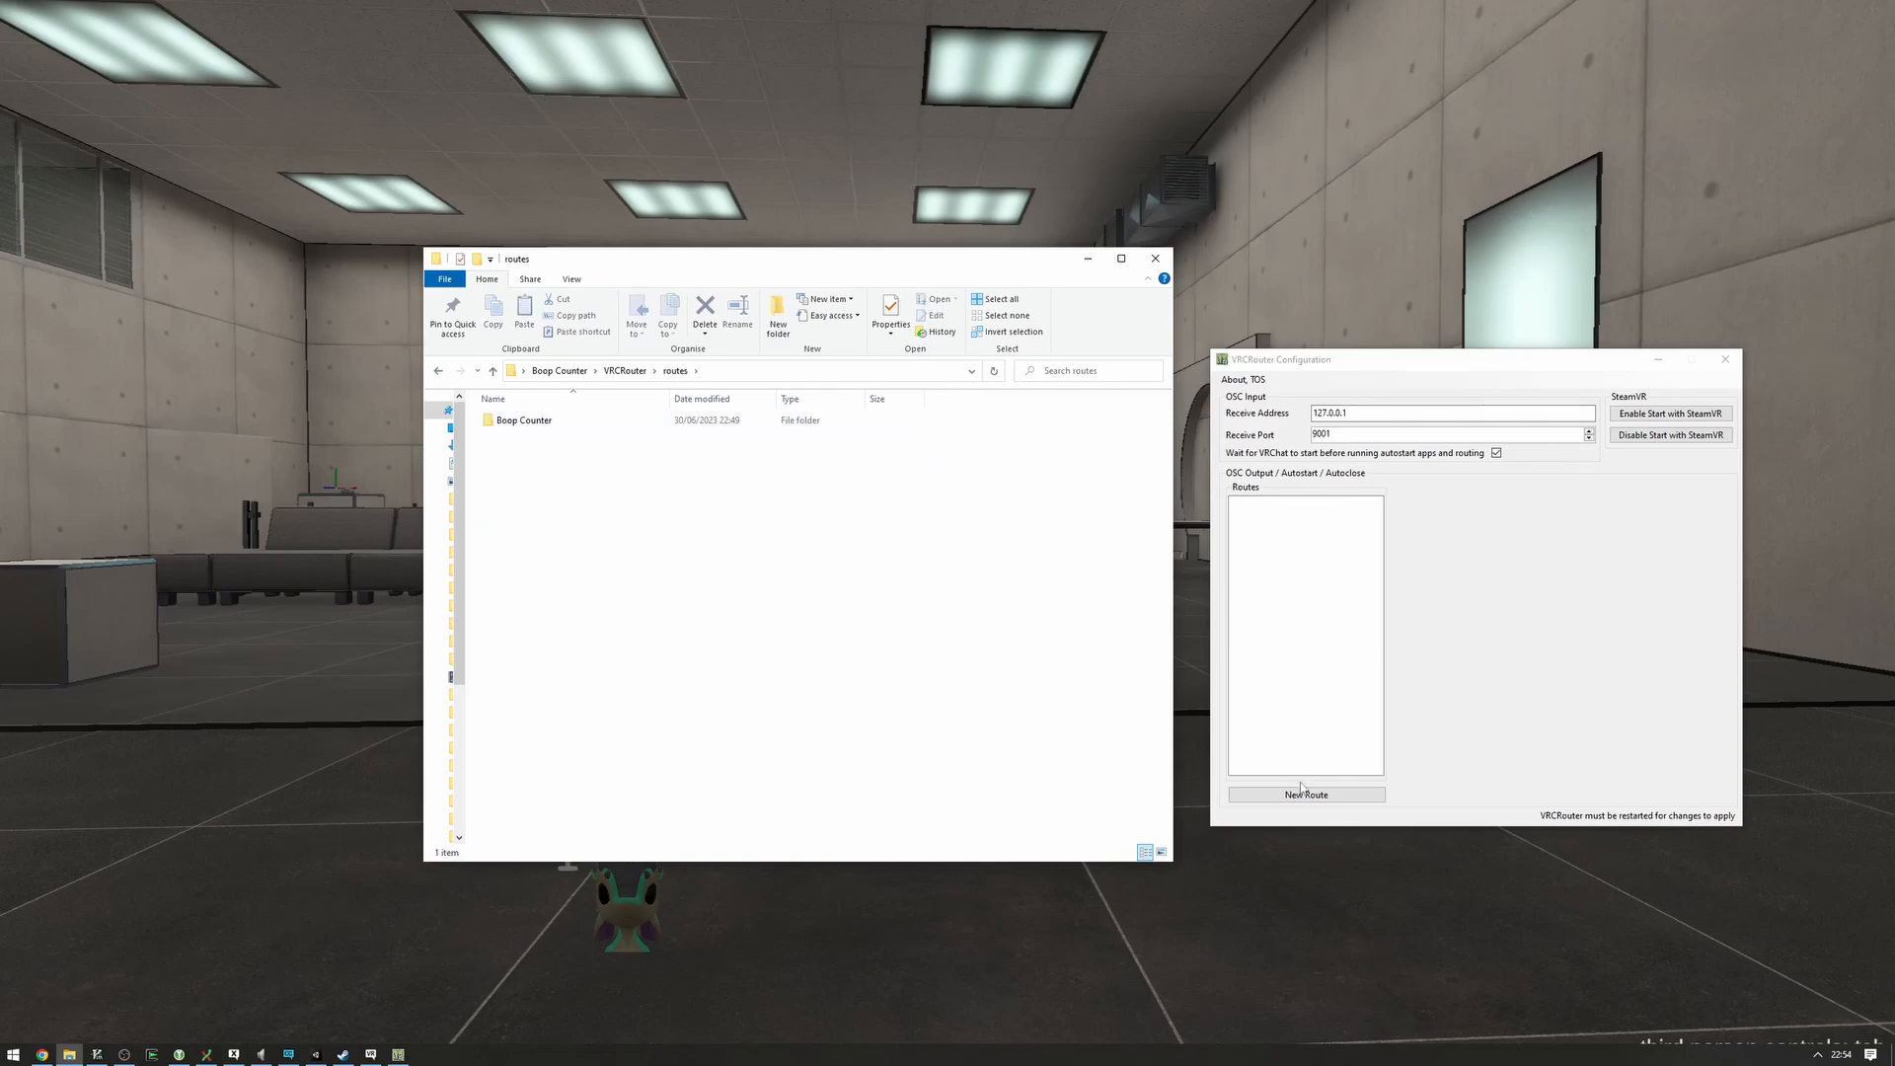
left_click(1306, 794)
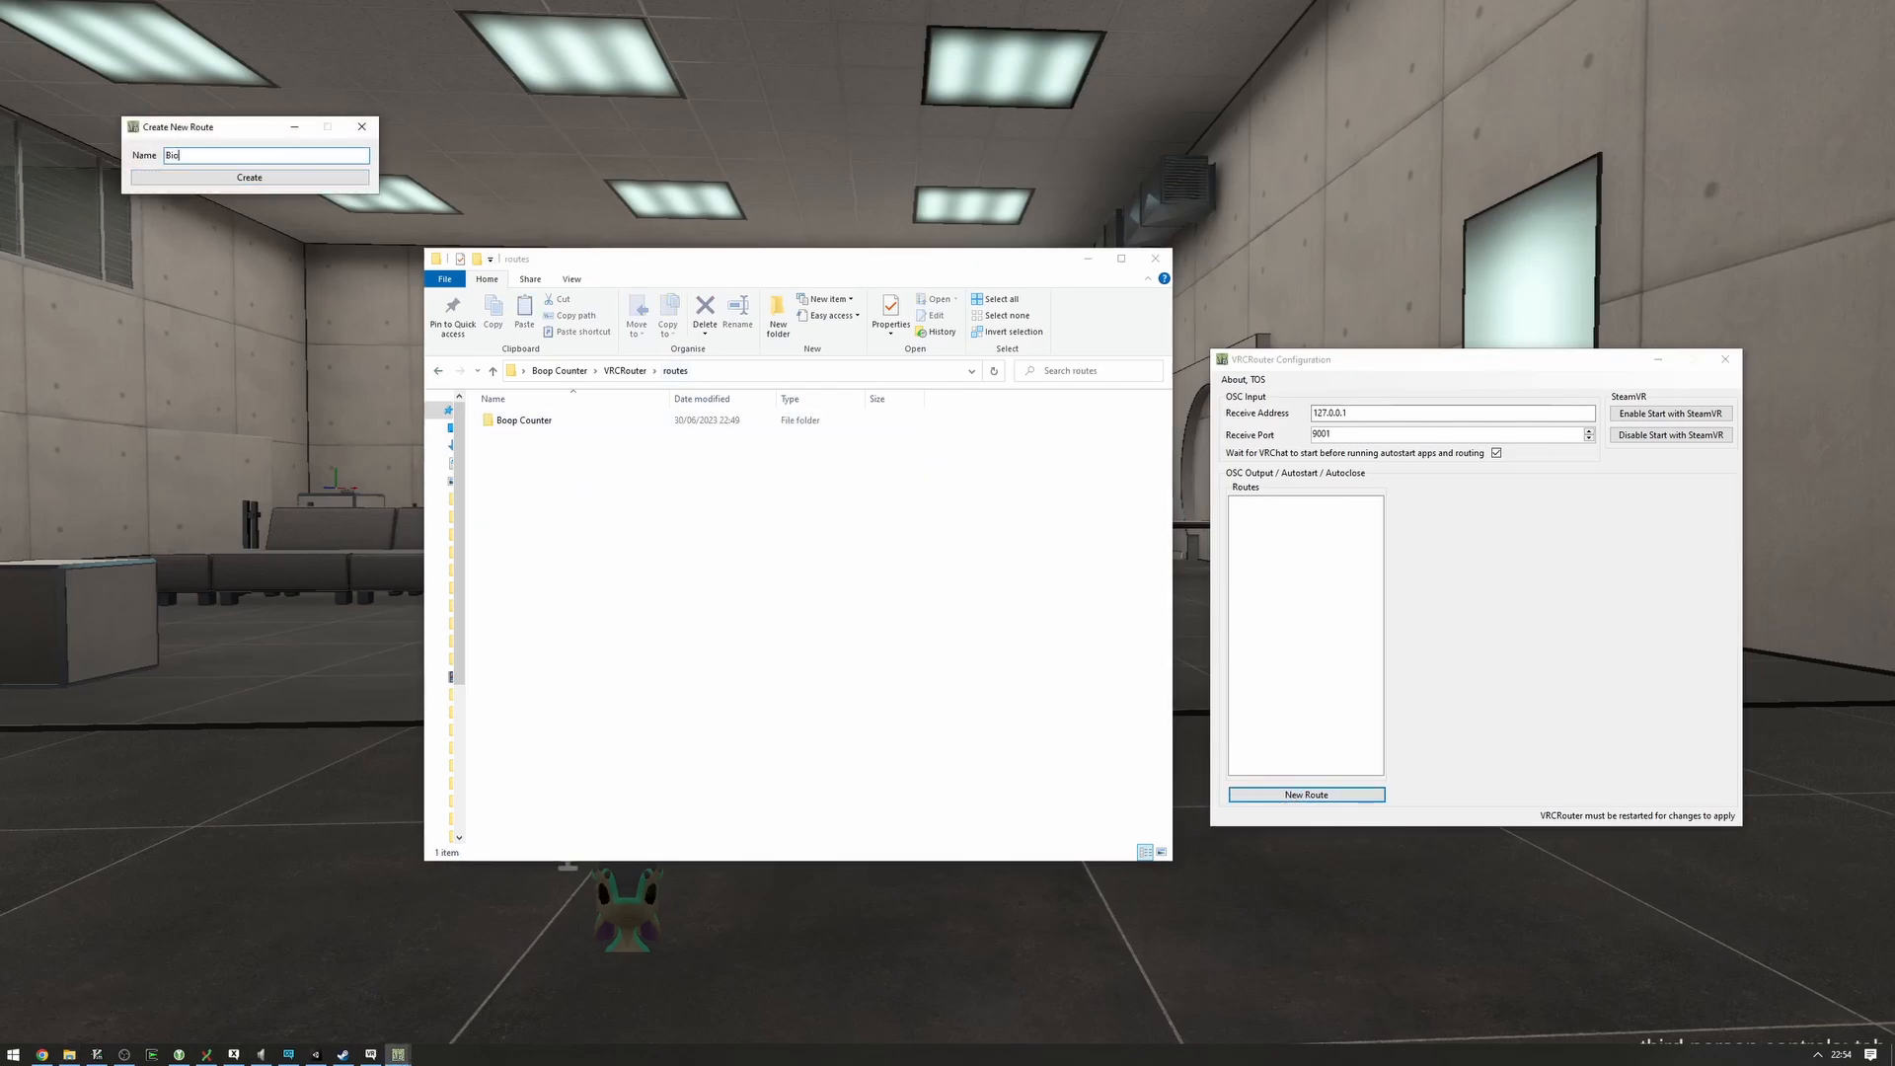
type("Boop C")
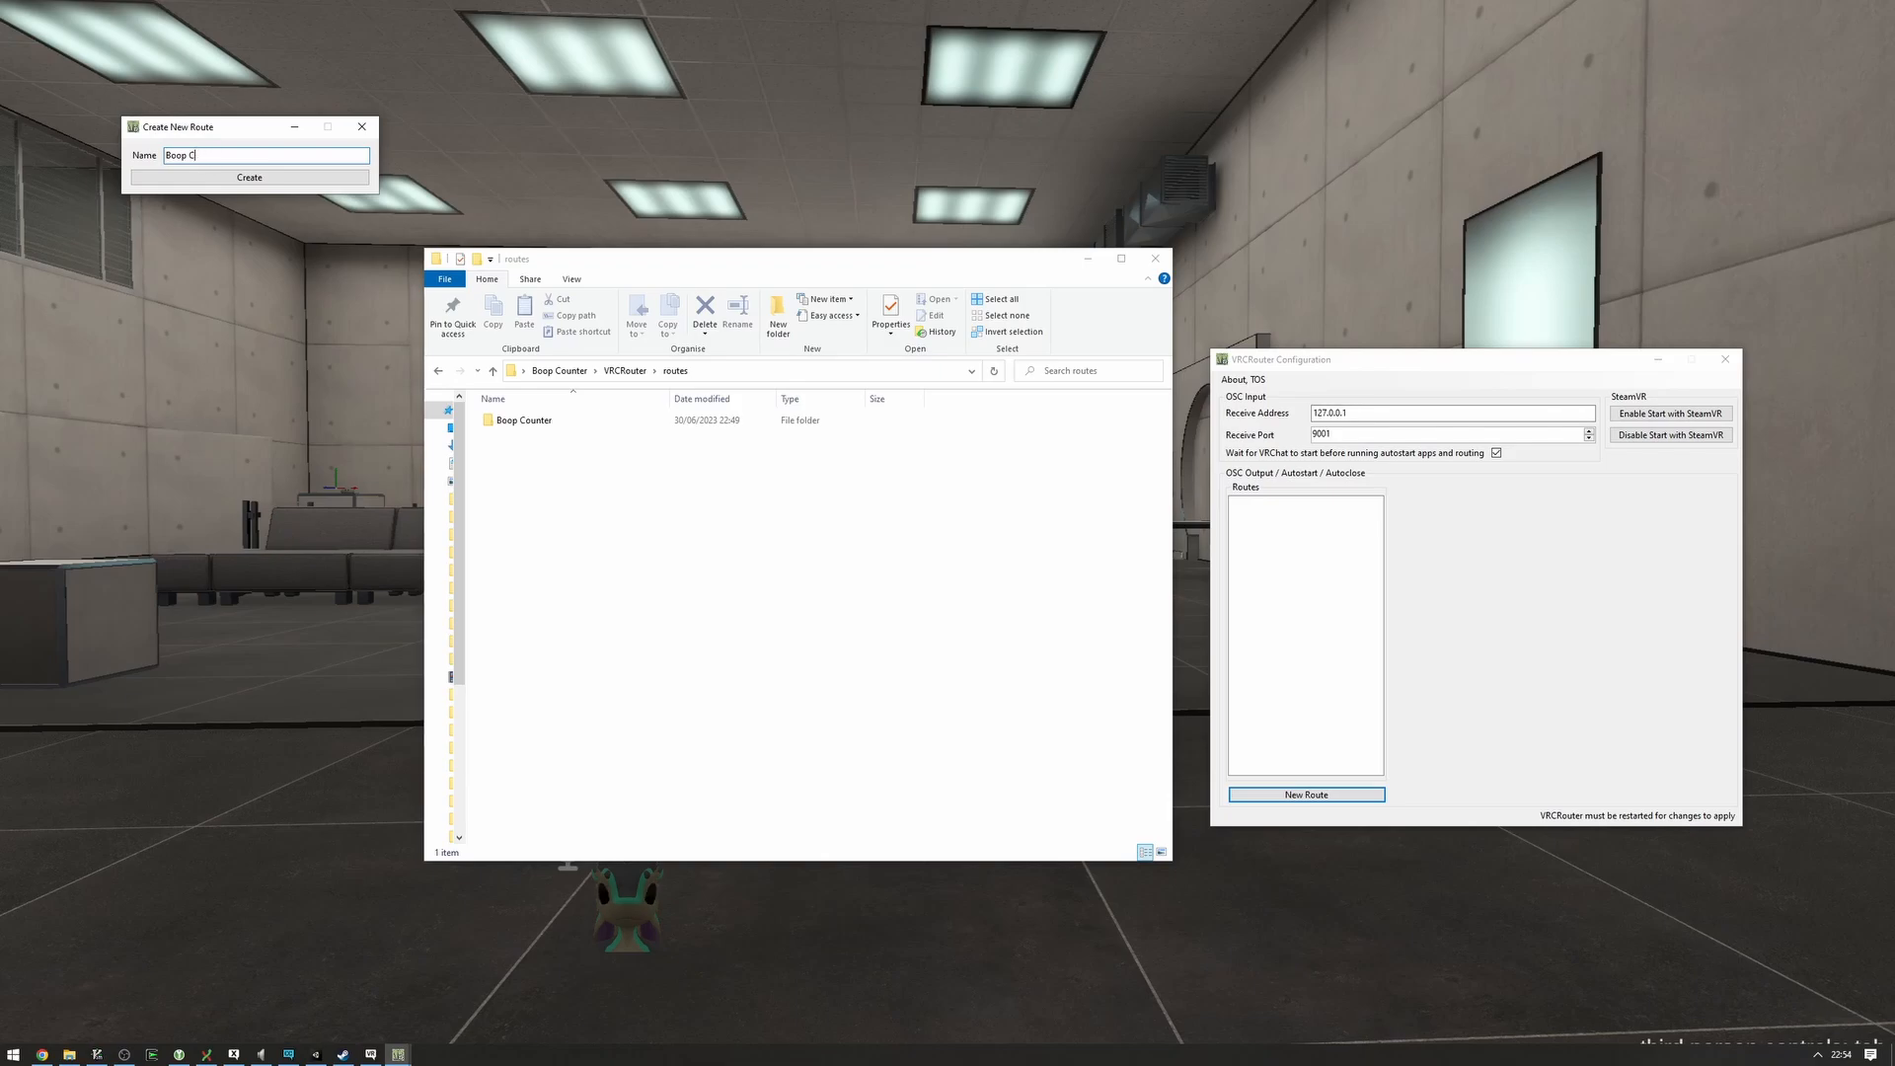
left_click(249, 177)
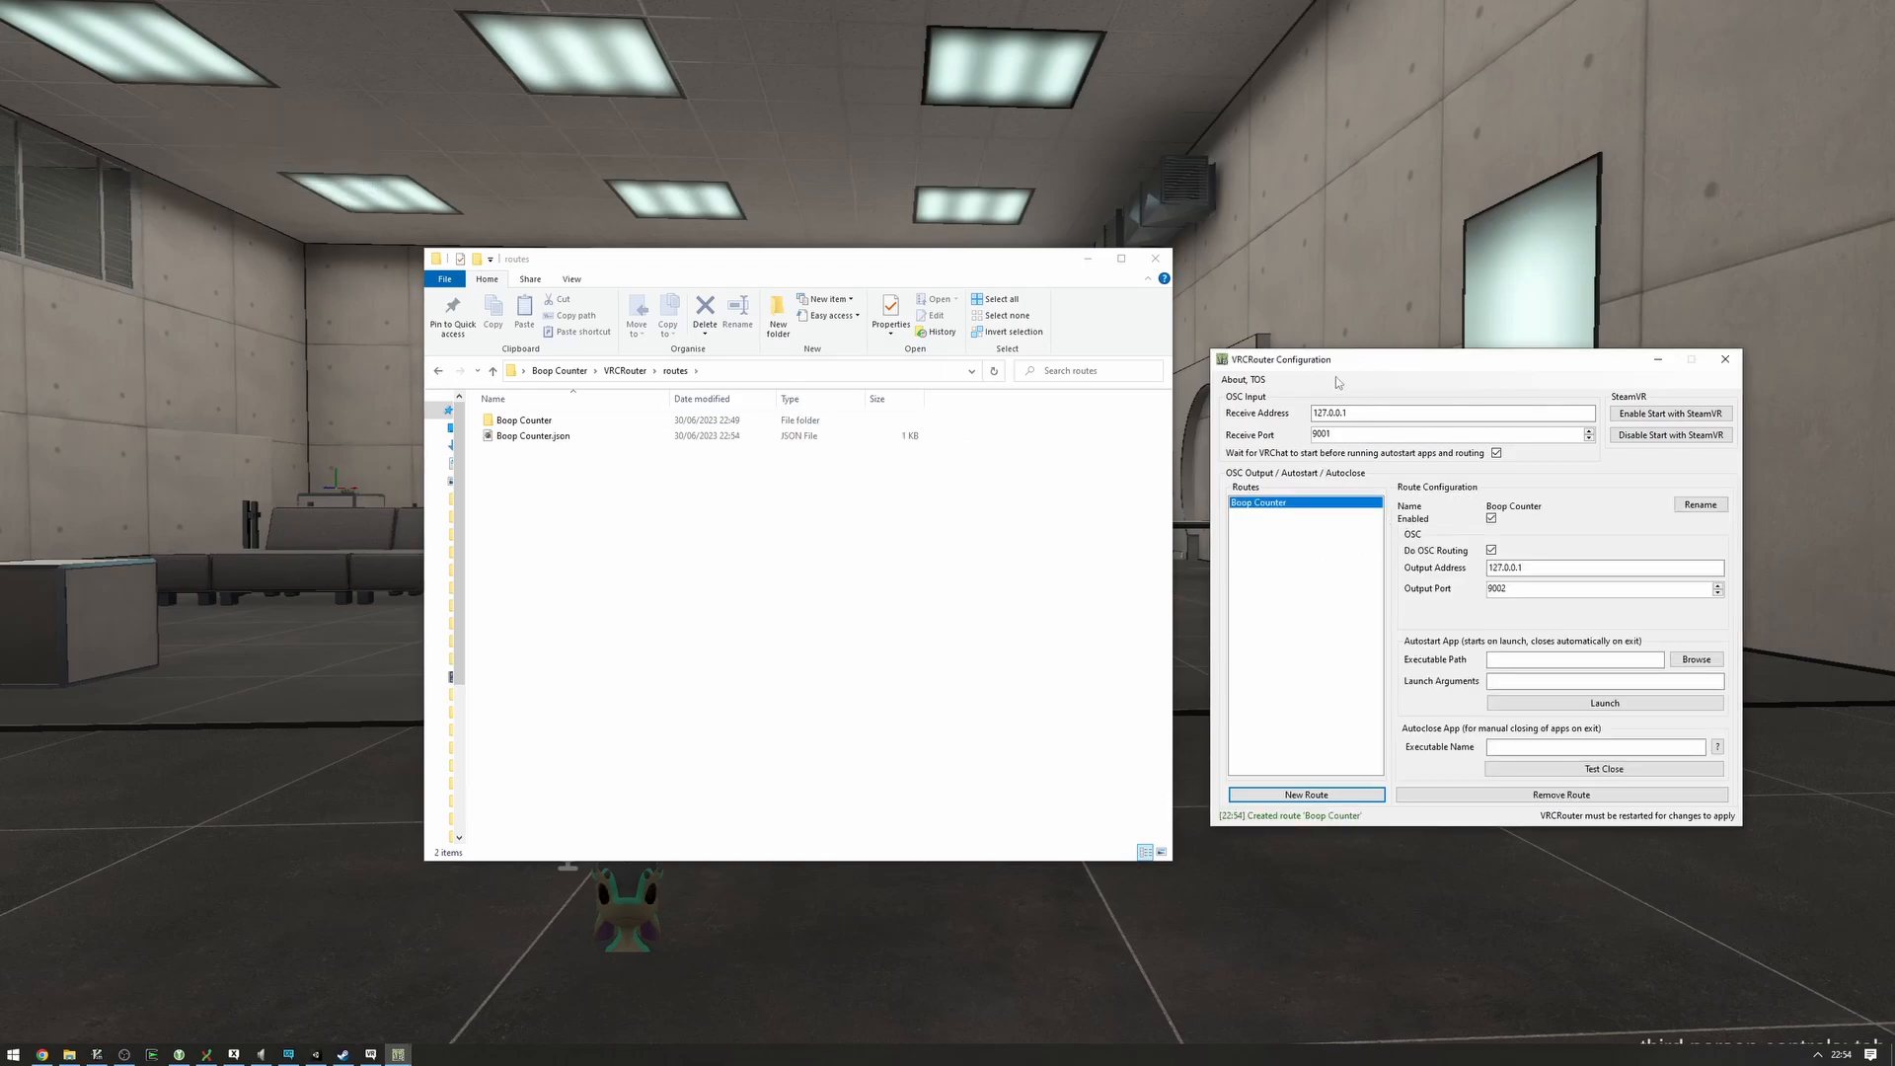
- Set the Boop Counter route to launch Boop Counter.exe and test-launch it
left_click(1697, 660)
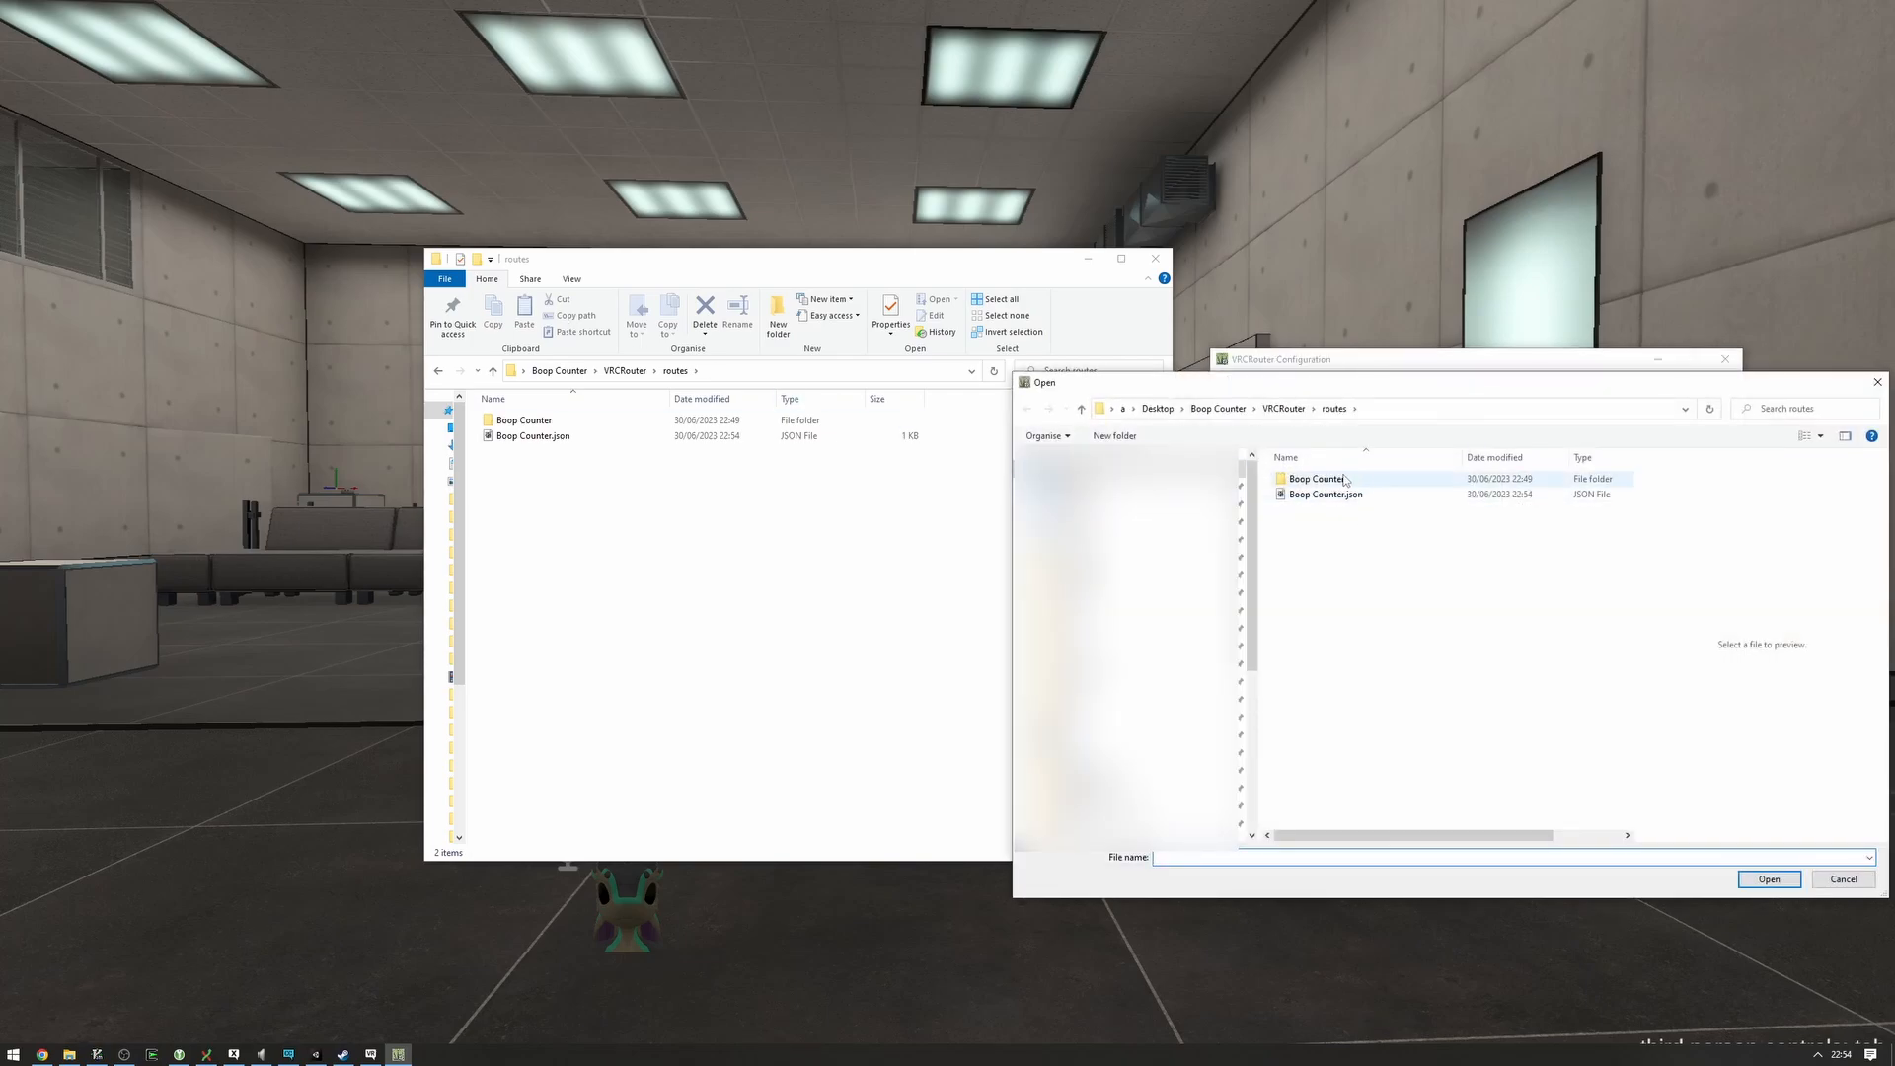
left_click(1770, 879)
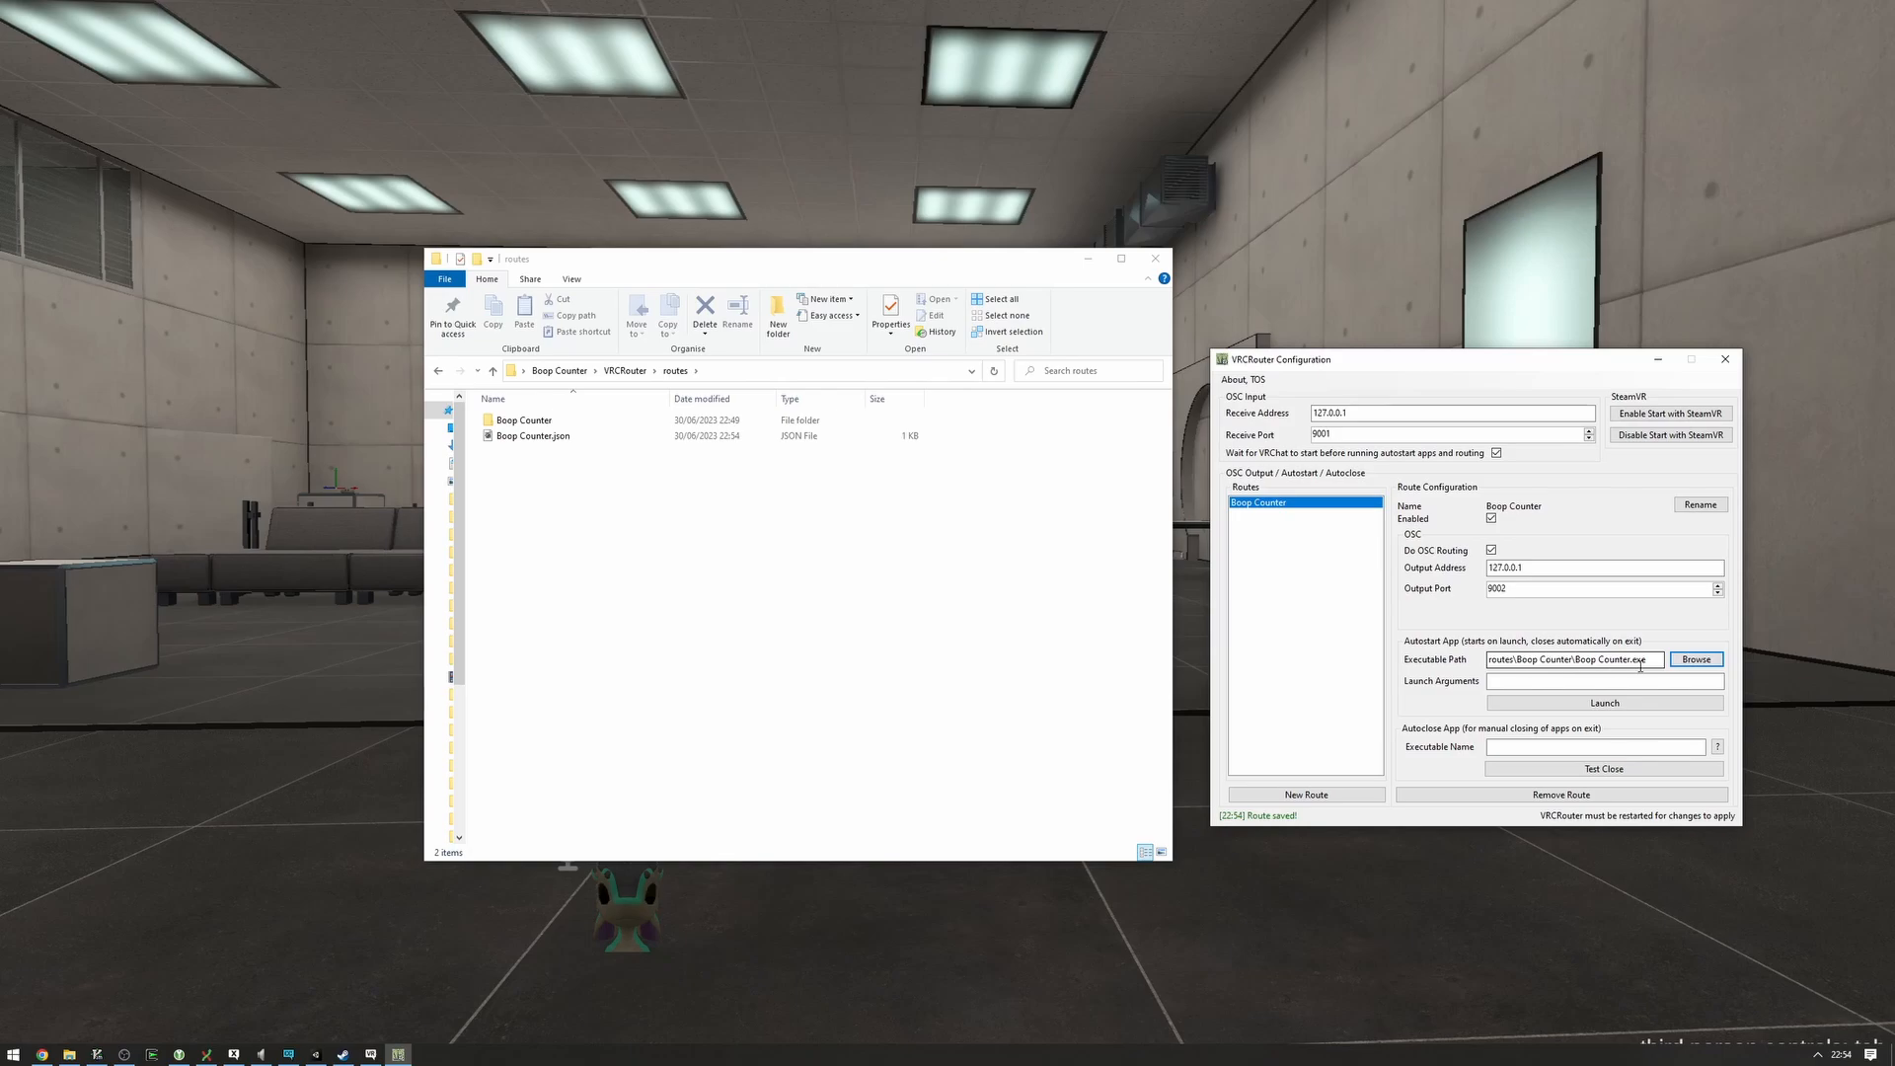
left_click(1605, 702)
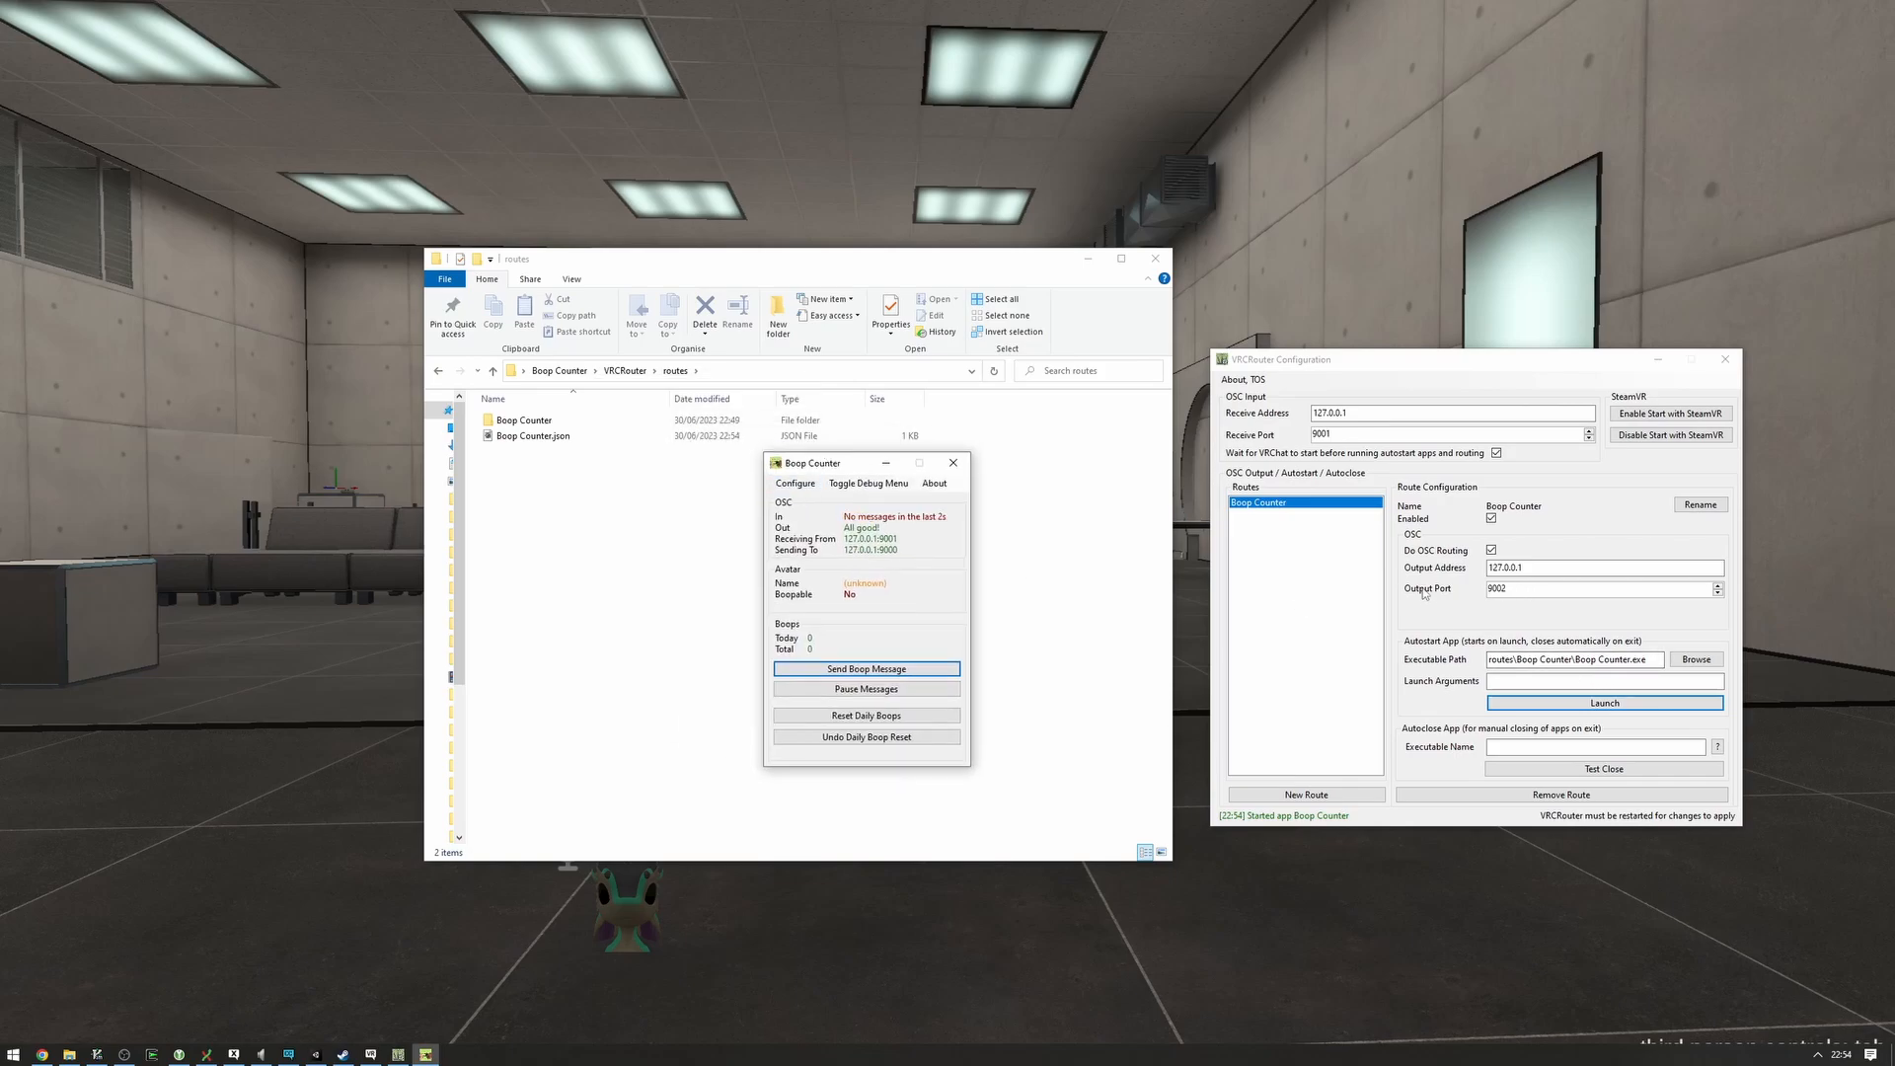
left_click(1596, 589)
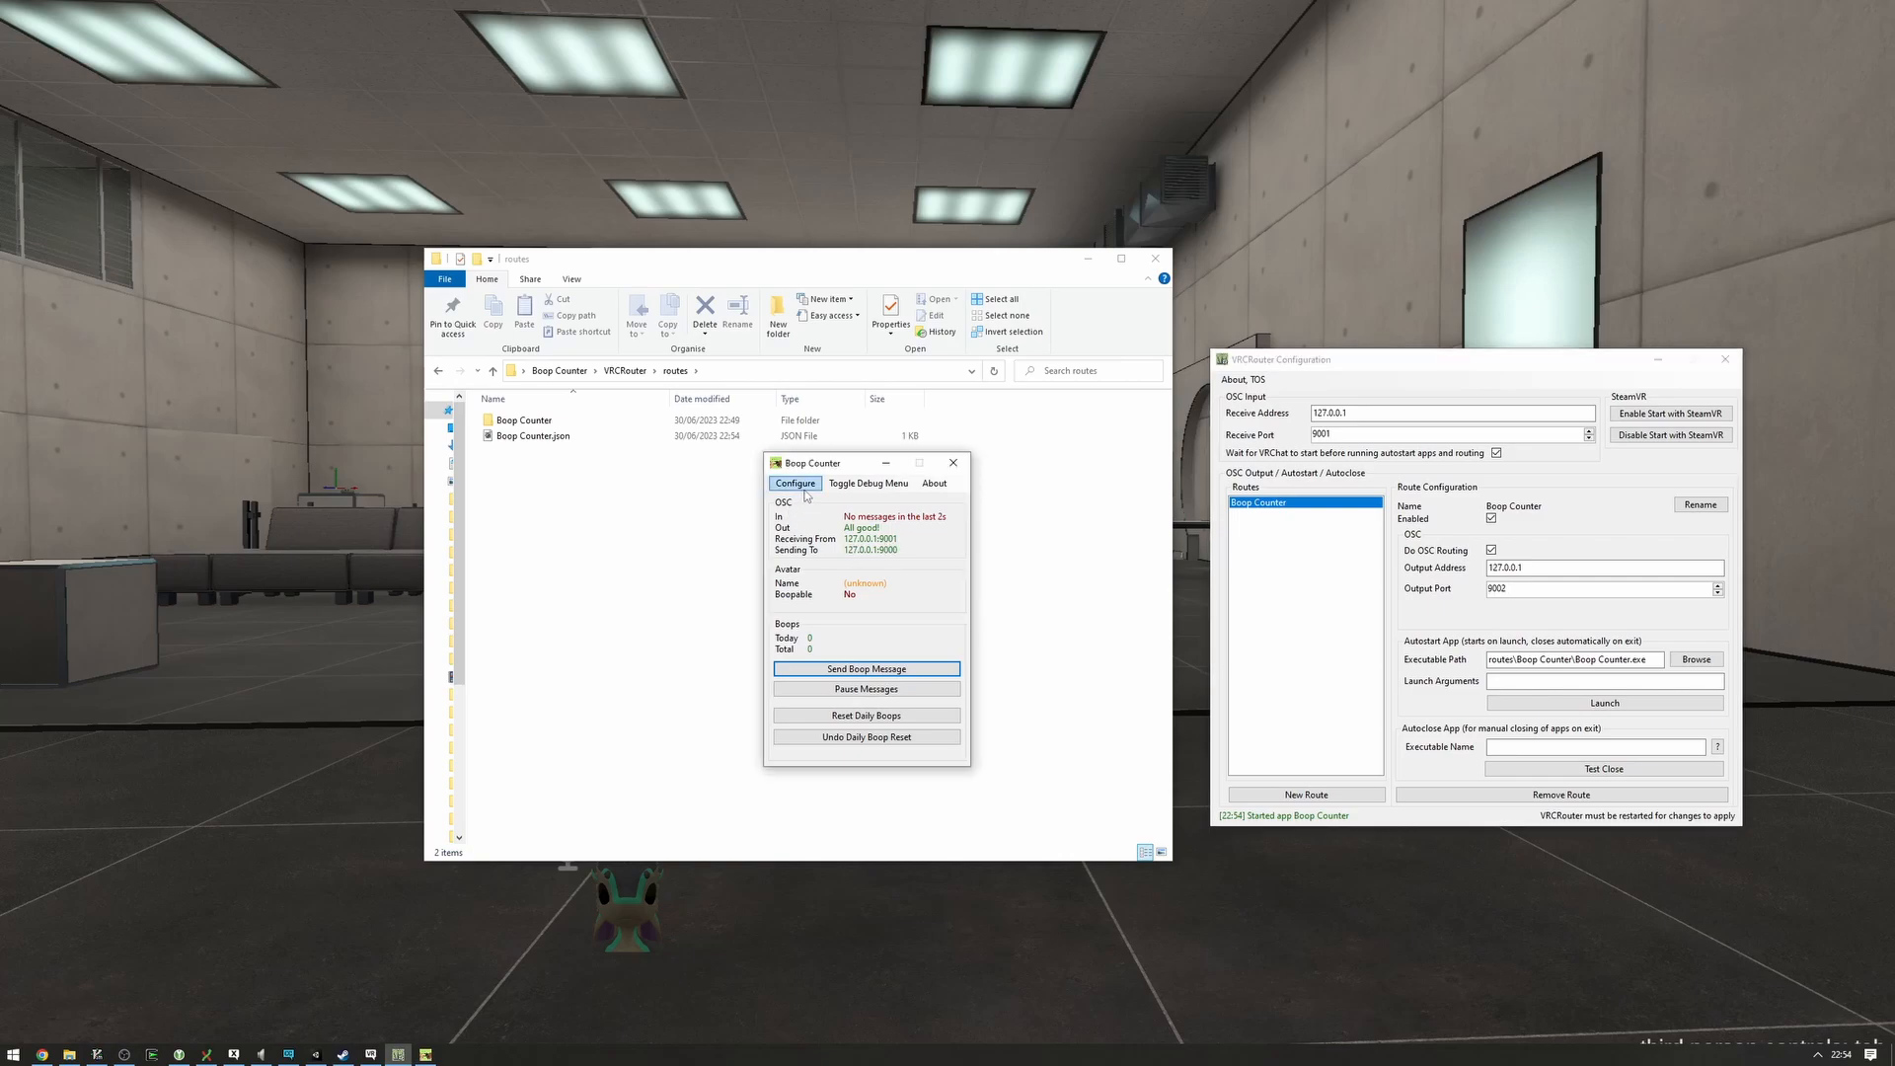
- In Boop Counter's OSC configuration, change the Receive From port from 9001 to 9002
left_click(795, 483)
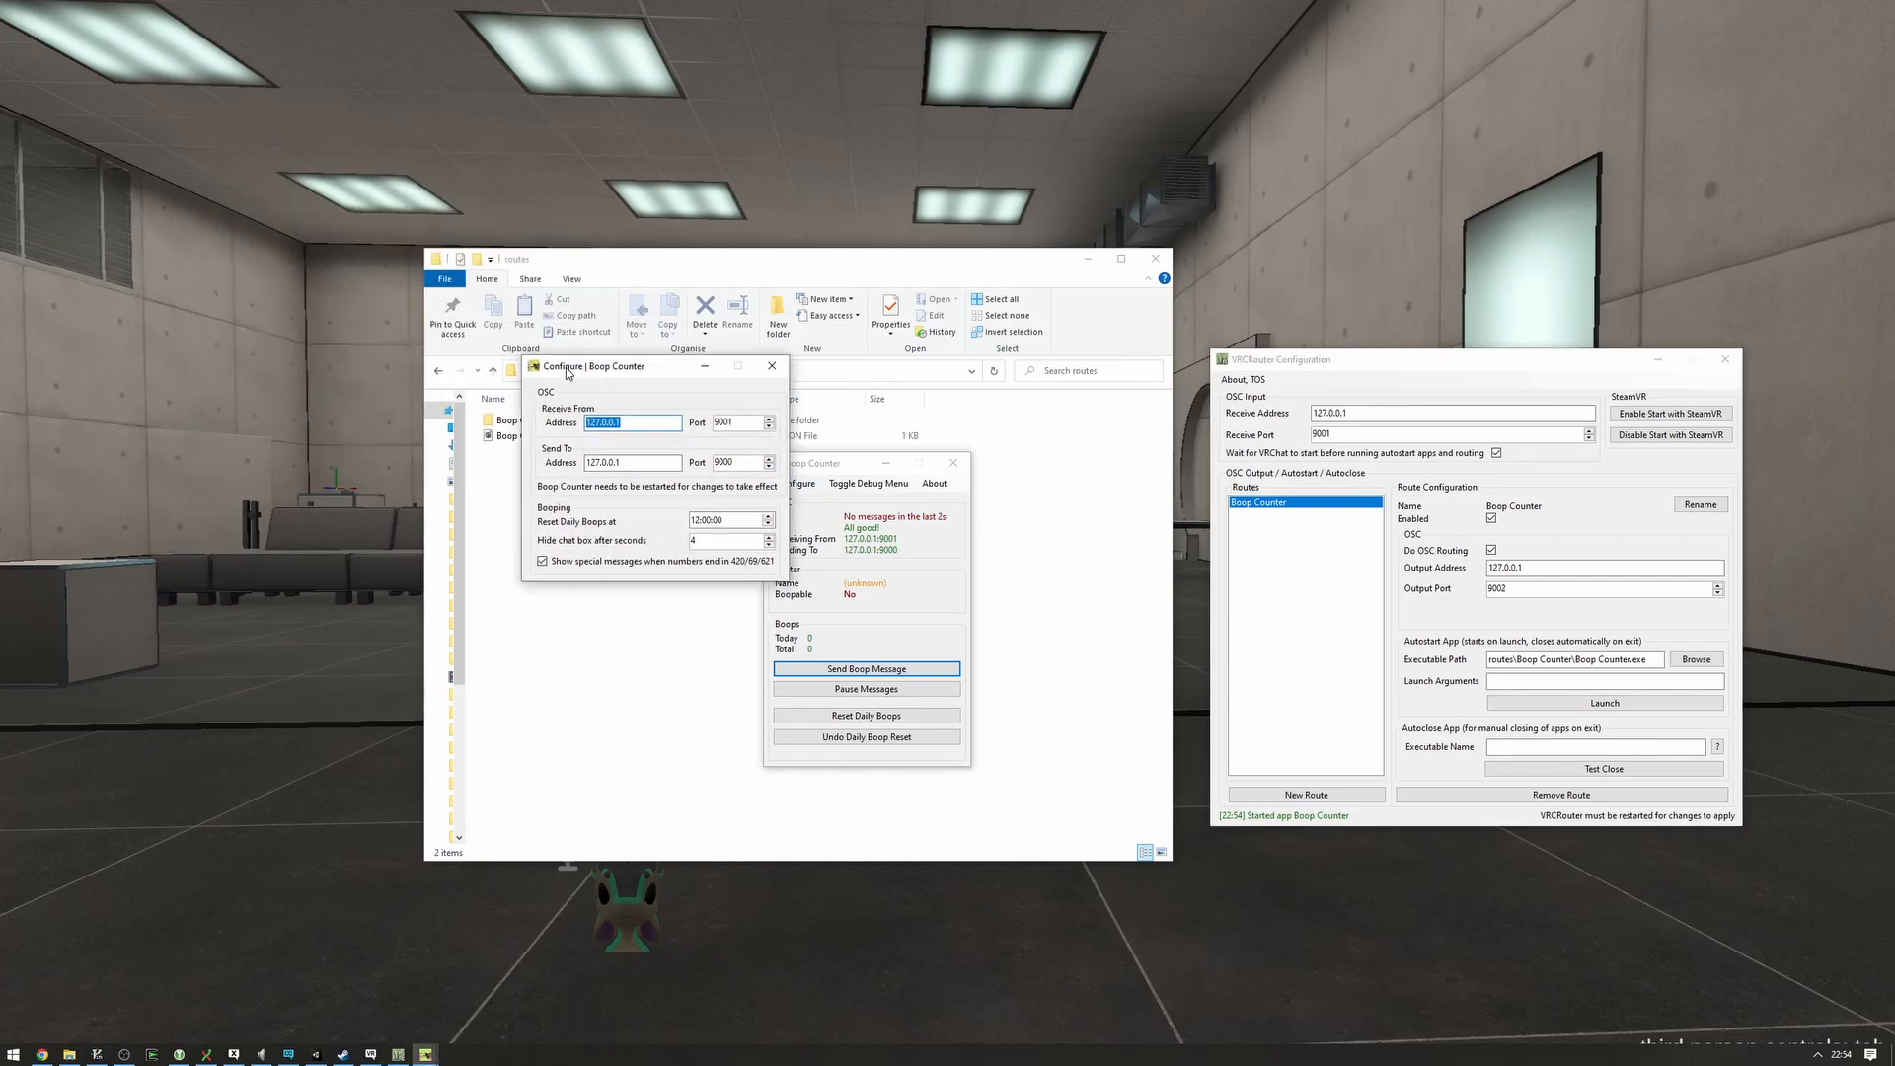
left_click(771, 366)
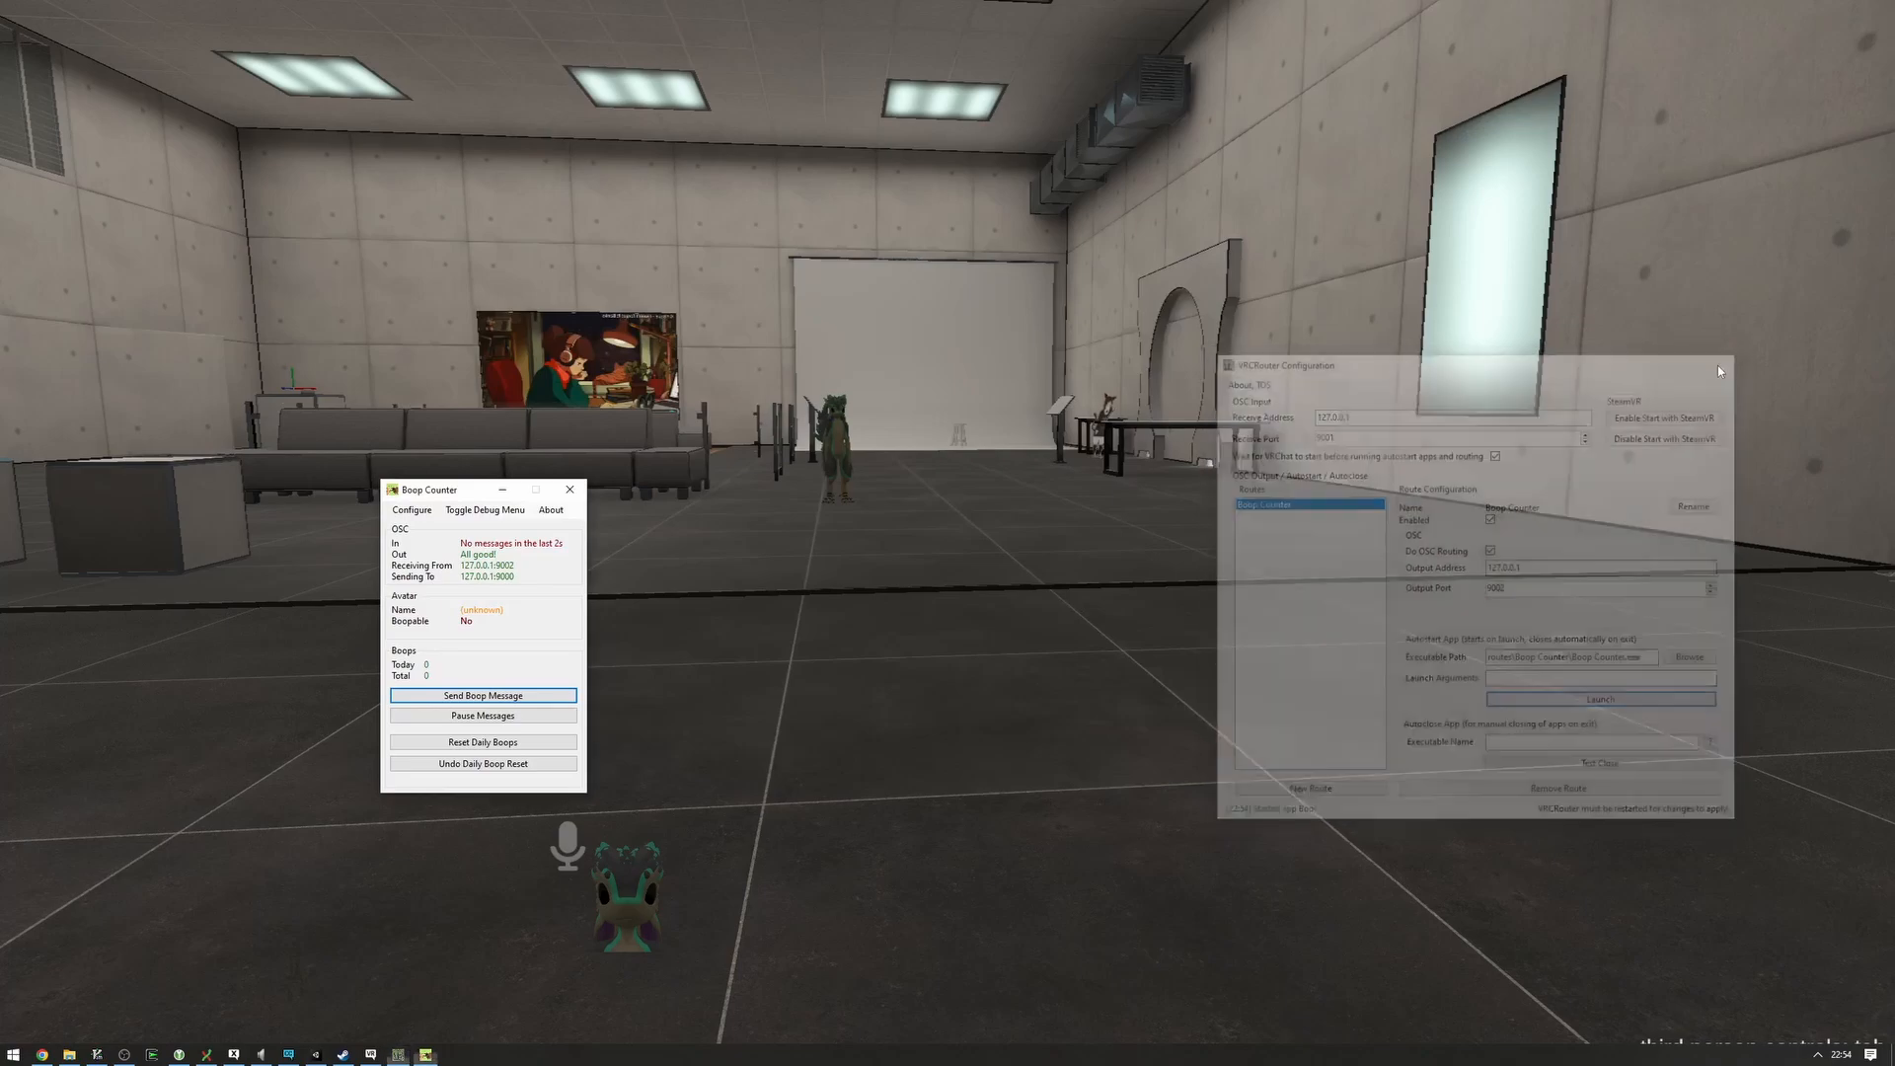
- Switch to VRChat to see Boop Counter receiving data, then return to the VRCRouter folder
key("alt+tab")
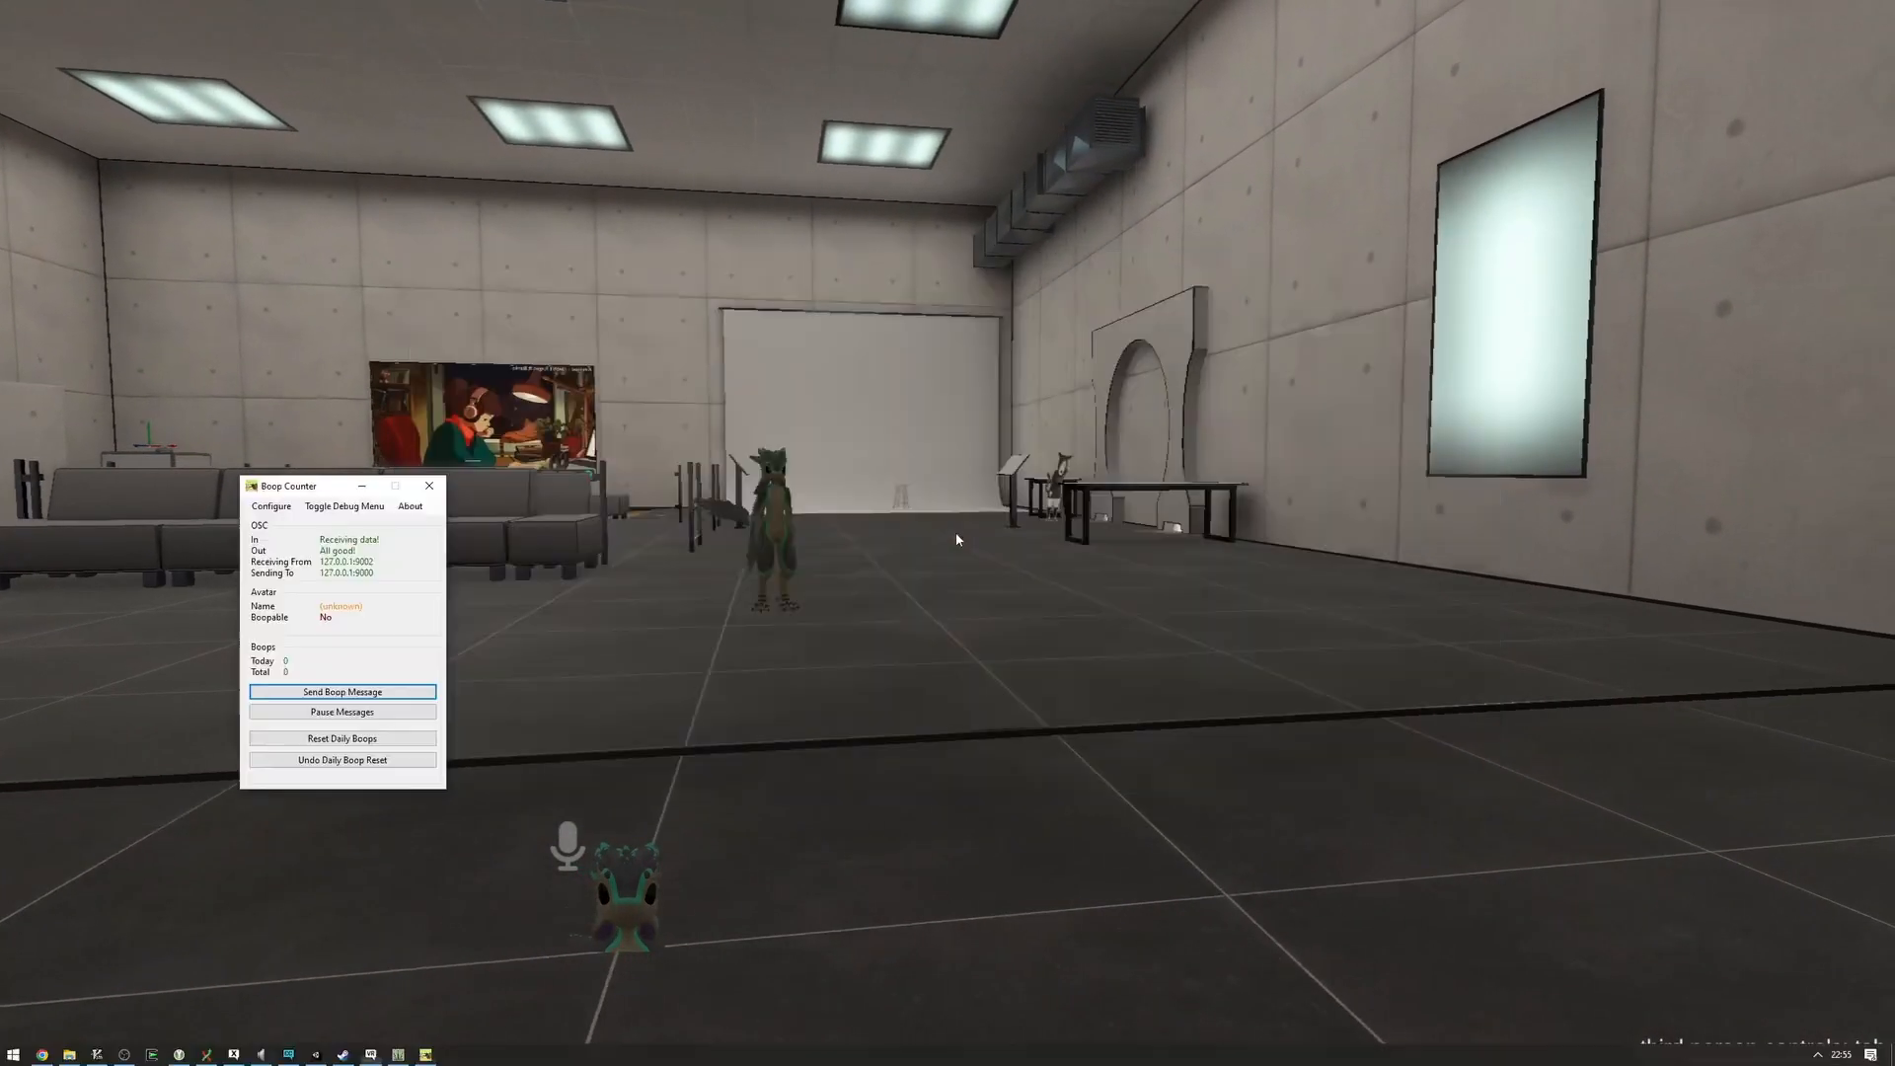
key("alt+tab")
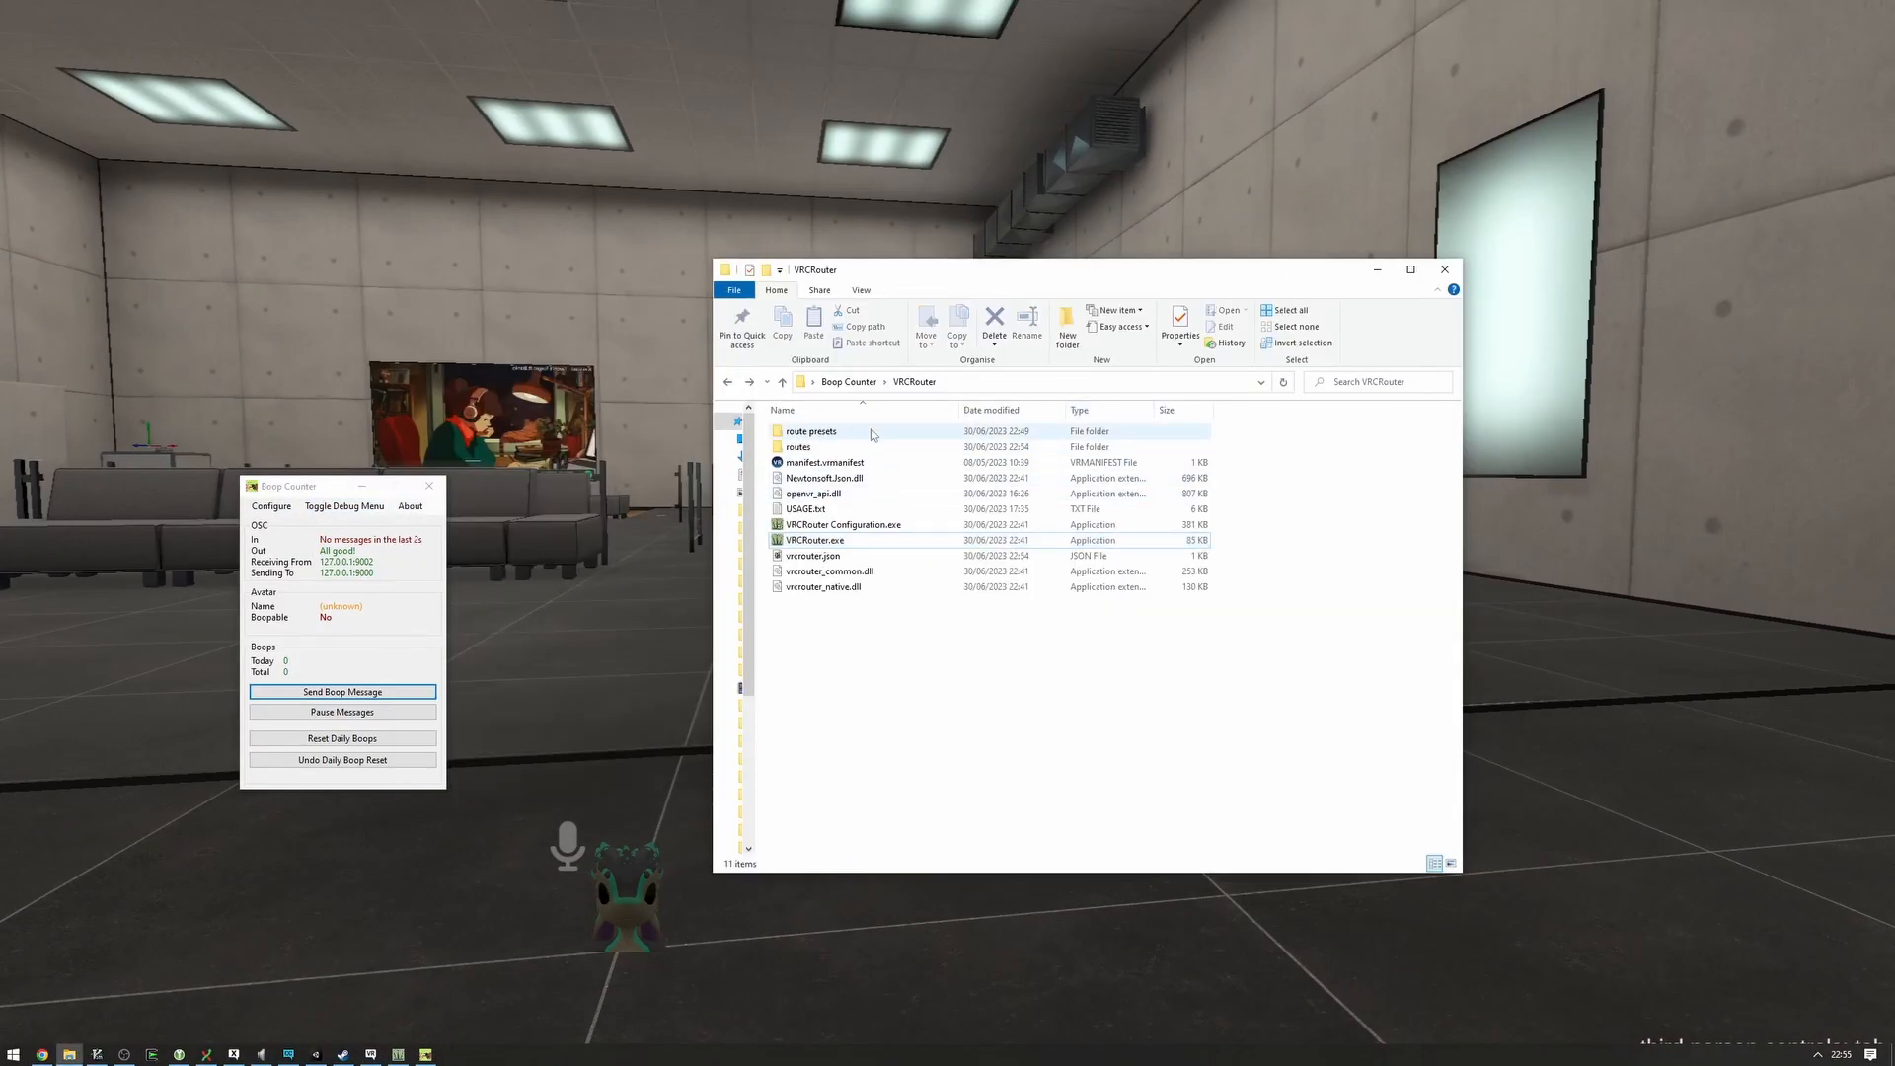
- Browse the route presets folder and then the routes folder in File Explorer
left_click(811, 430)
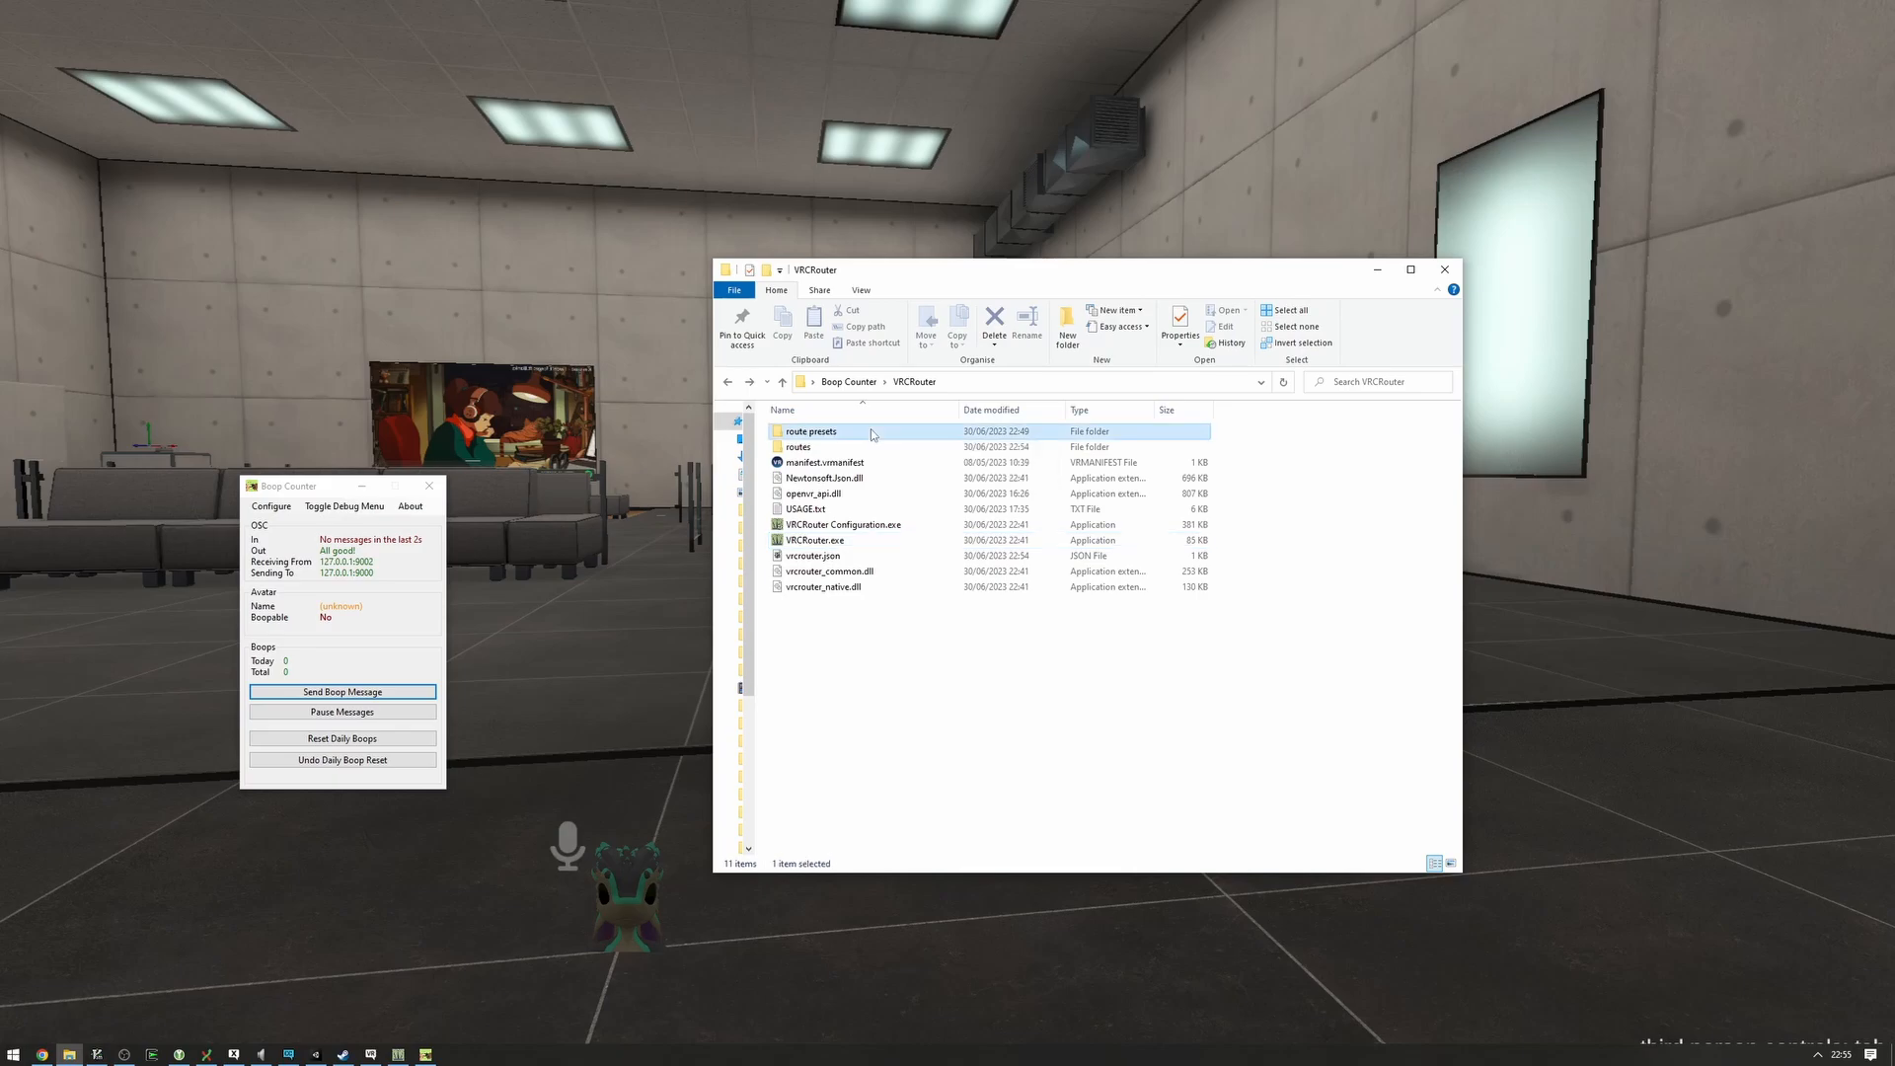
double_click(811, 430)
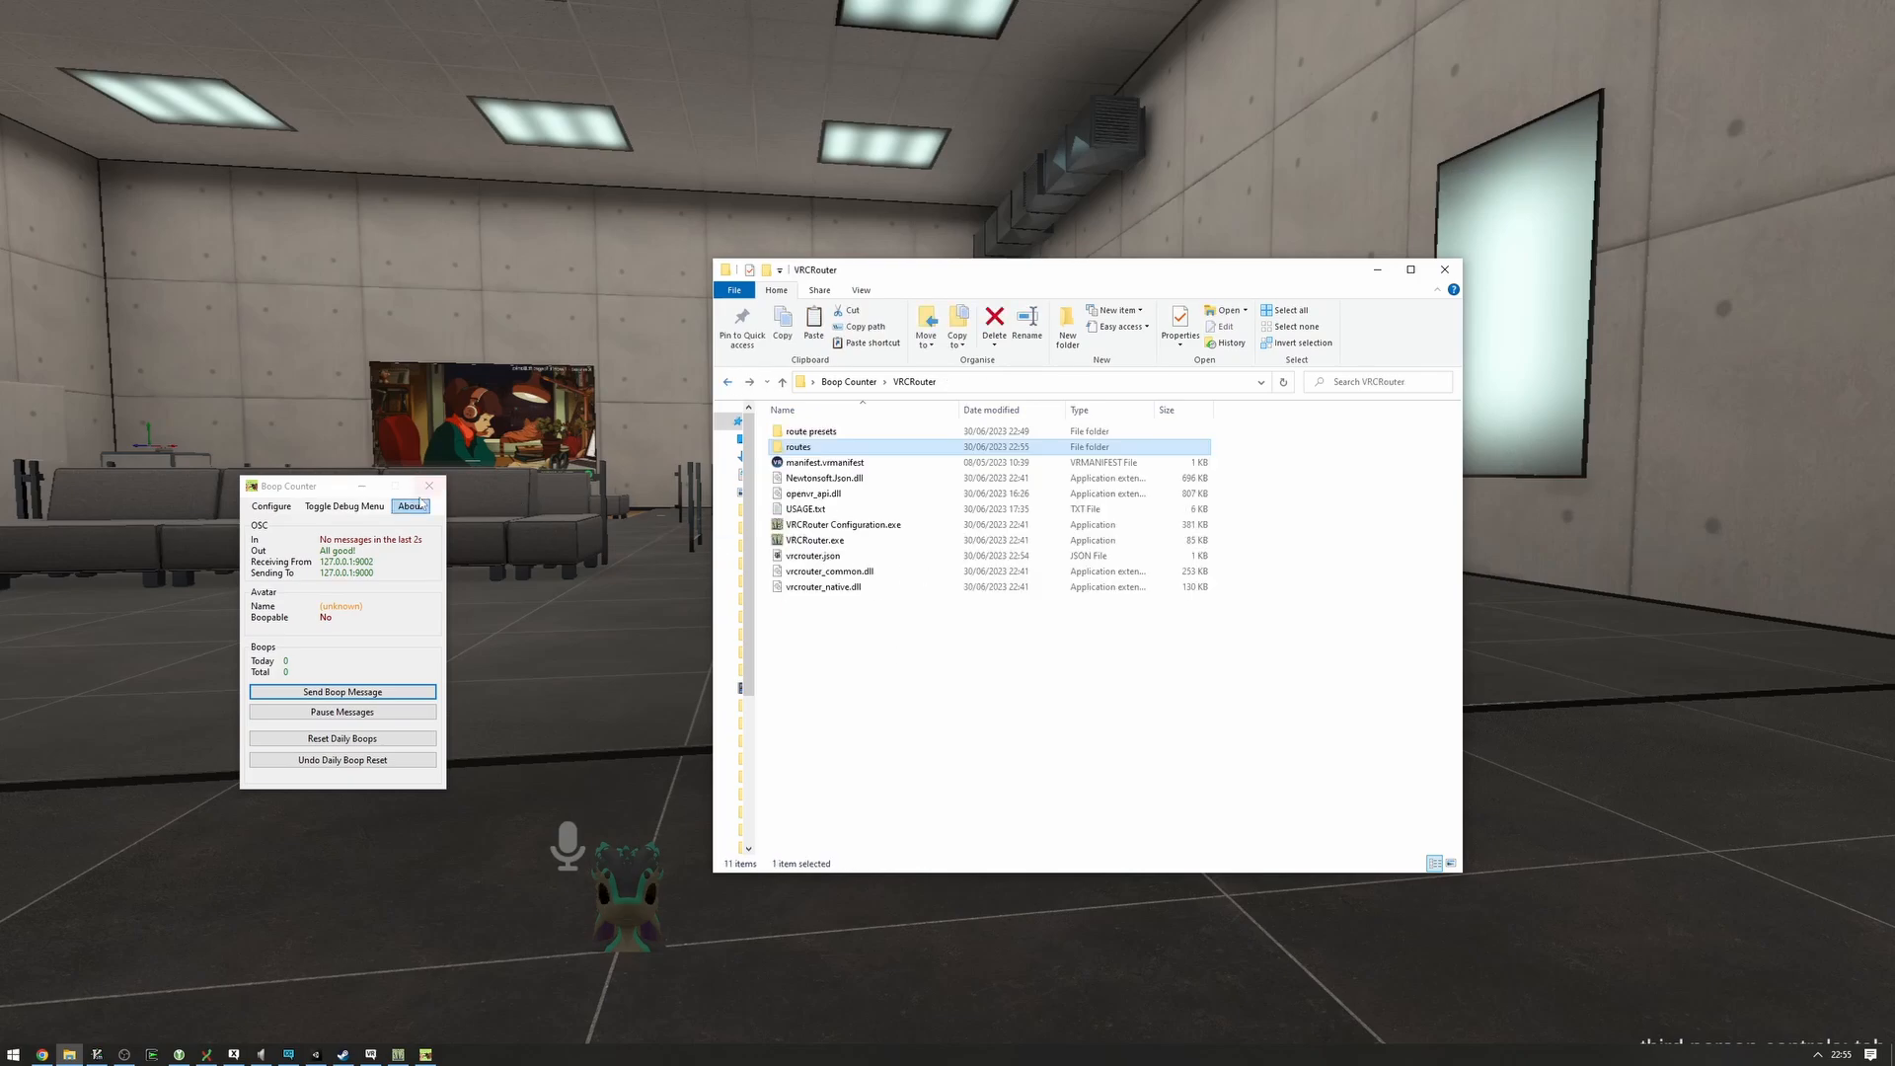
double_click(816, 540)
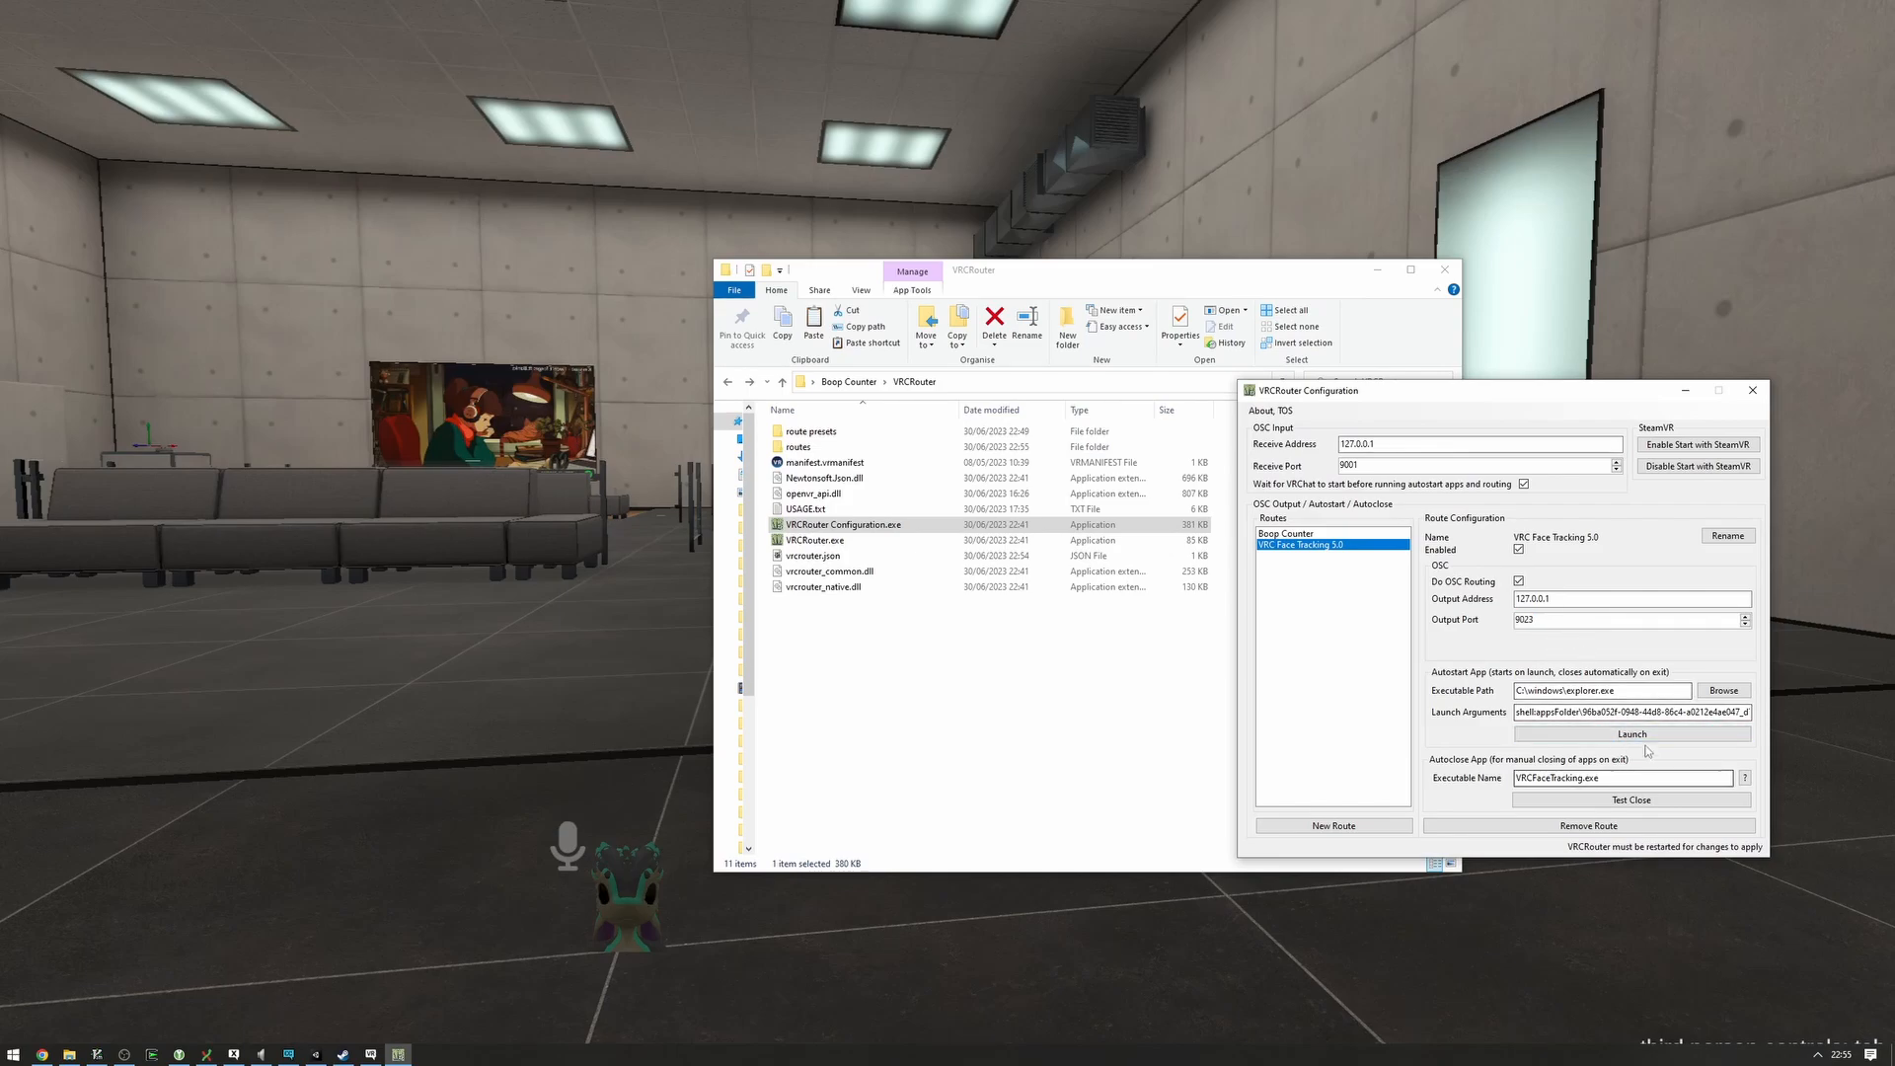
- Launch VRCFaceTracking from its route and check its Receive Port is 9023
left_click(1632, 733)
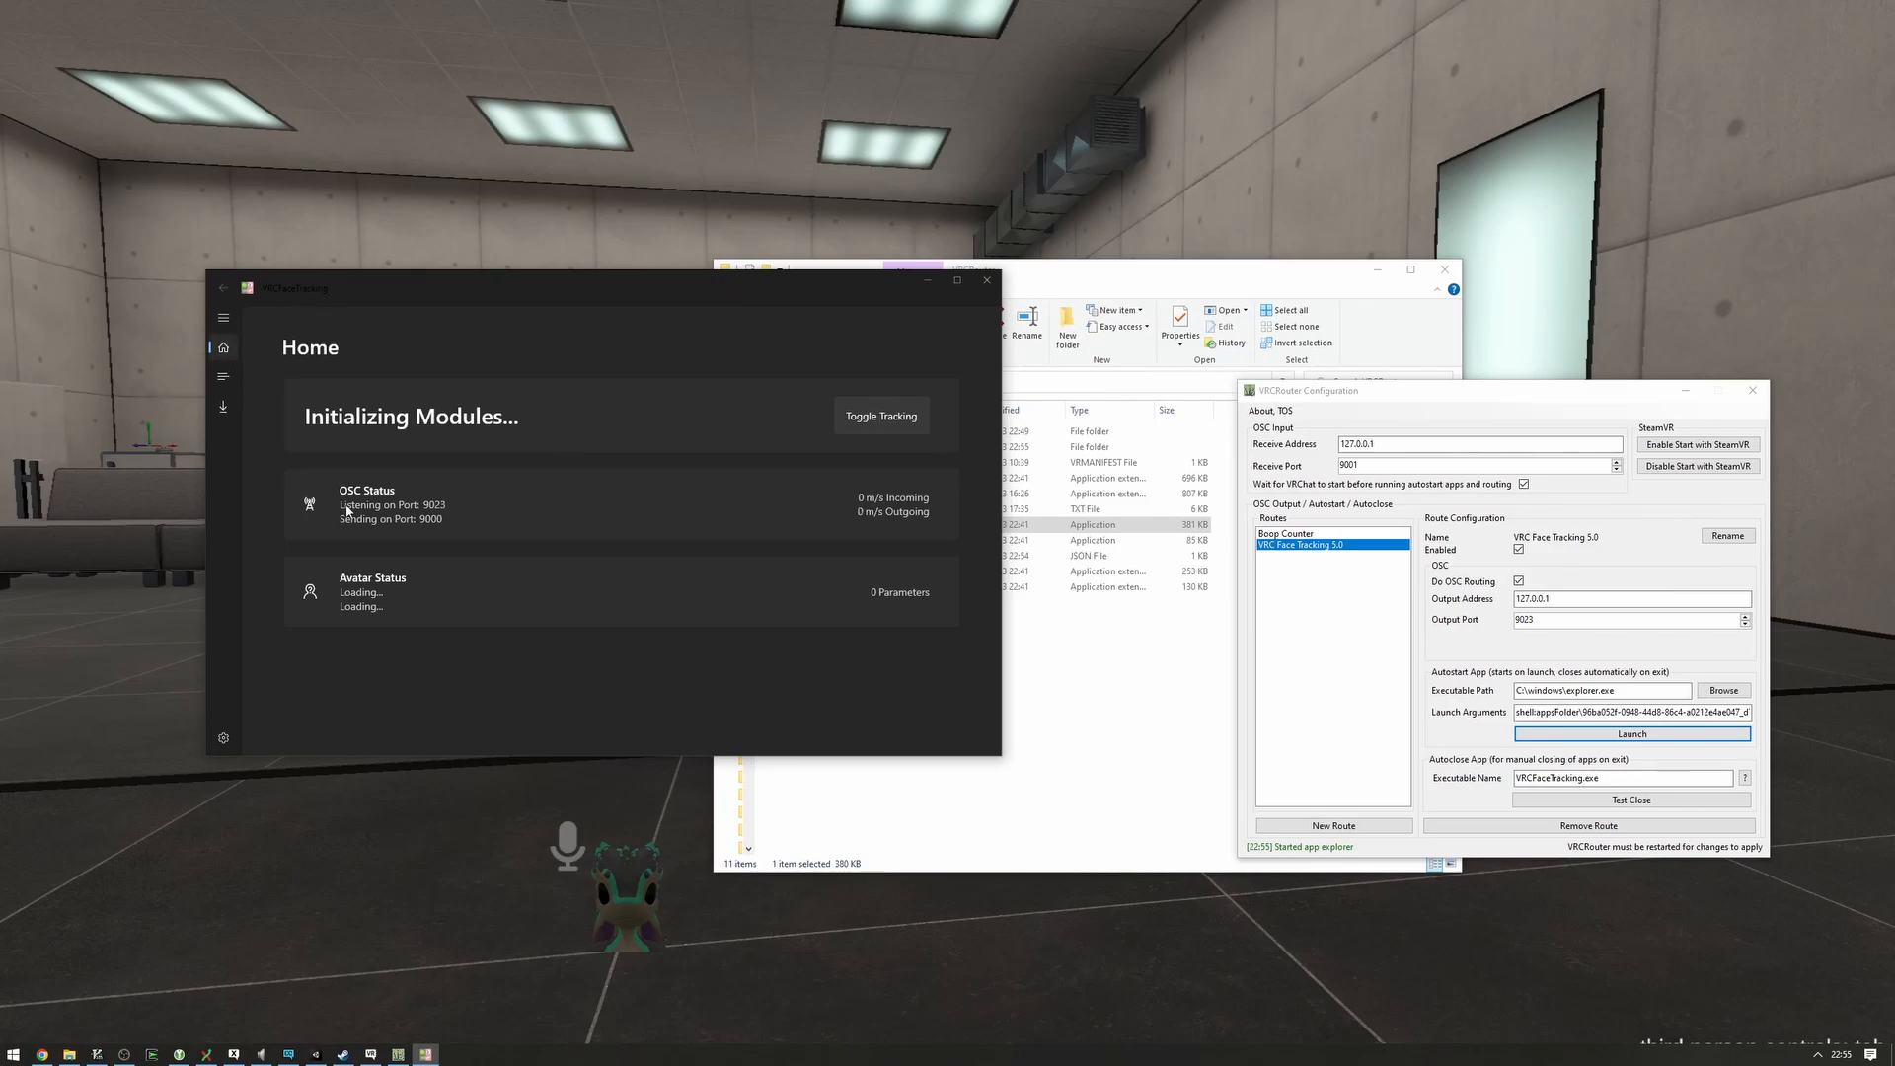
mouse_move(217, 746)
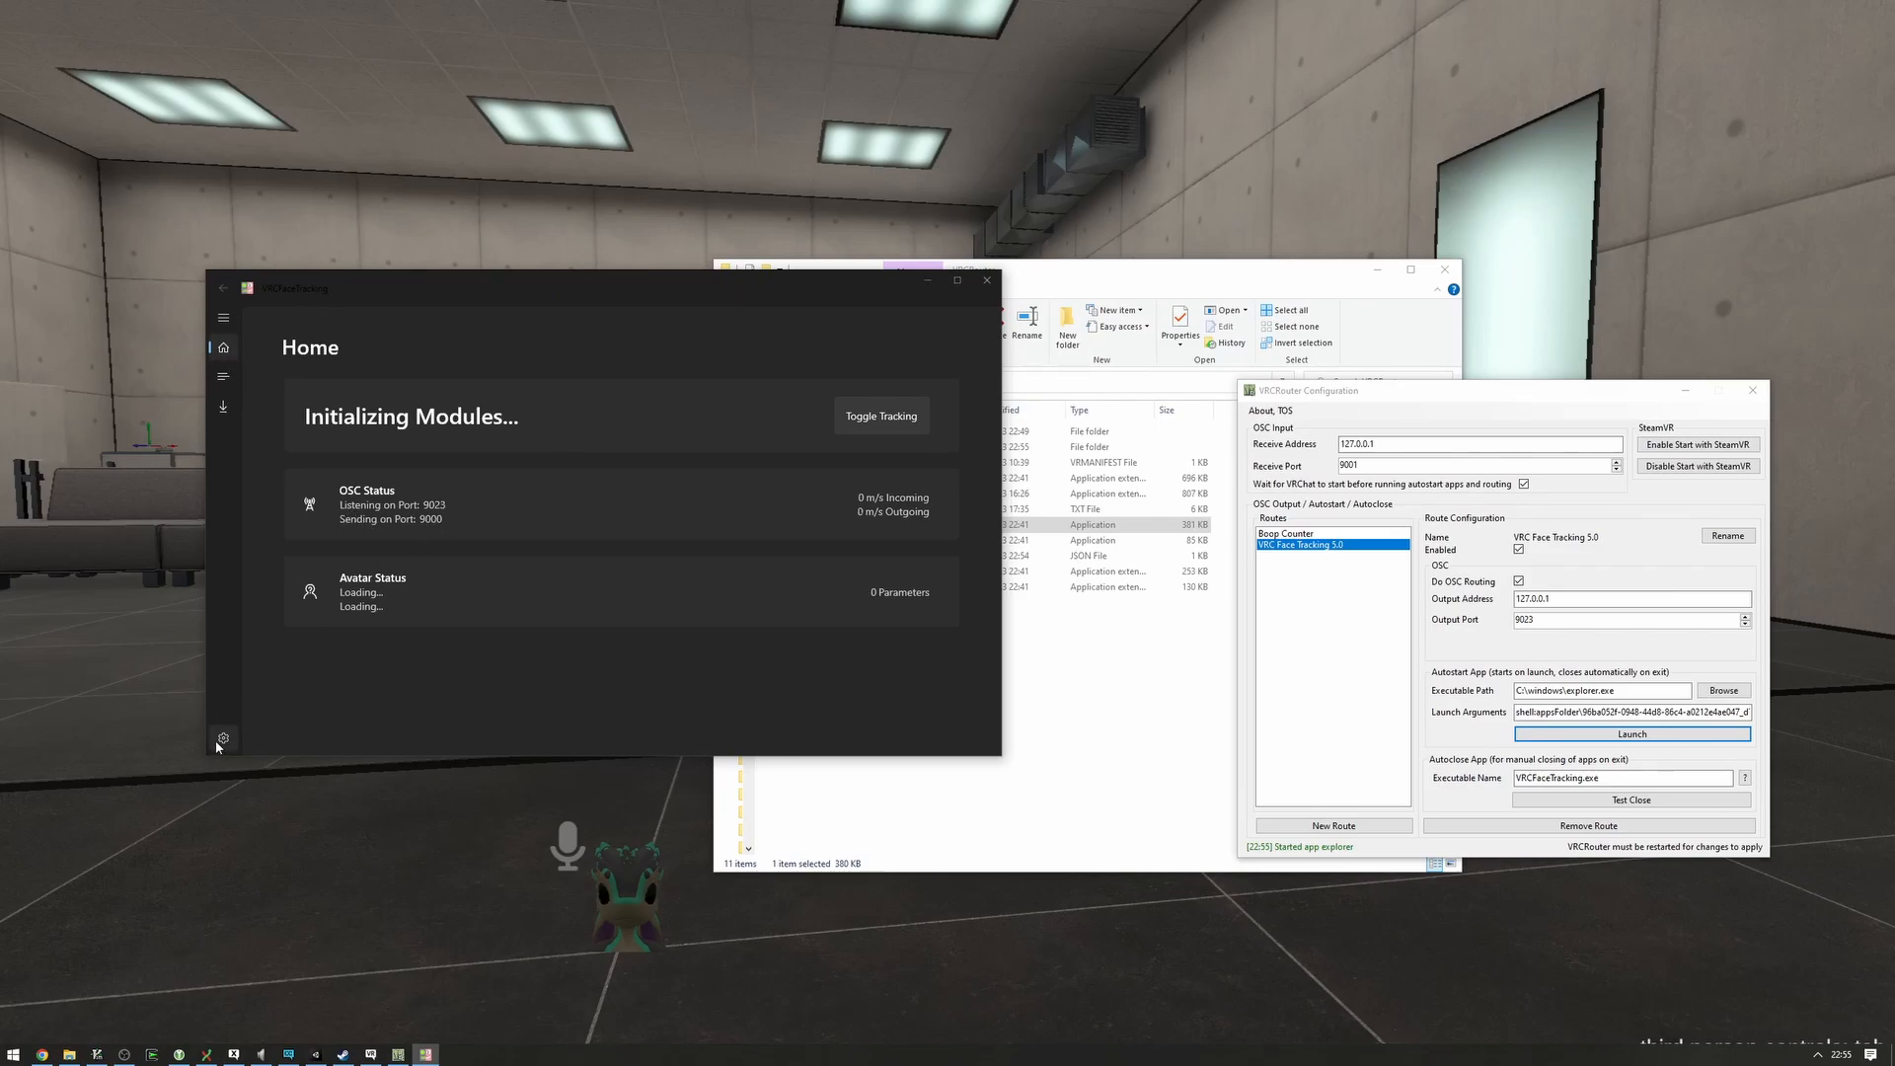
left_click(222, 737)
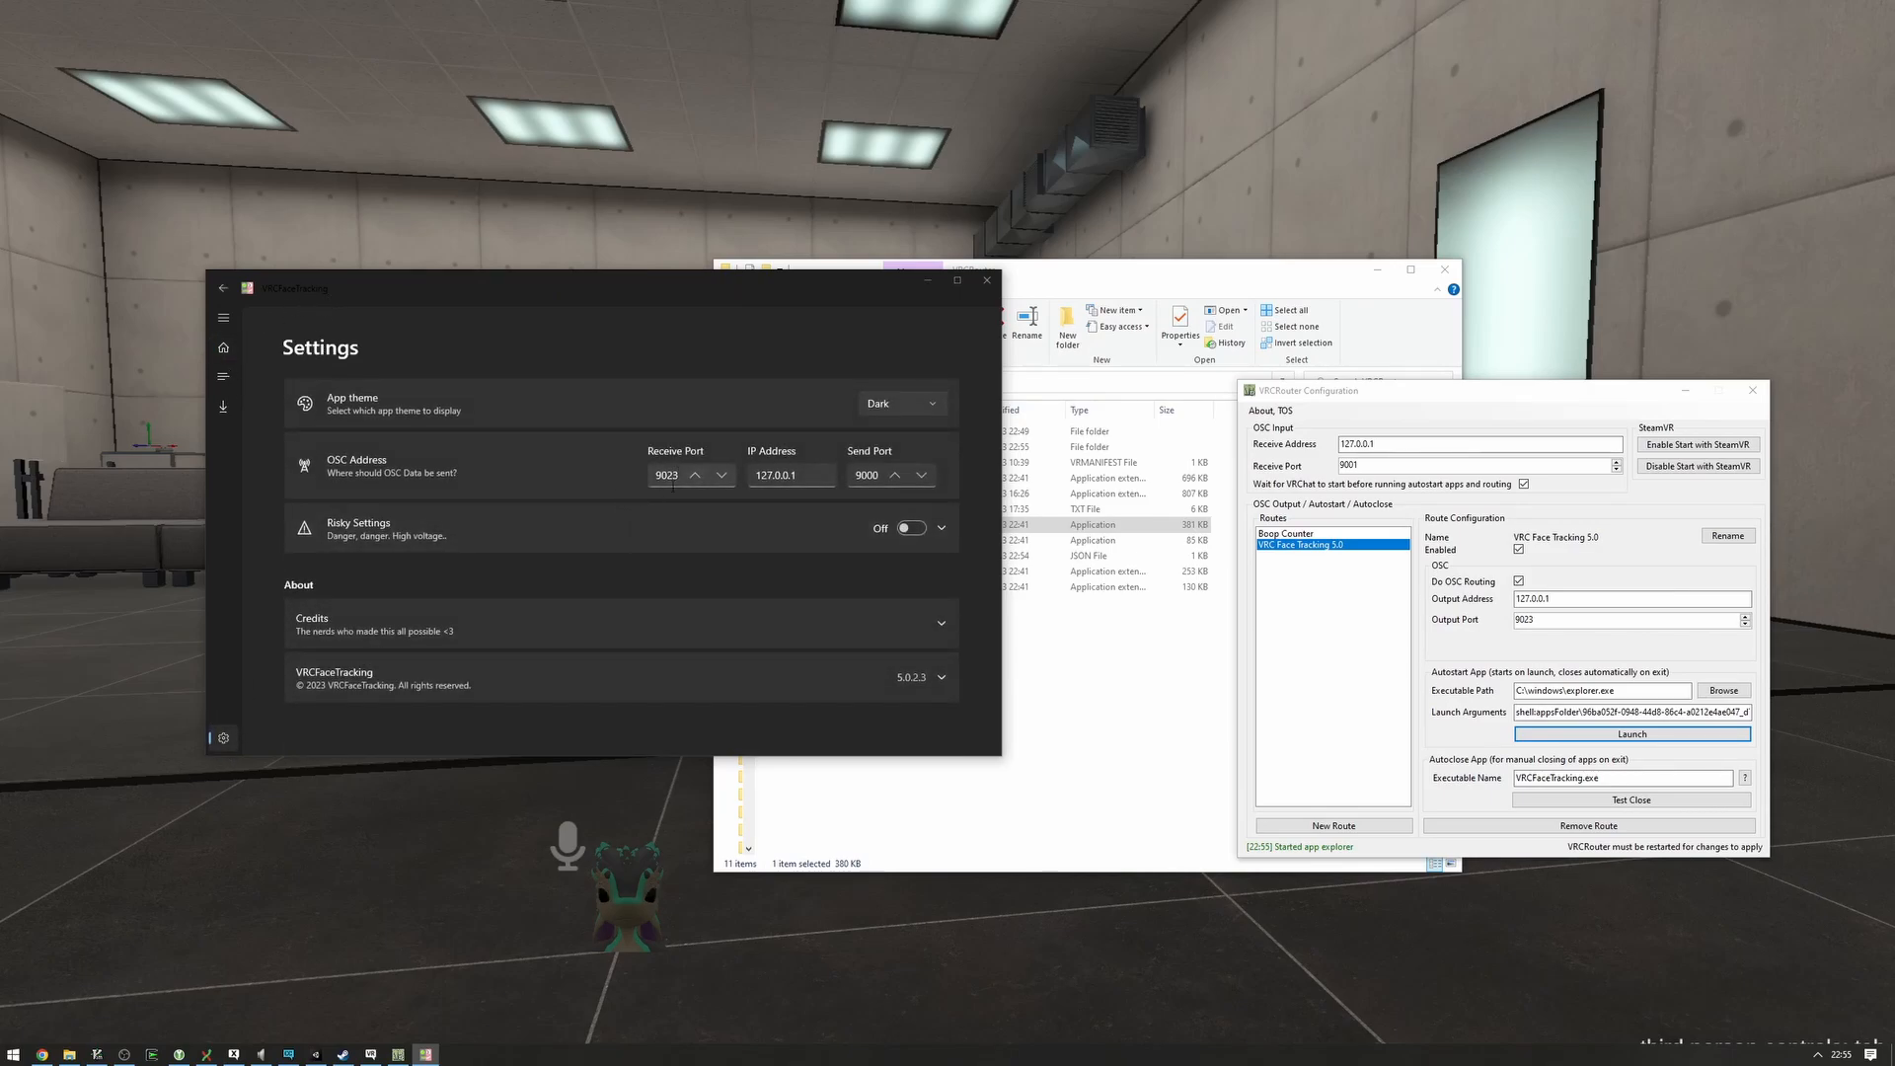
triple_click(666, 475)
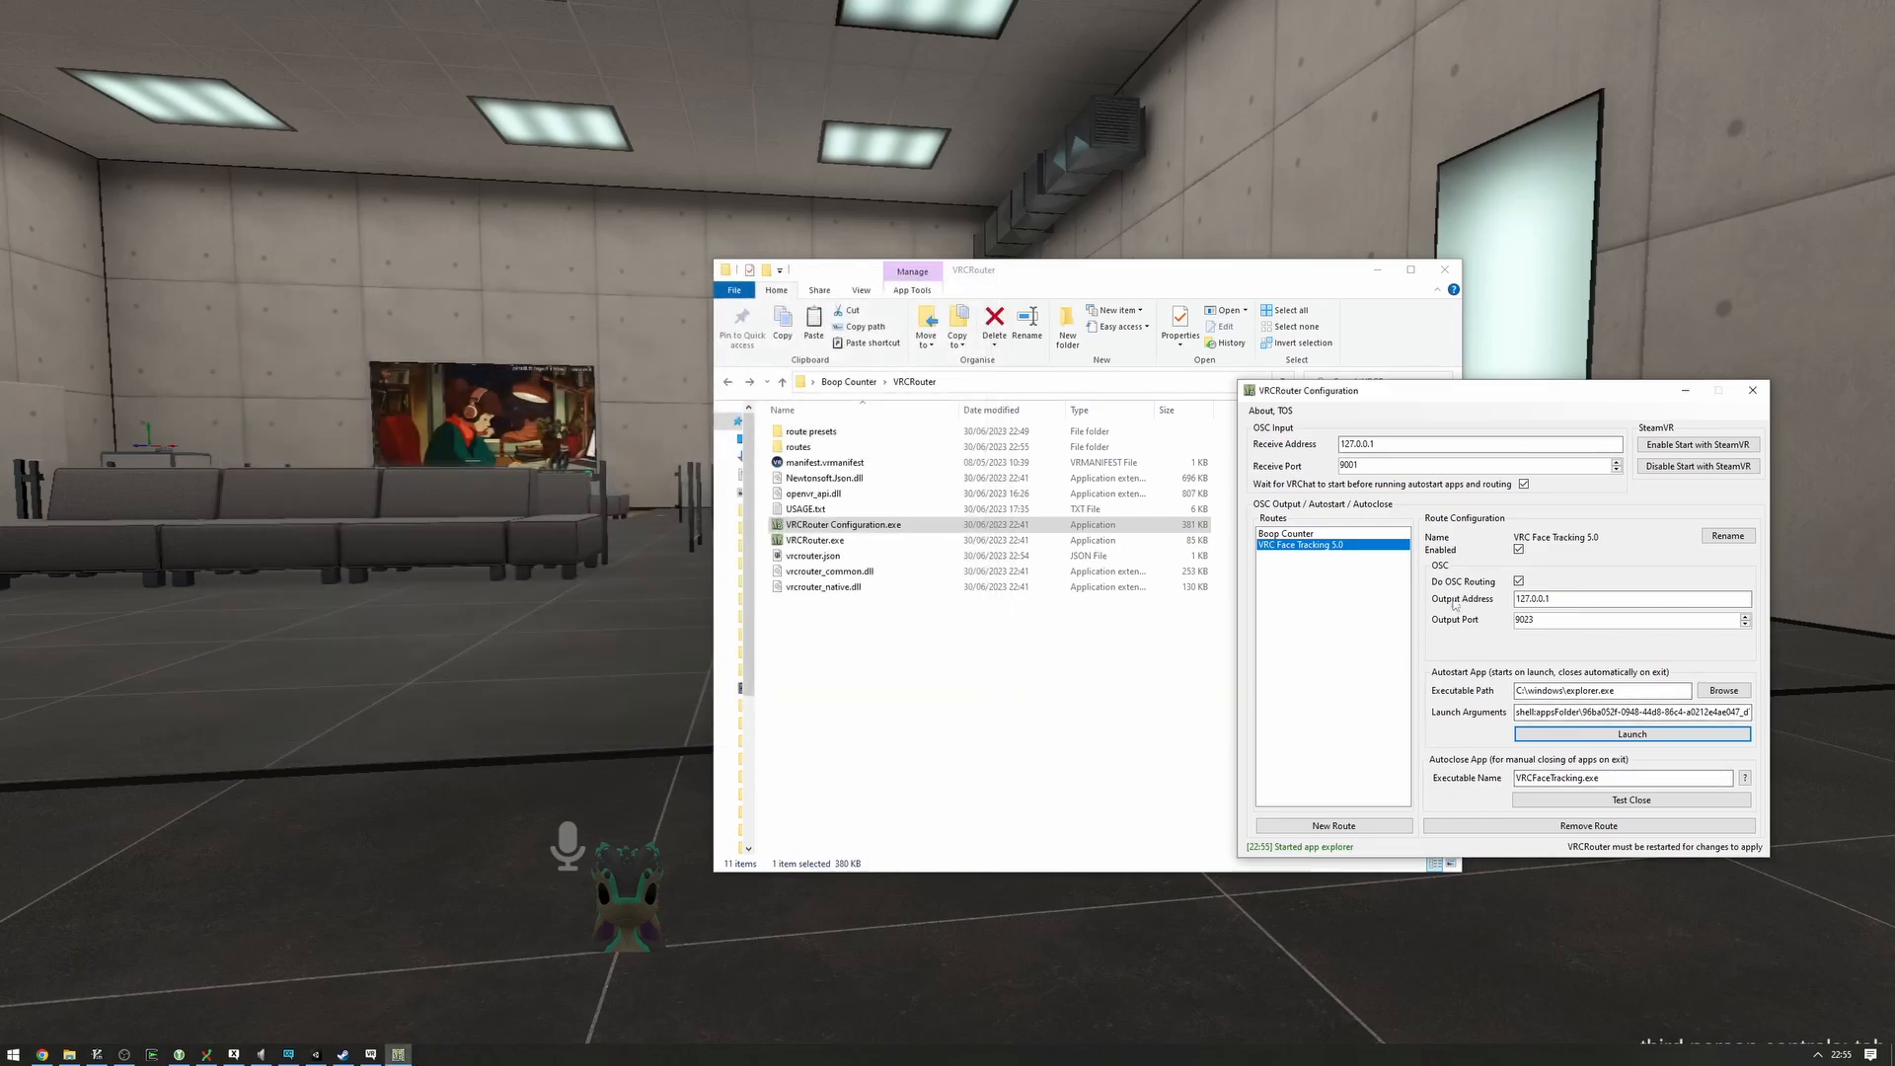
left_click(1285, 533)
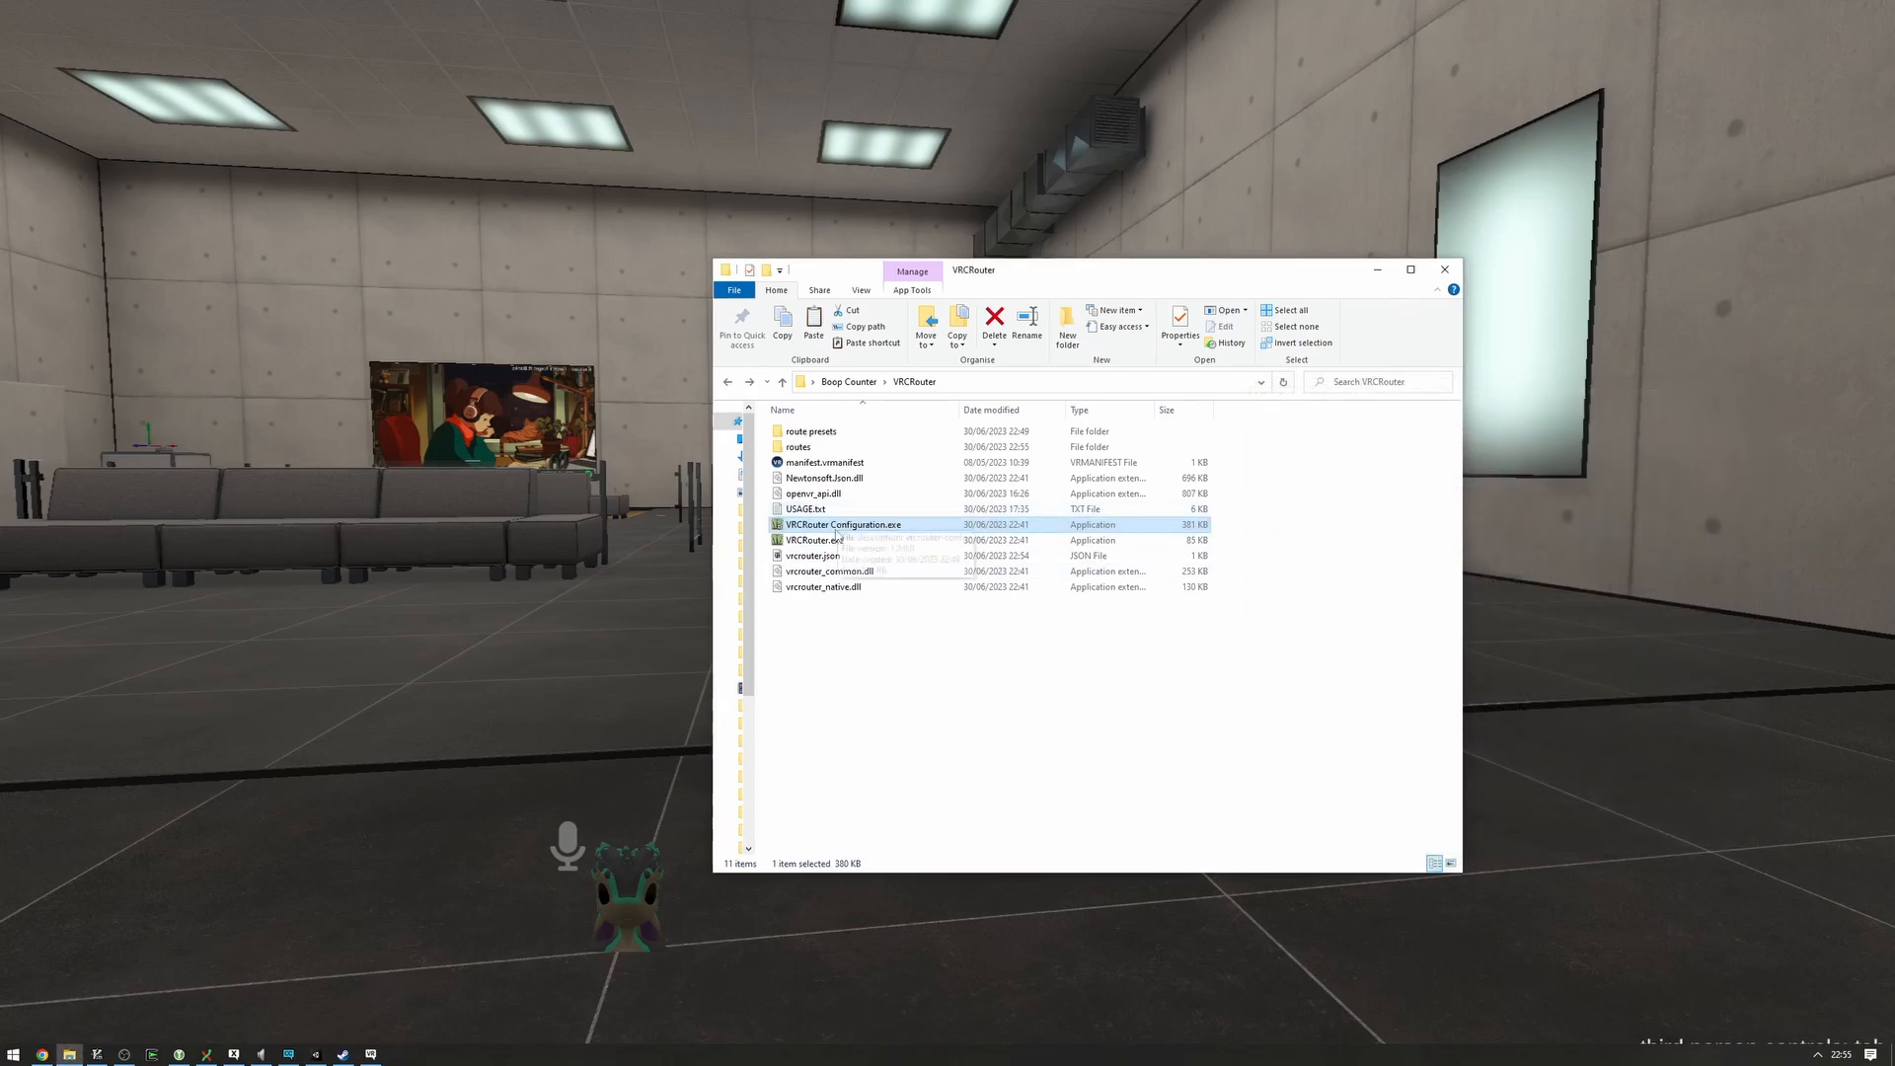
double_click(812, 540)
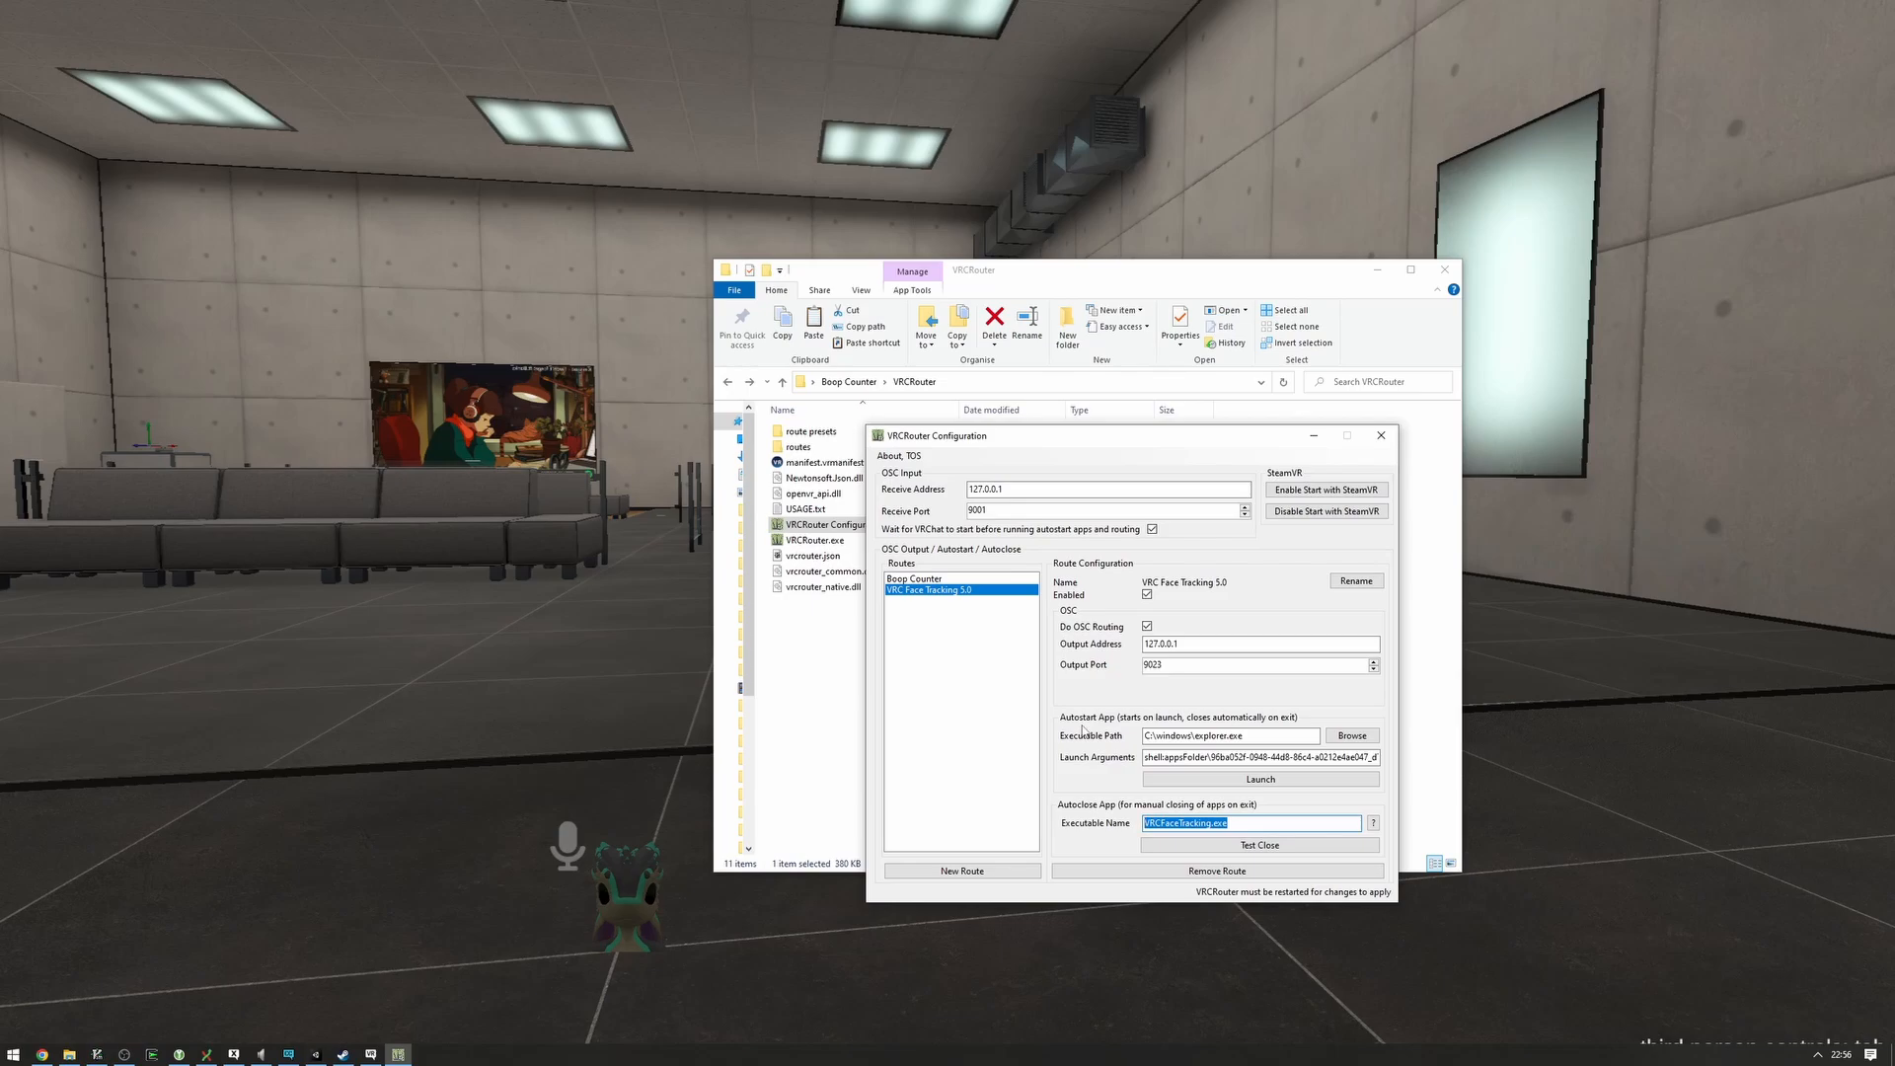
mouse_move(1348, 811)
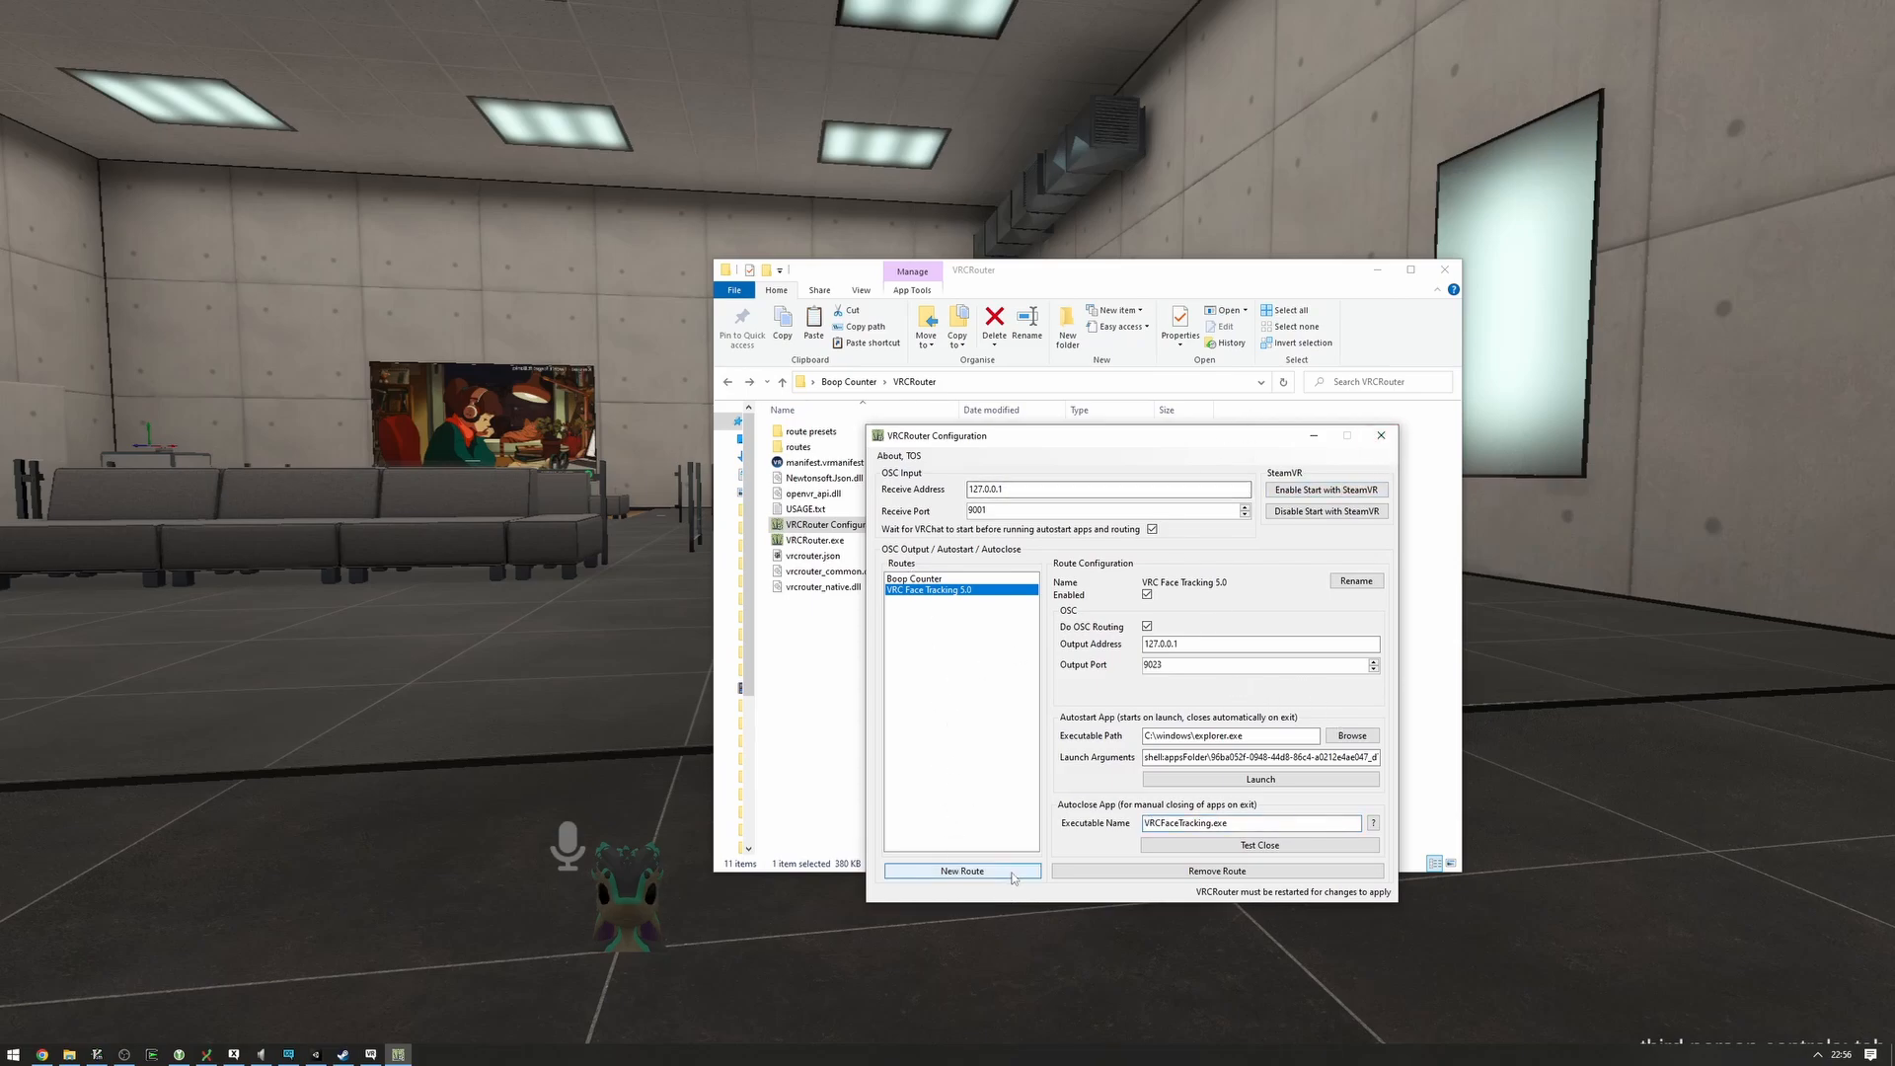
- Open the OSCLeash folder inside the VRCRouter folder
left_click(1381, 436)
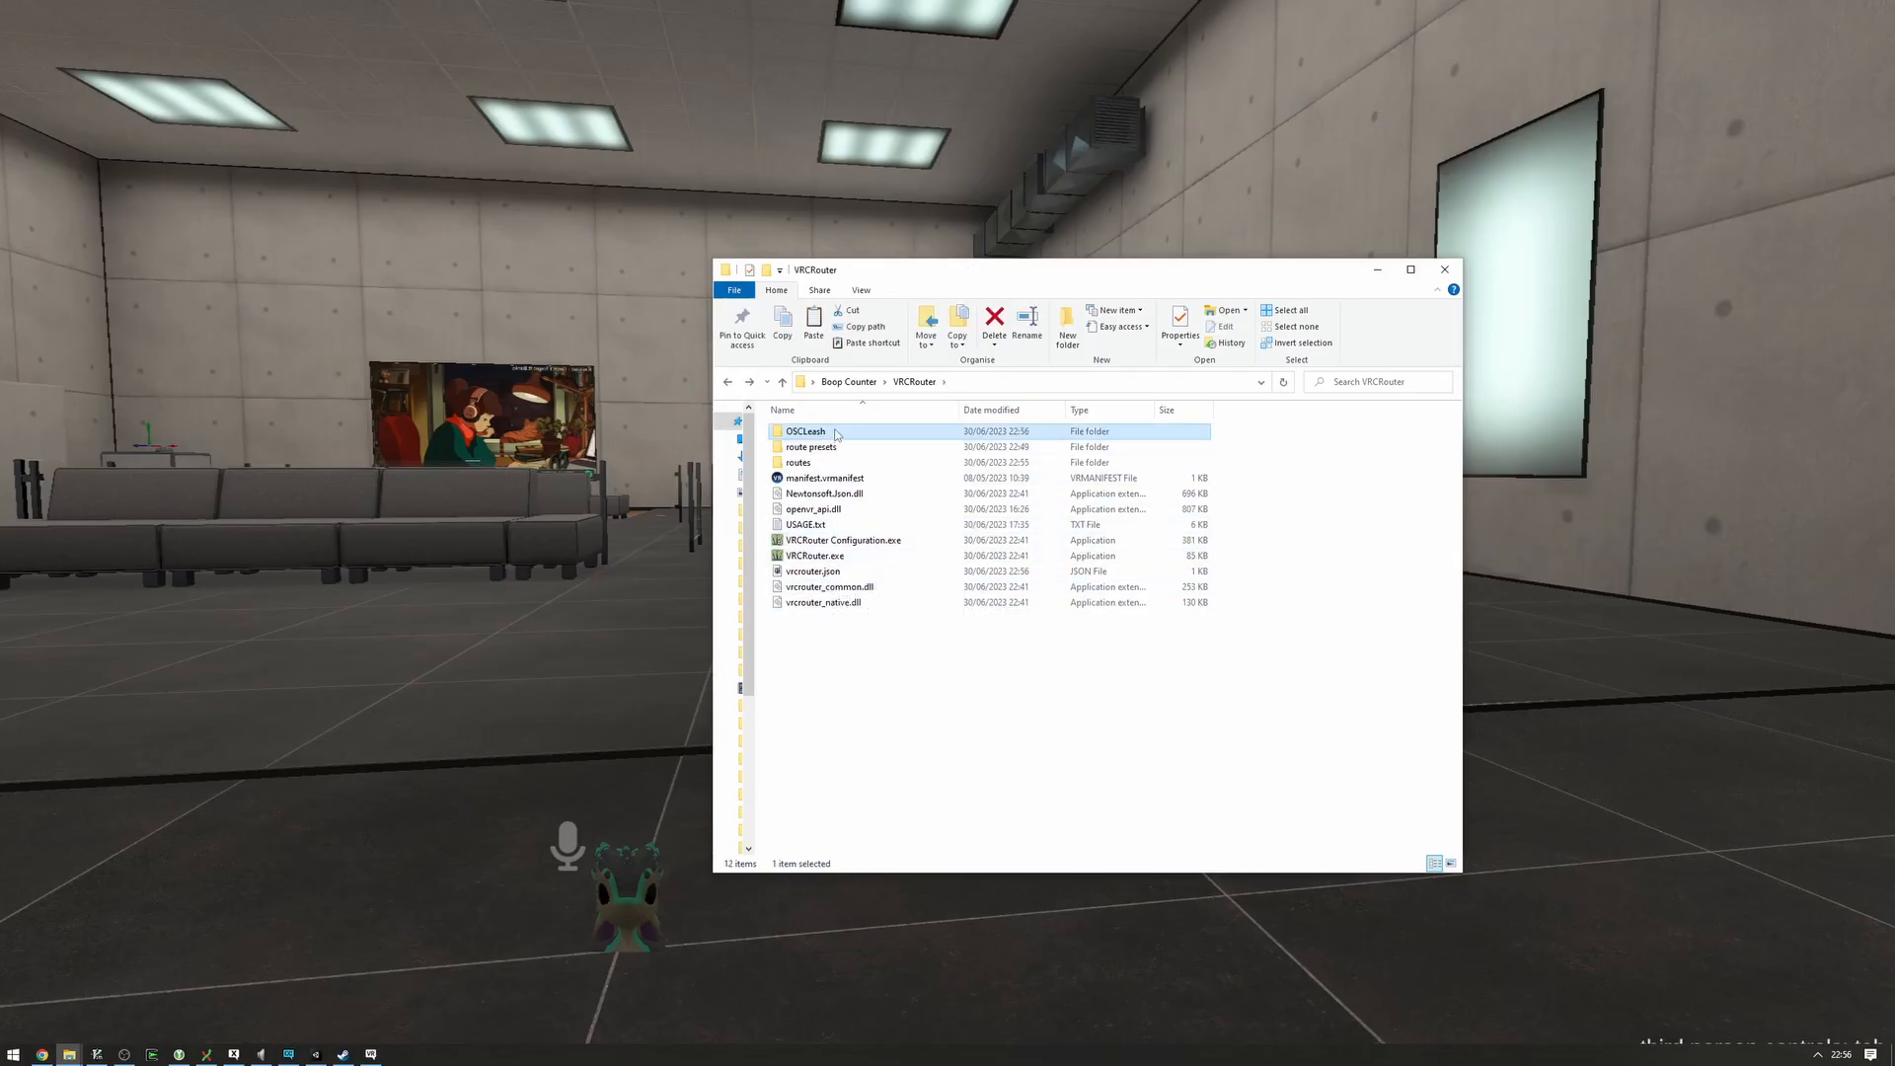
double_click(797, 463)
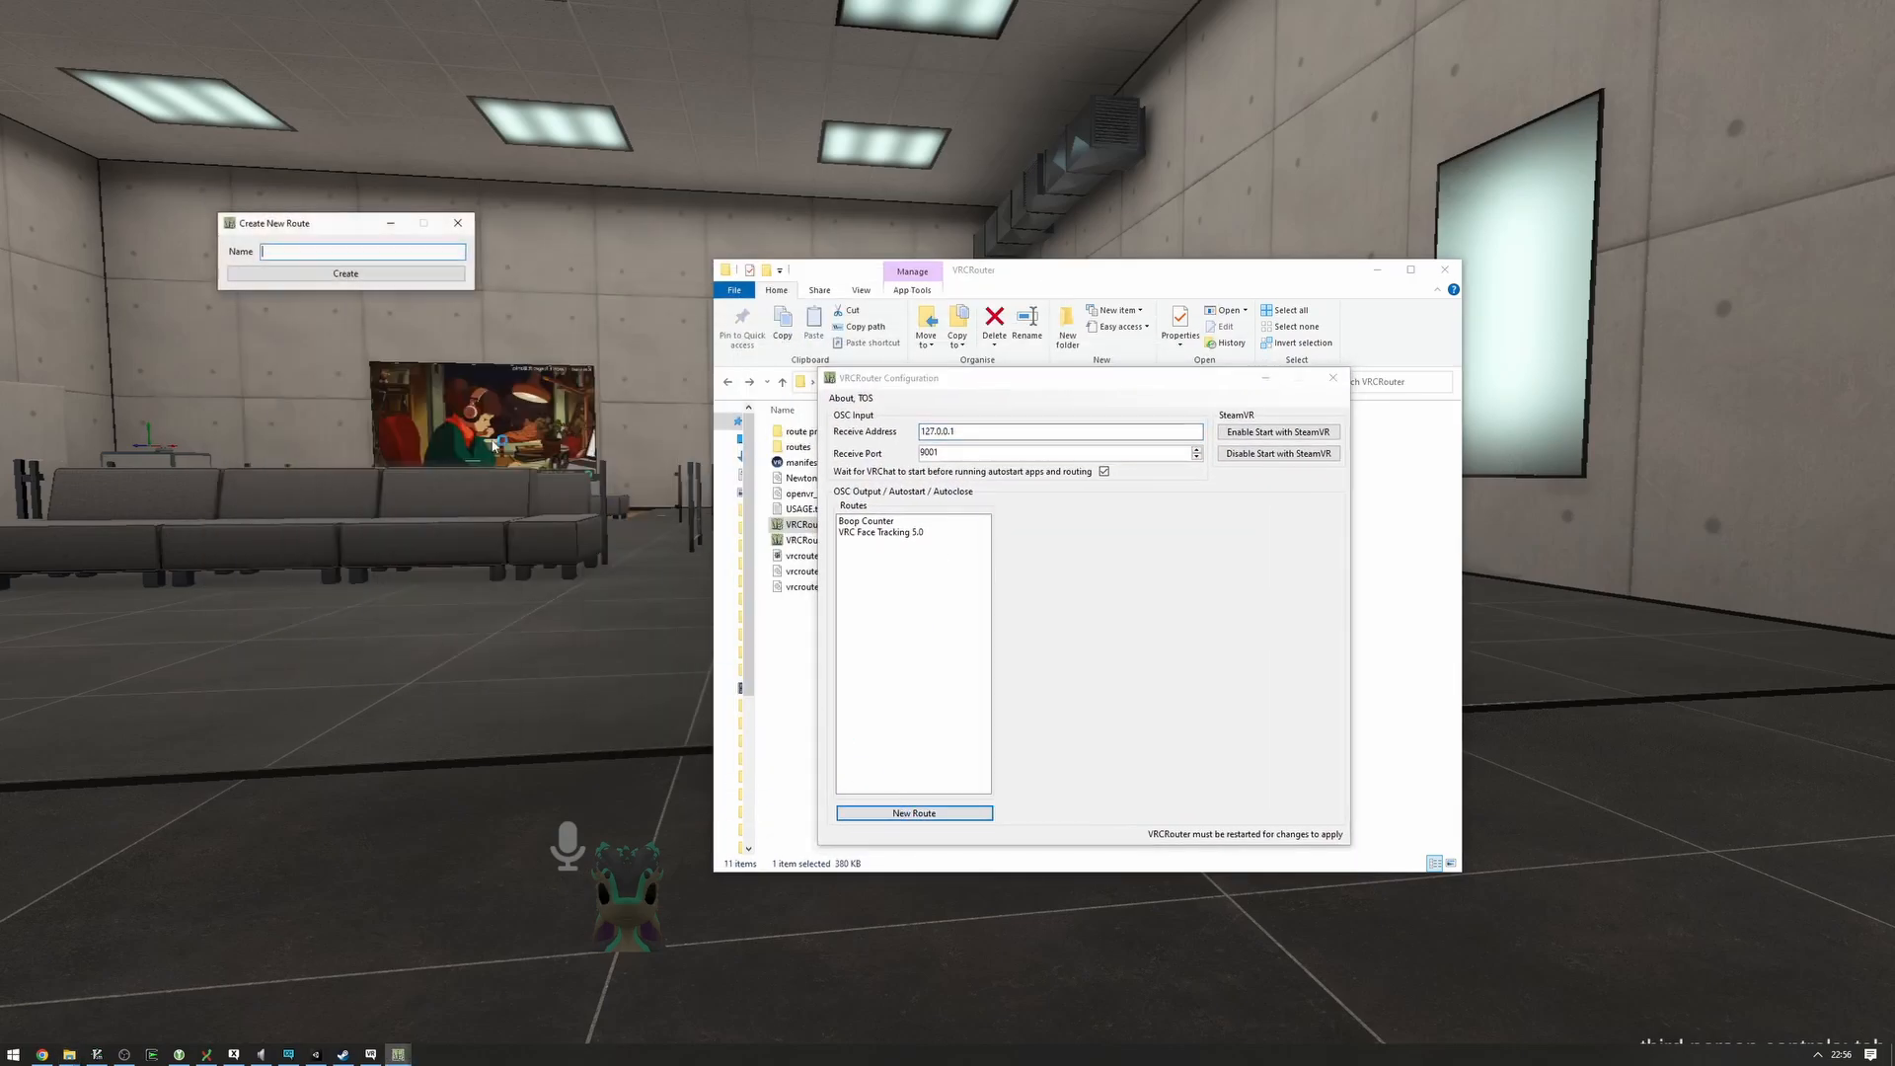
- Create the 'OSC Leash' route, edit its output port, and close the configuration
type("OSC LEai")
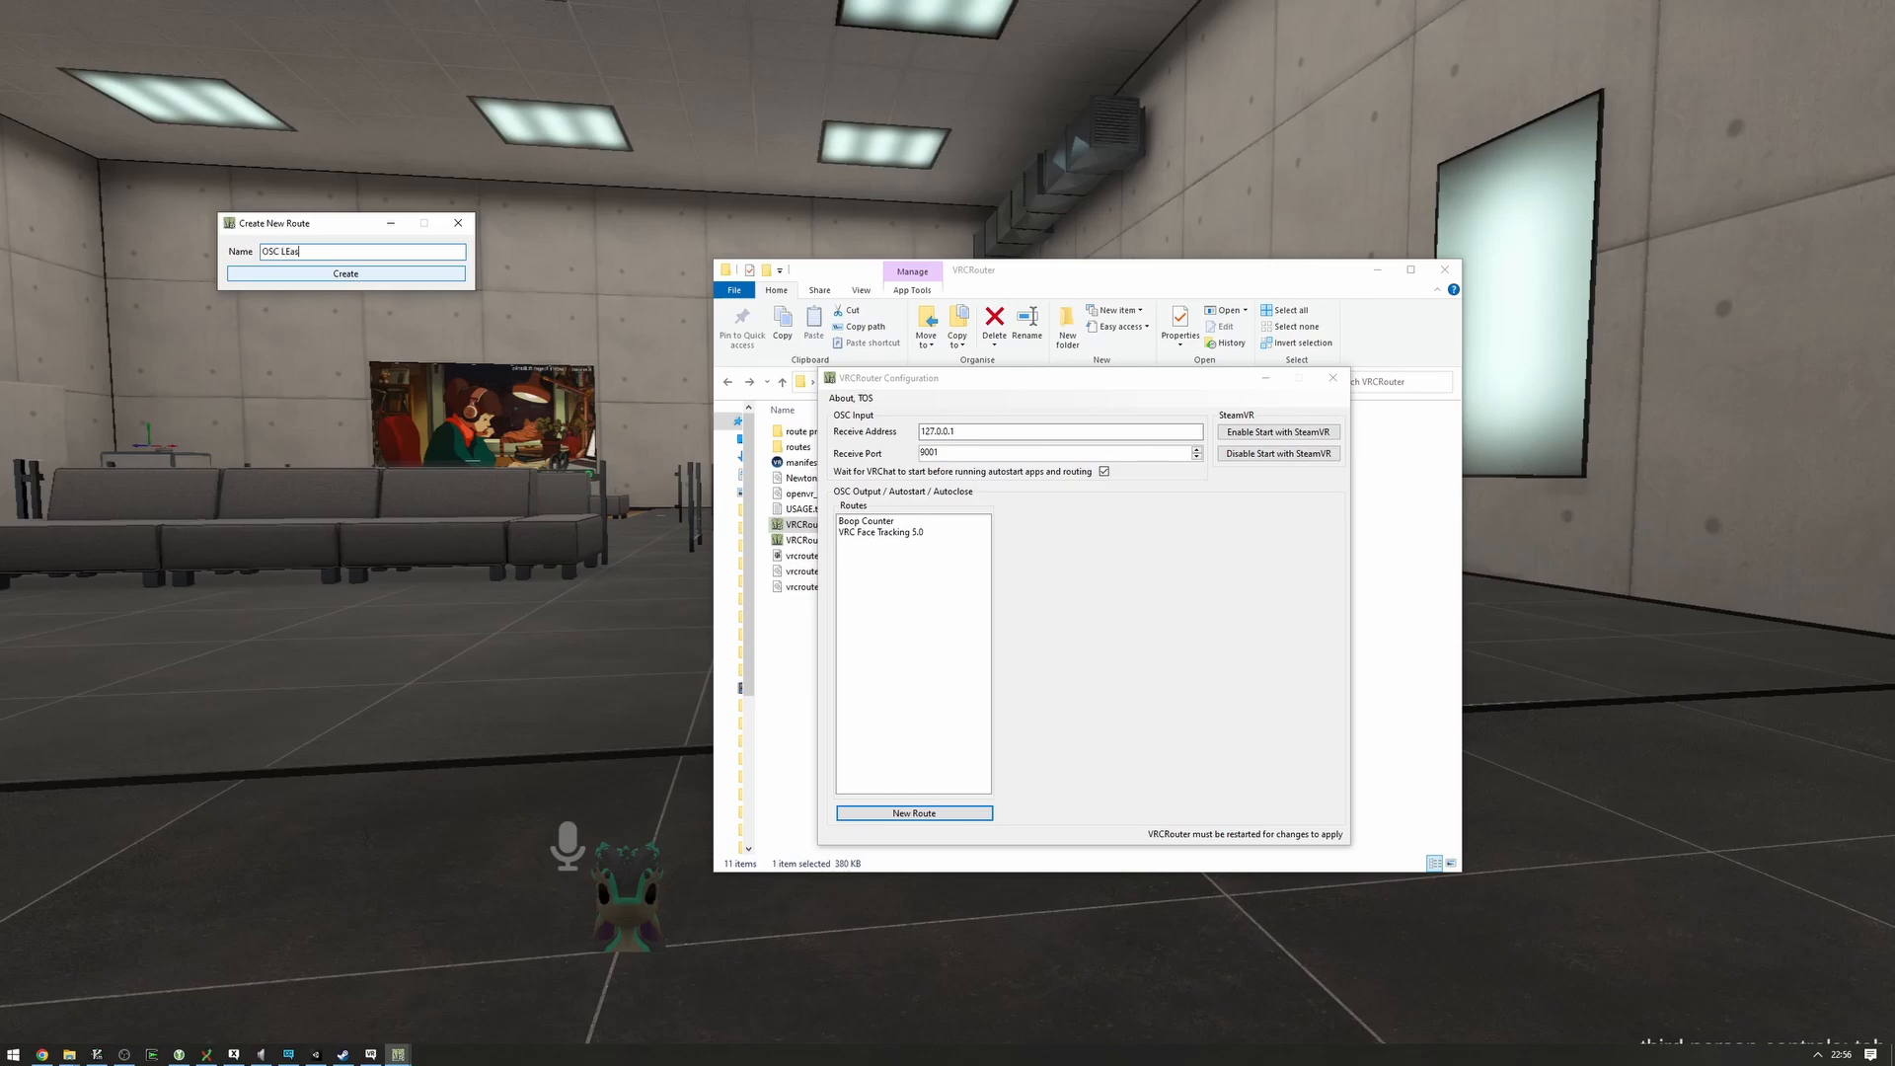
left_click(345, 274)
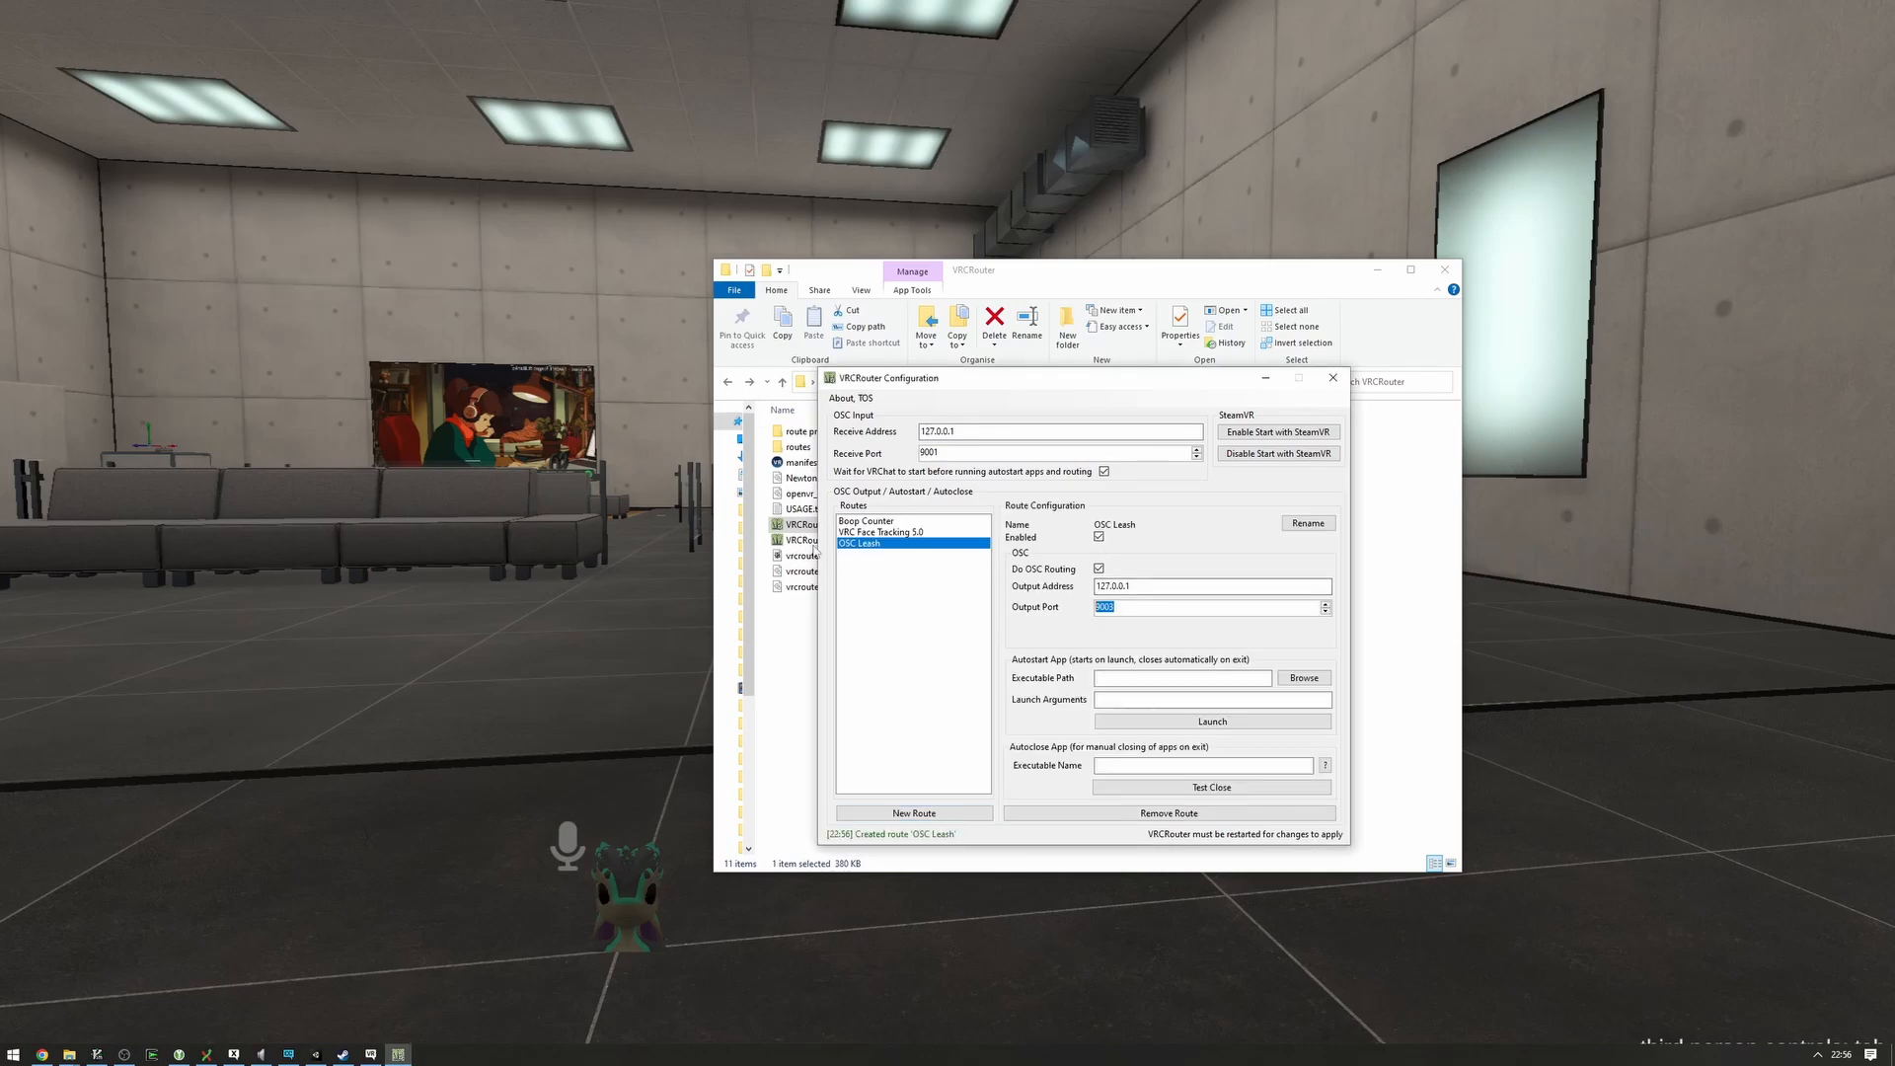
left_click(1303, 677)
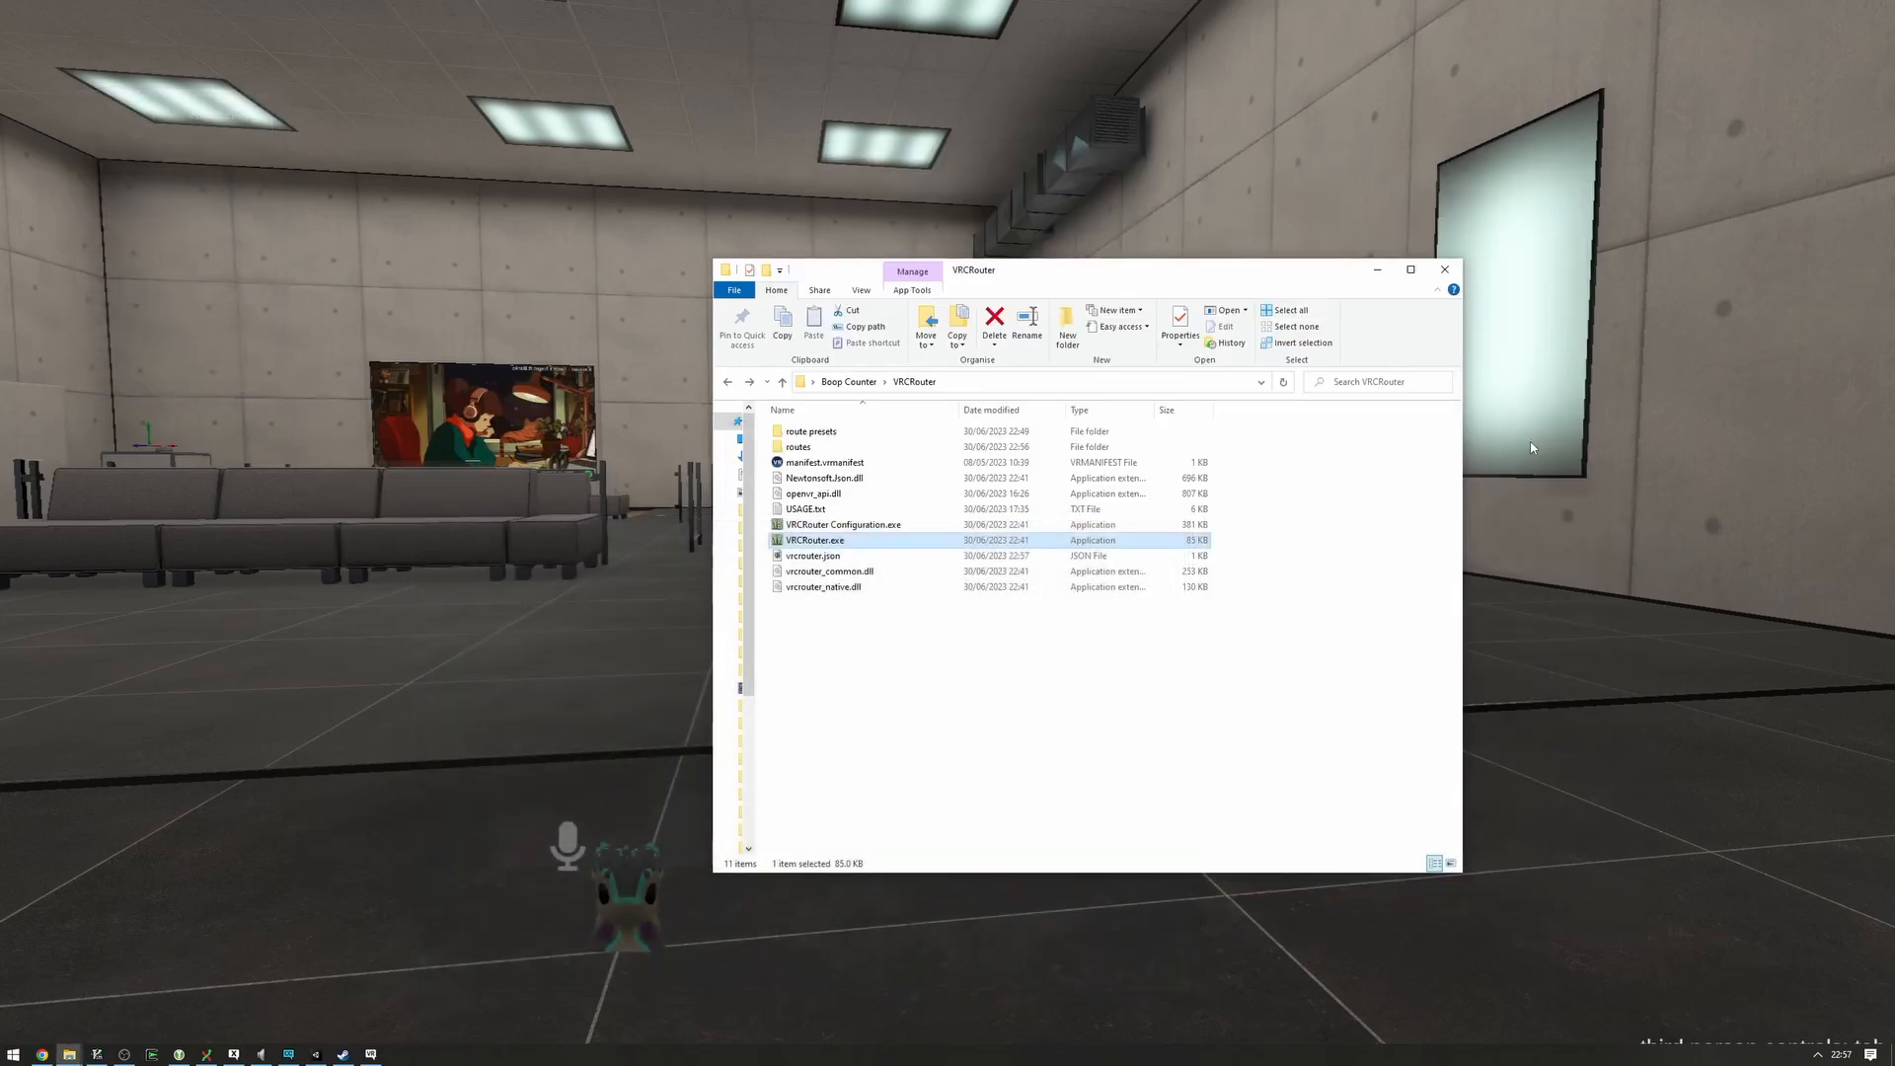
left_click(1242, 623)
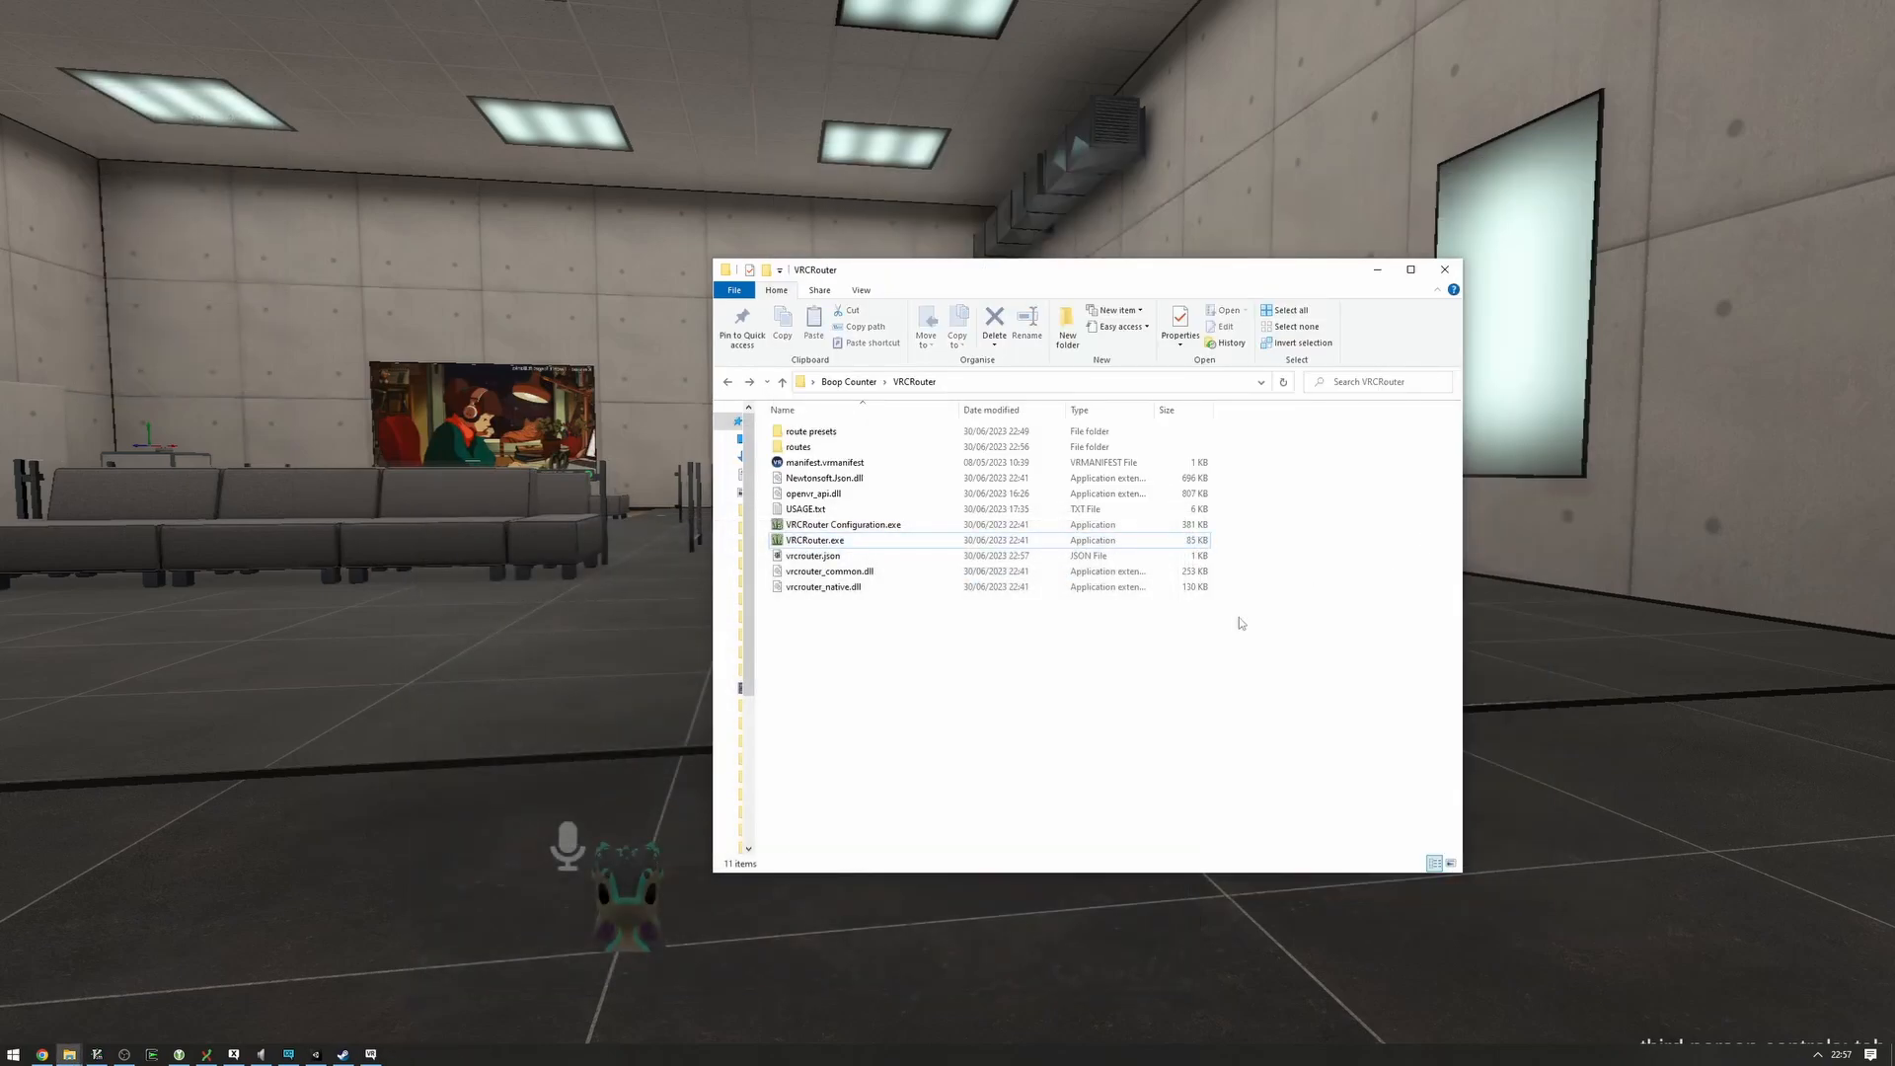